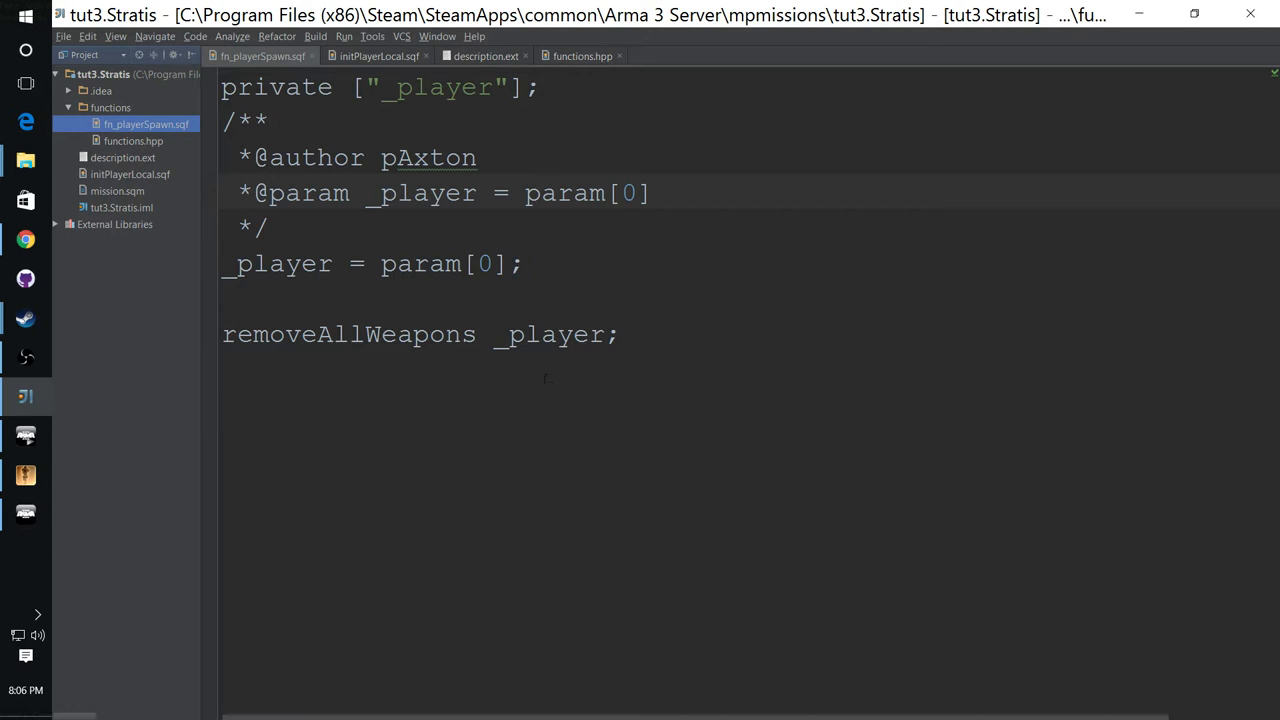
Step: Open the Bohemia Interactive Community Wiki from the Google search results
double_click(364, 334)
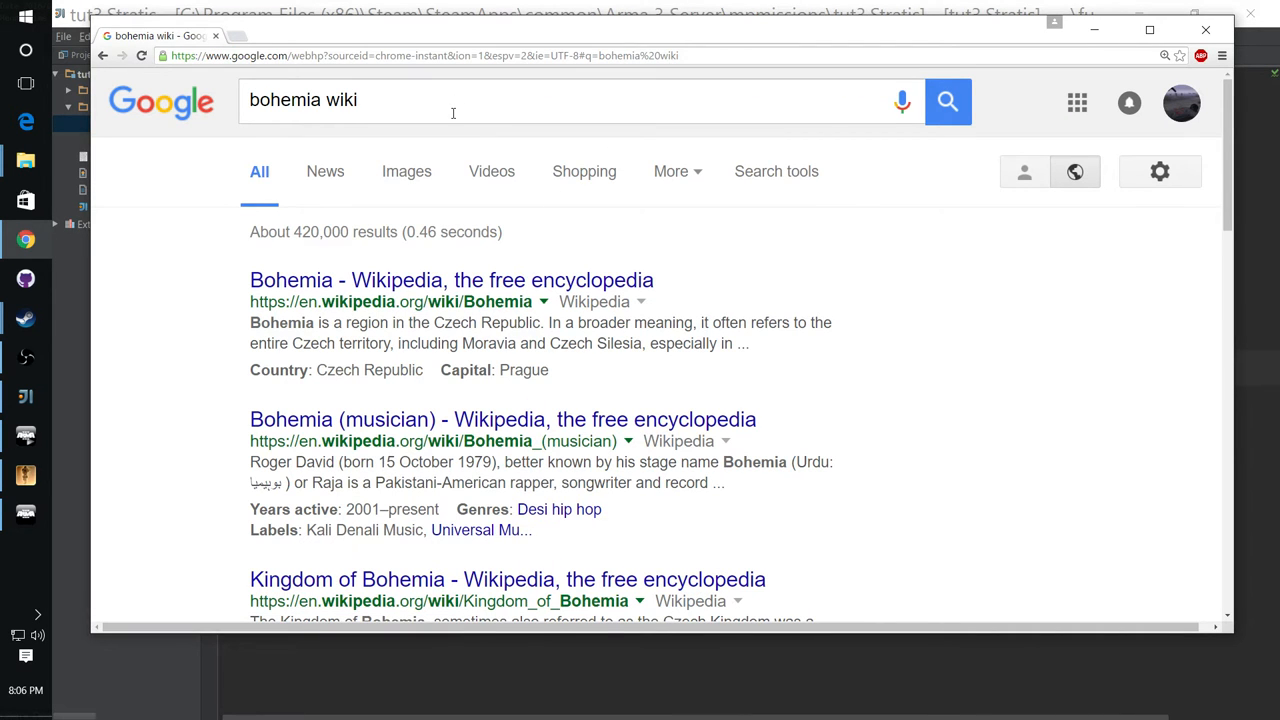
scroll("down", 3)
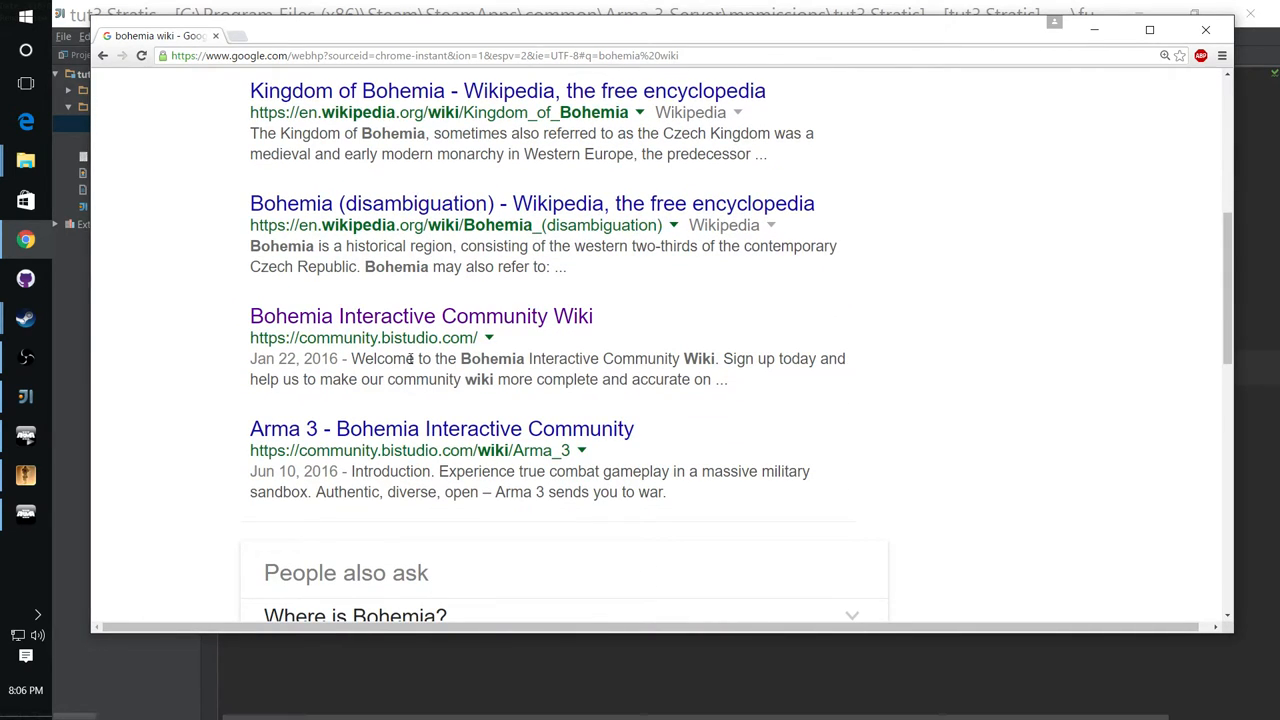
left_click(421, 316)
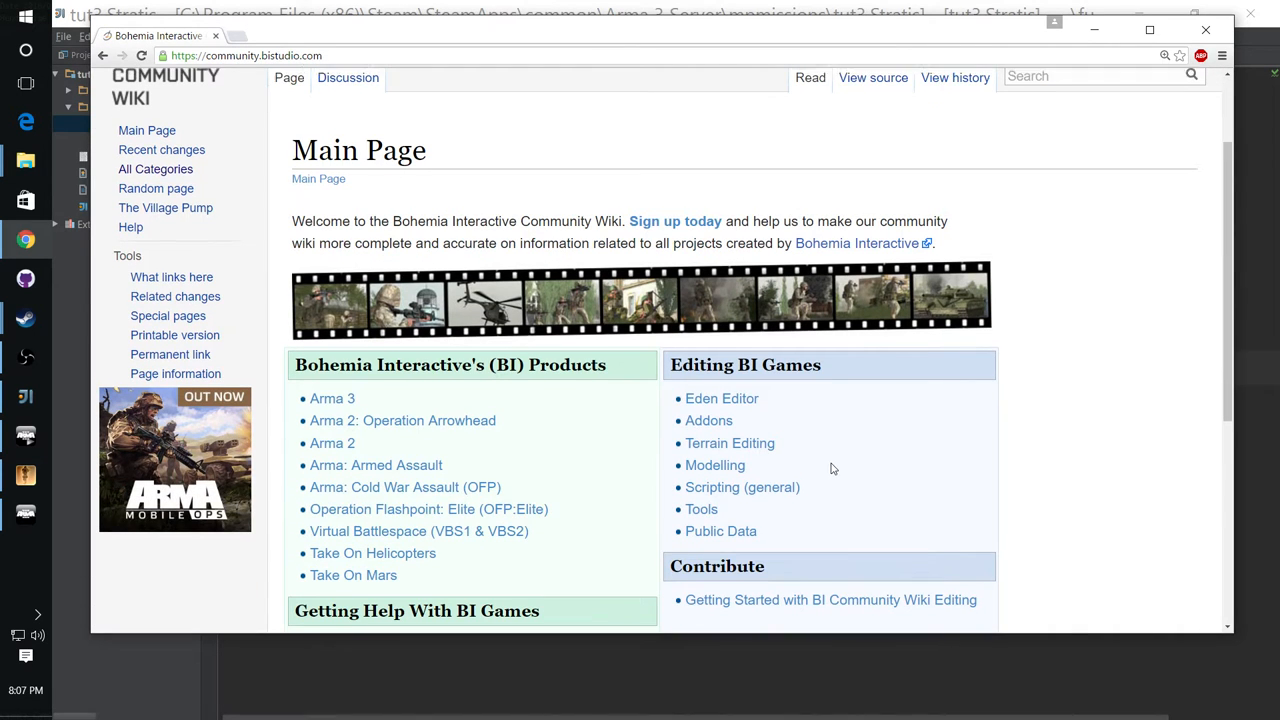
Step: Search the wiki for 'all commands'
scroll("up", 3)
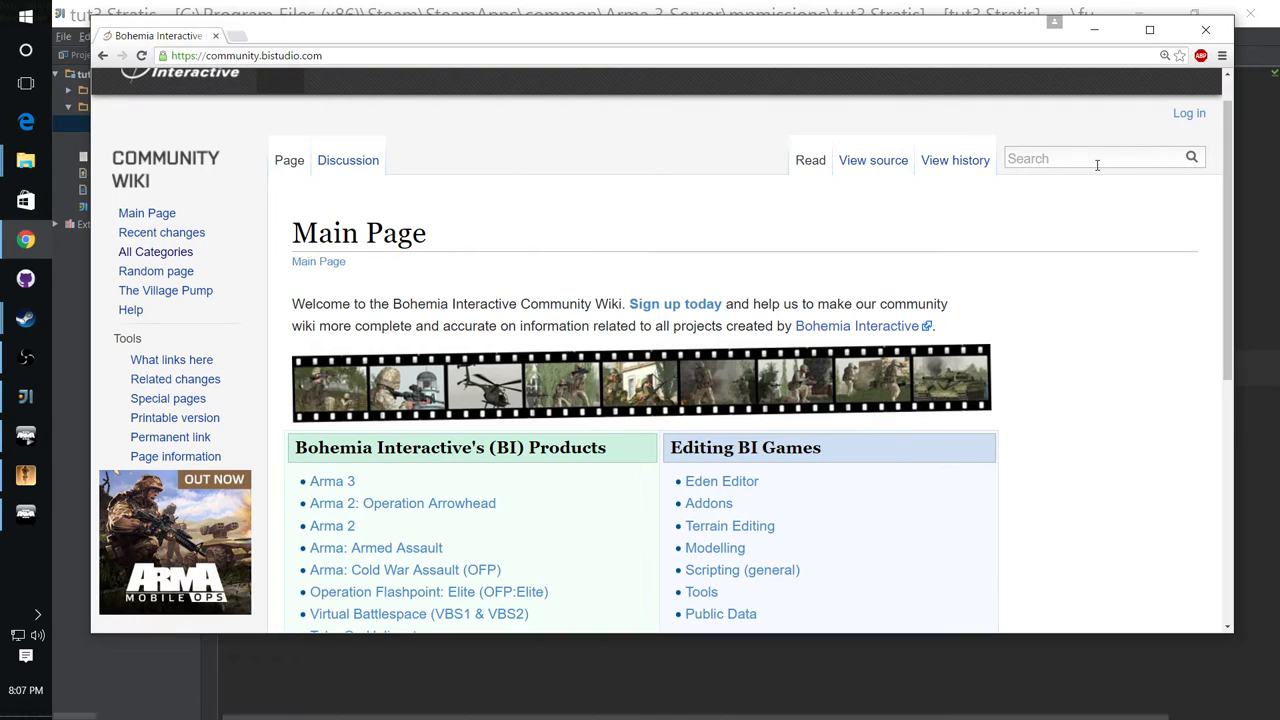
type("all")
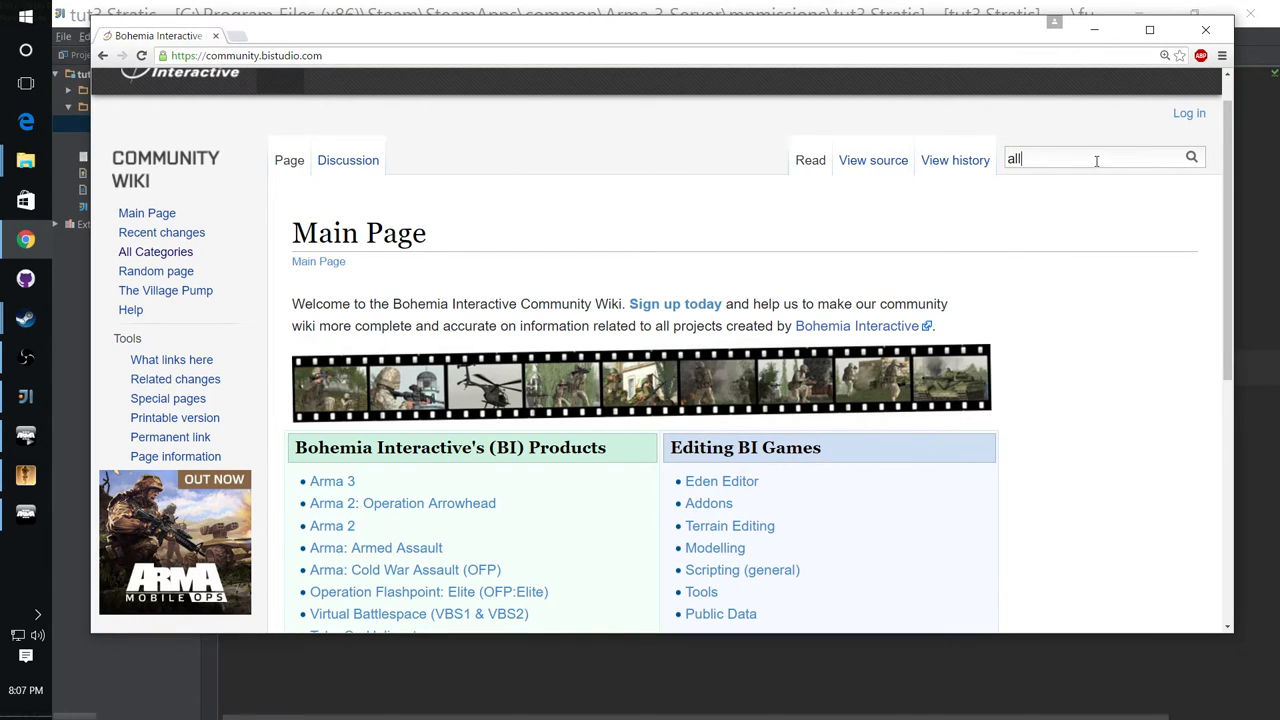
type("comm")
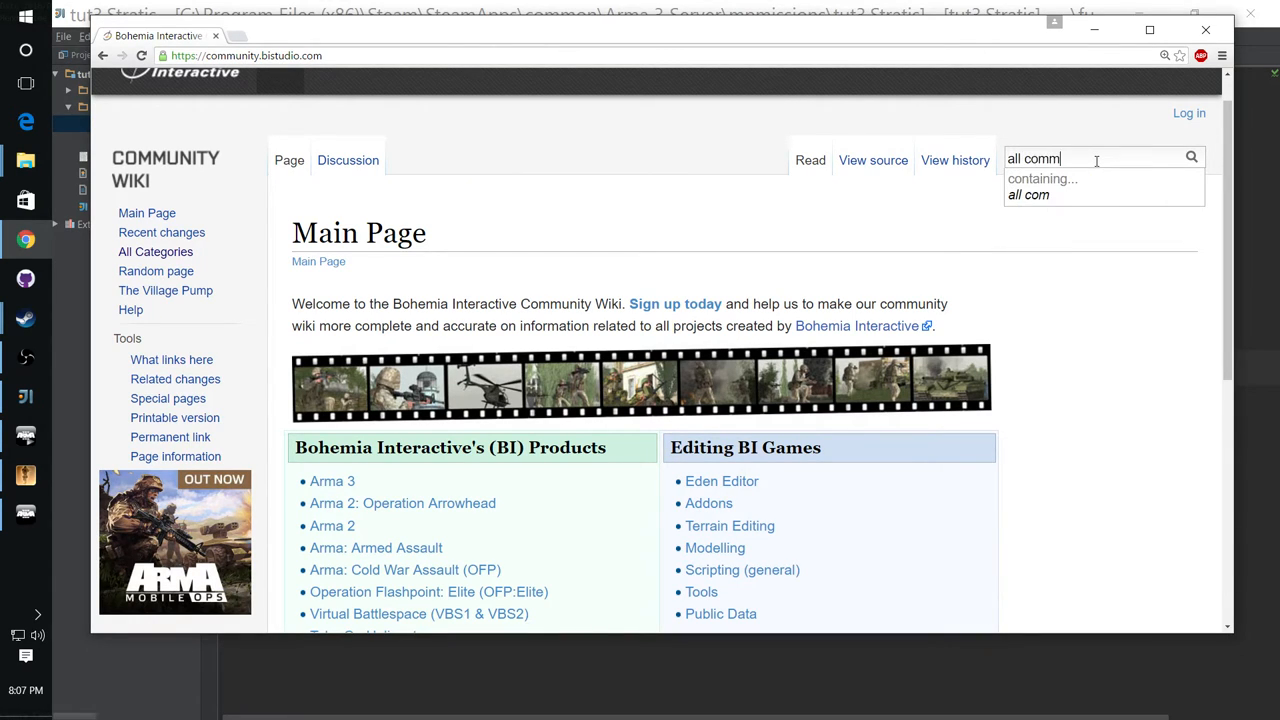
type("ands")
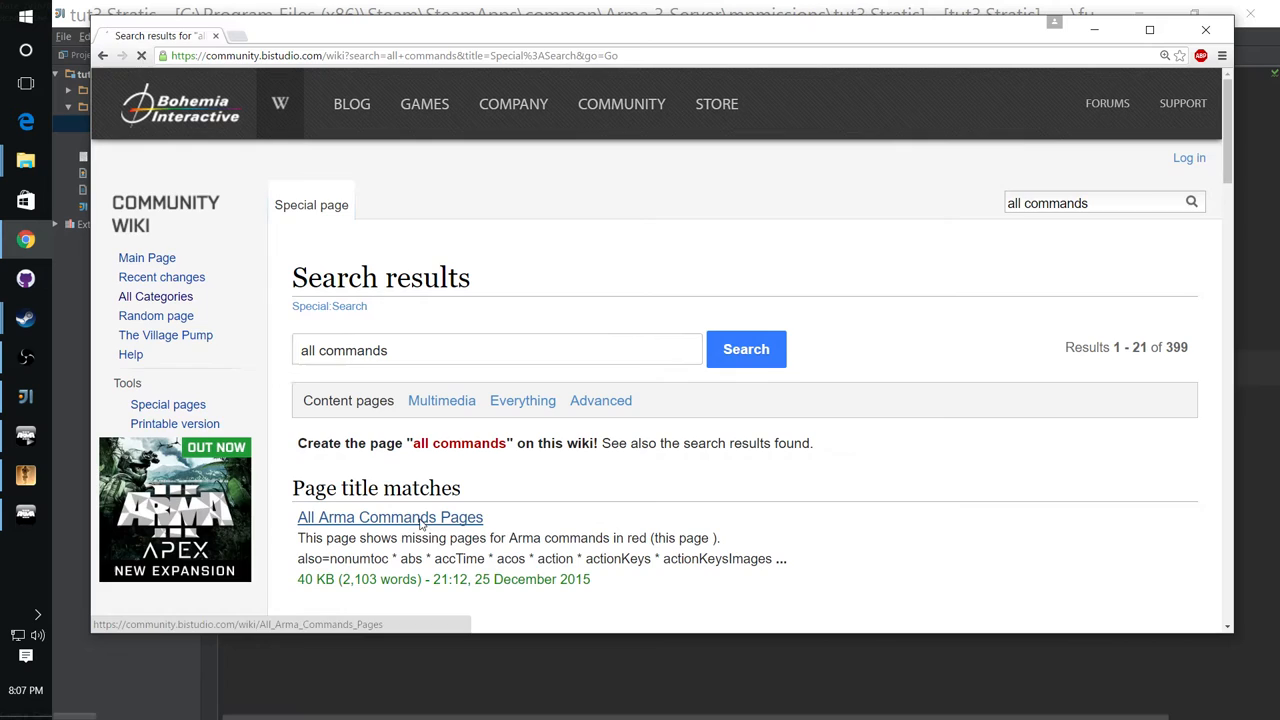
Step: Open the All Arma Commands Pages result and browse down the scripting command list
left_click(390, 517)
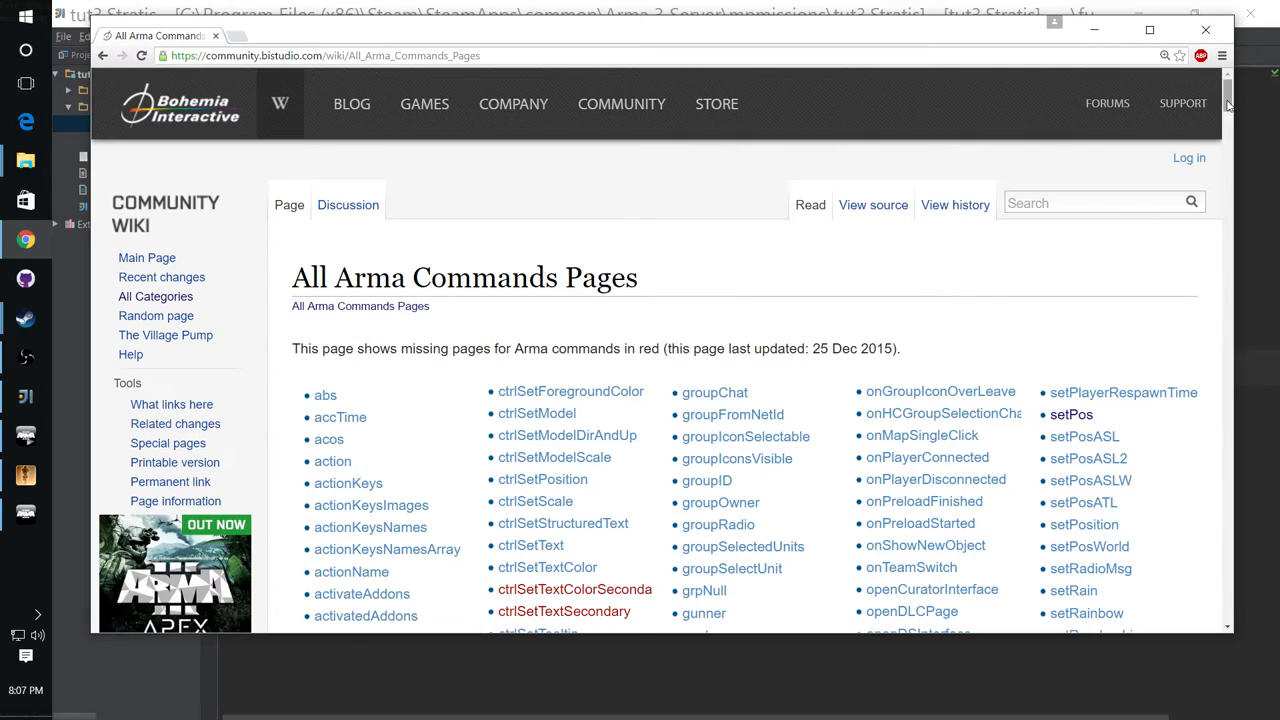
scroll("down", 3)
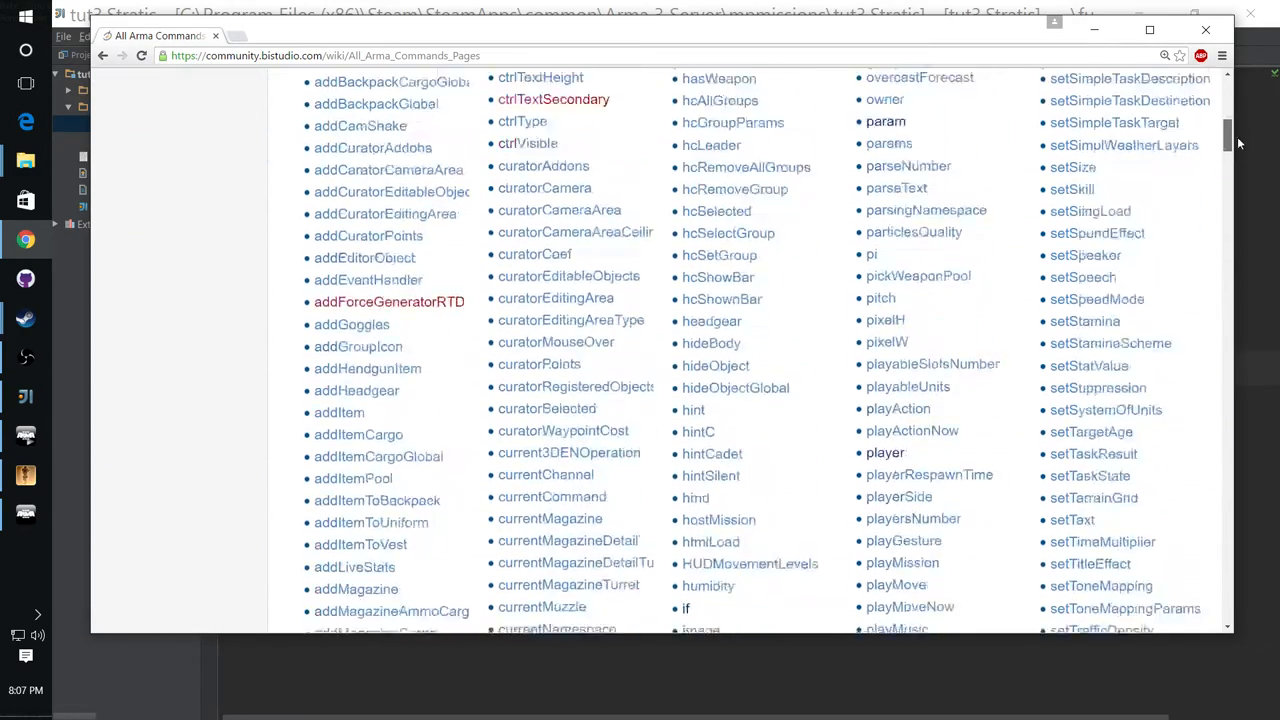
scroll("down", 3)
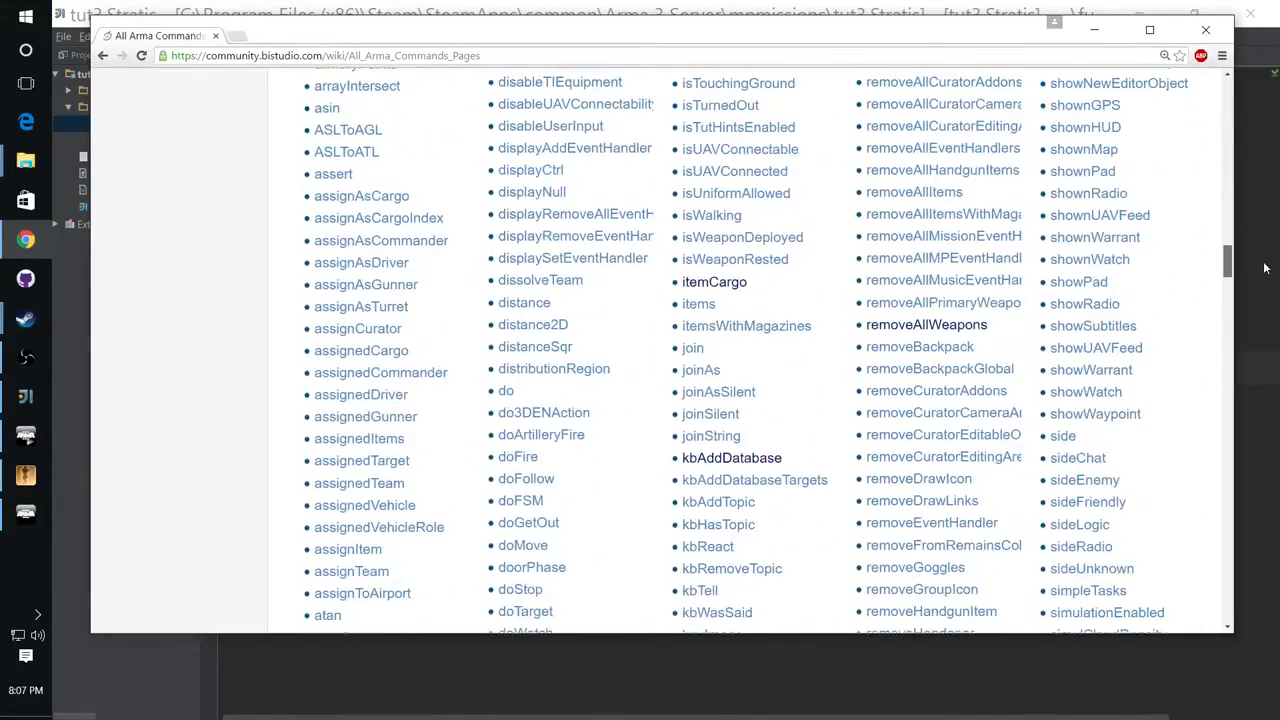
scroll("down", 3)
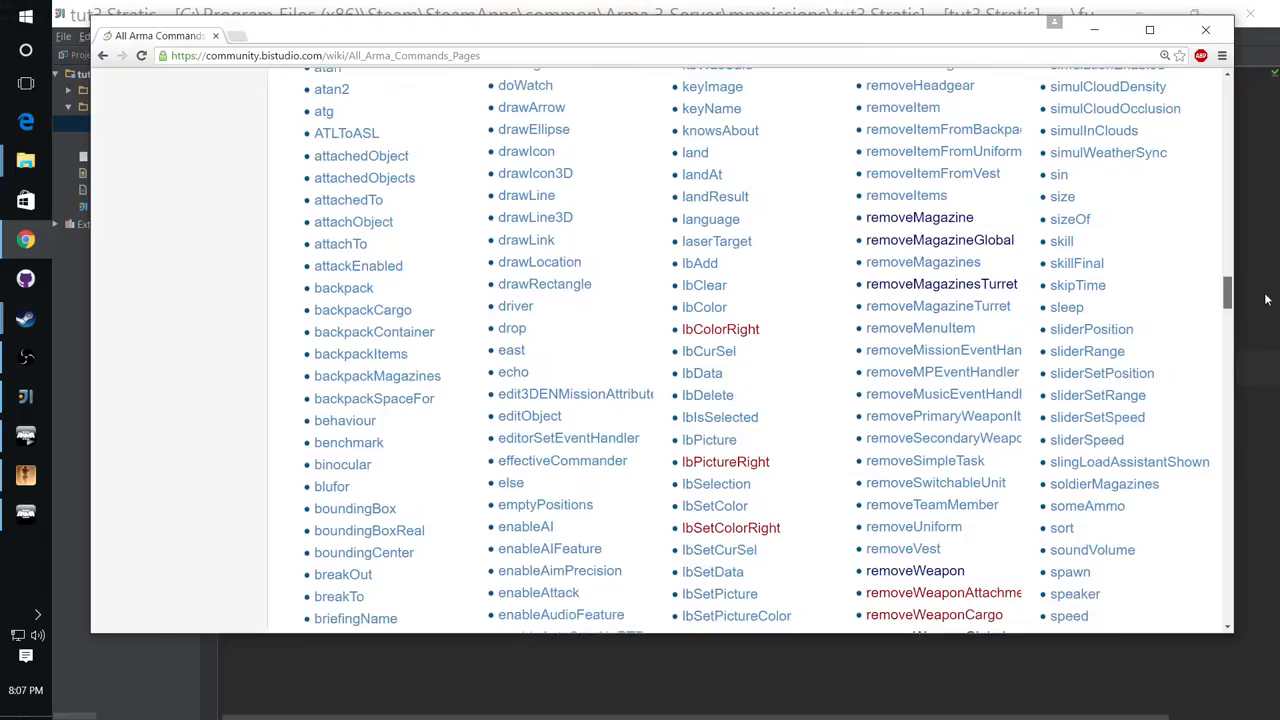
scroll("down", 3)
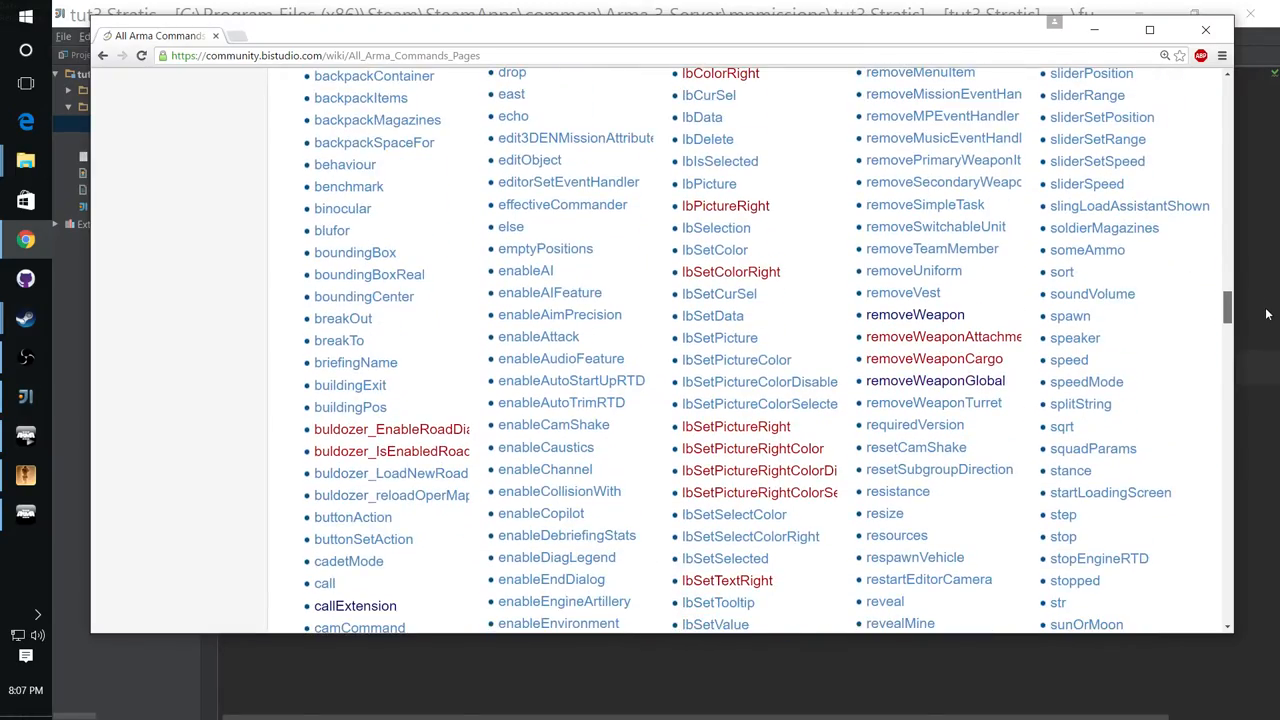
scroll("down", 3)
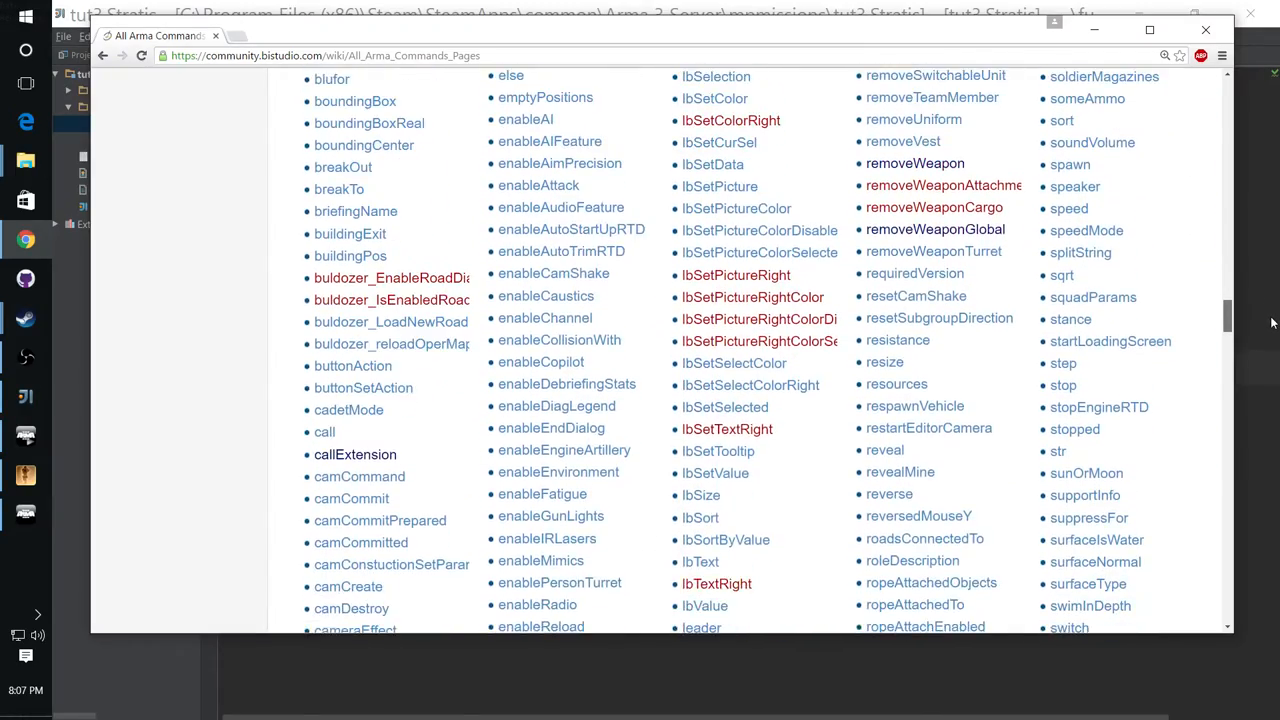
scroll("down", 3)
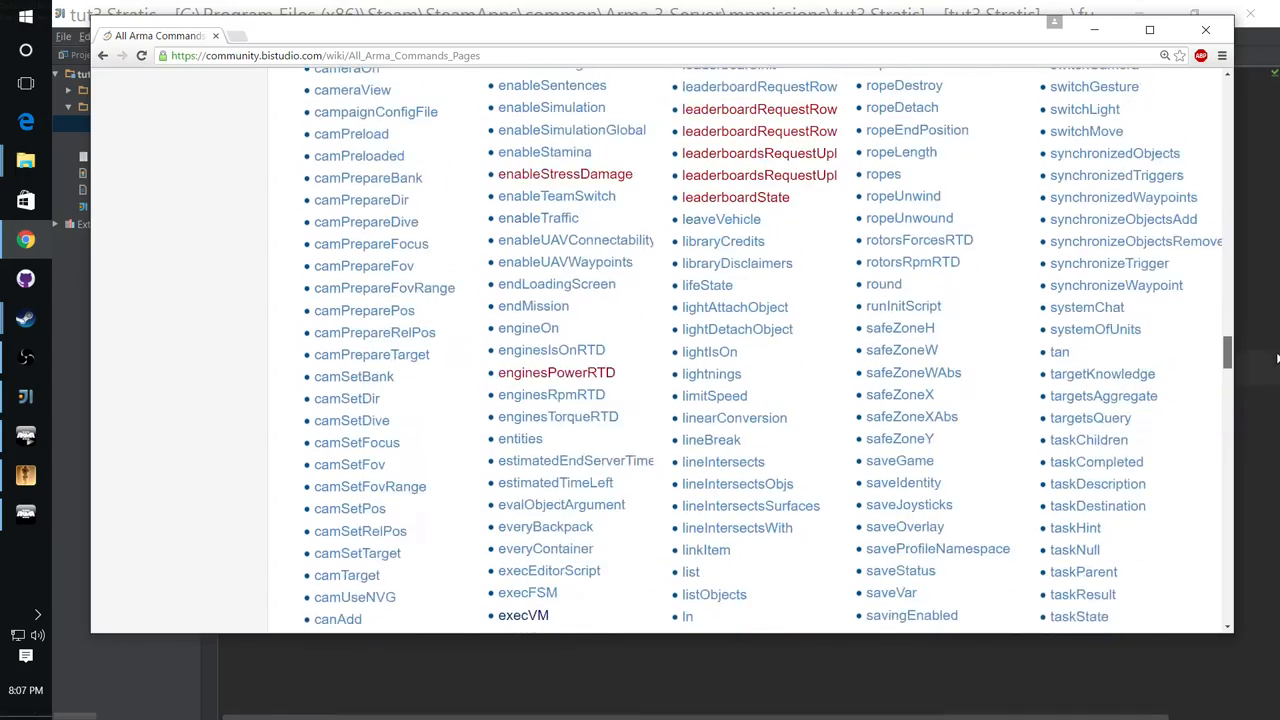
scroll("down", 3)
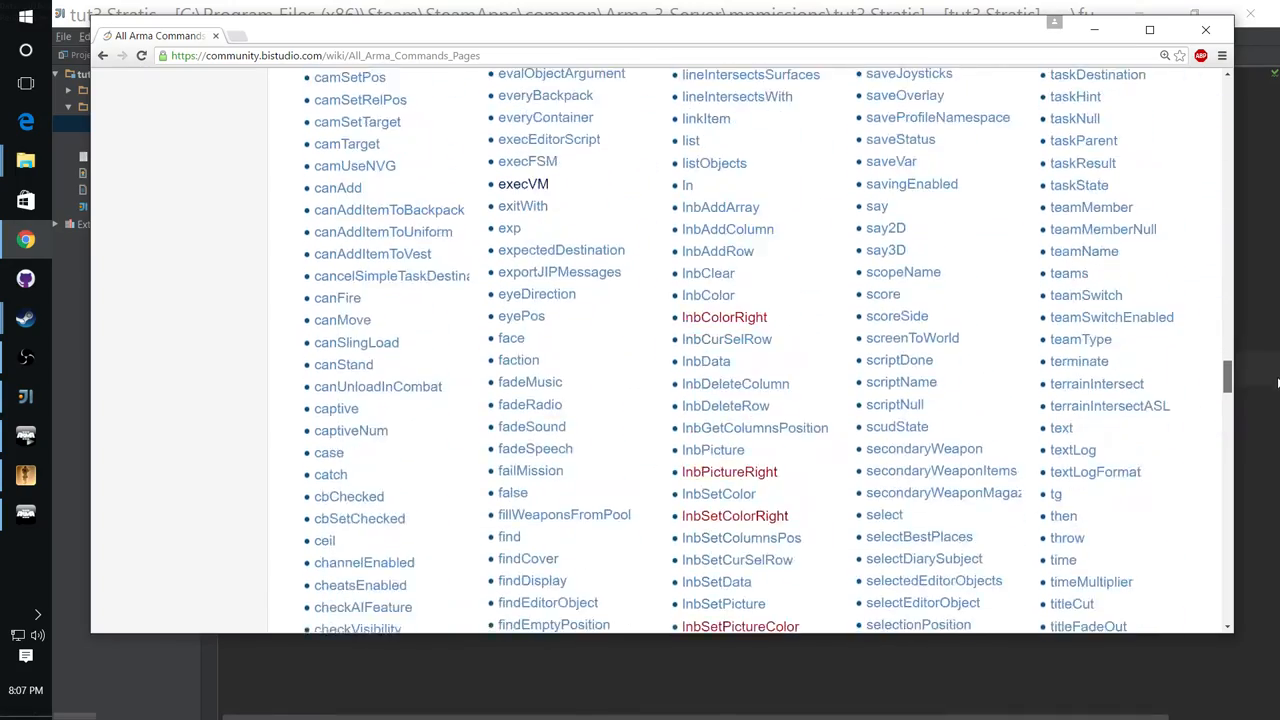
scroll("down", 3)
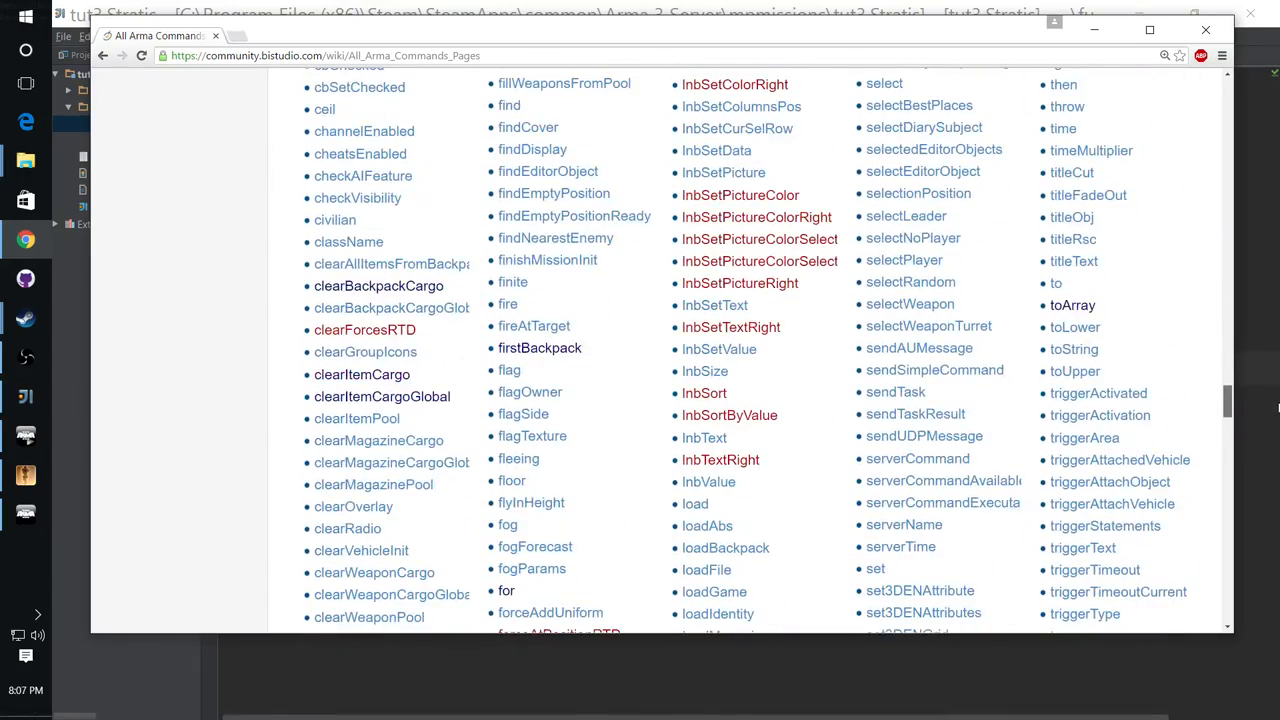
scroll("down", 3)
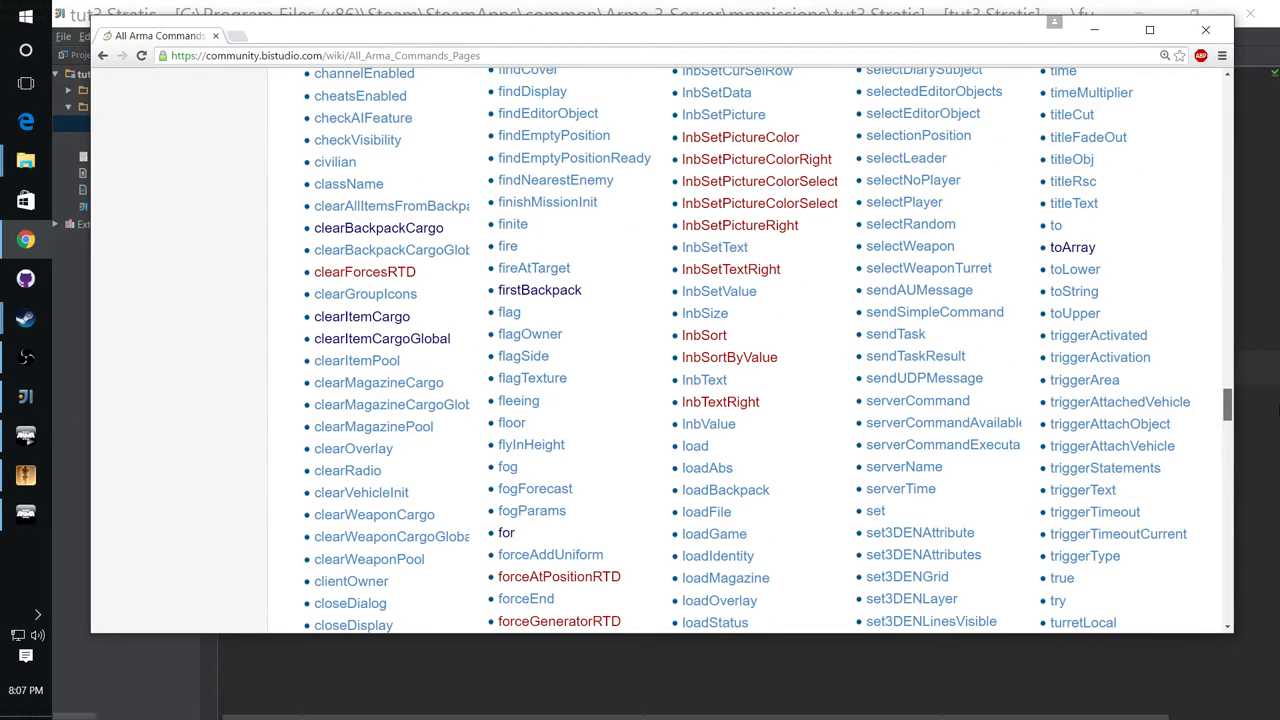
scroll("down", 3)
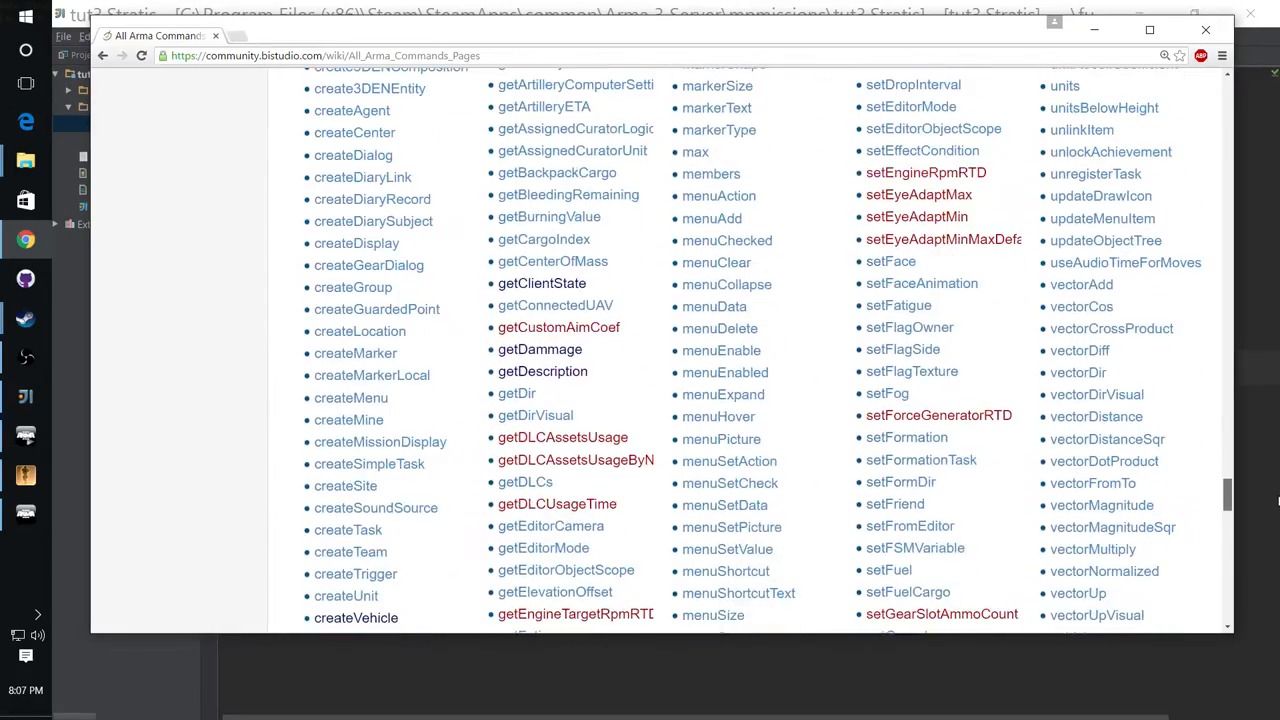
scroll("up", 3)
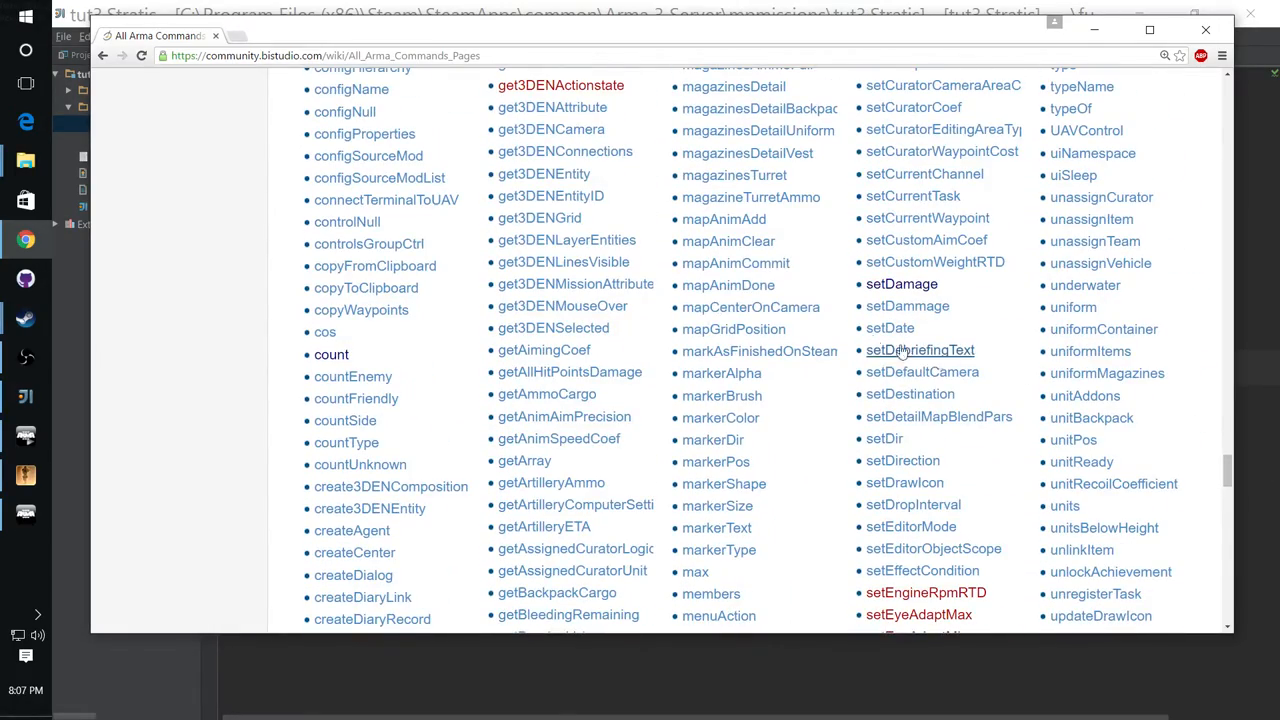
scroll("down", 3)
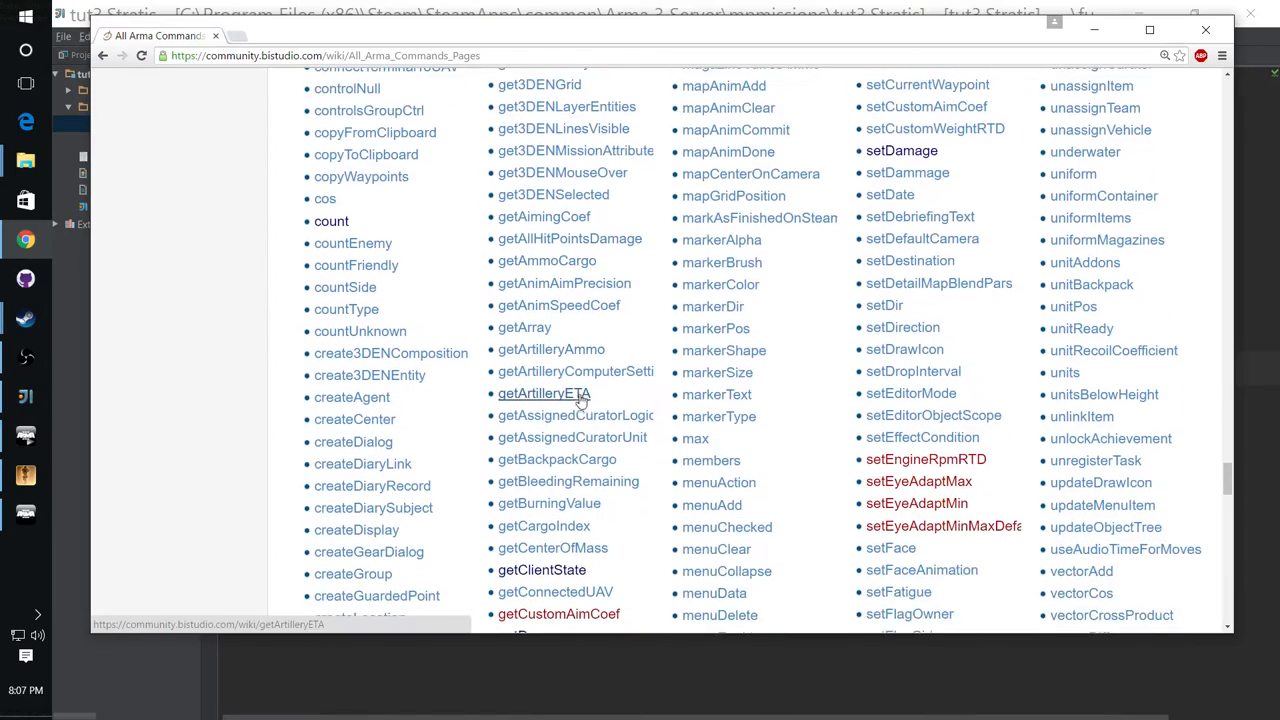
scroll("down", 3)
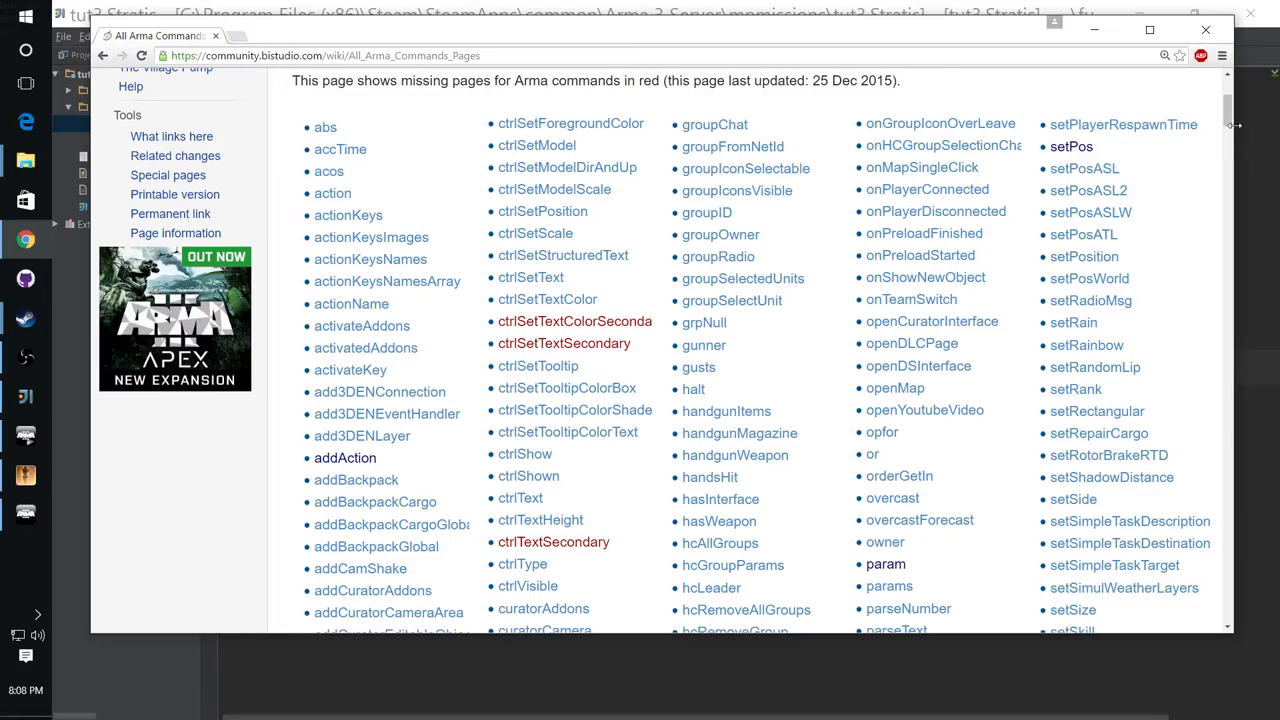
scroll("down", 3)
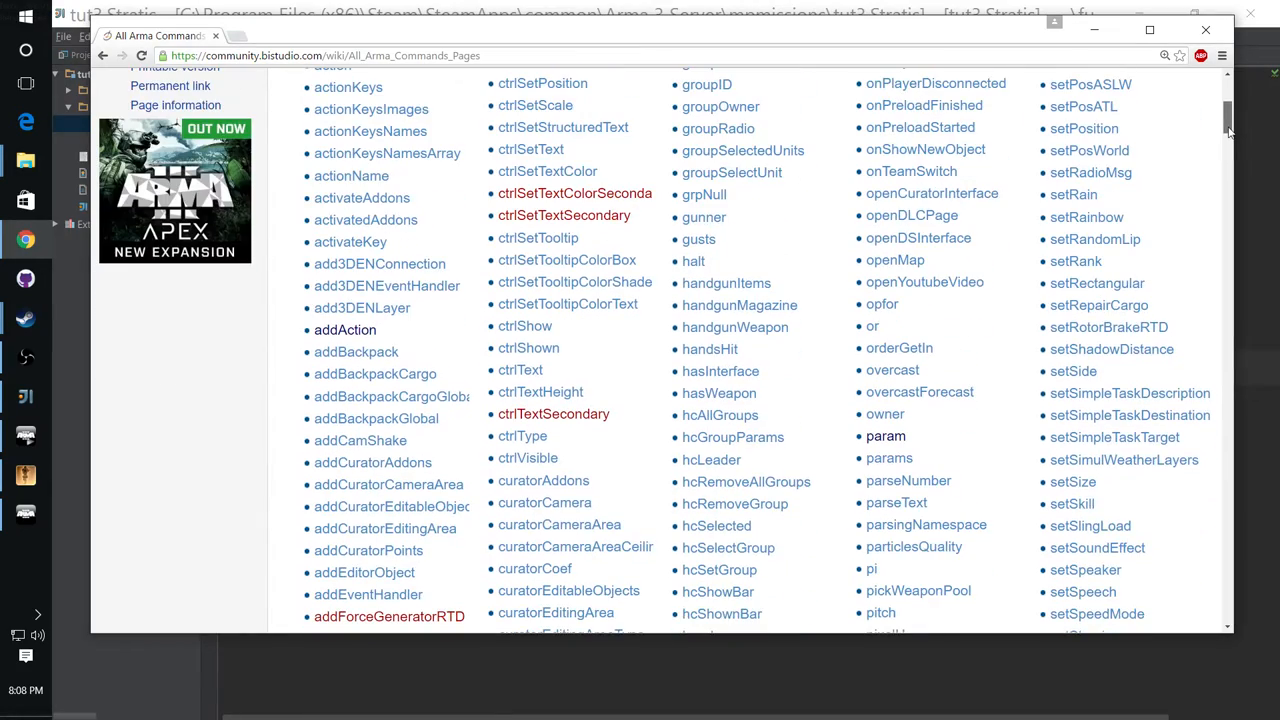
scroll("down", 3)
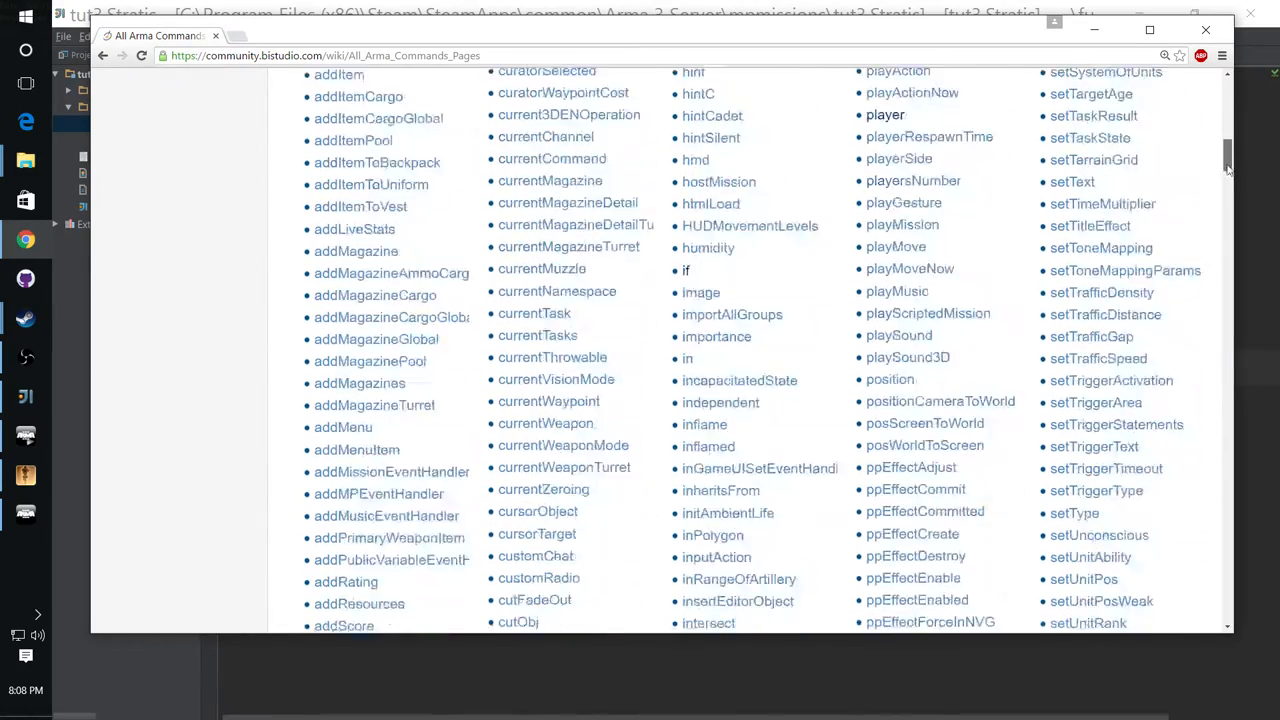
scroll("down", 3)
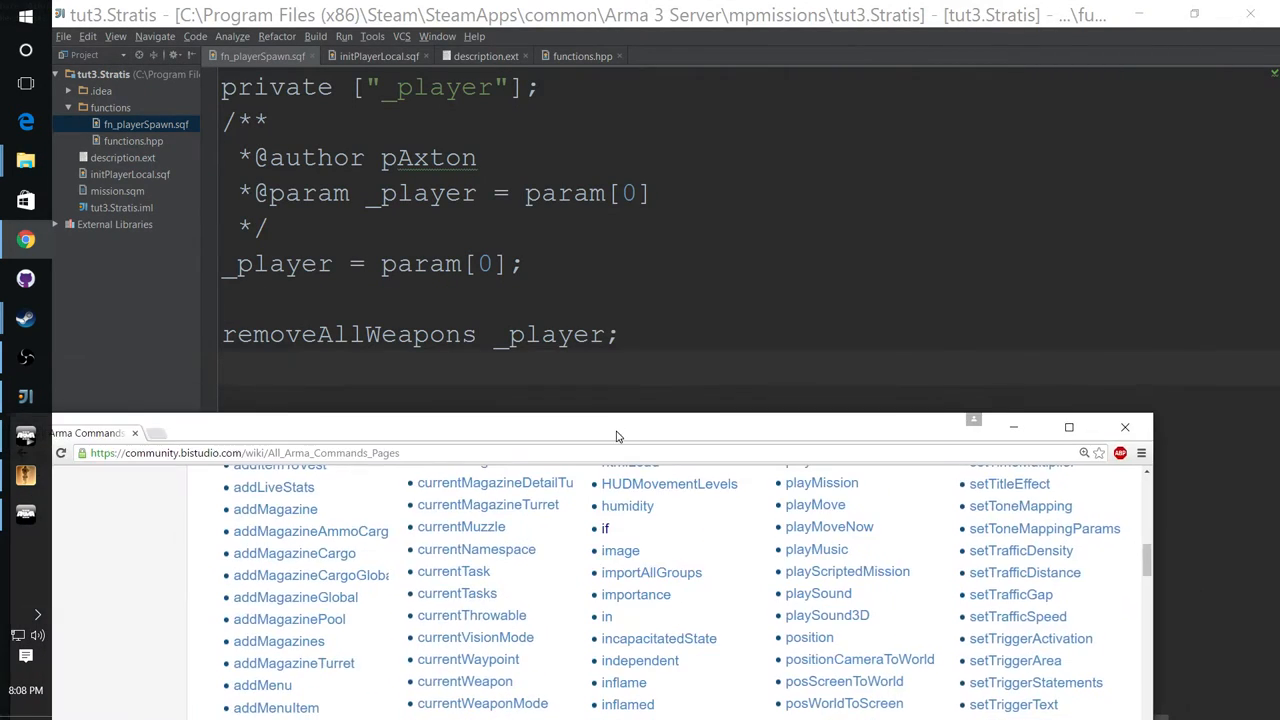
Step: Move the wiki window back over IntelliJ and scroll the list to removeAllWeapons
left_click_drag(617, 433, 573, 428)
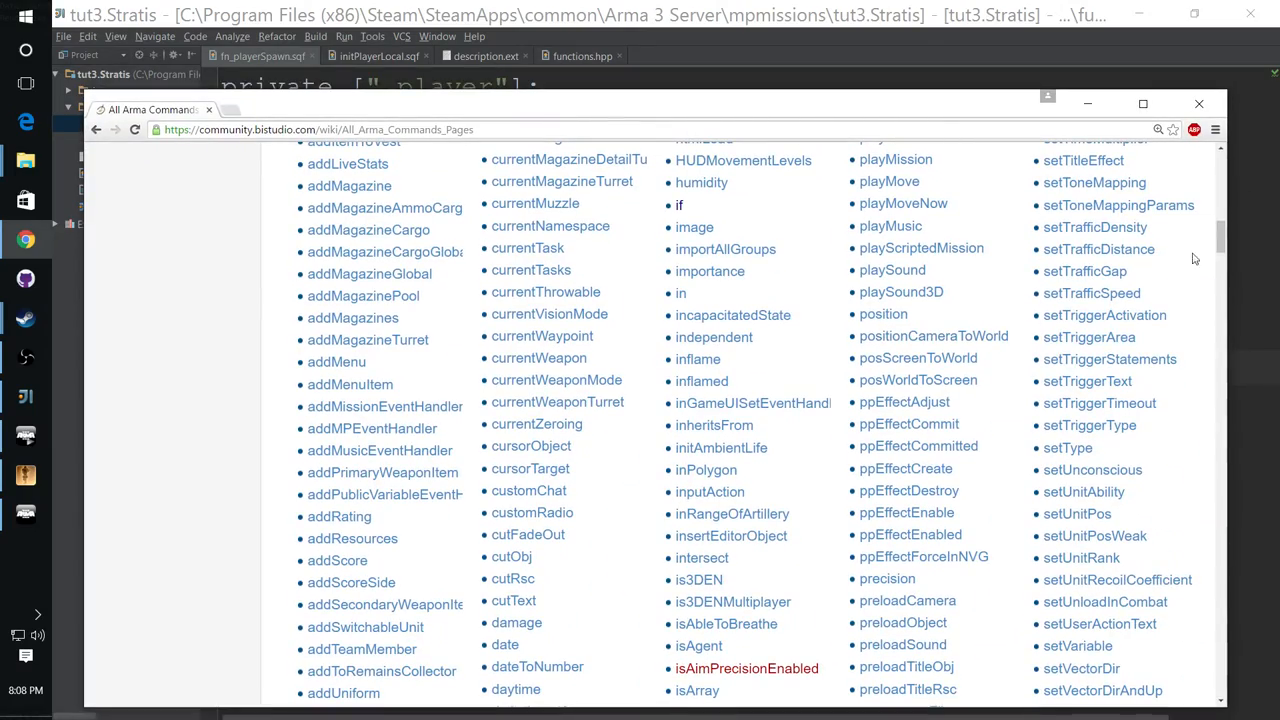
scroll("down", 3)
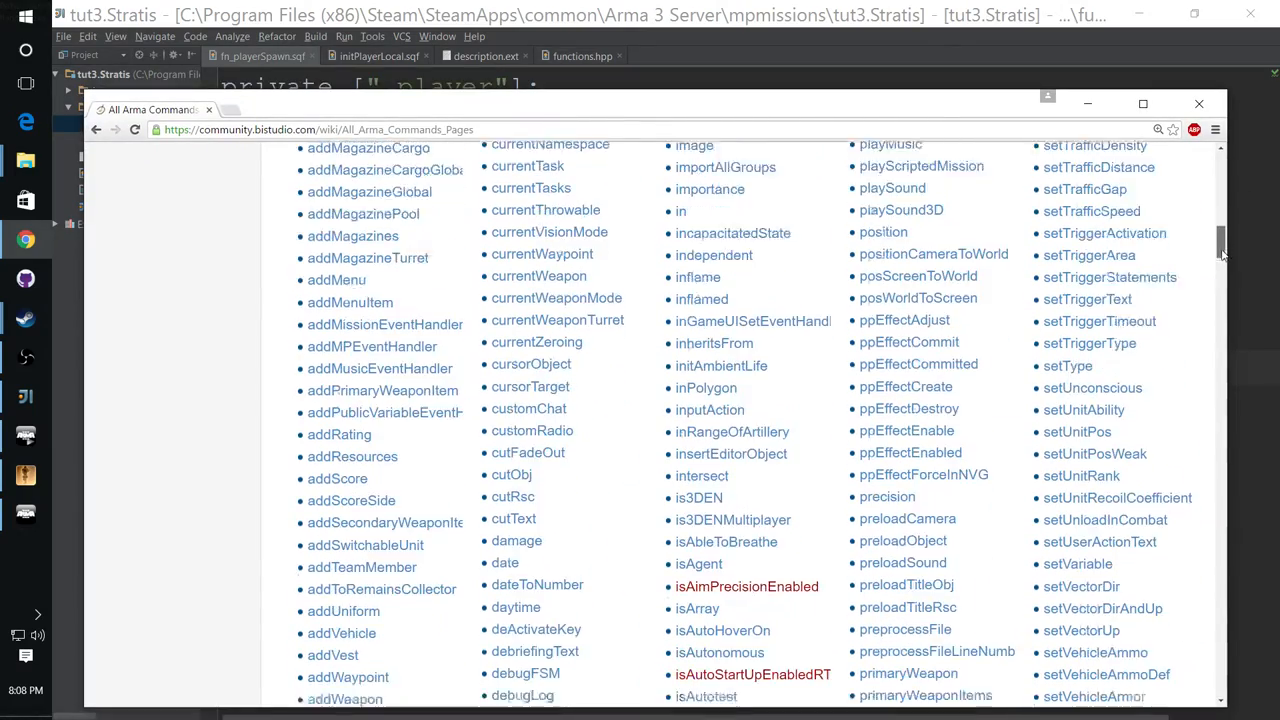
scroll("down", 3)
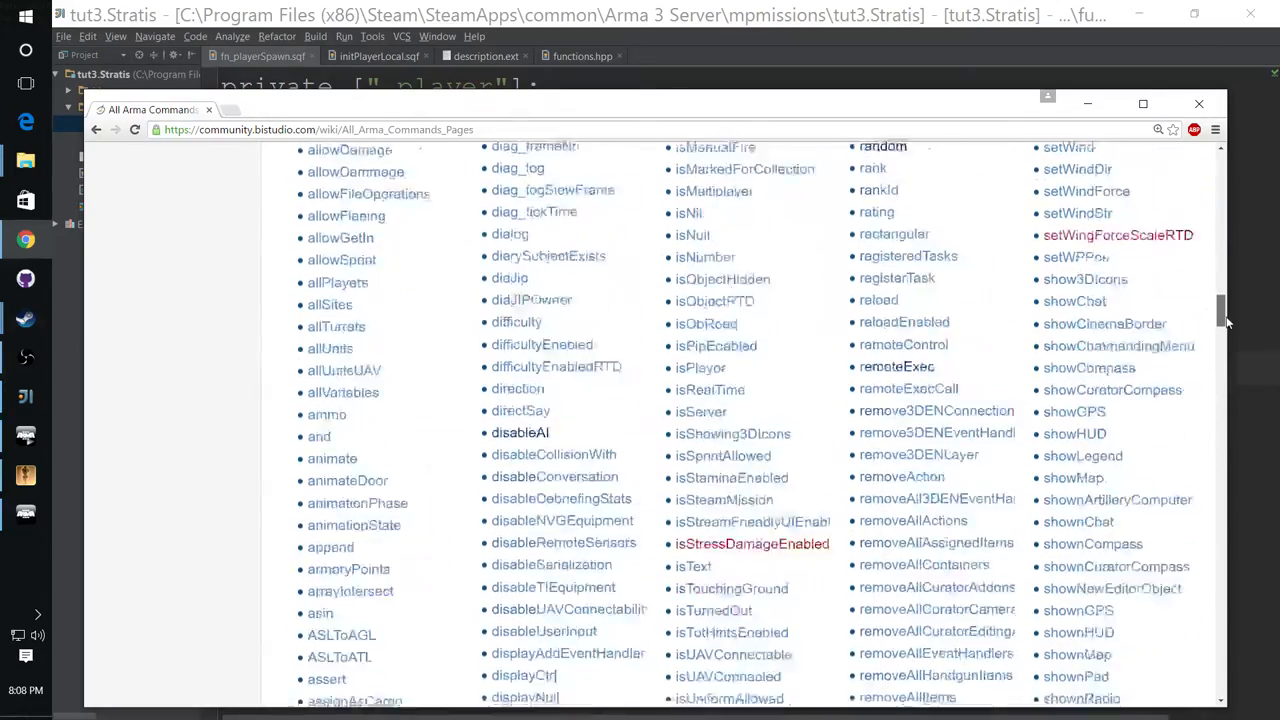
scroll("down", 3)
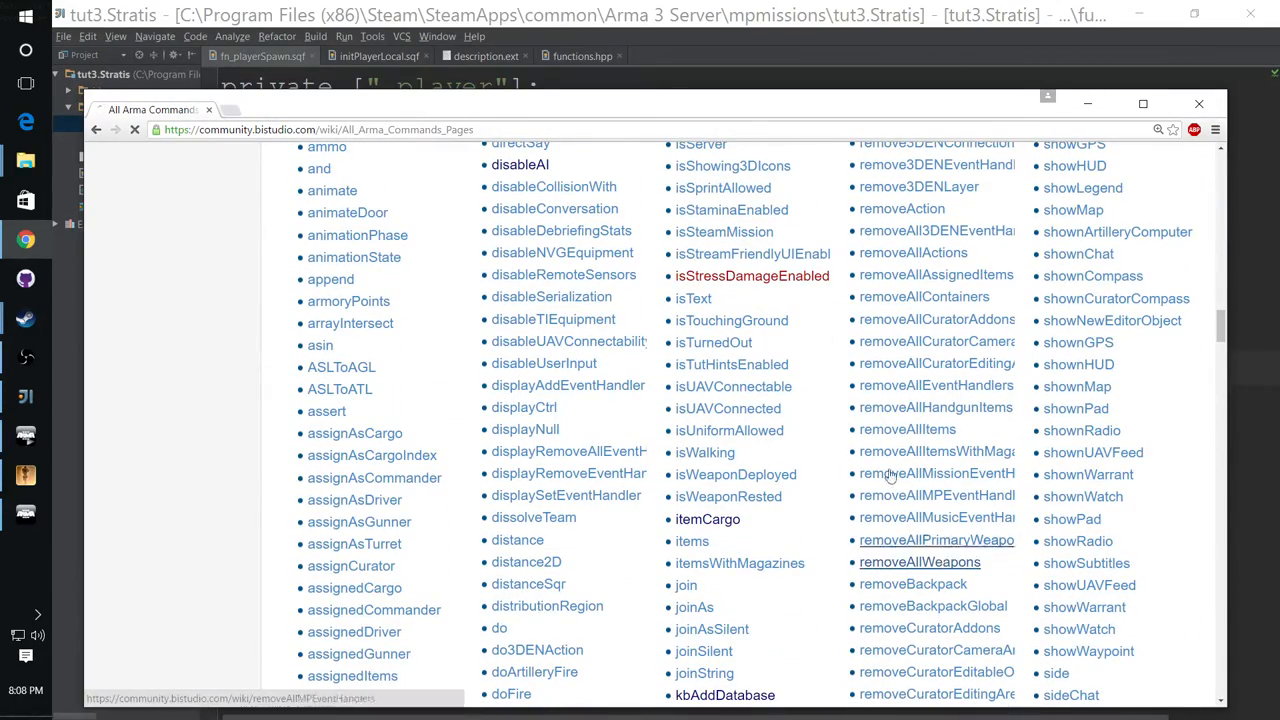
left_click(919, 562)
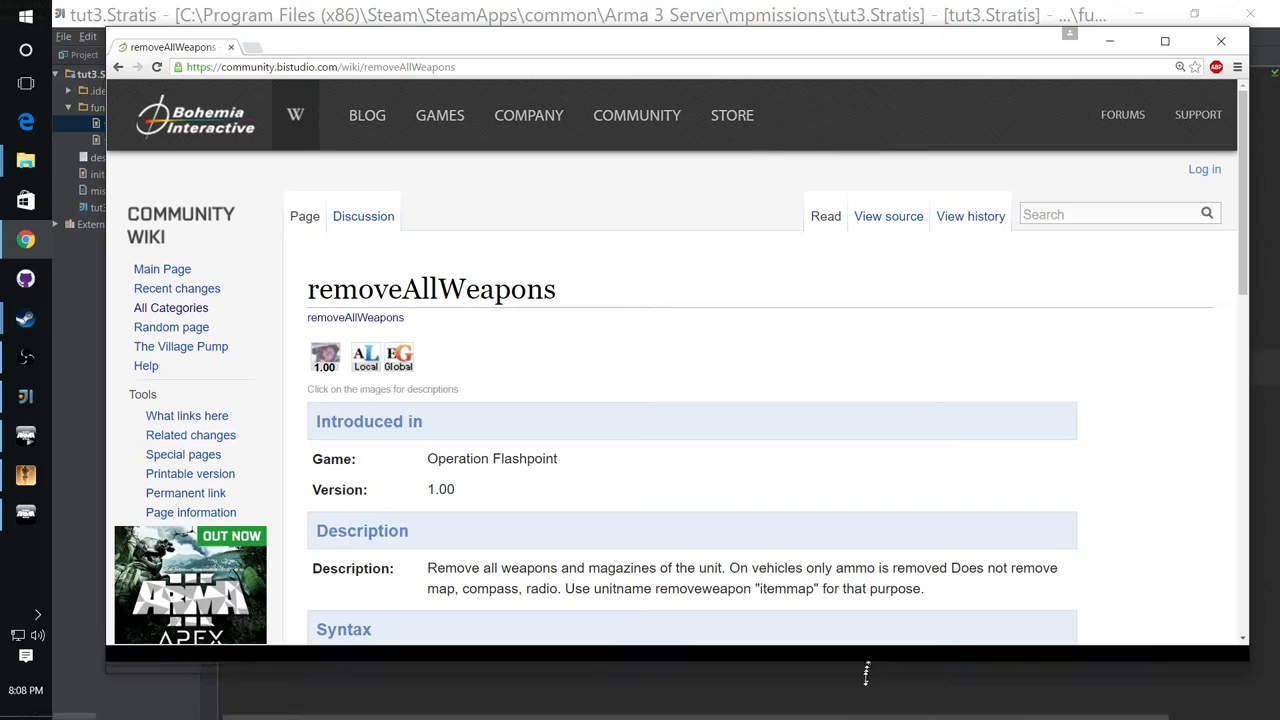
scroll("down", 3)
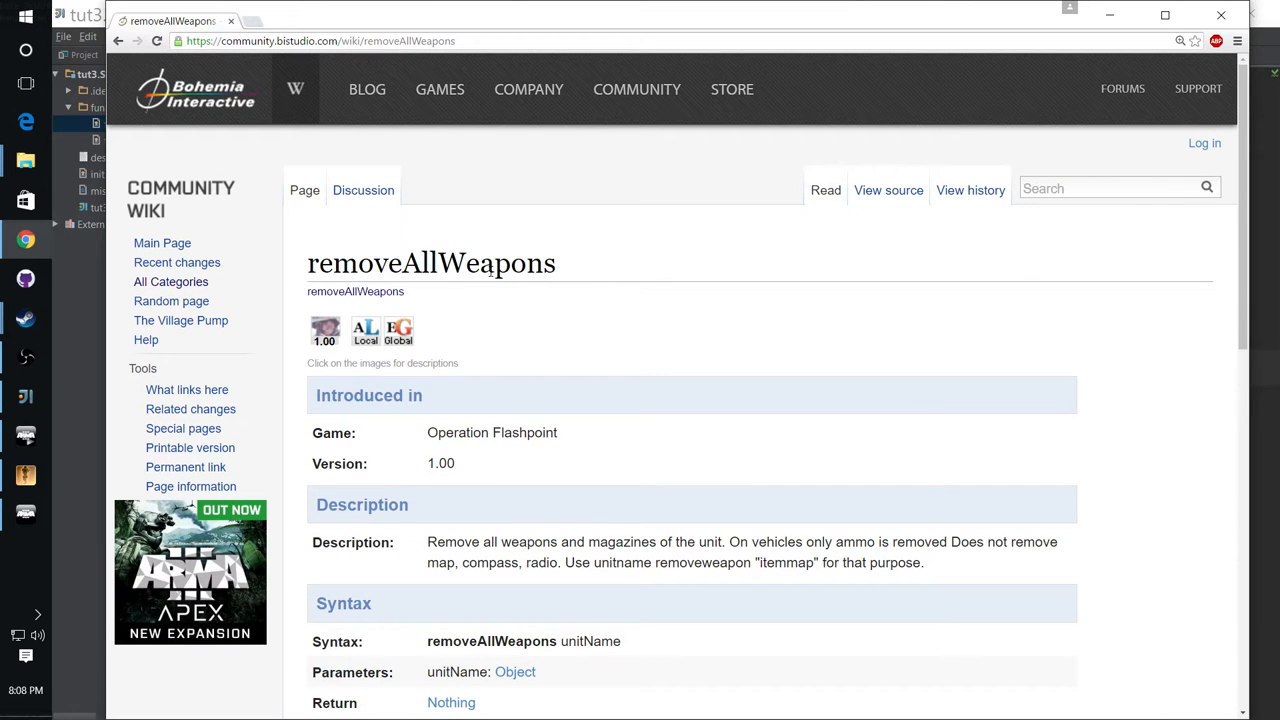
scroll("down", 3)
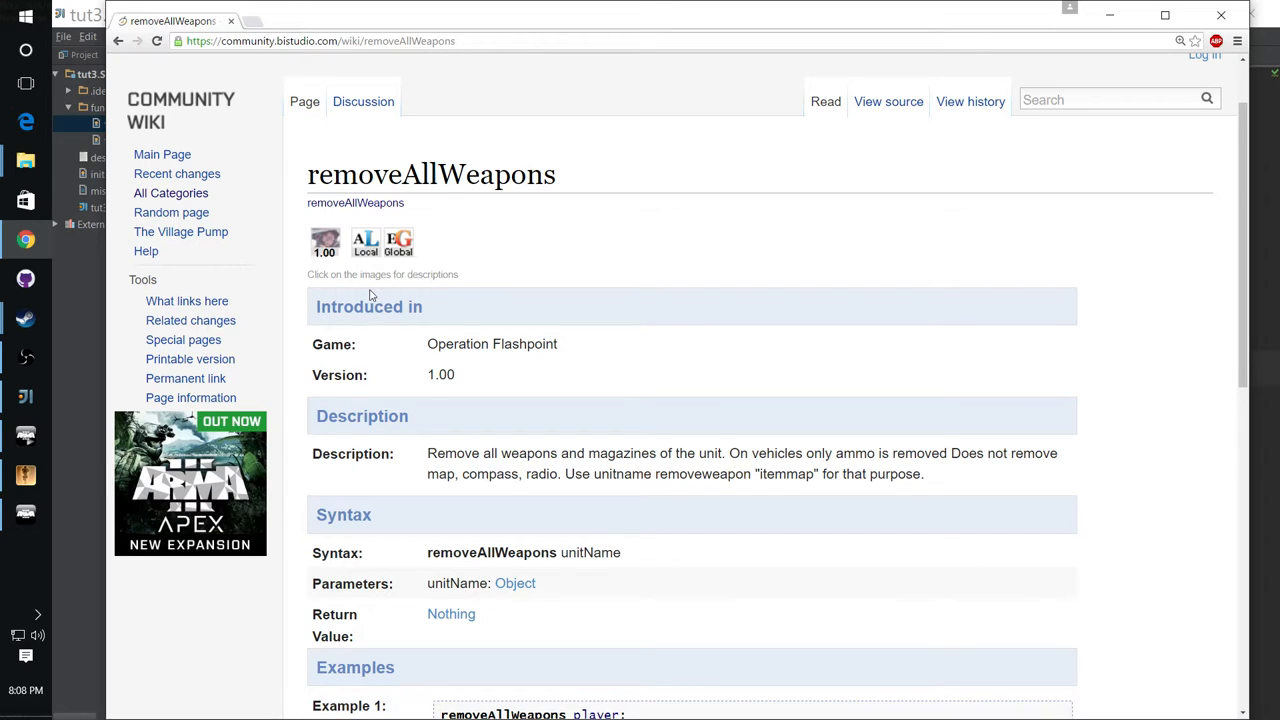
mouse_move(324, 240)
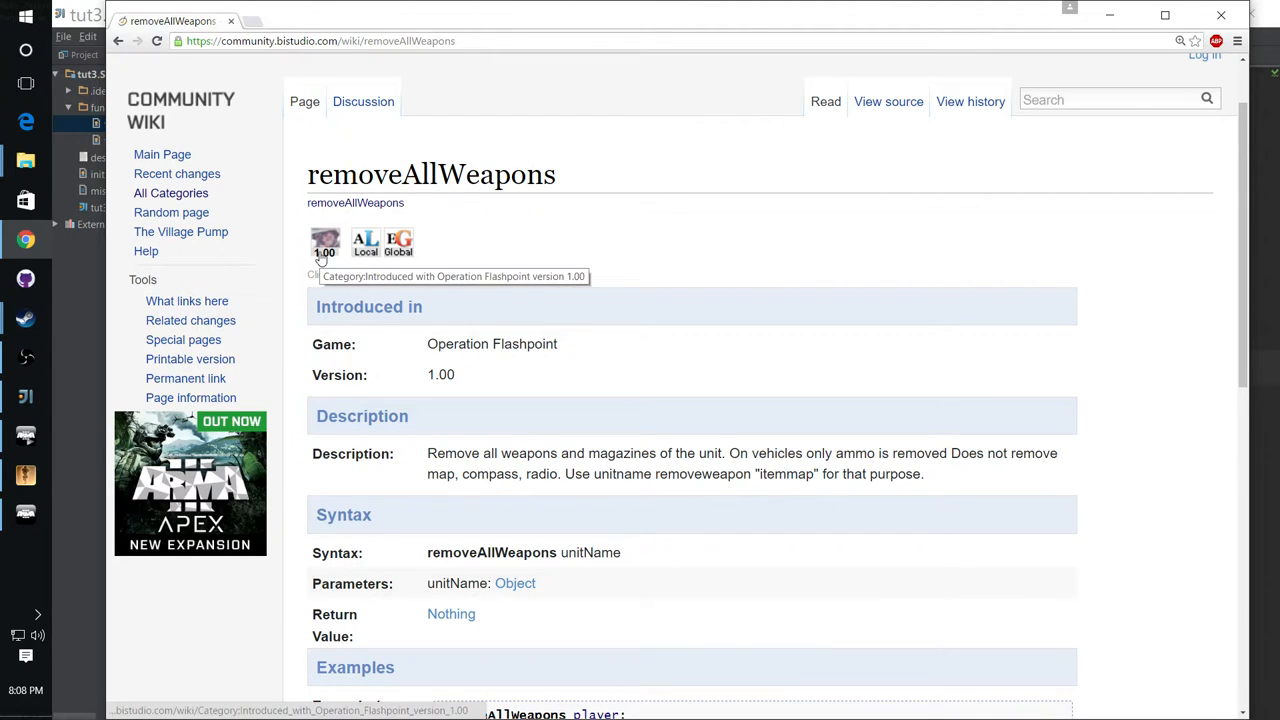
mouse_move(533, 384)
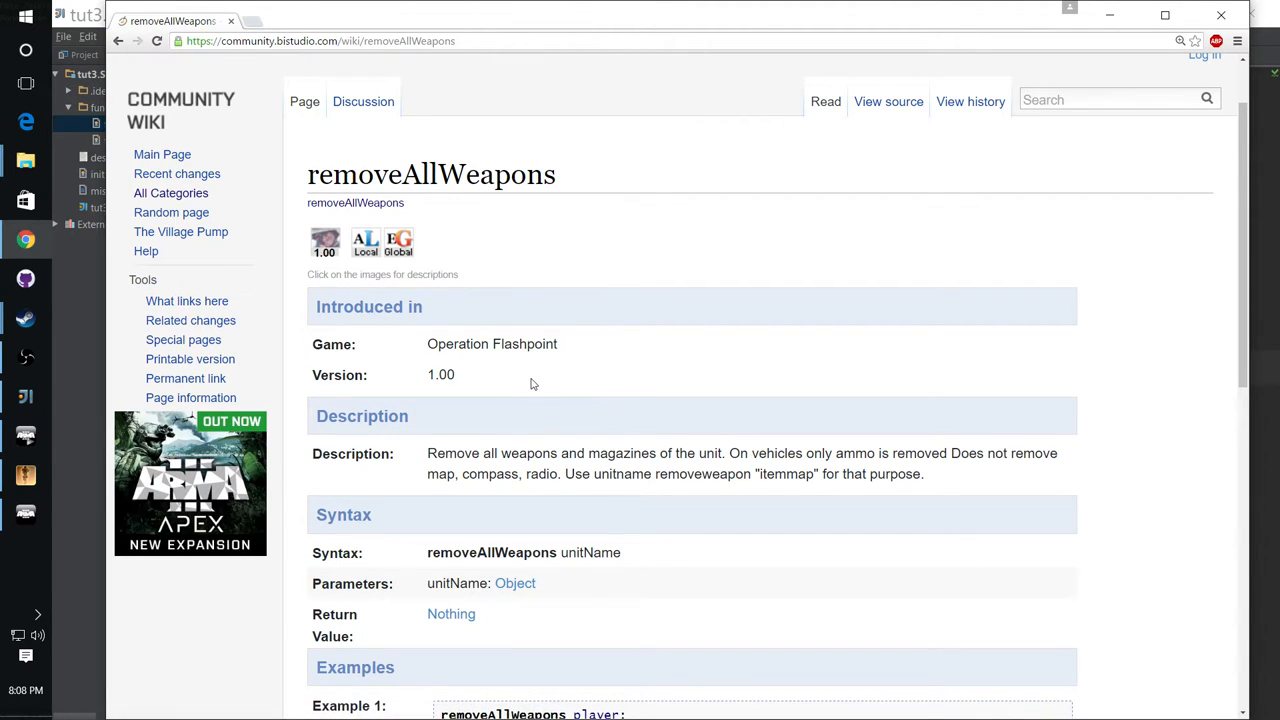
mouse_move(522, 384)
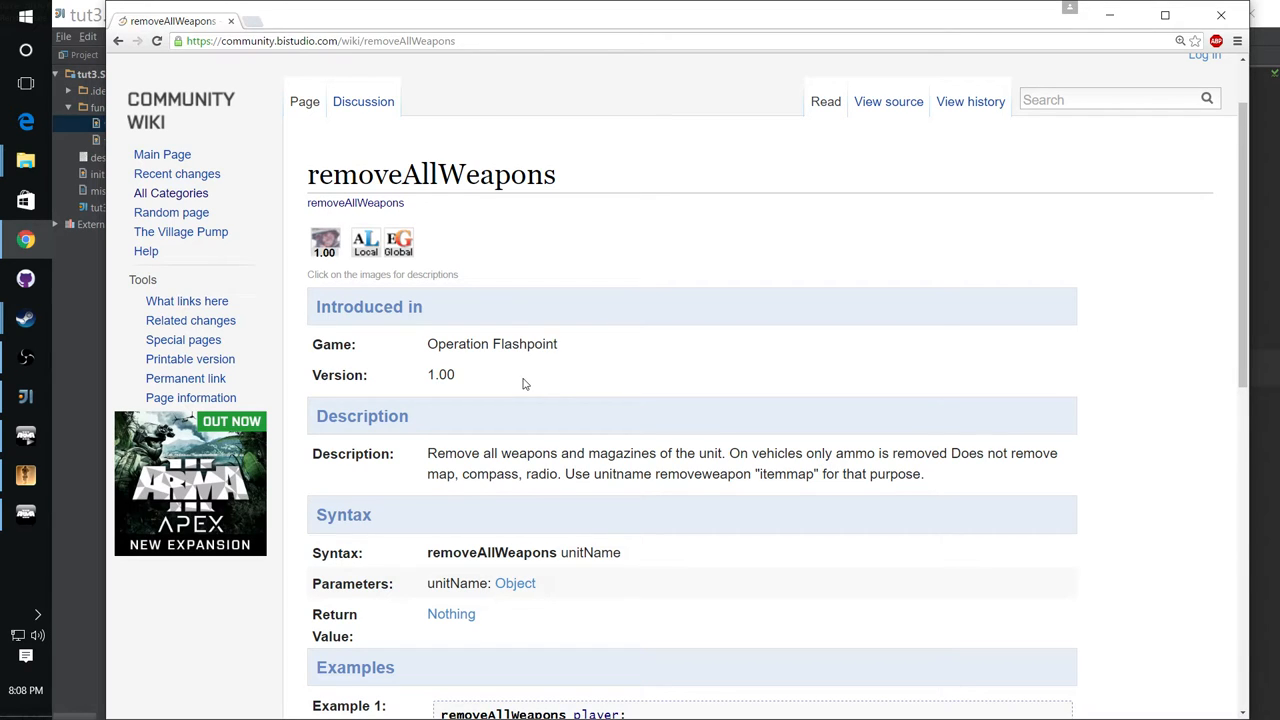
mouse_move(535, 382)
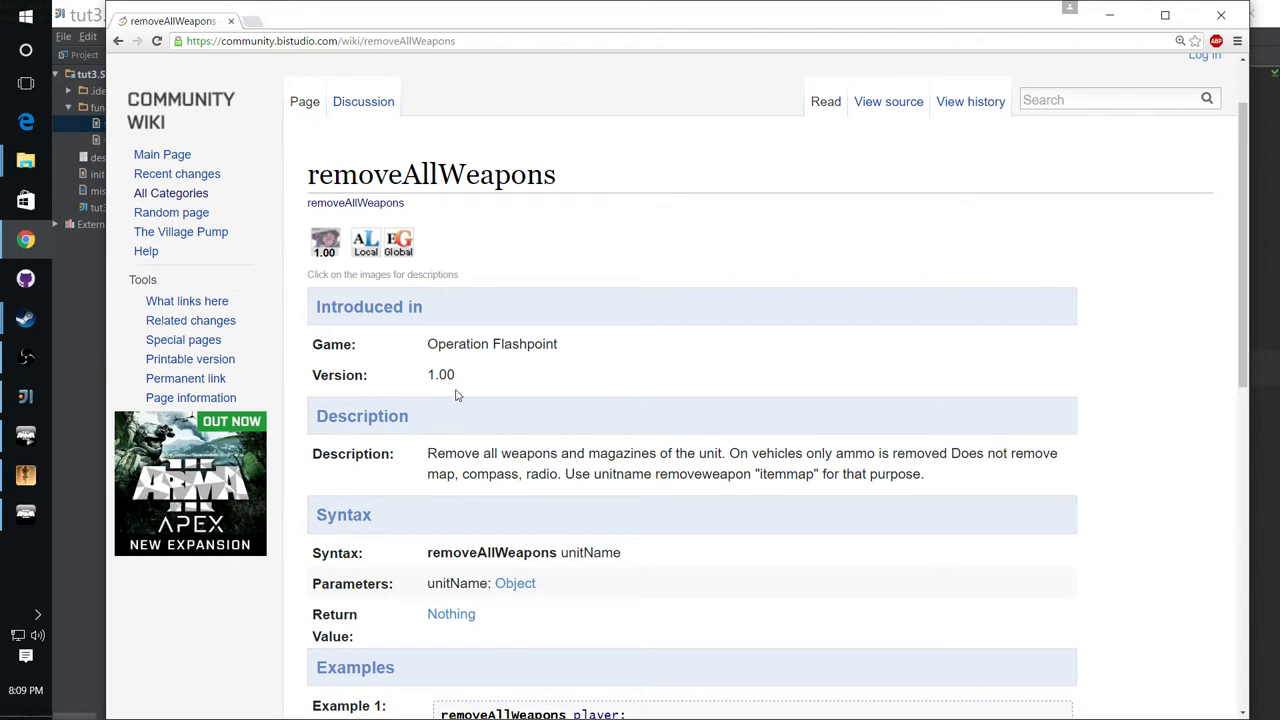
mouse_move(485, 388)
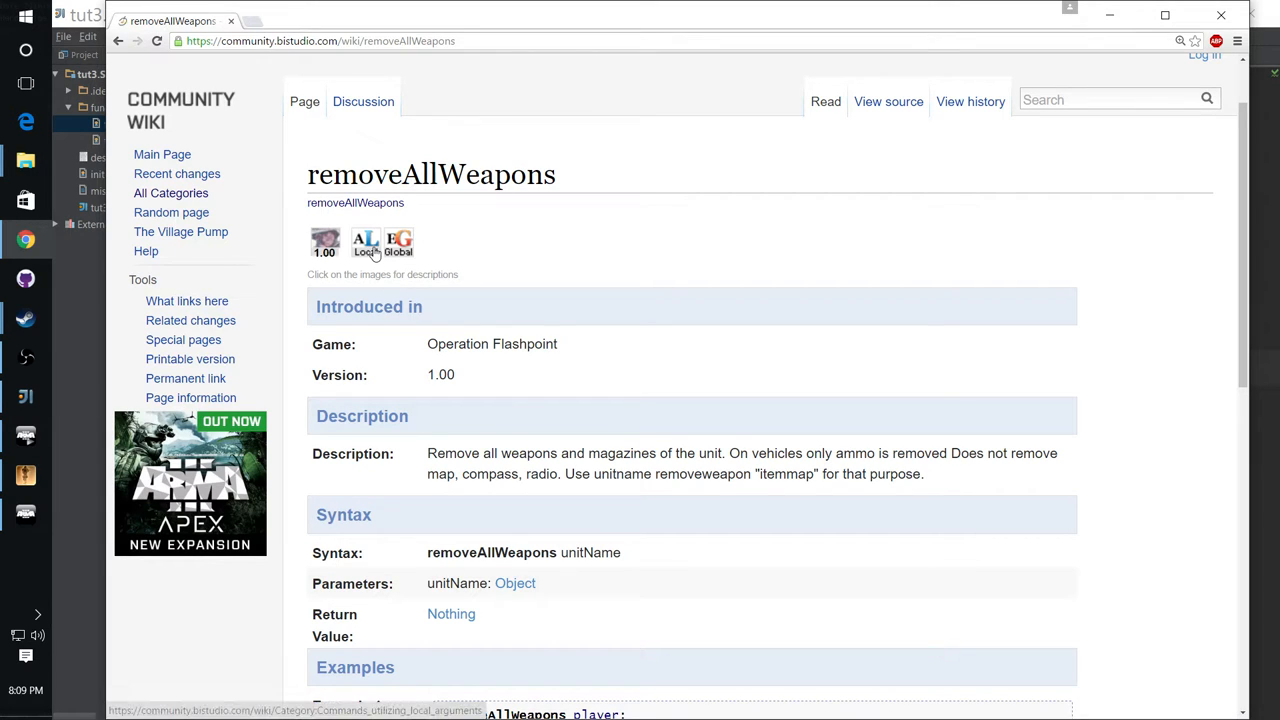
mouse_move(365, 242)
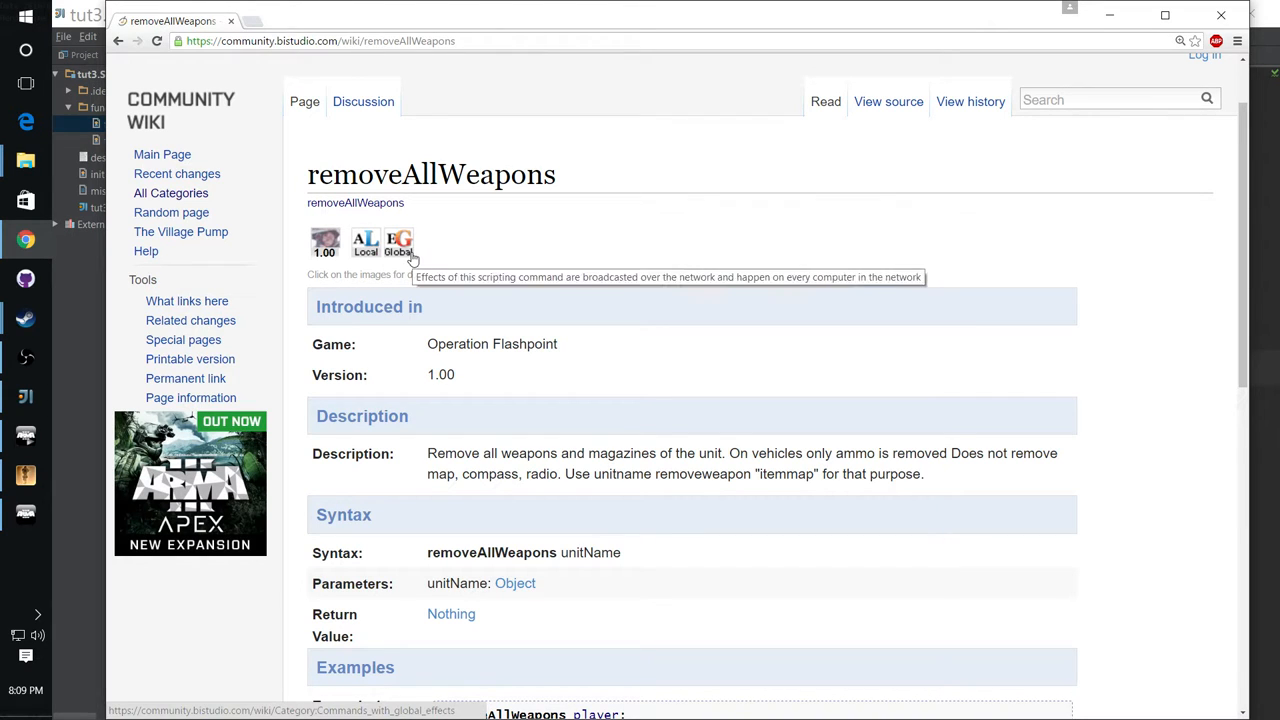
mouse_move(400, 255)
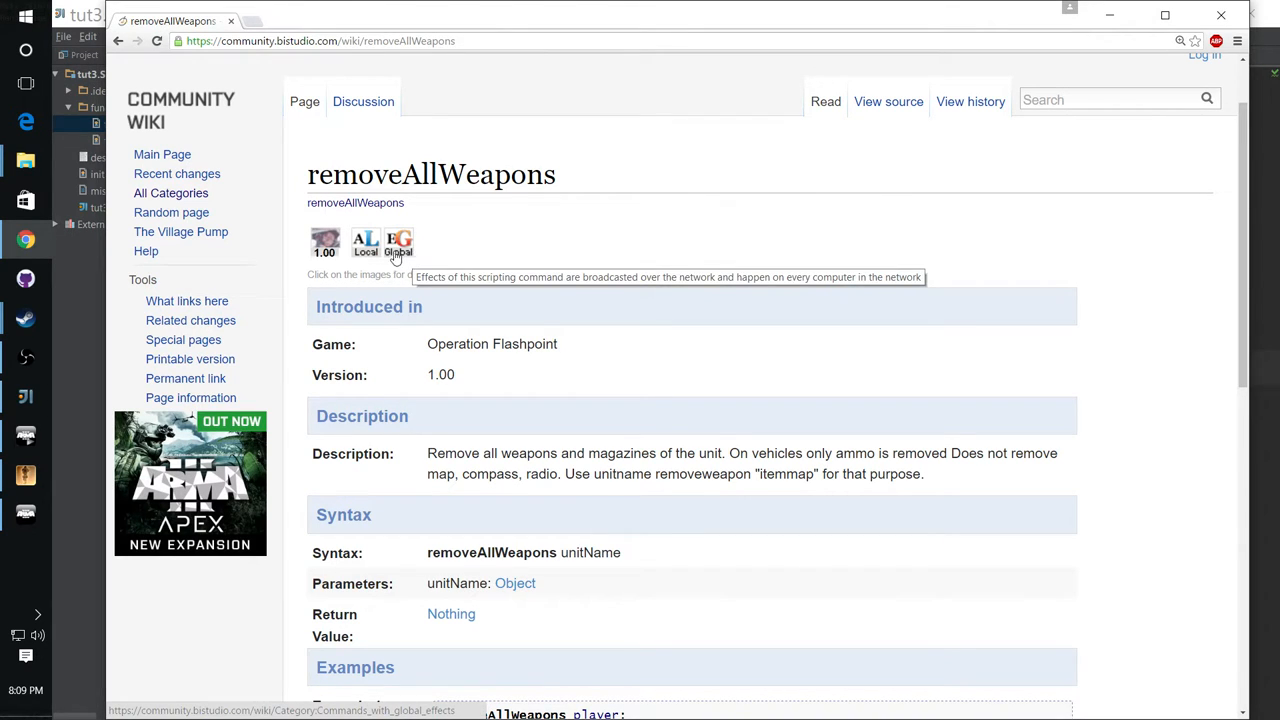
mouse_move(365, 240)
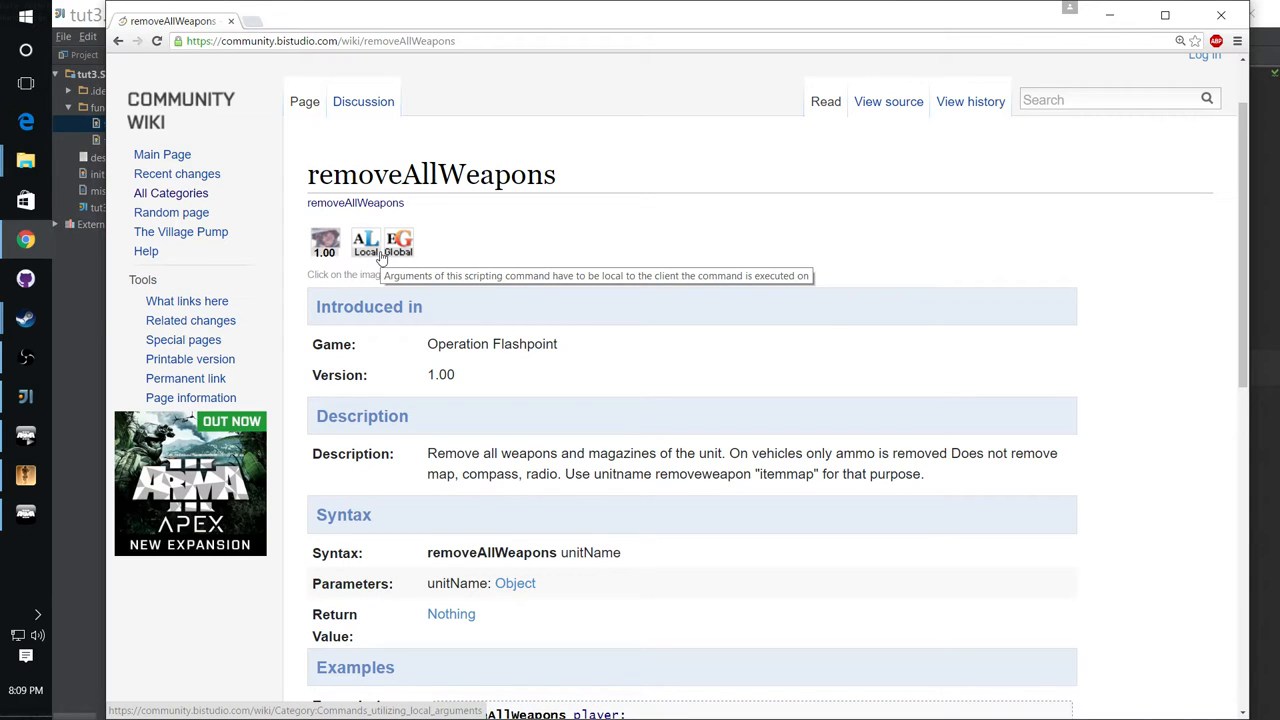
mouse_move(475, 247)
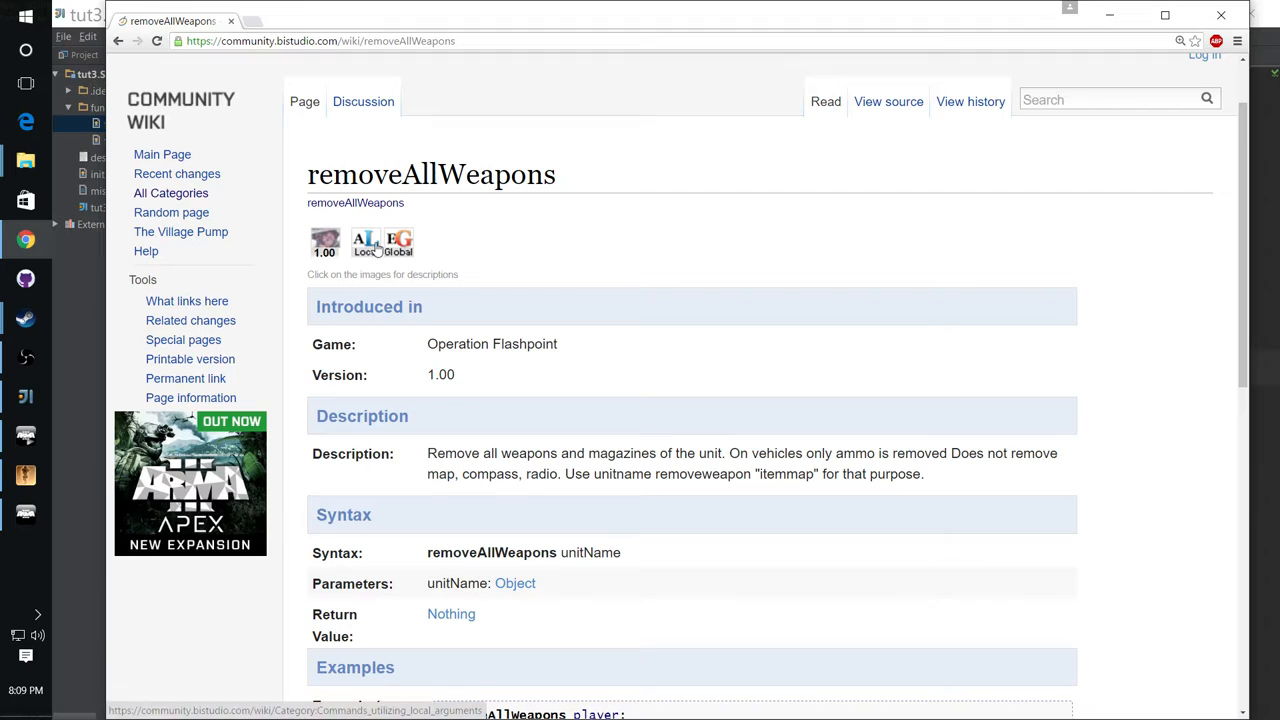
mouse_move(365, 243)
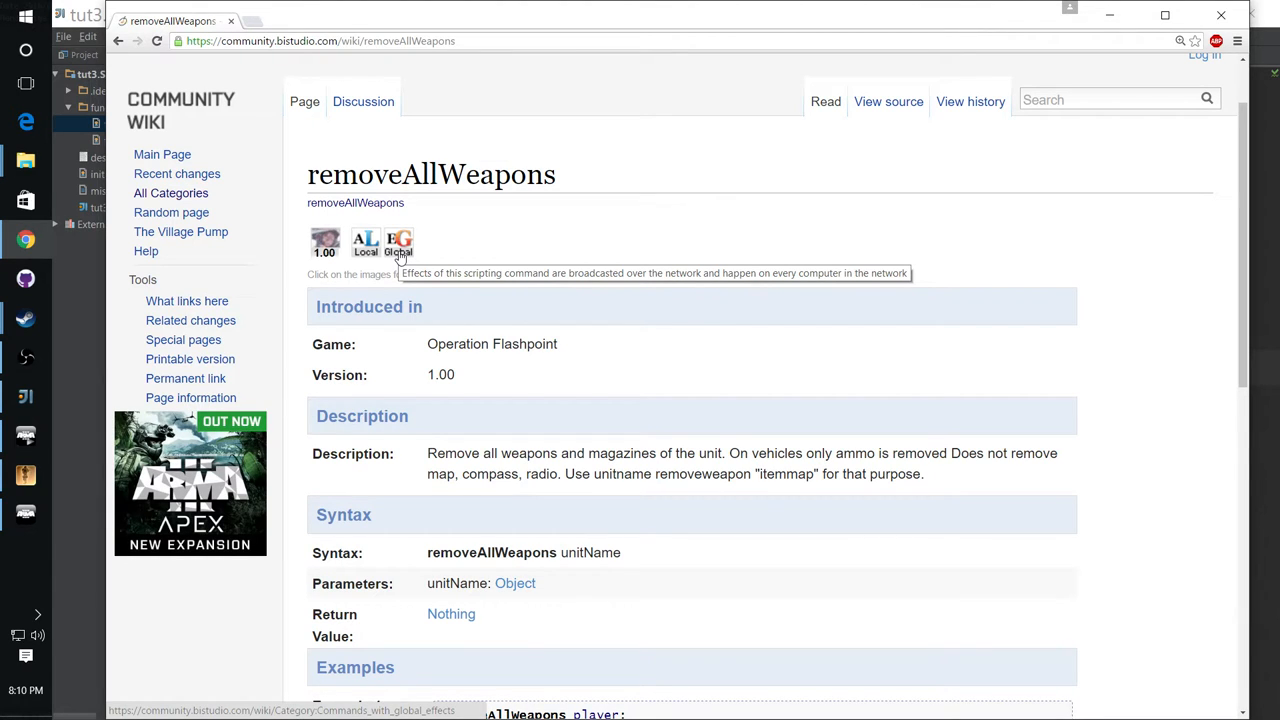
mouse_move(535, 220)
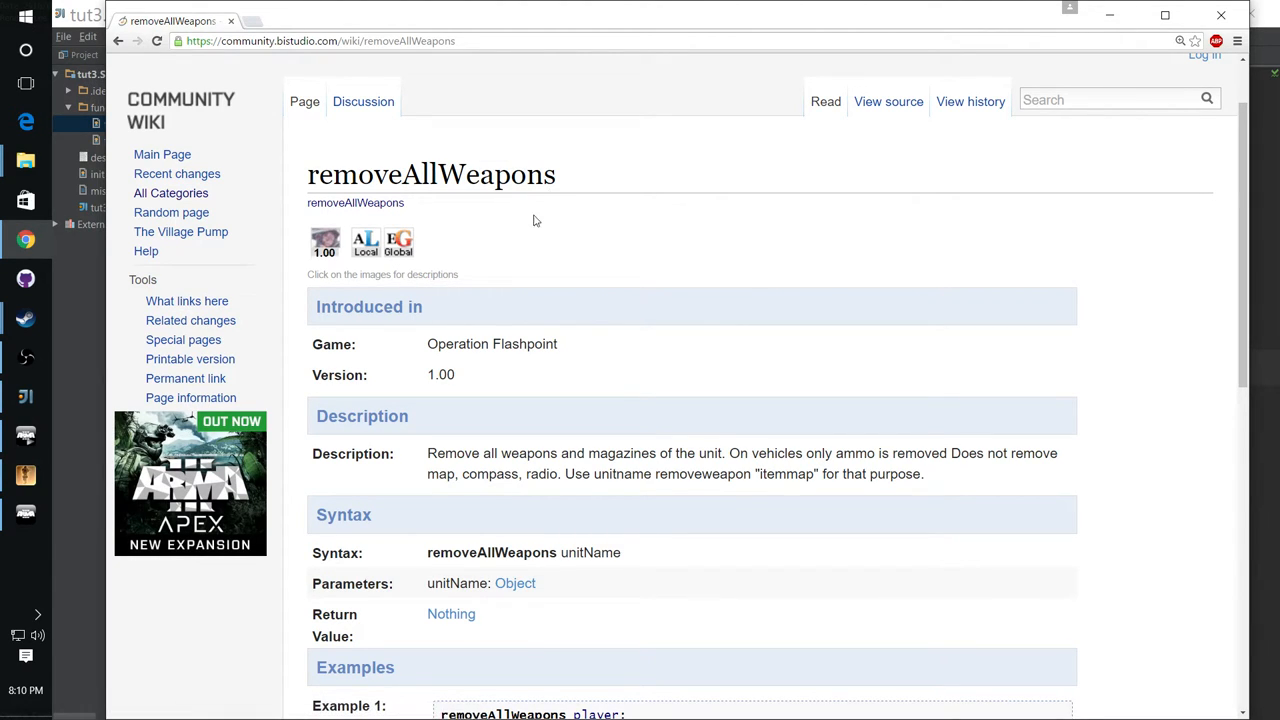
mouse_move(503, 246)
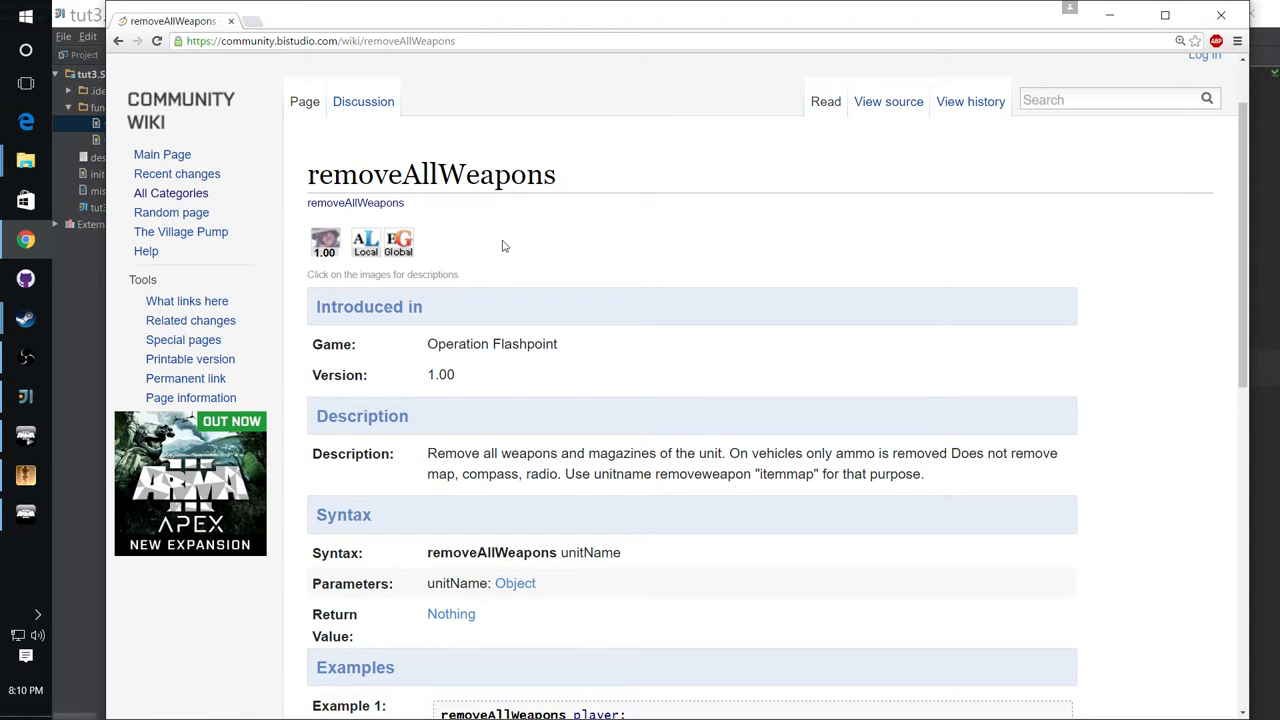
mouse_move(492, 247)
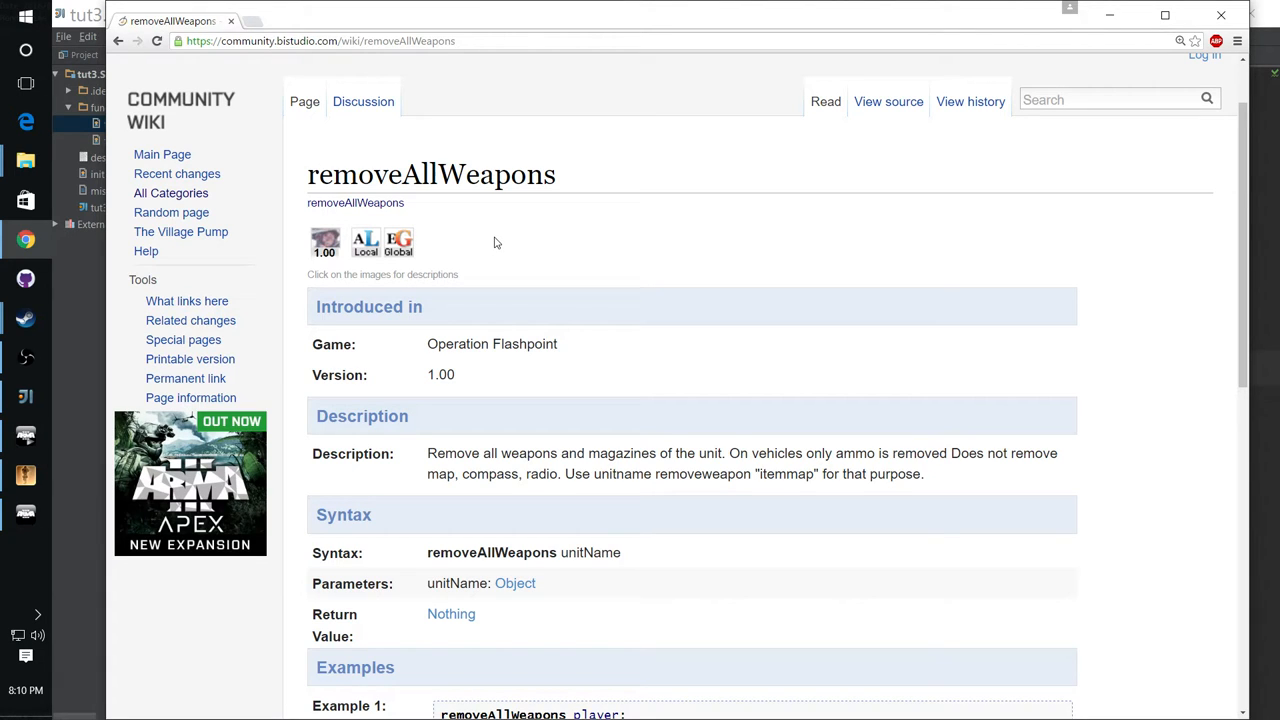
mouse_move(400, 243)
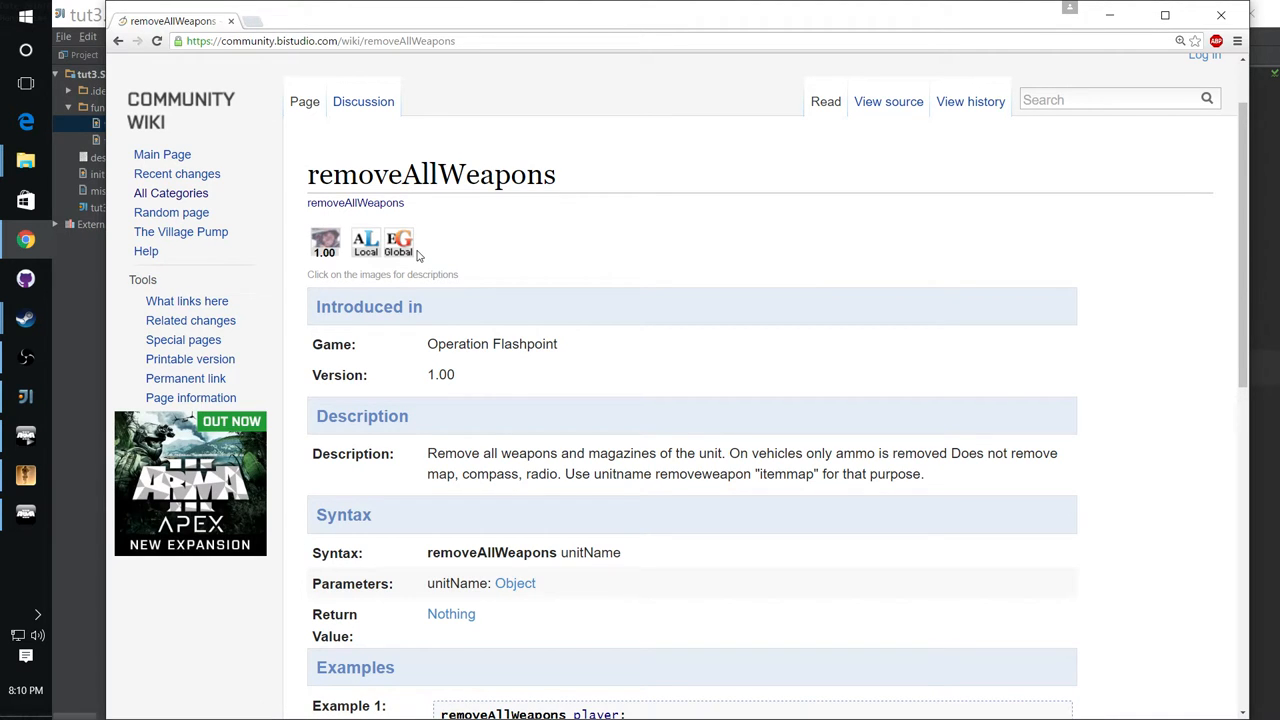
mouse_move(400, 240)
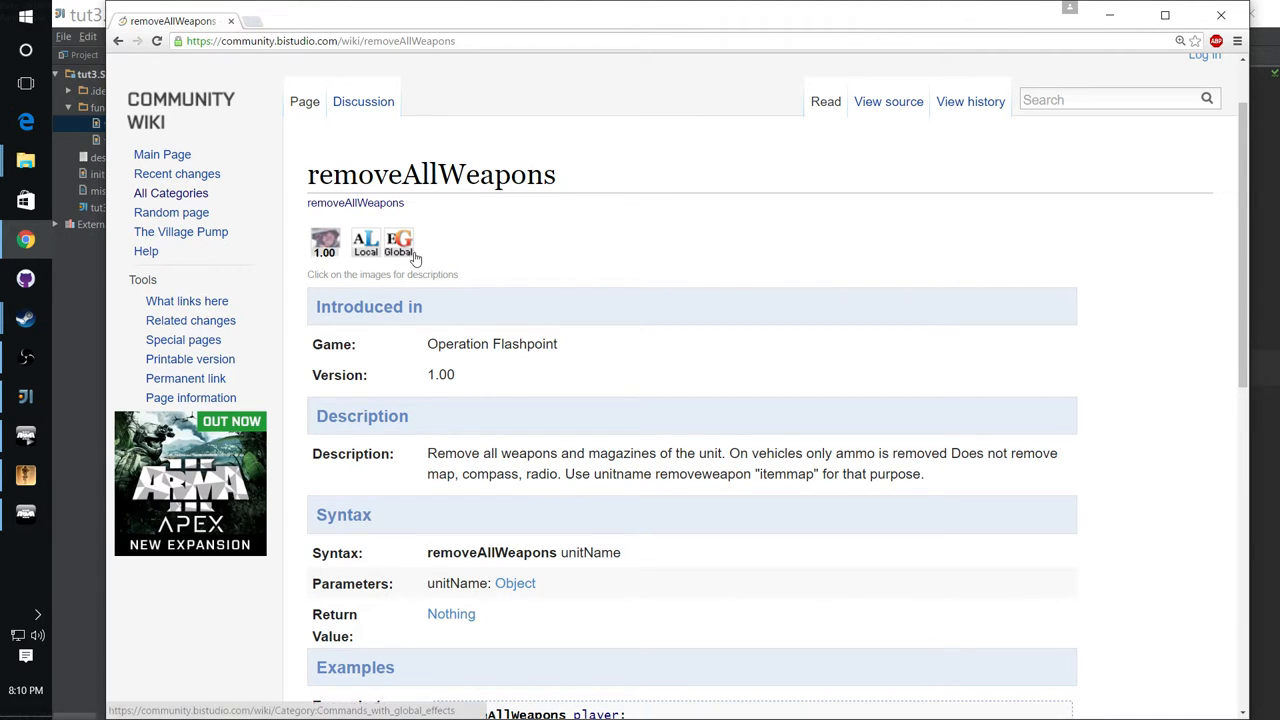
mouse_move(399, 242)
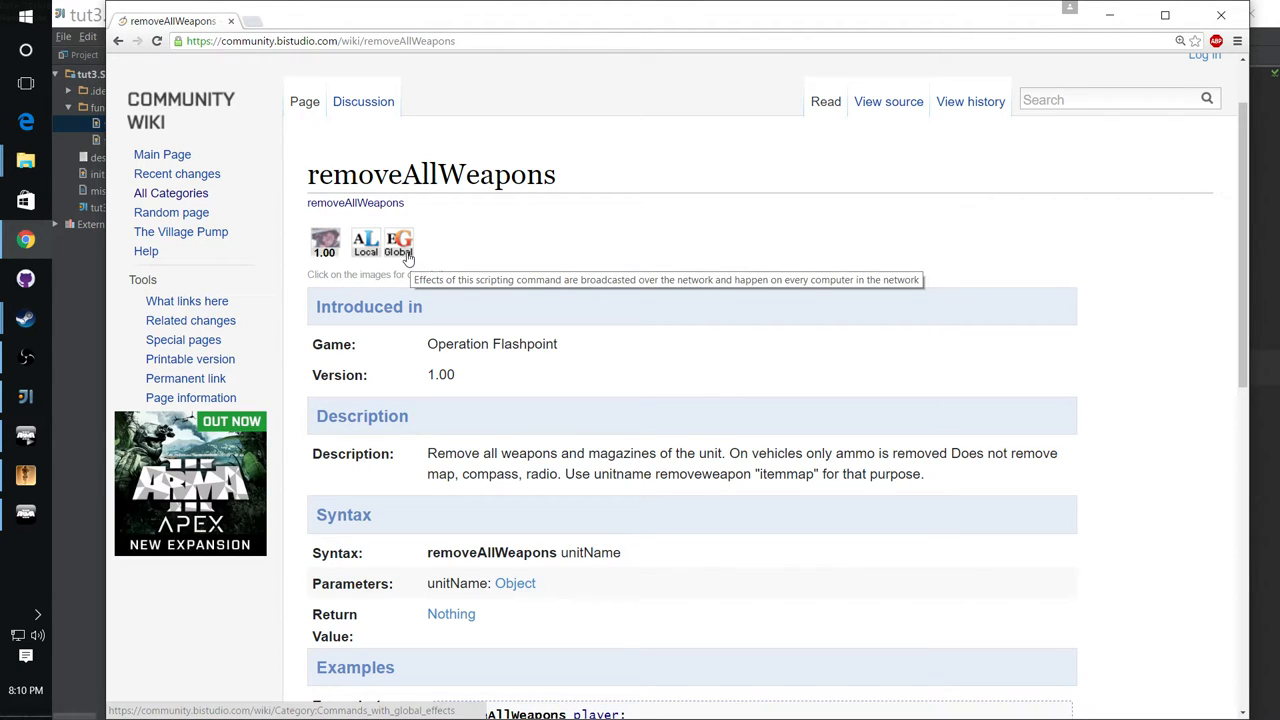
mouse_move(600, 347)
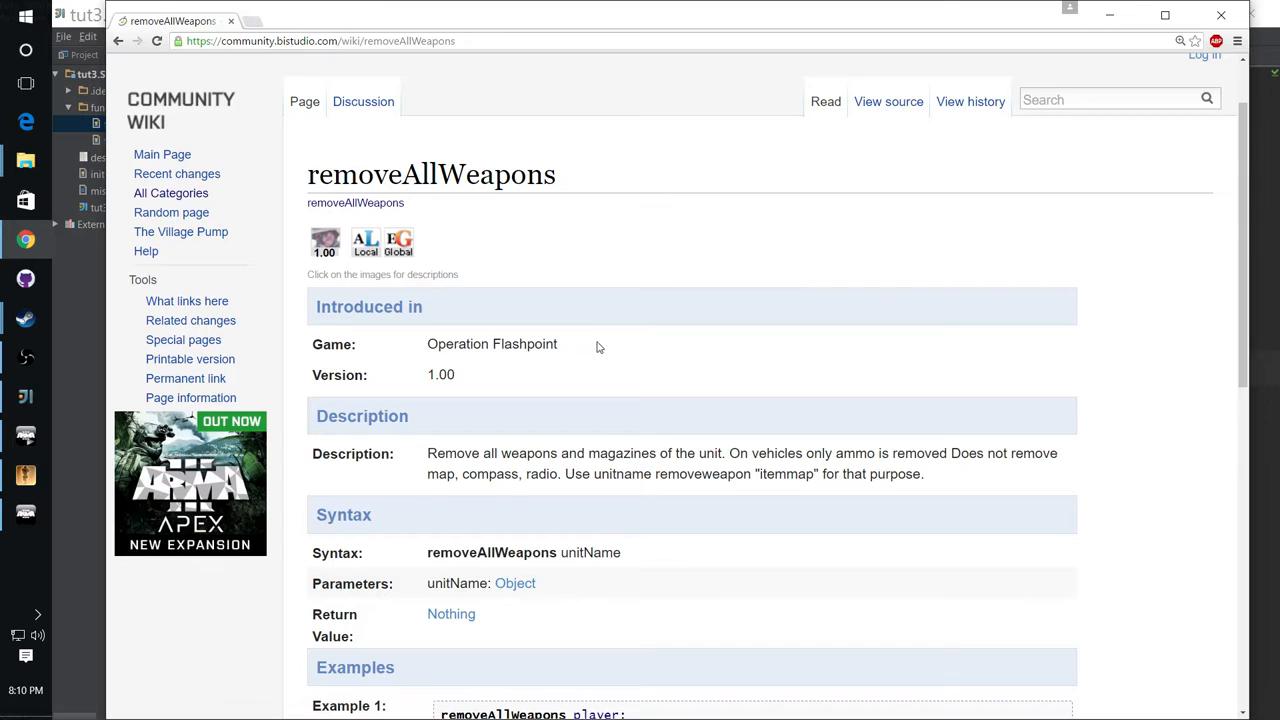
scroll("down", 3)
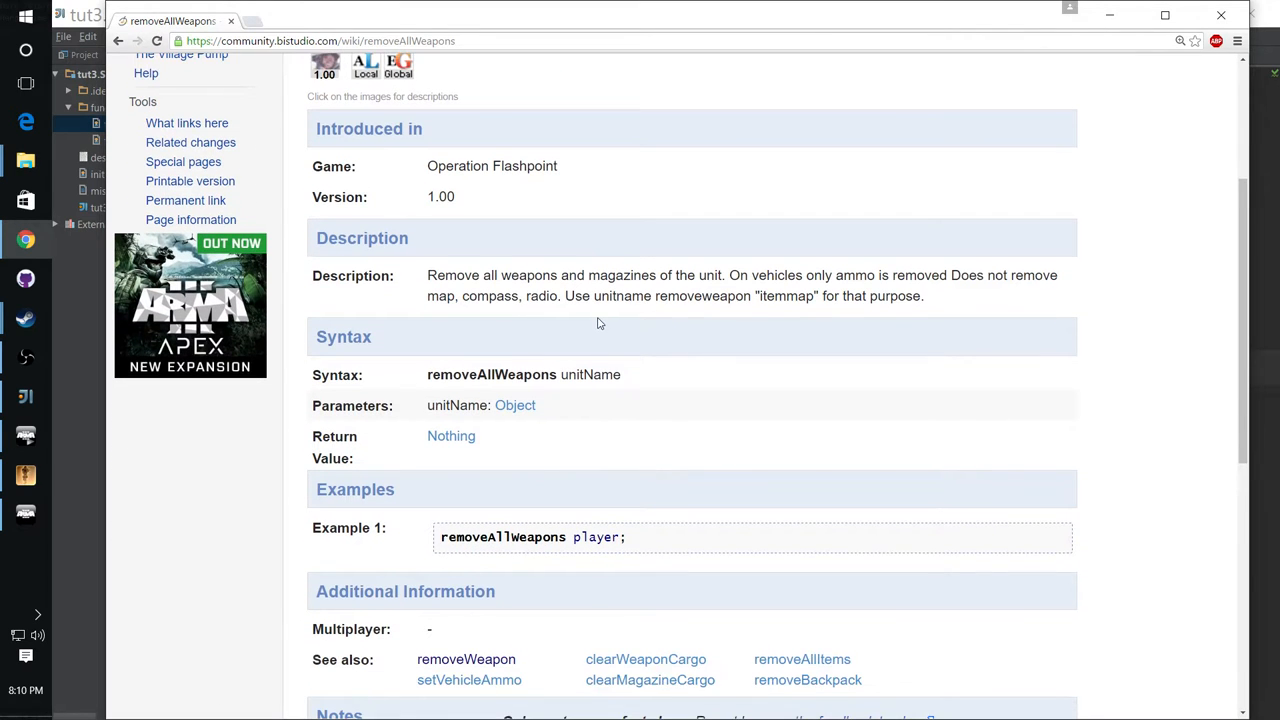
scroll("down", 3)
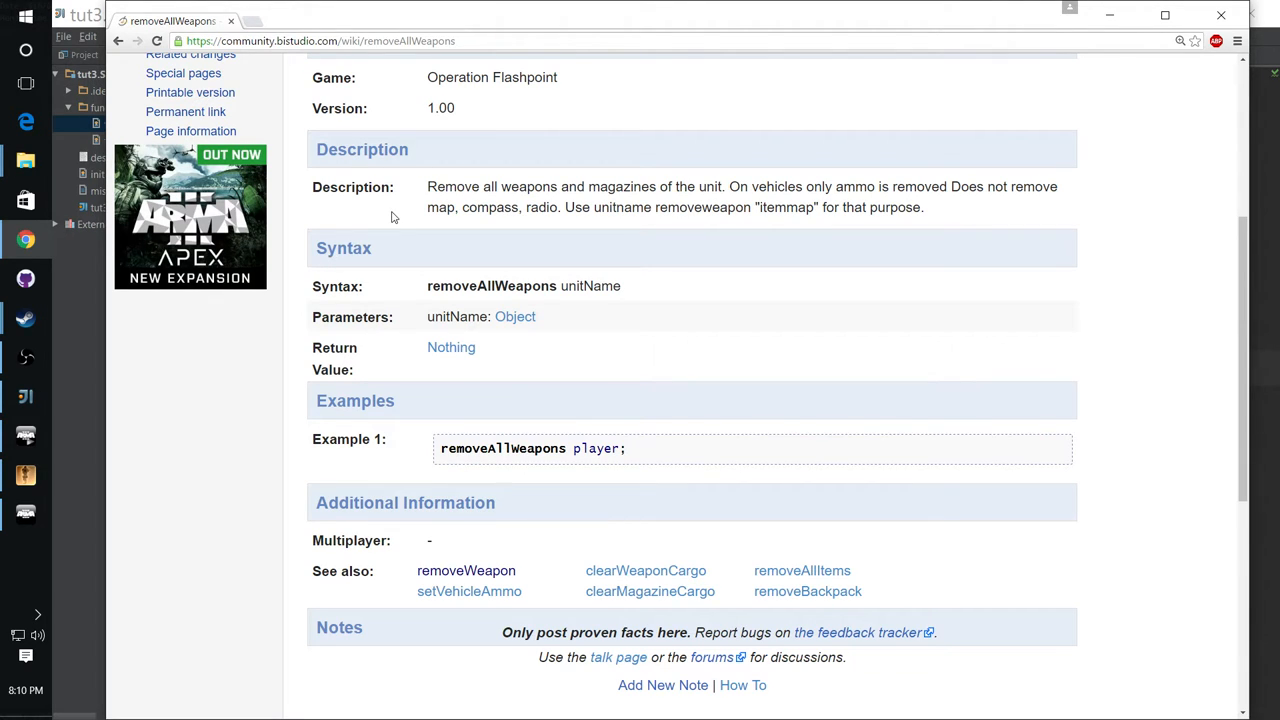
mouse_move(625, 200)
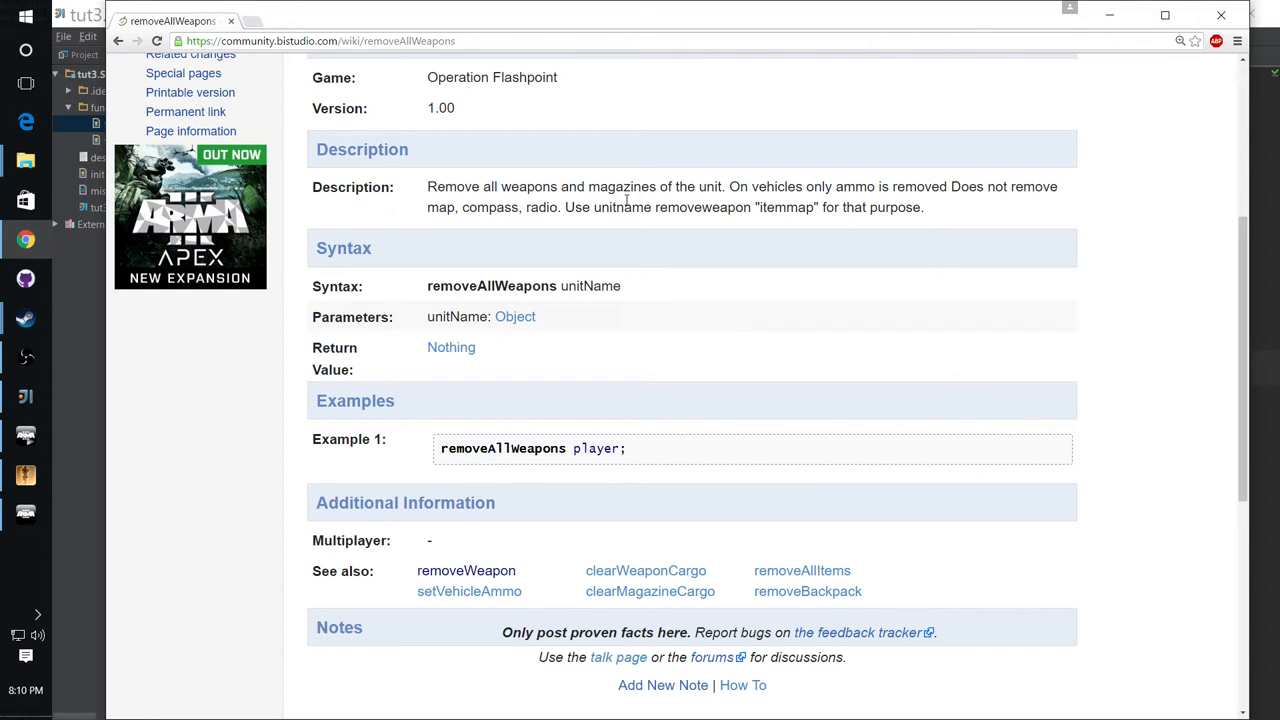
mouse_move(620, 230)
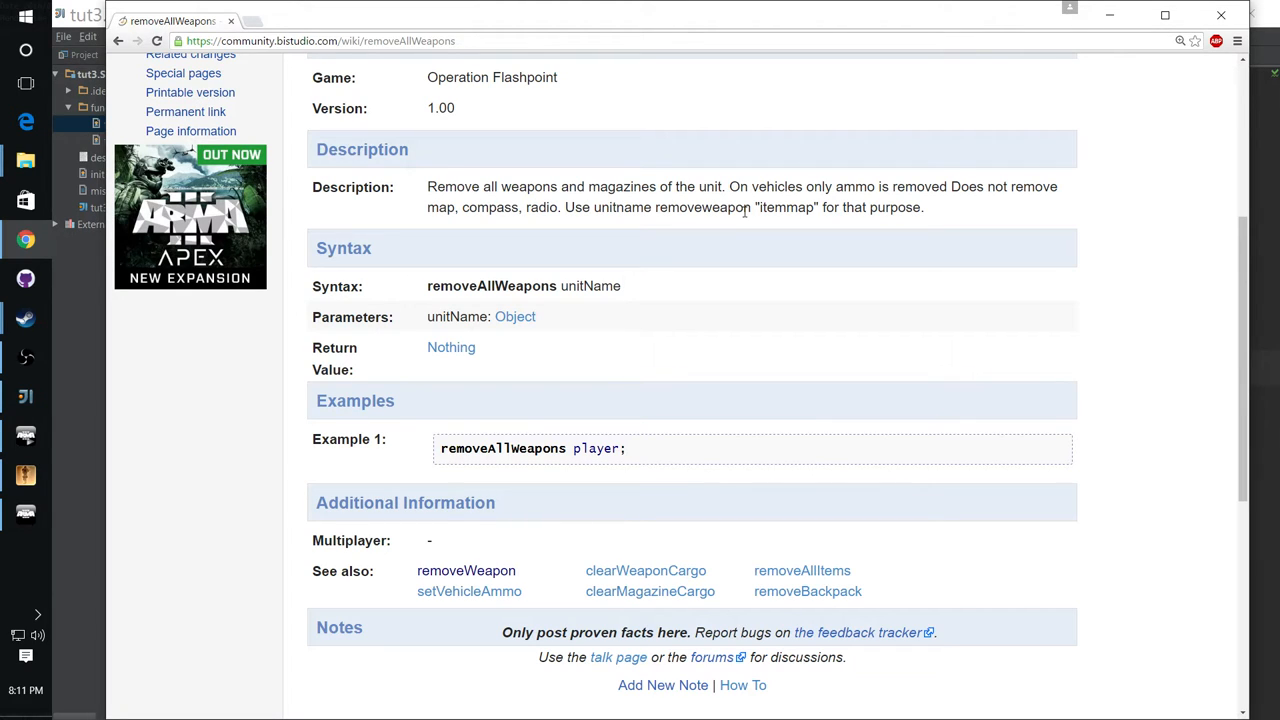
mouse_move(772, 317)
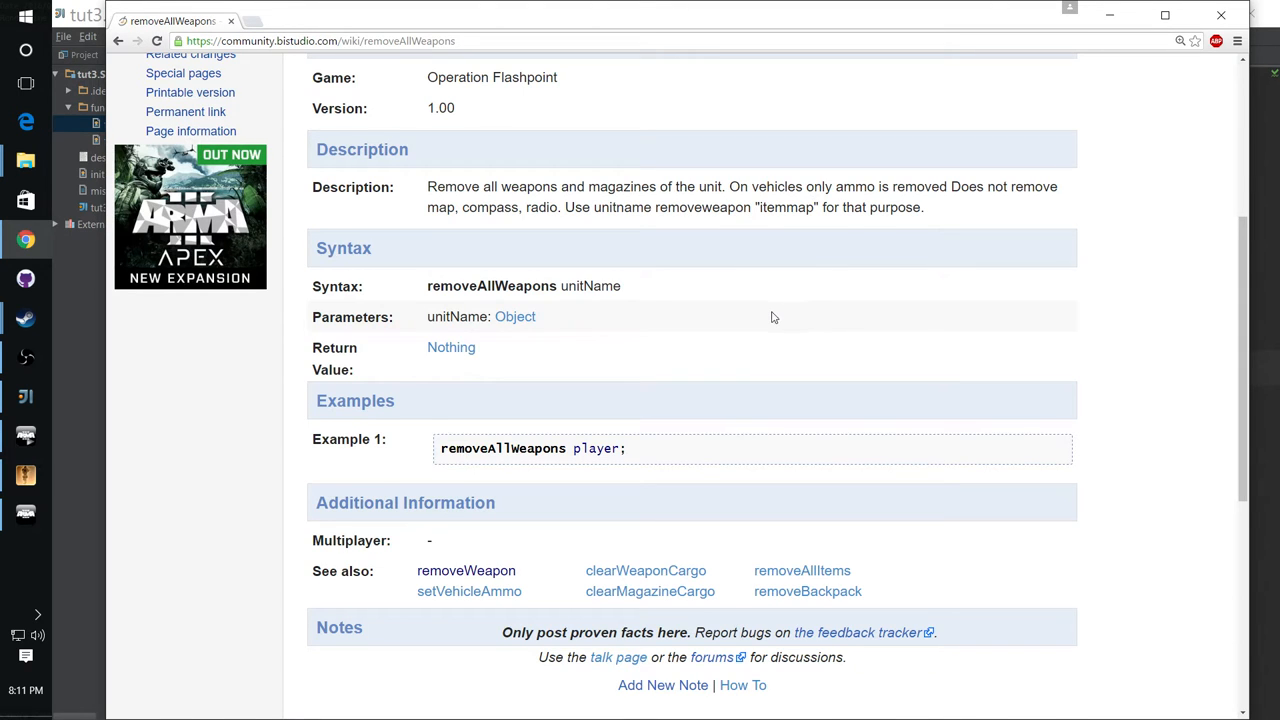
scroll("down", 3)
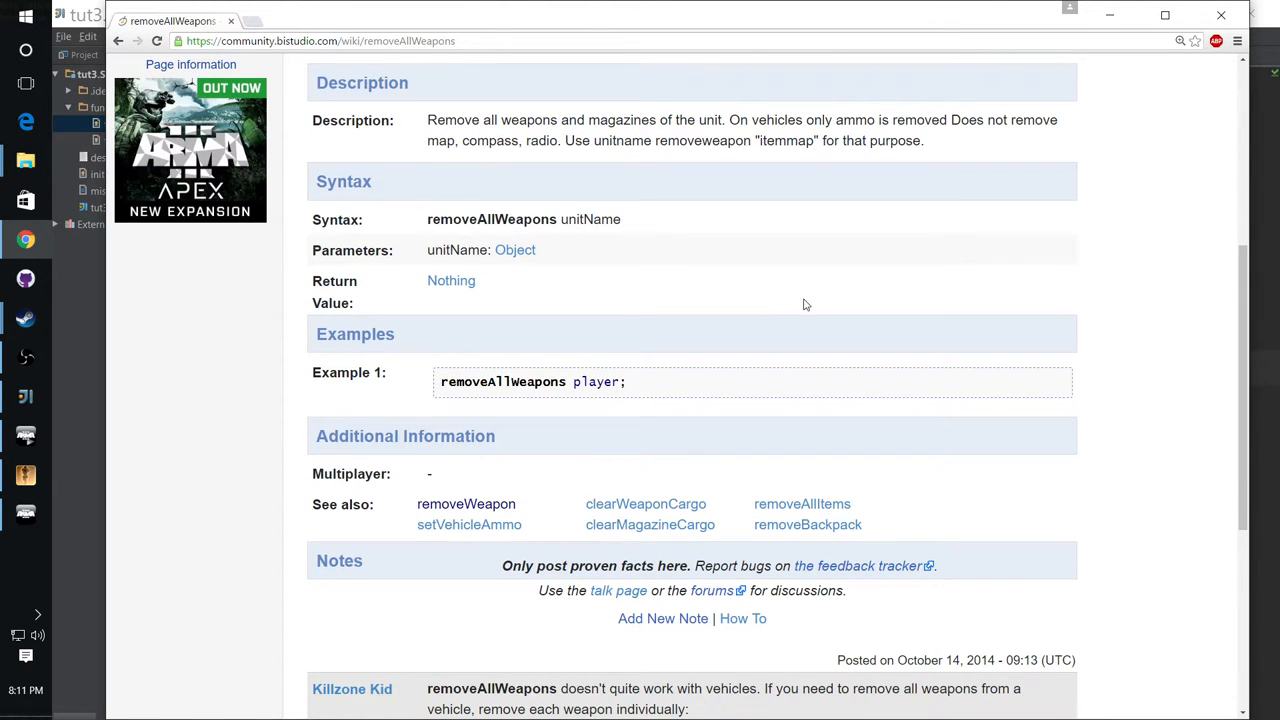
scroll("down", 3)
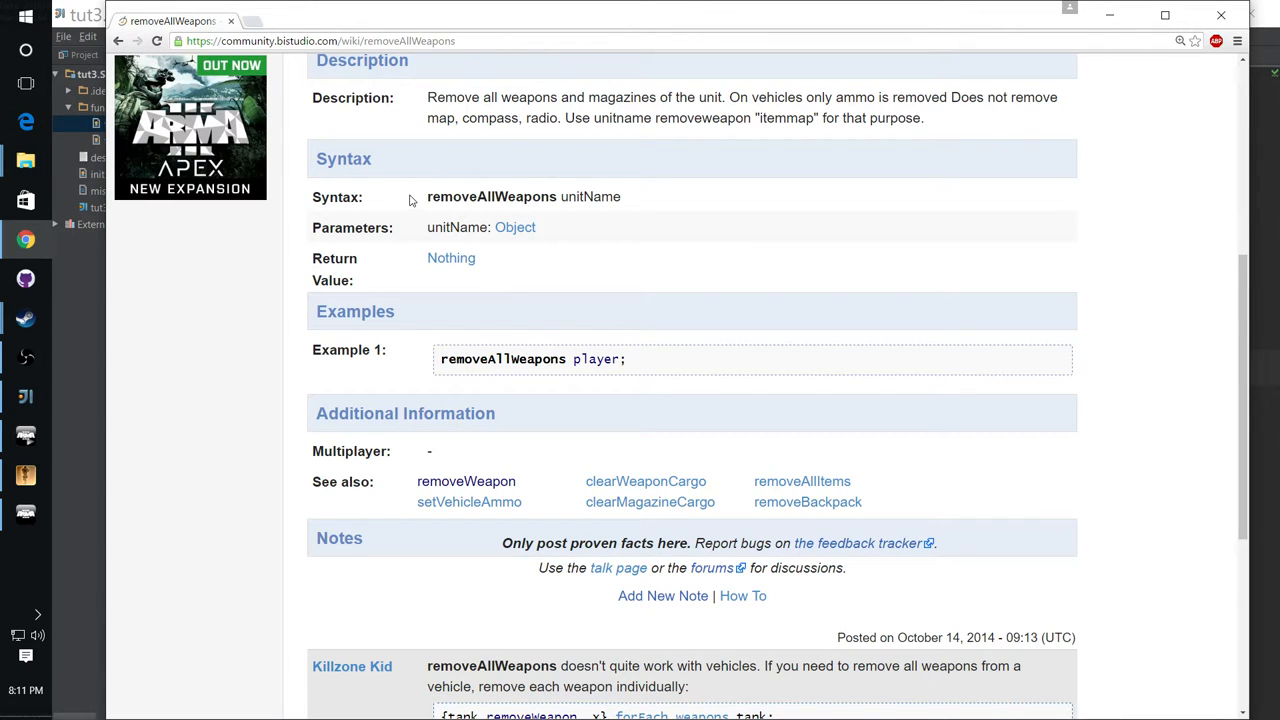
mouse_move(940, 197)
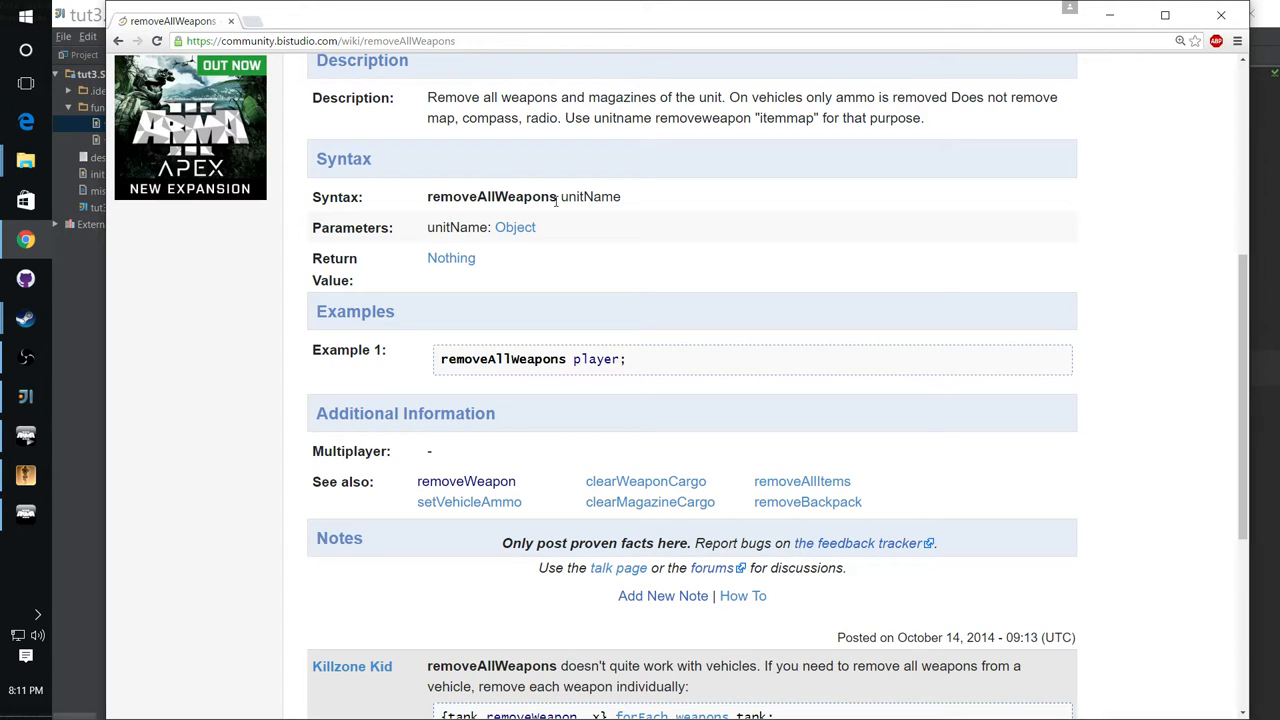
mouse_move(651, 205)
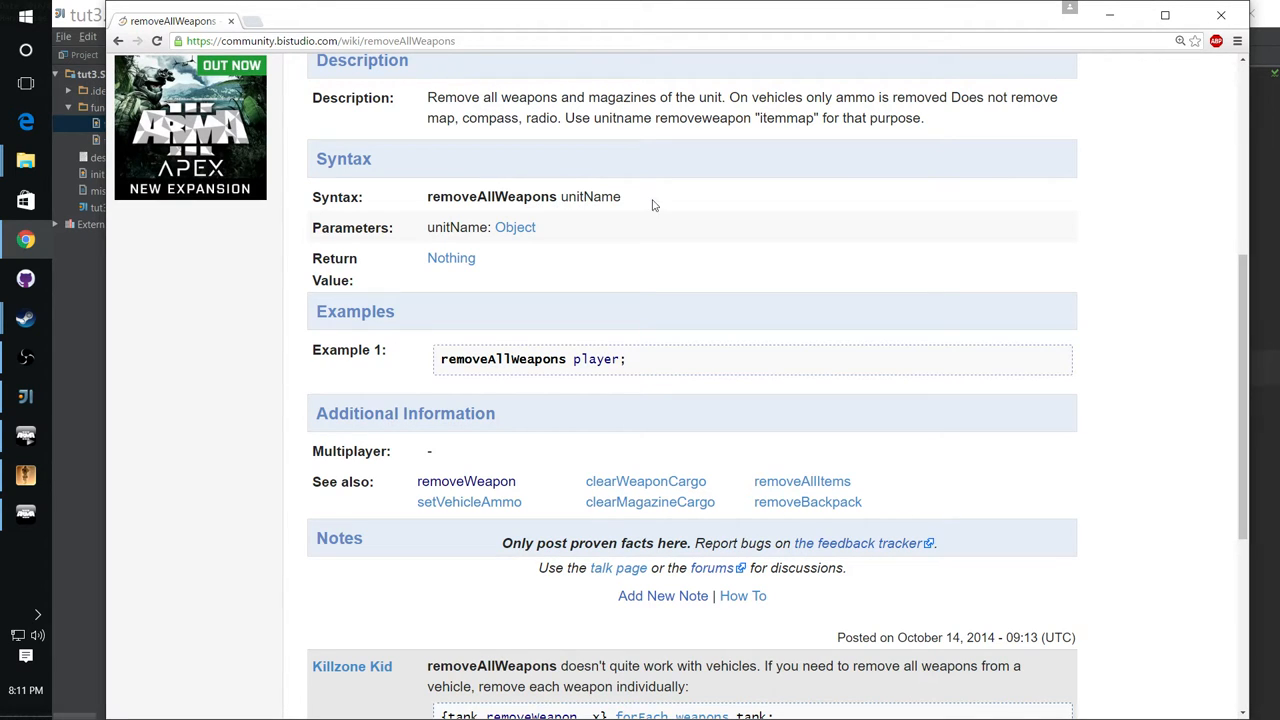
mouse_move(580, 196)
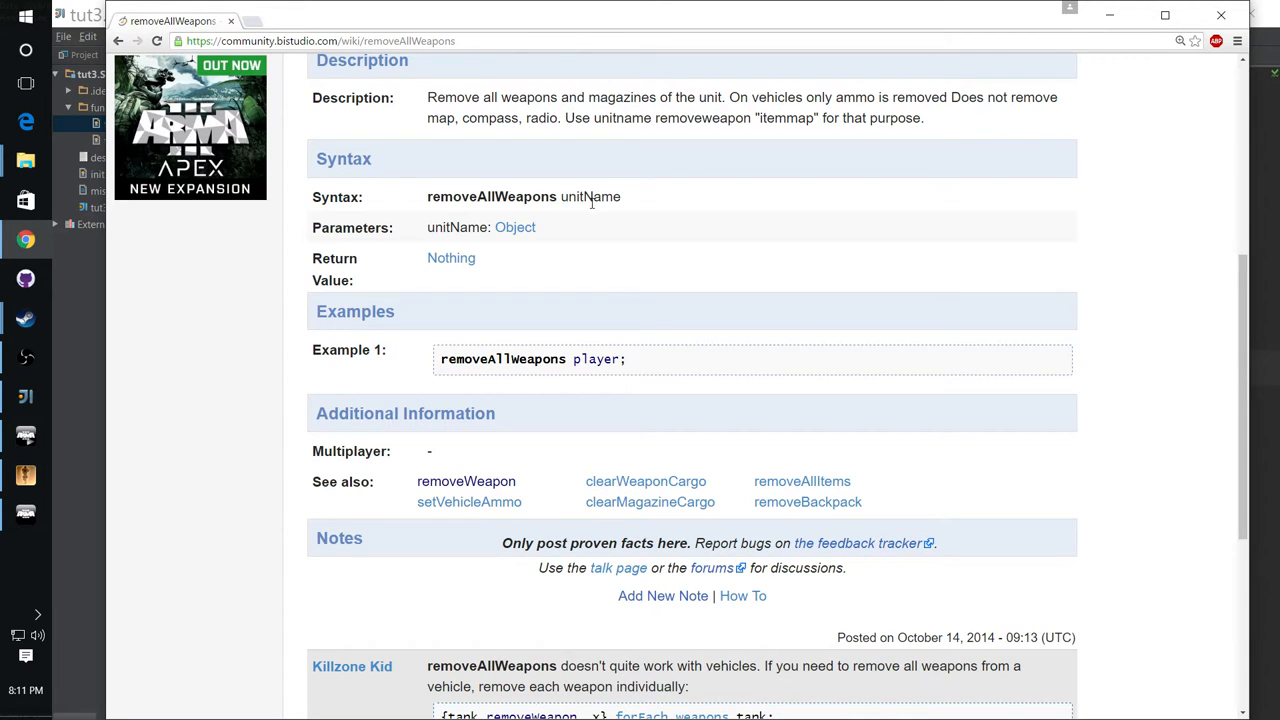
mouse_move(595, 210)
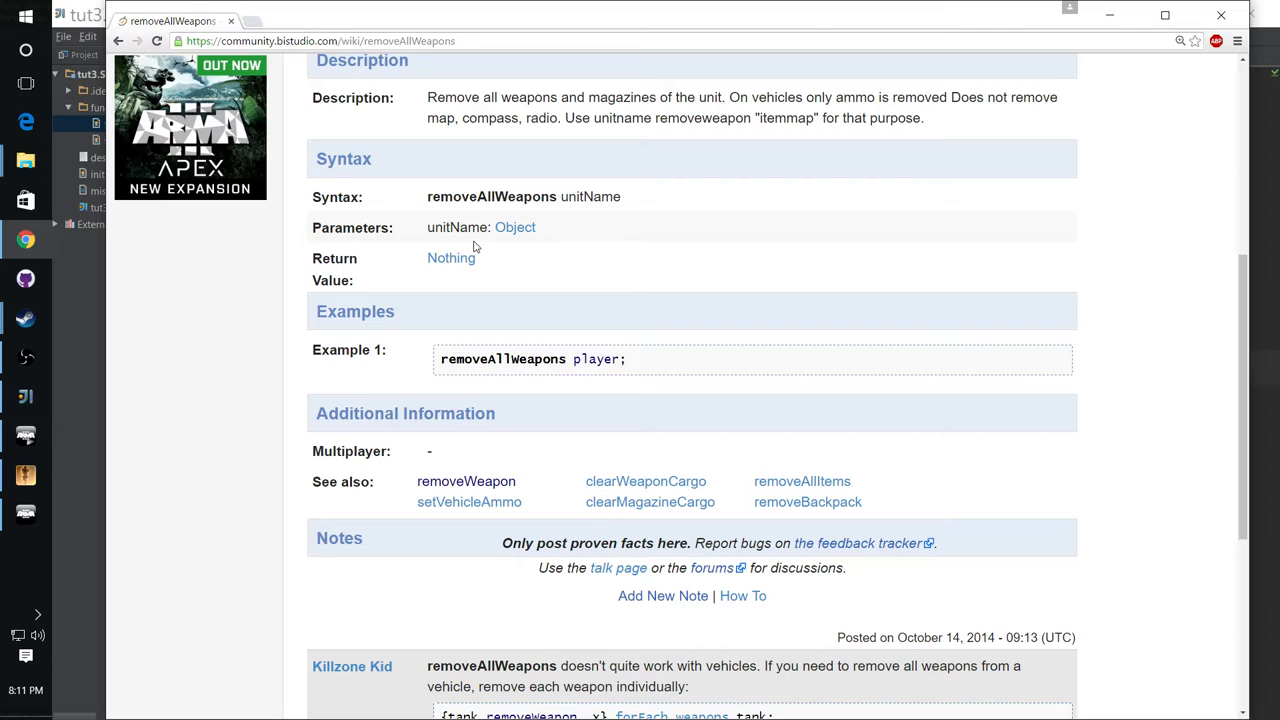
mouse_move(514, 246)
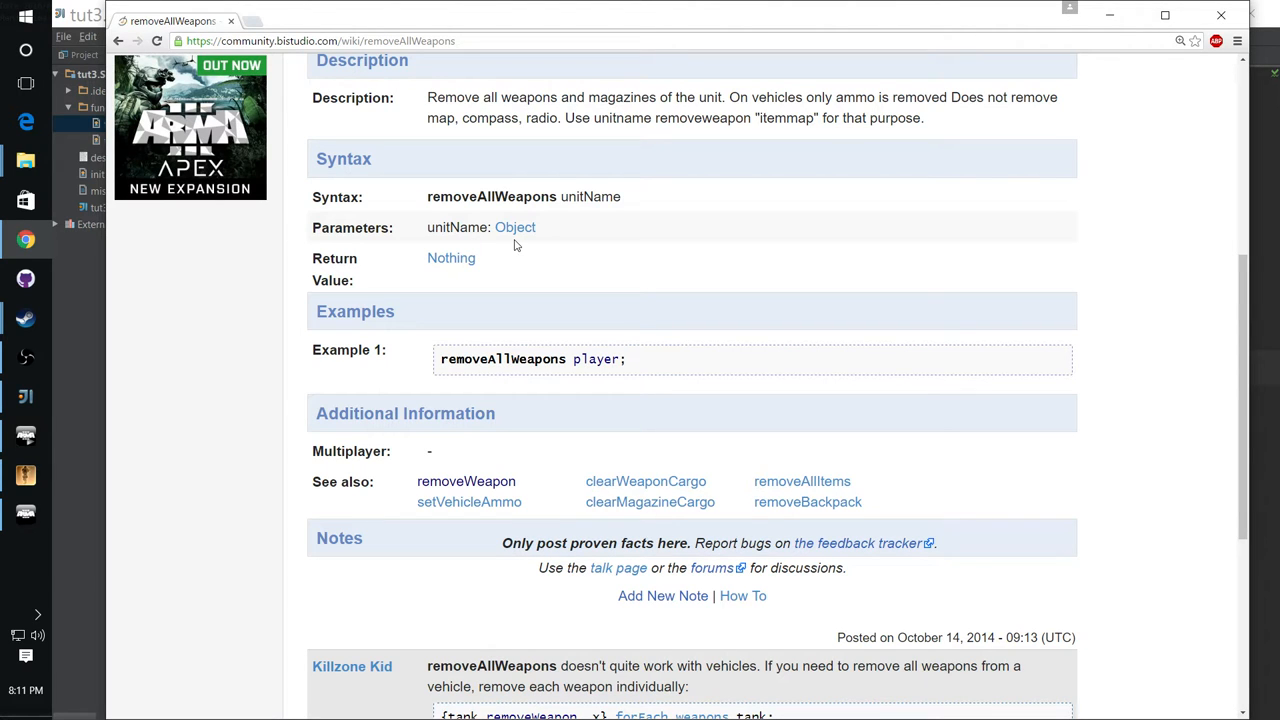
scroll("down", 3)
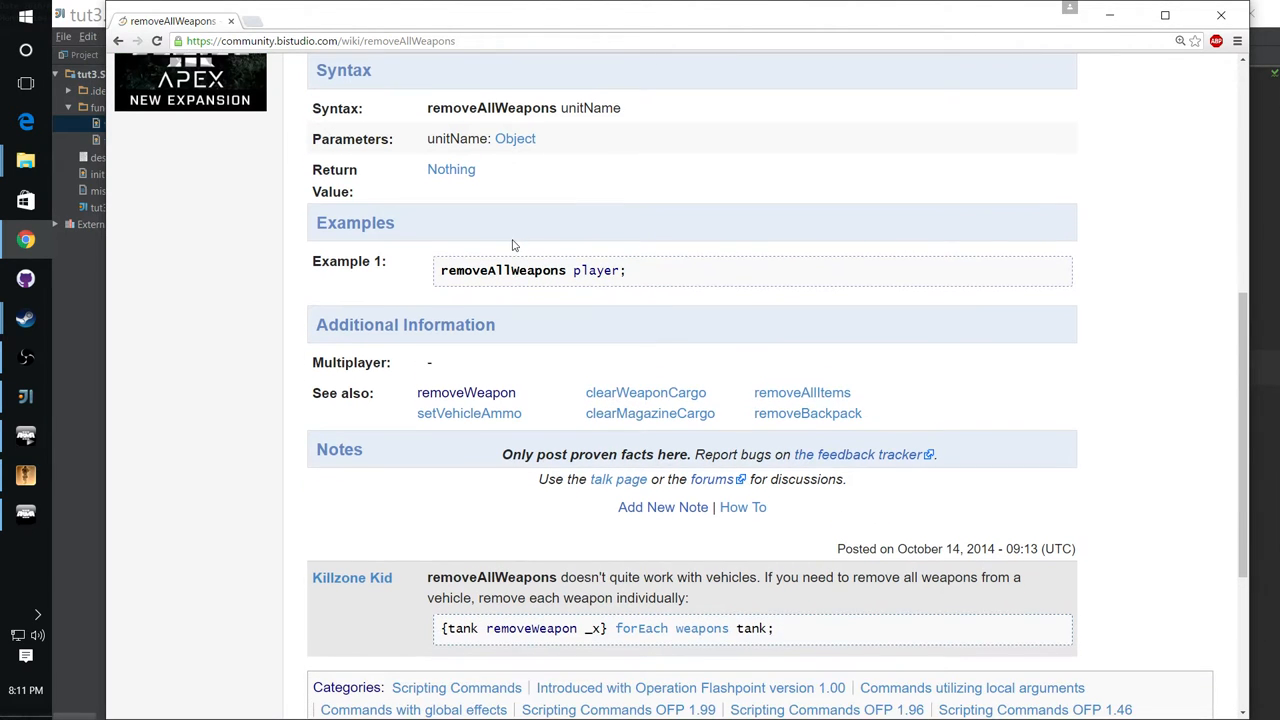
scroll("down", 3)
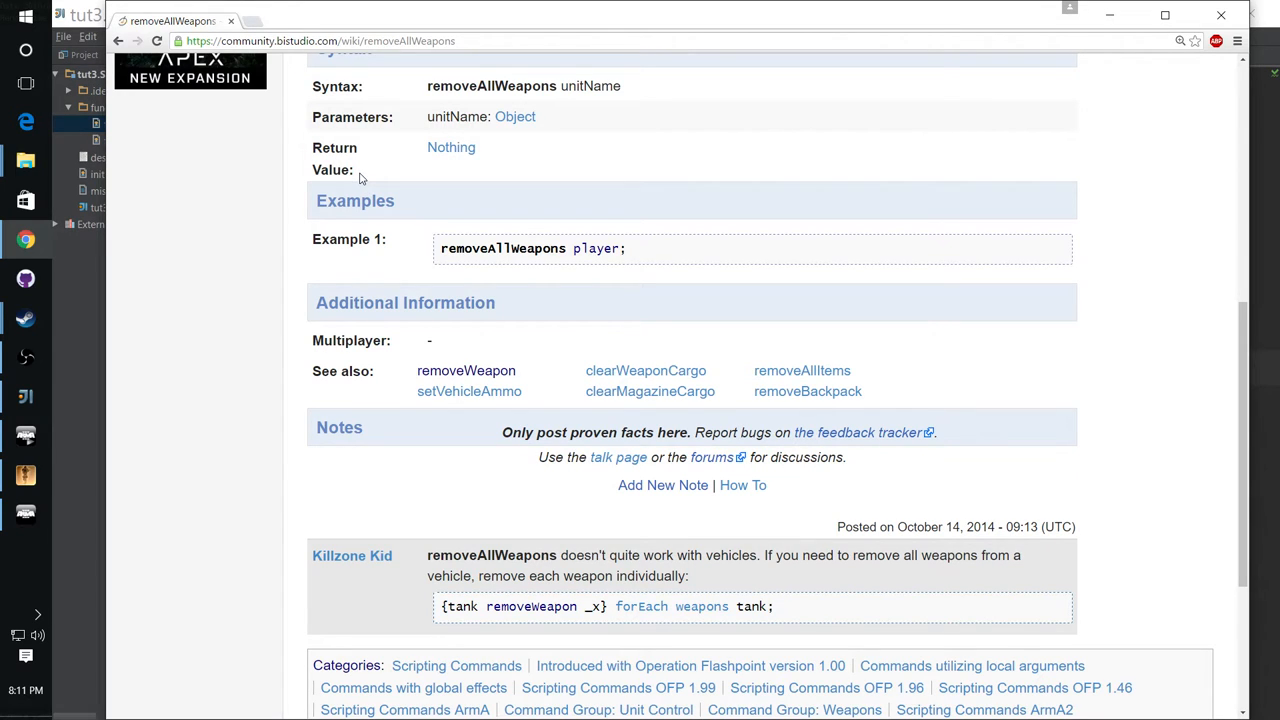
mouse_move(408, 248)
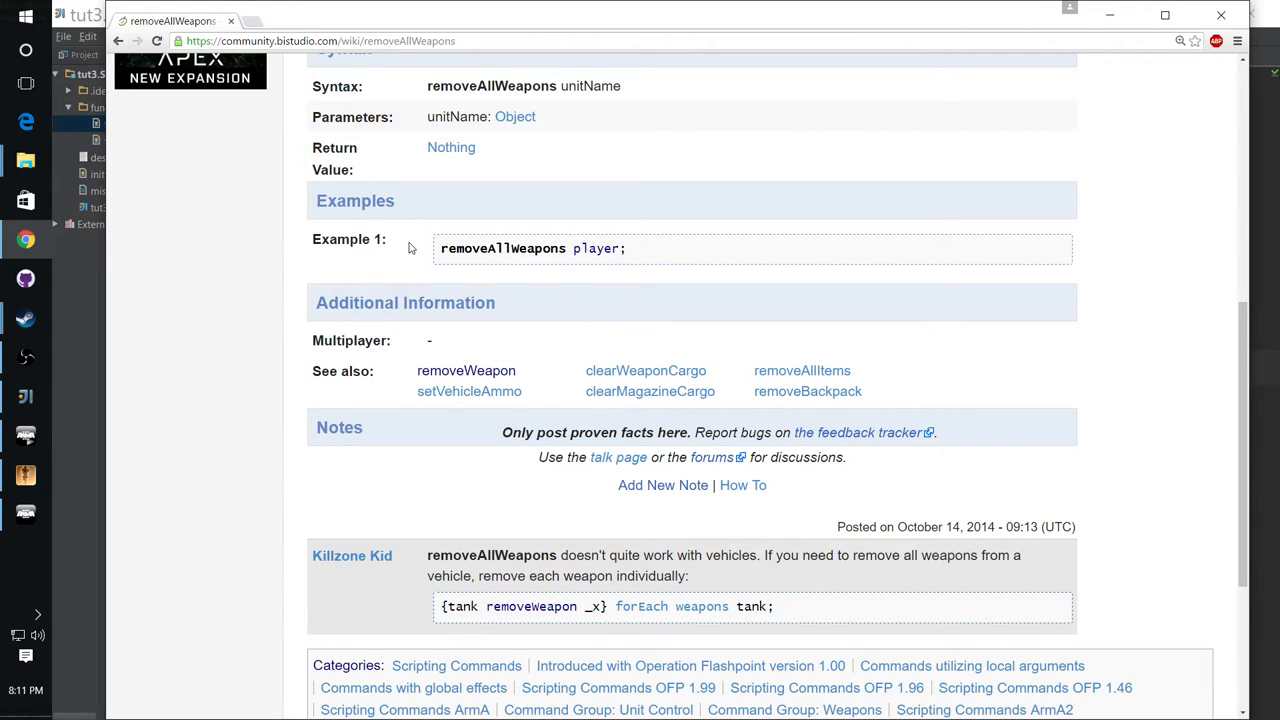
mouse_move(405, 185)
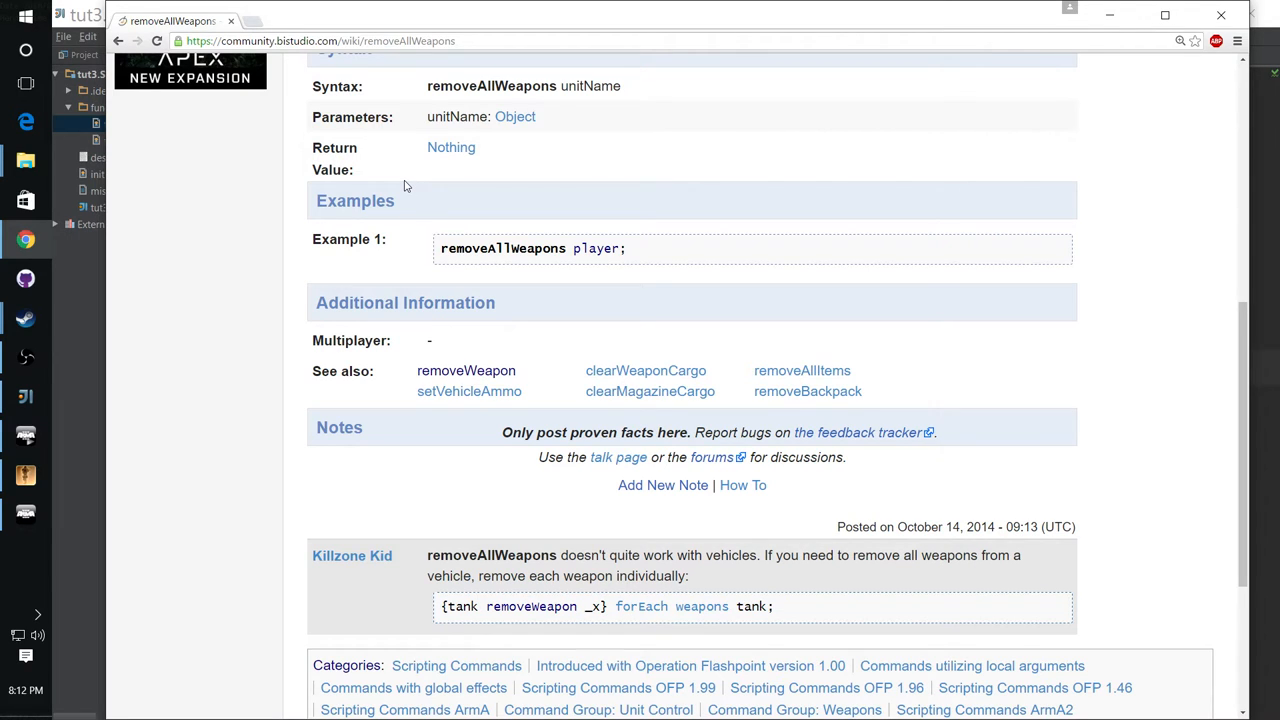
mouse_move(583, 263)
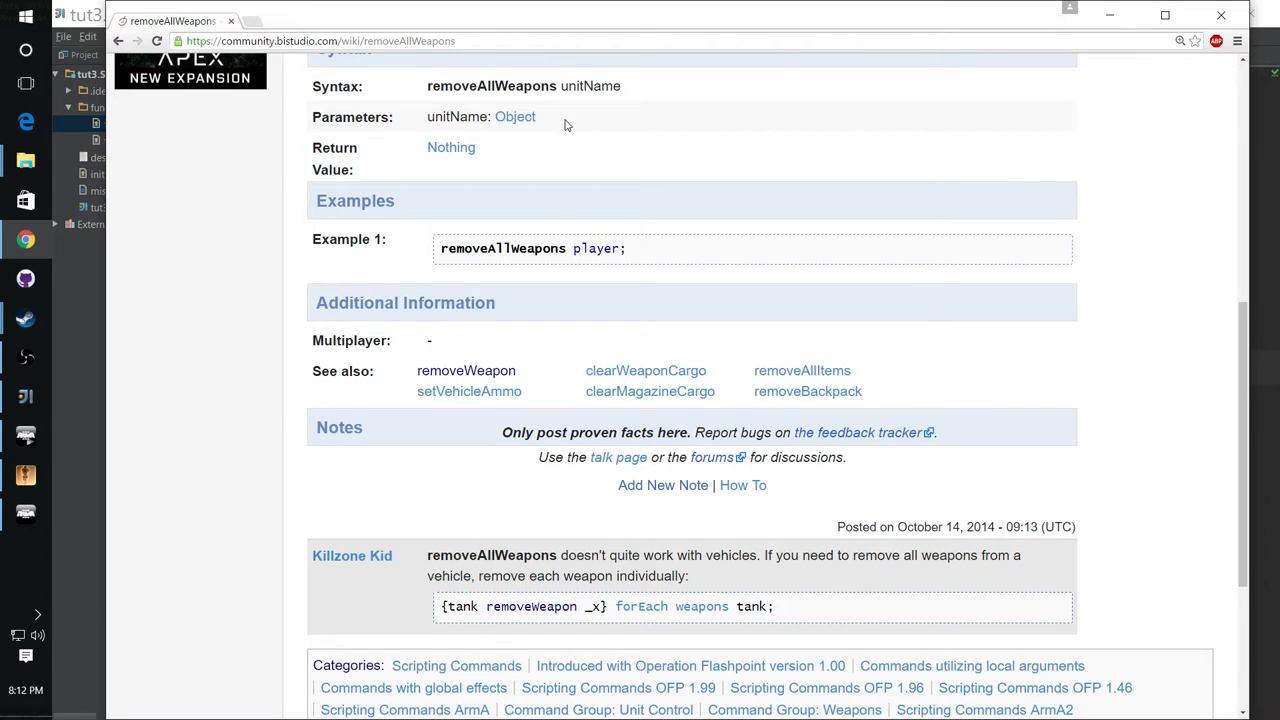
mouse_move(659, 268)
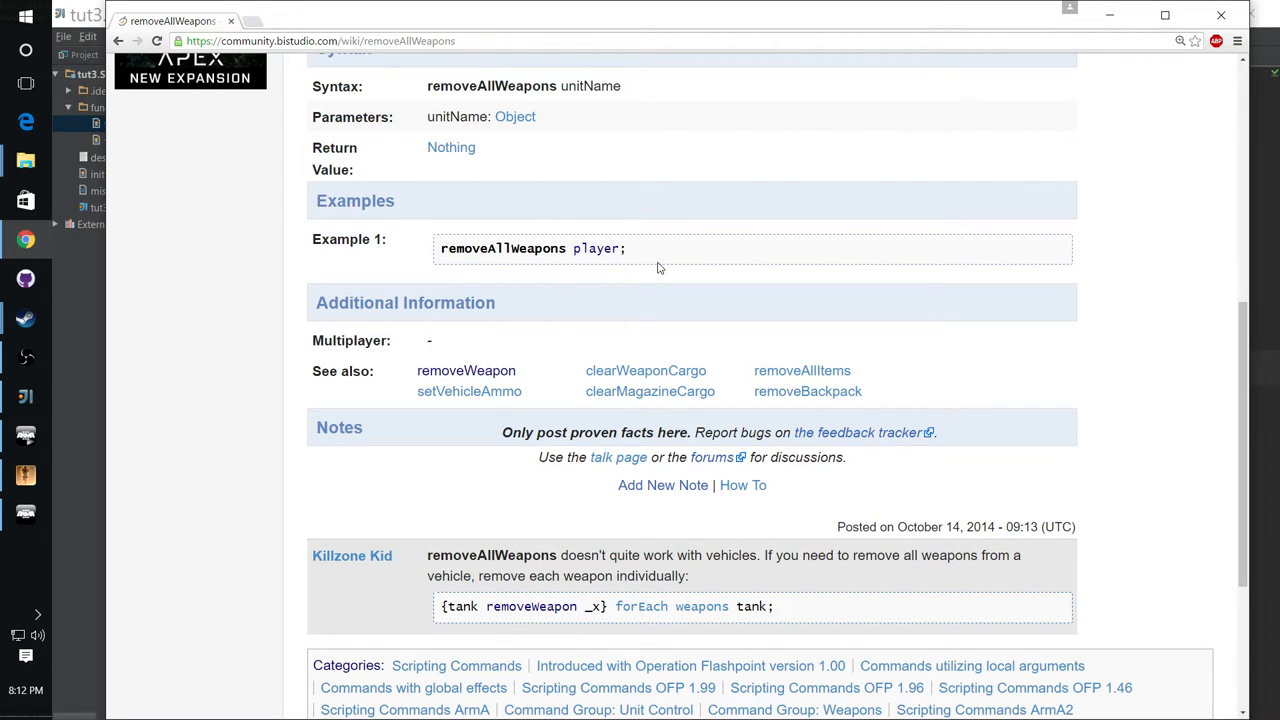
mouse_move(515, 117)
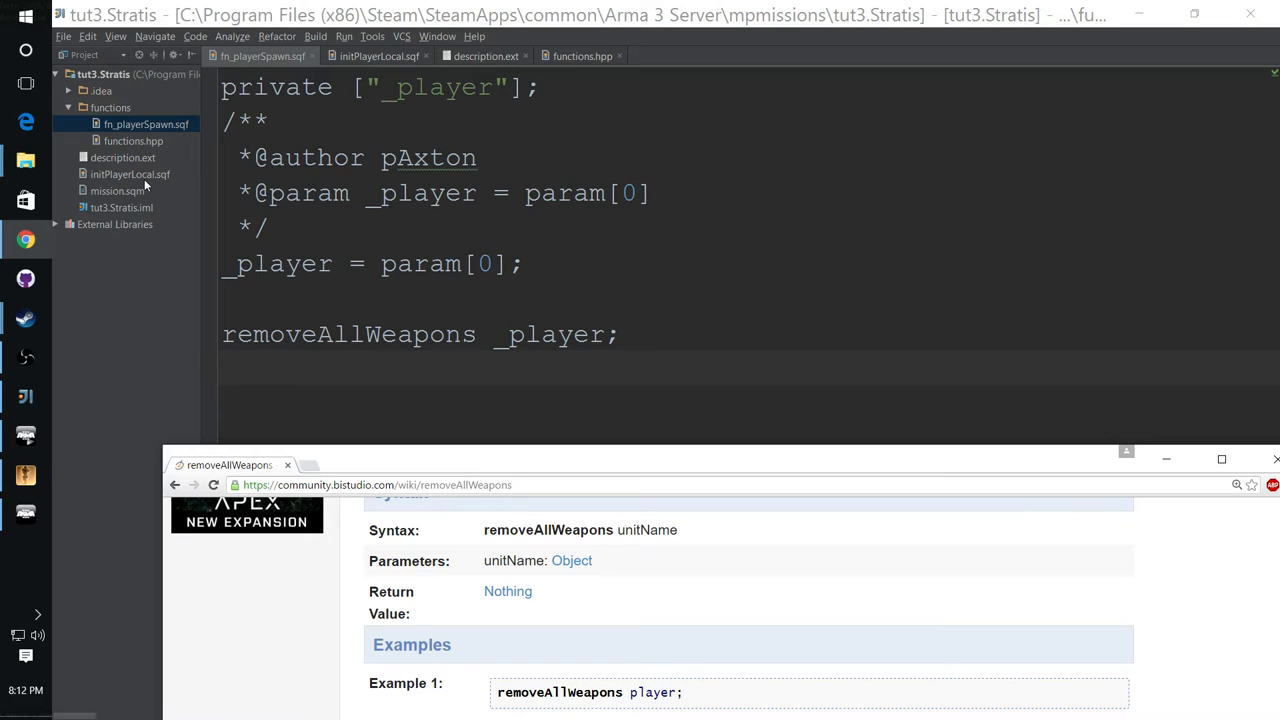
mouse_move(520, 458)
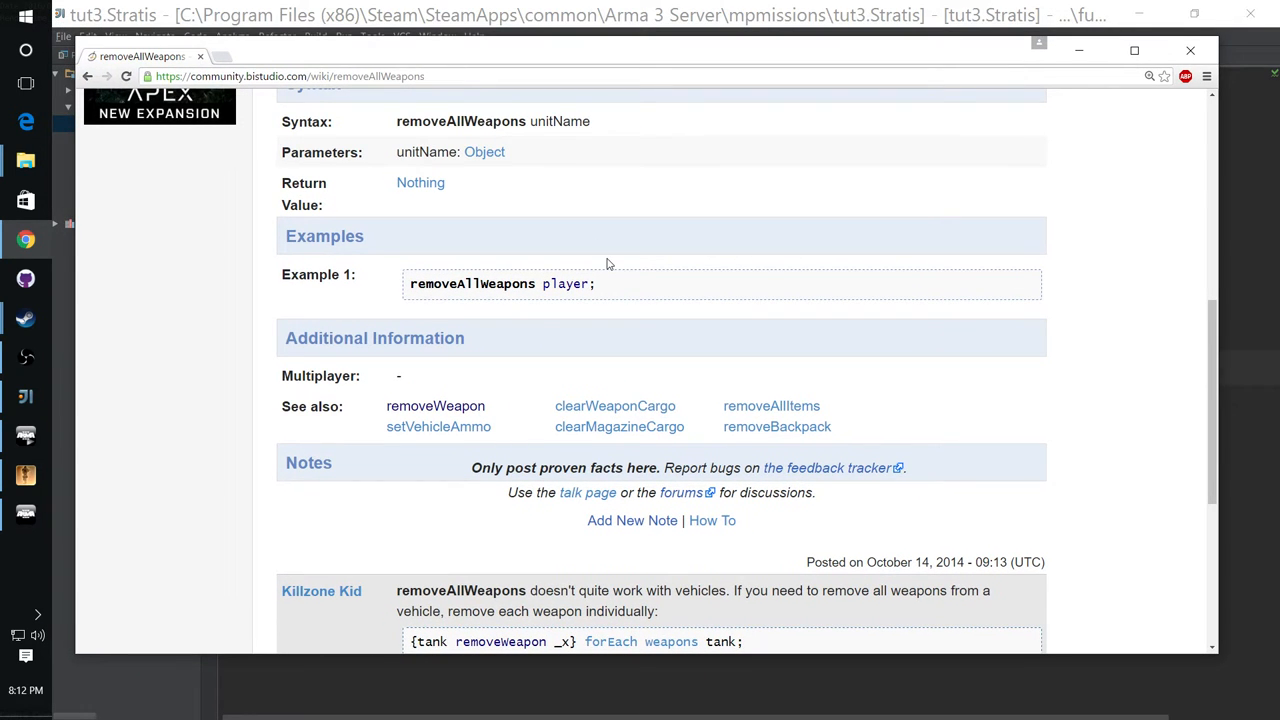
mouse_move(618, 301)
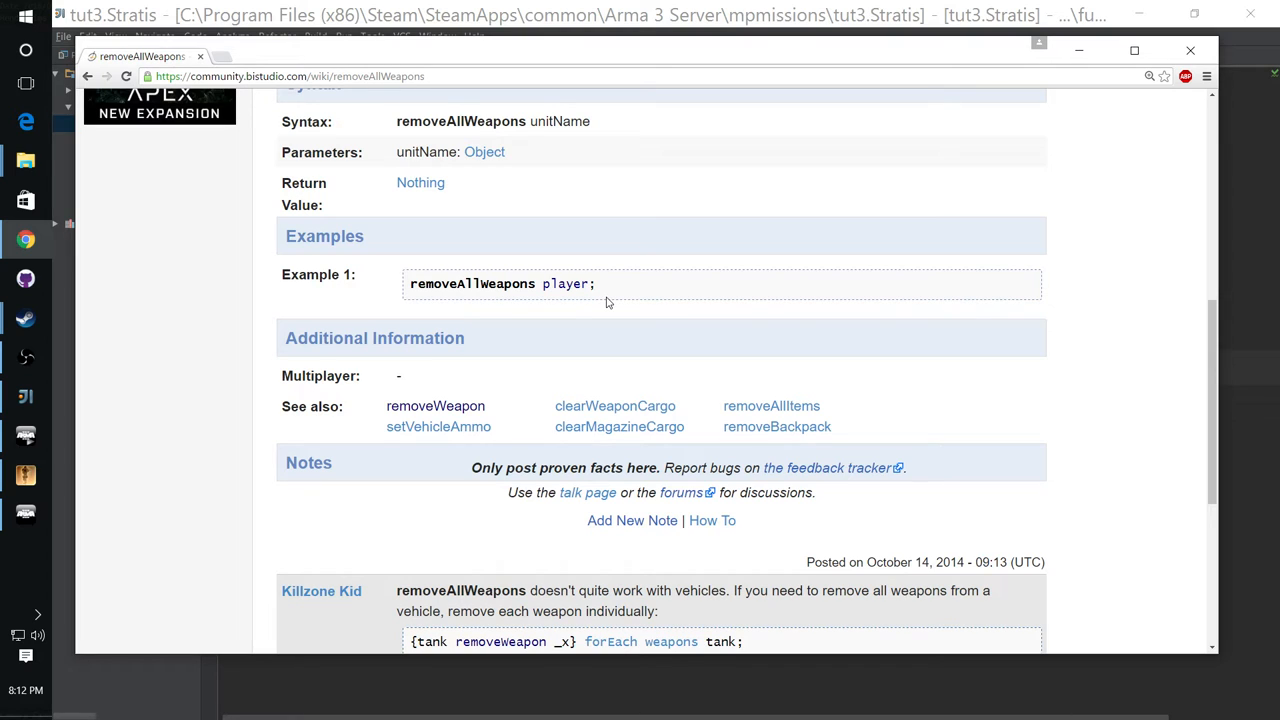
mouse_move(595, 302)
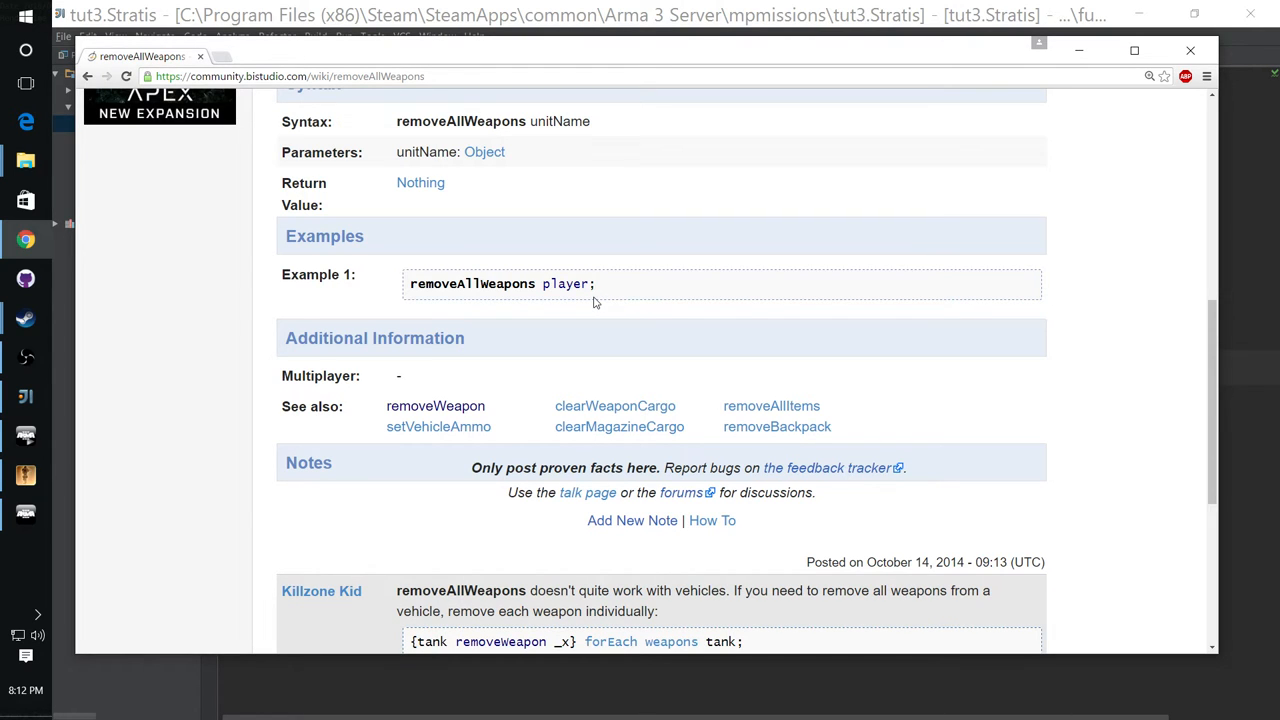
scroll("down", 3)
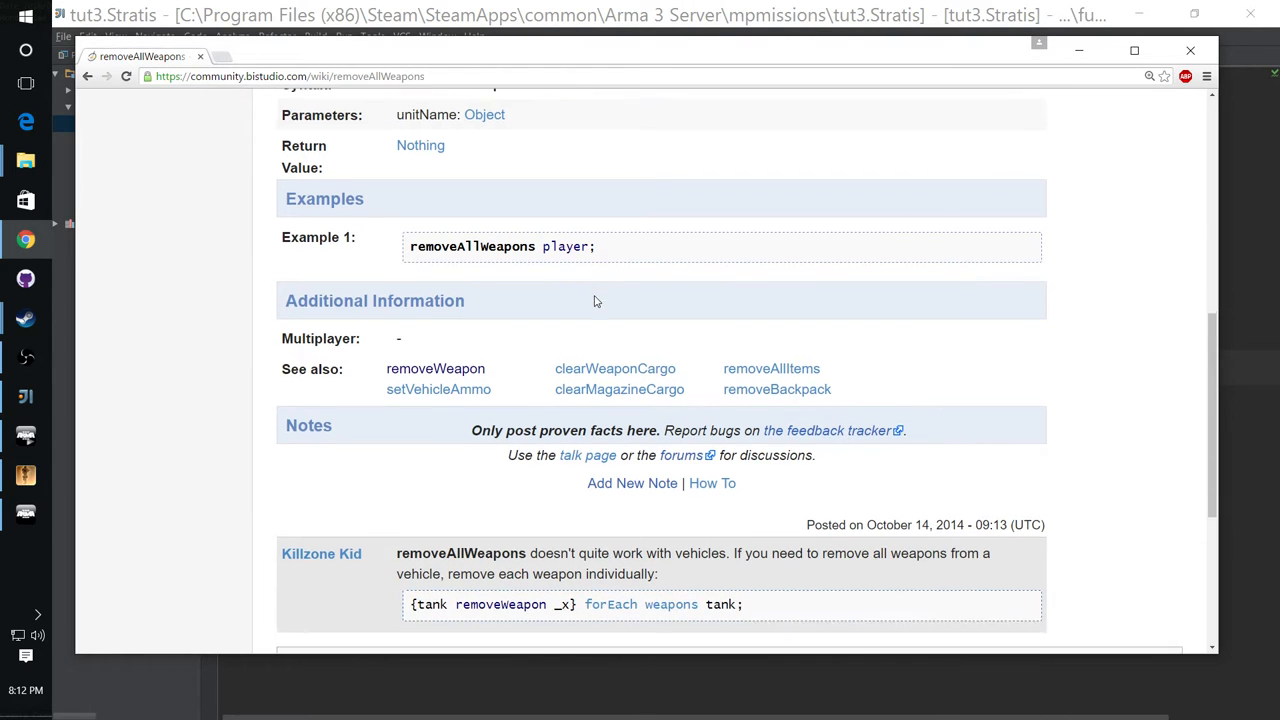
scroll("down", 3)
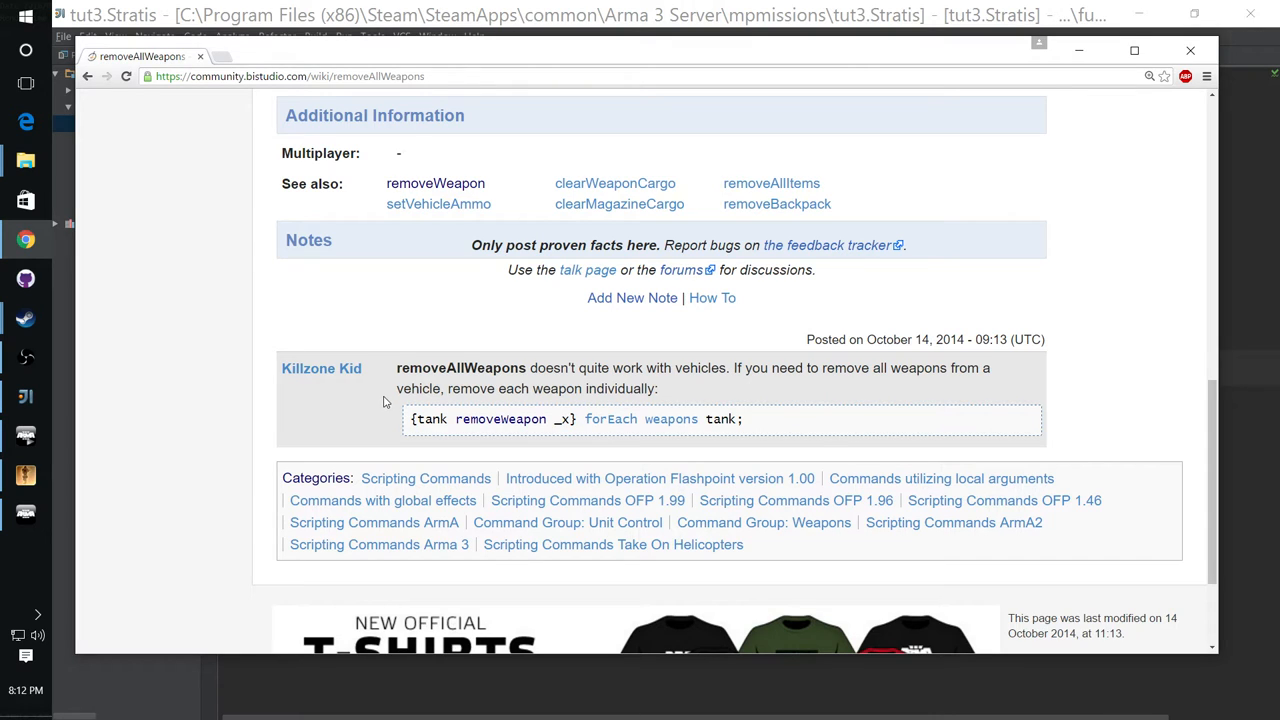
mouse_move(573, 427)
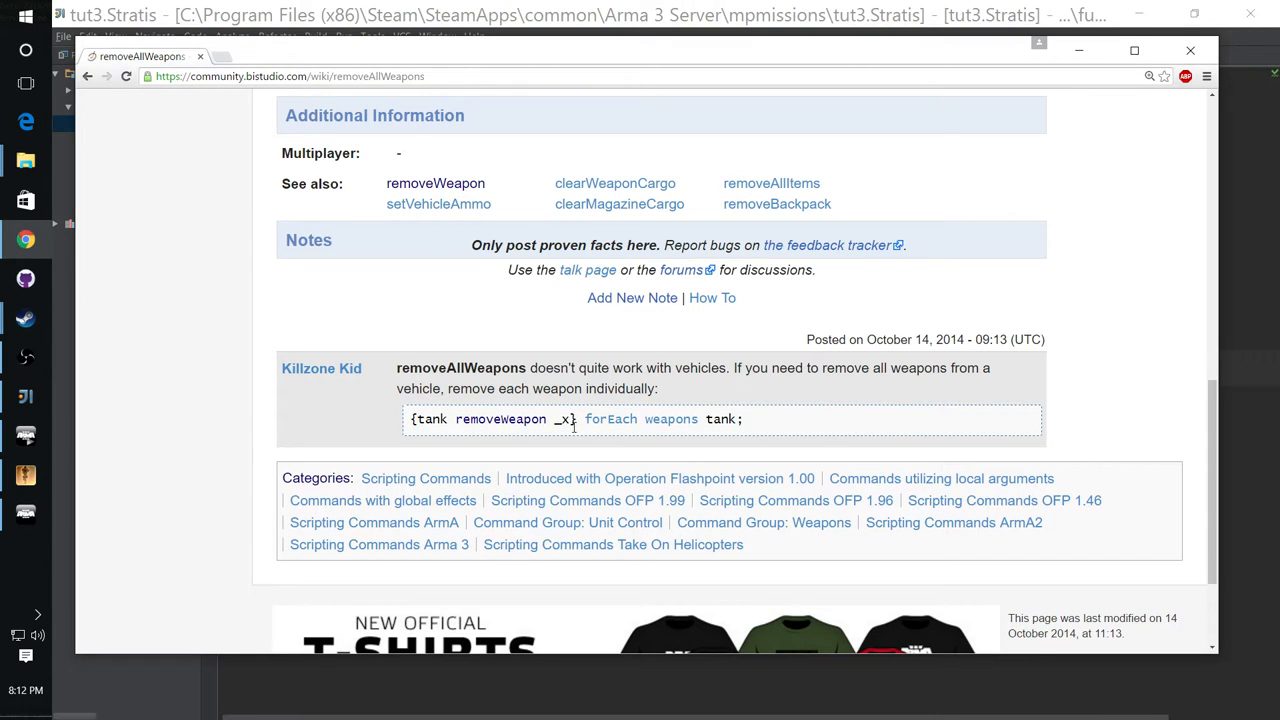
mouse_move(670, 419)
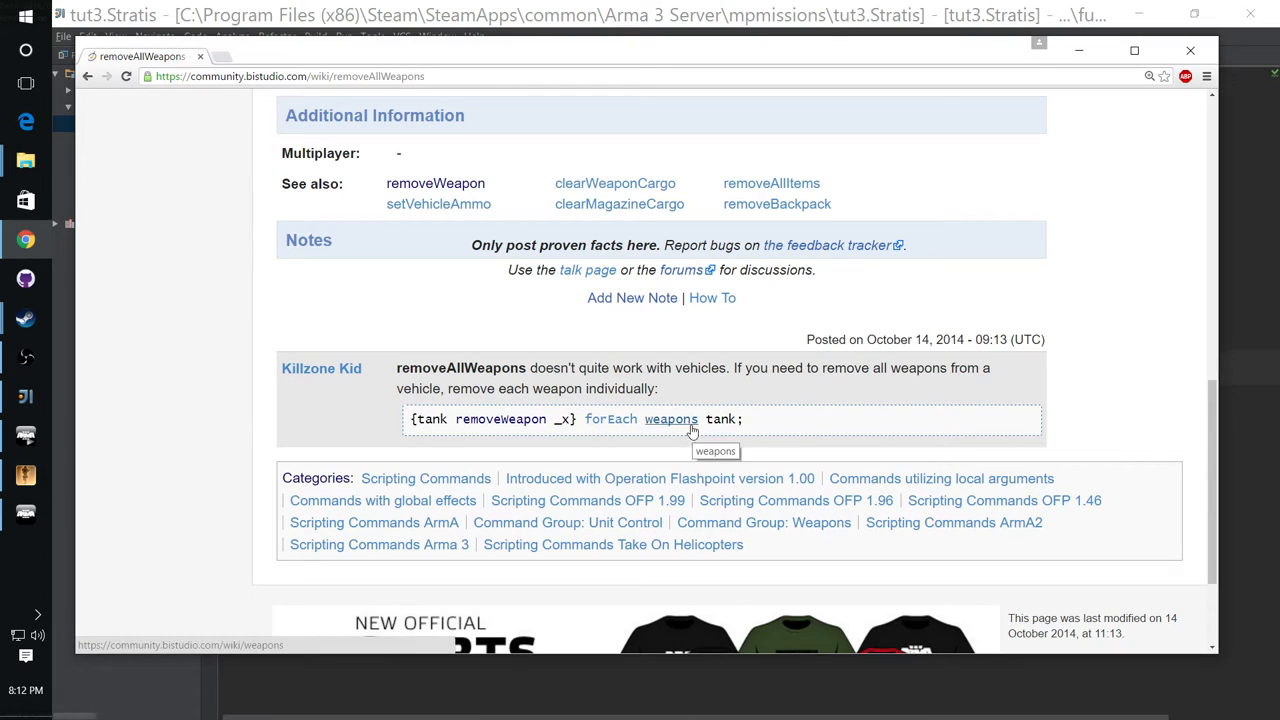
mouse_move(492, 365)
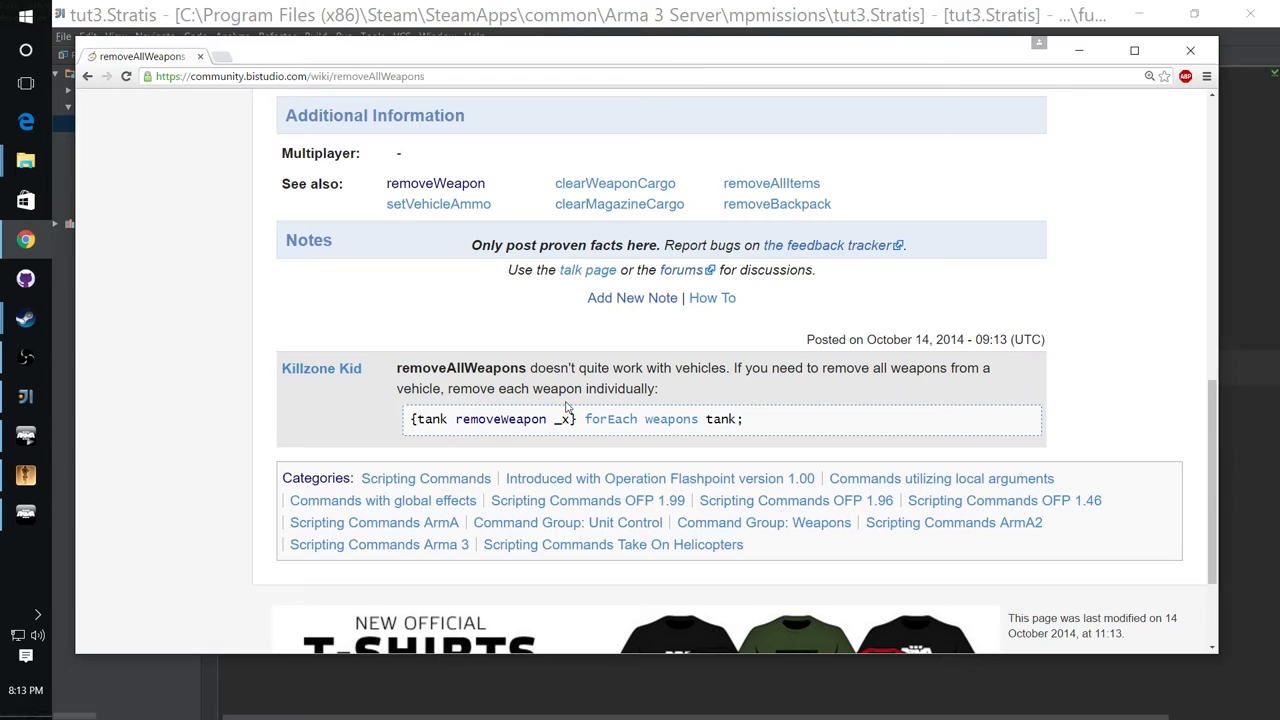
mouse_move(673, 55)
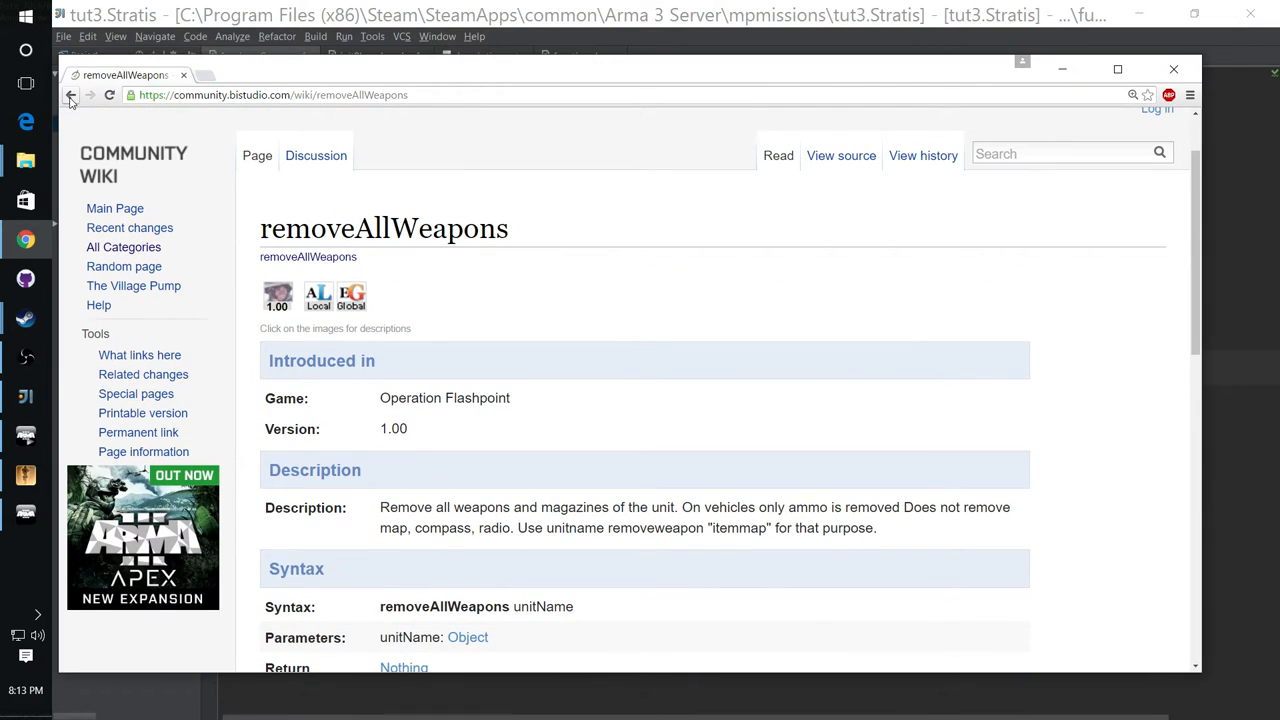
Step: Return to All Arma Commands Pages and open the addAction command page
left_click(70, 94)
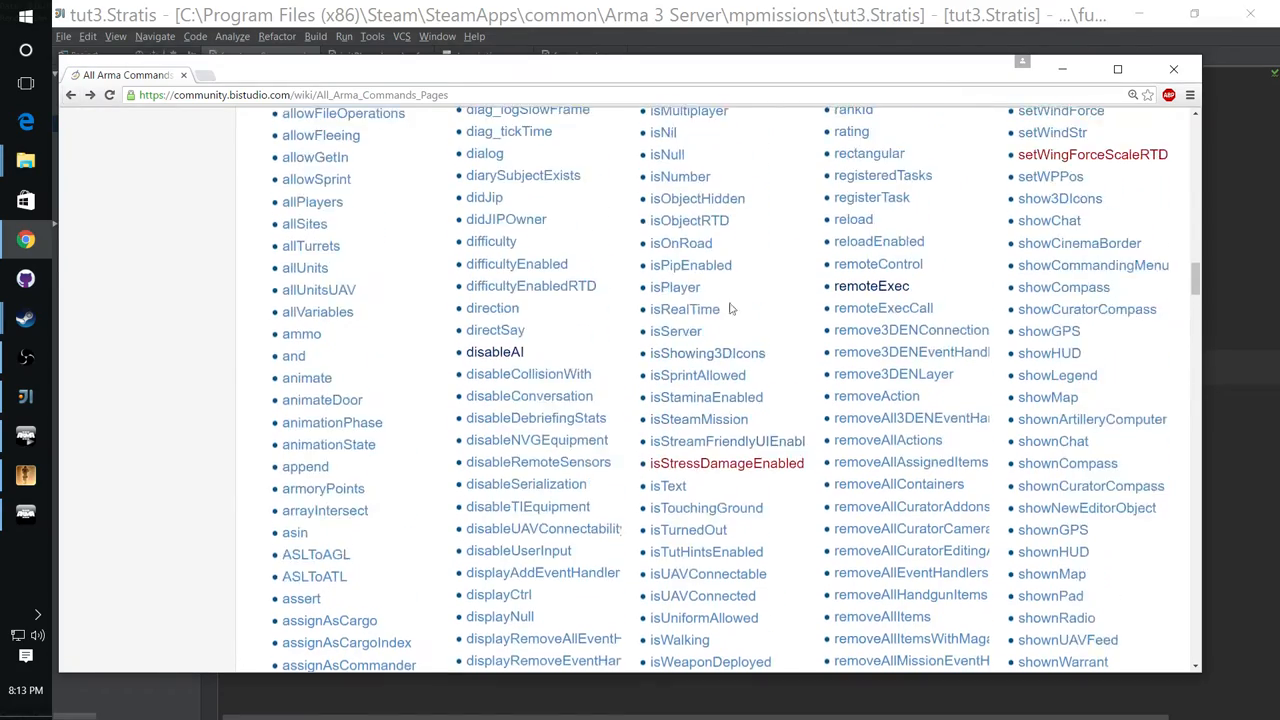
scroll("up", 3)
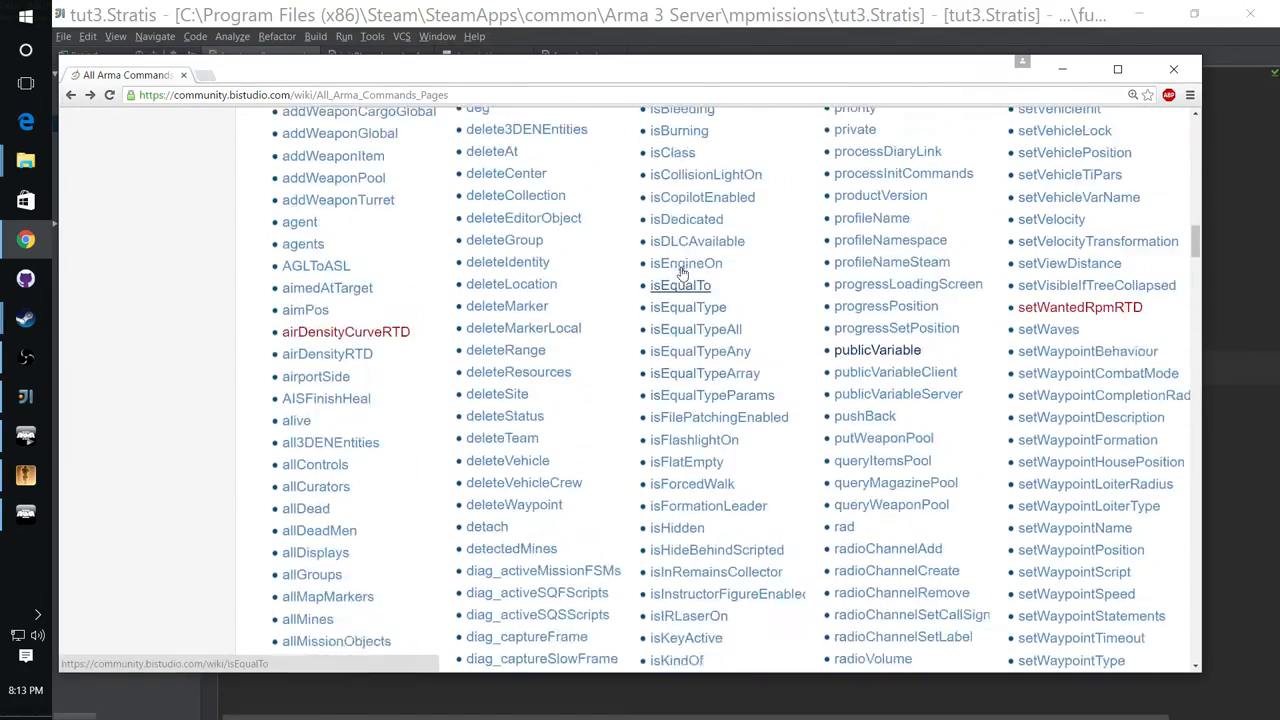
scroll("up", 3)
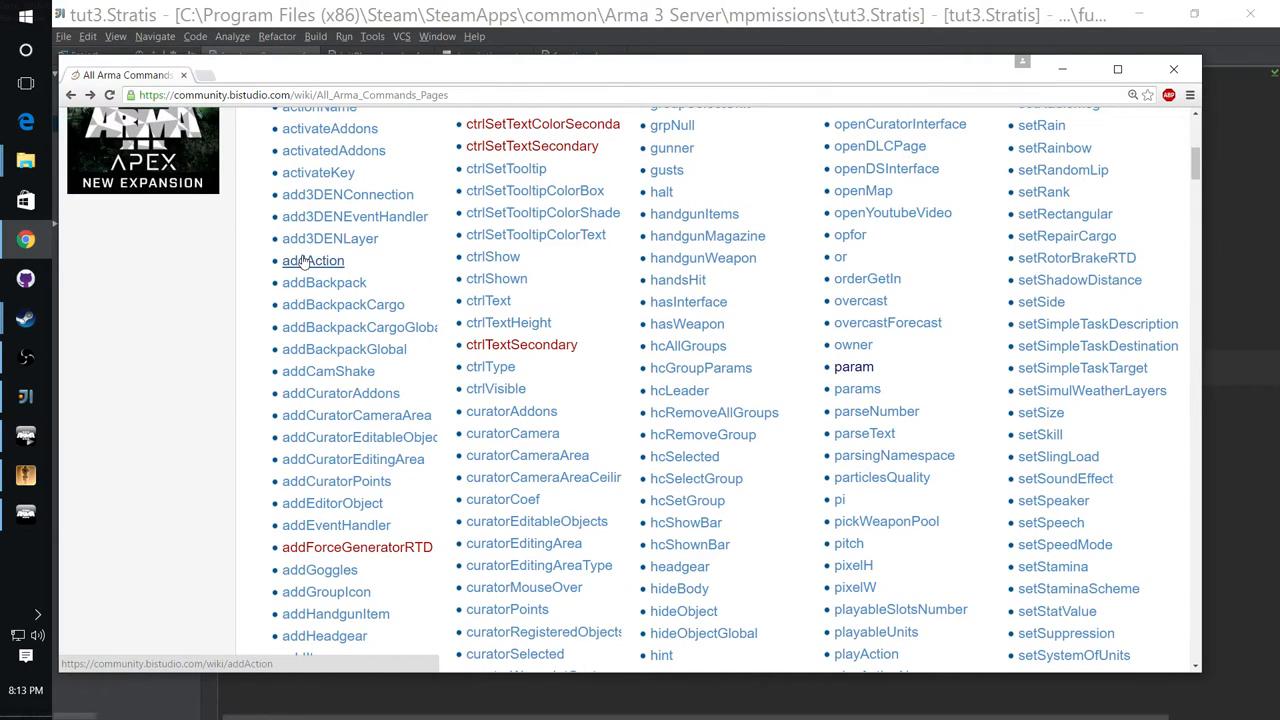
left_click(312, 260)
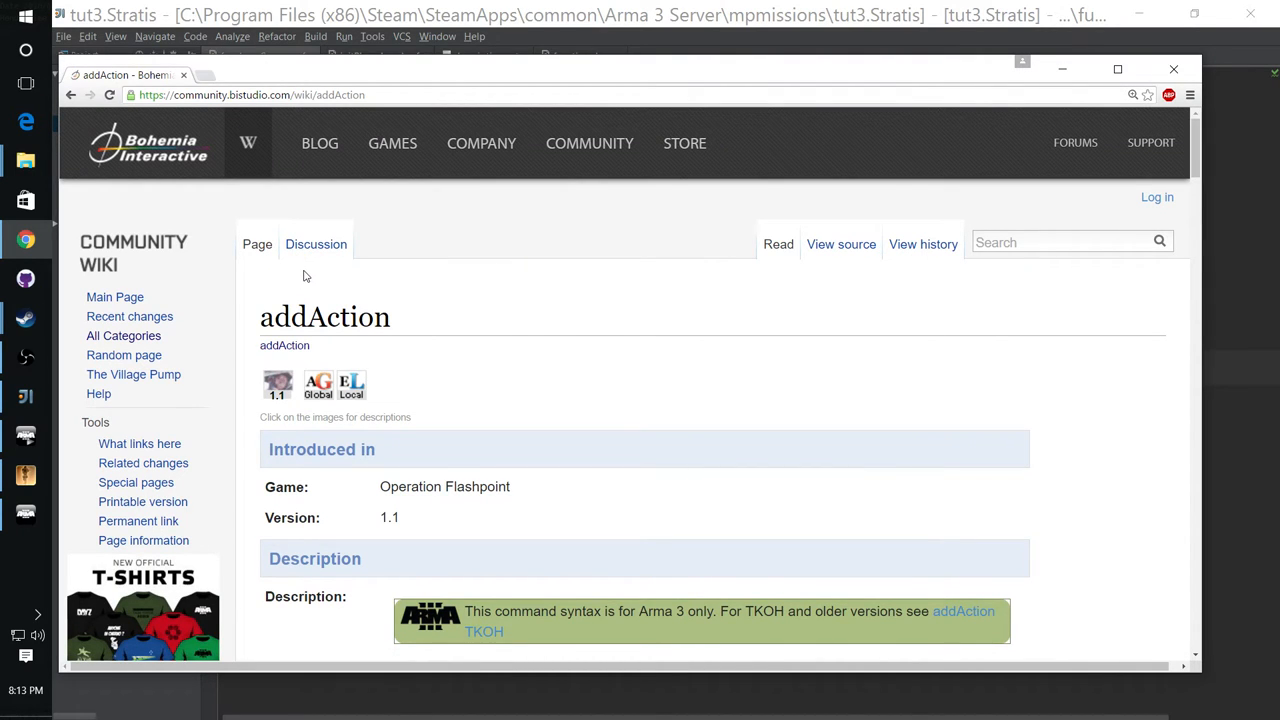
scroll("down", 3)
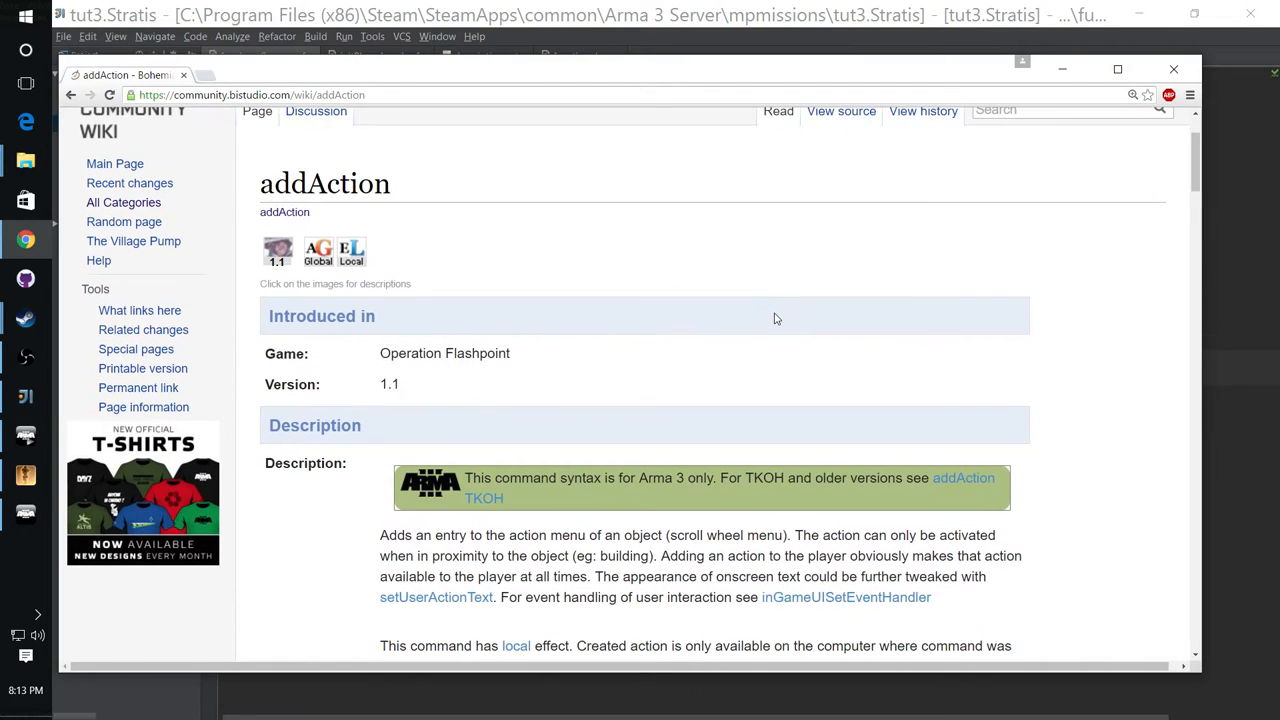
mouse_move(783, 314)
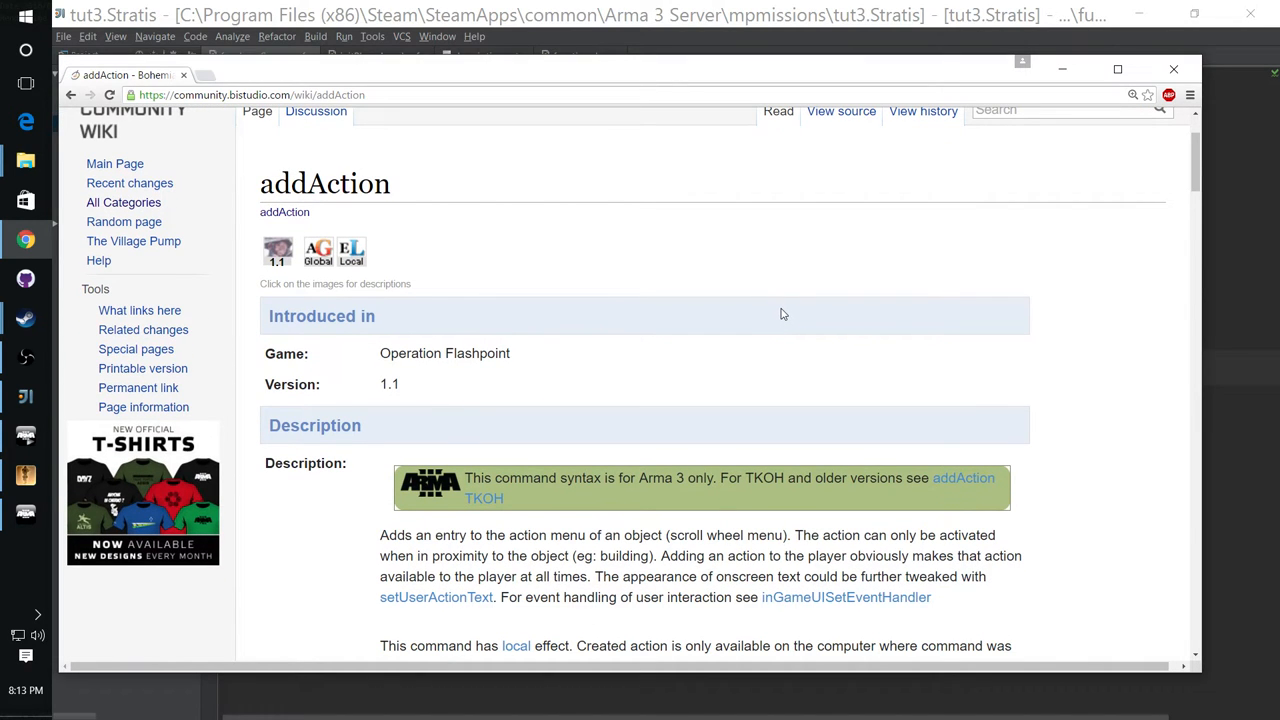
mouse_move(785, 312)
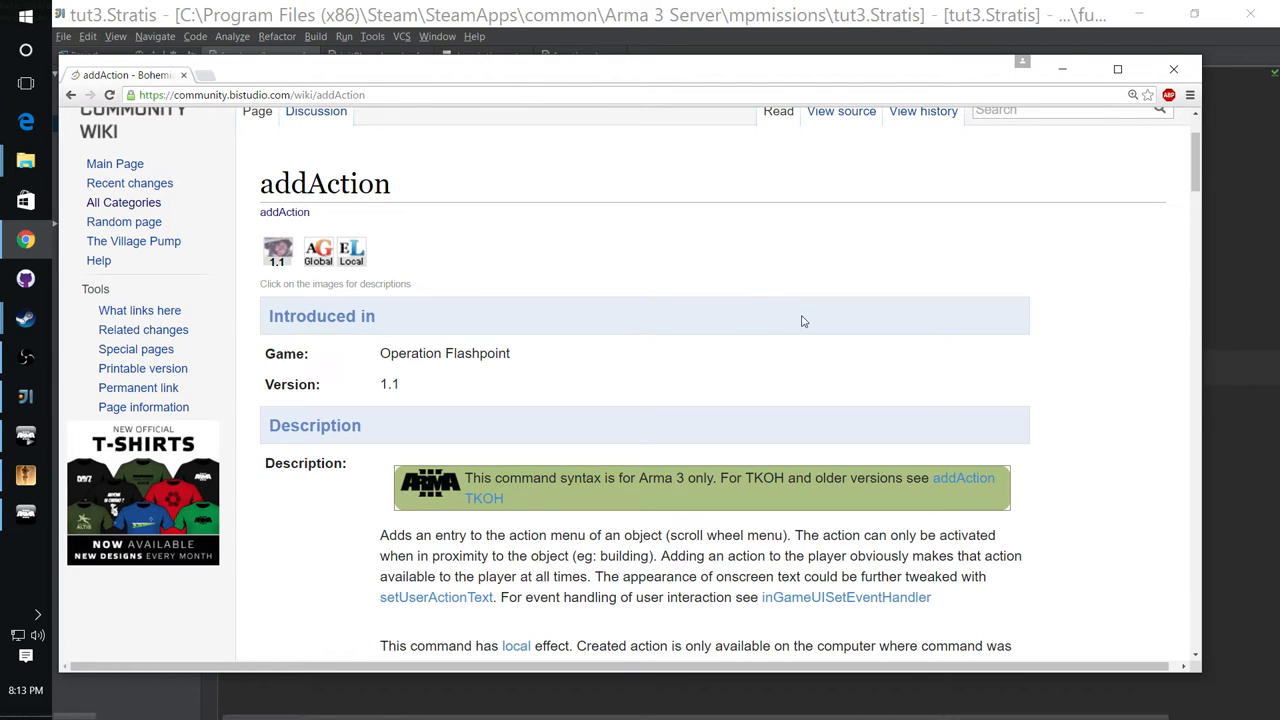
scroll("down", 3)
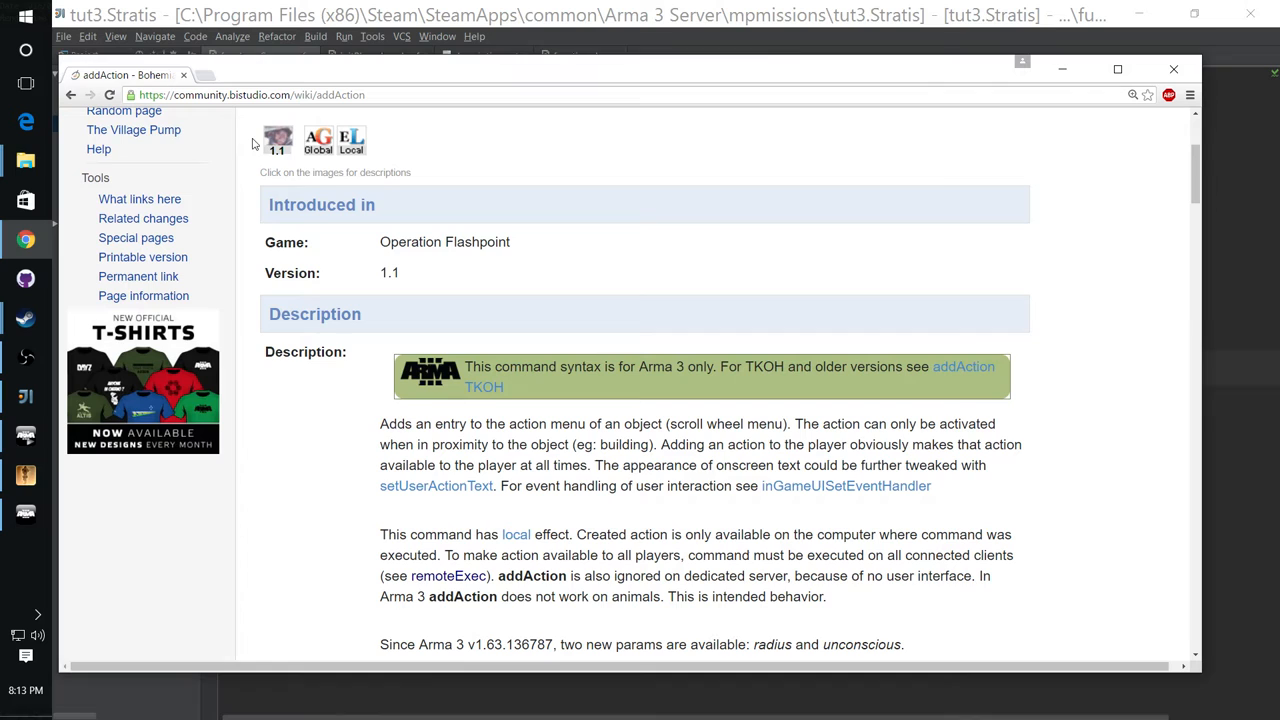
mouse_move(595, 276)
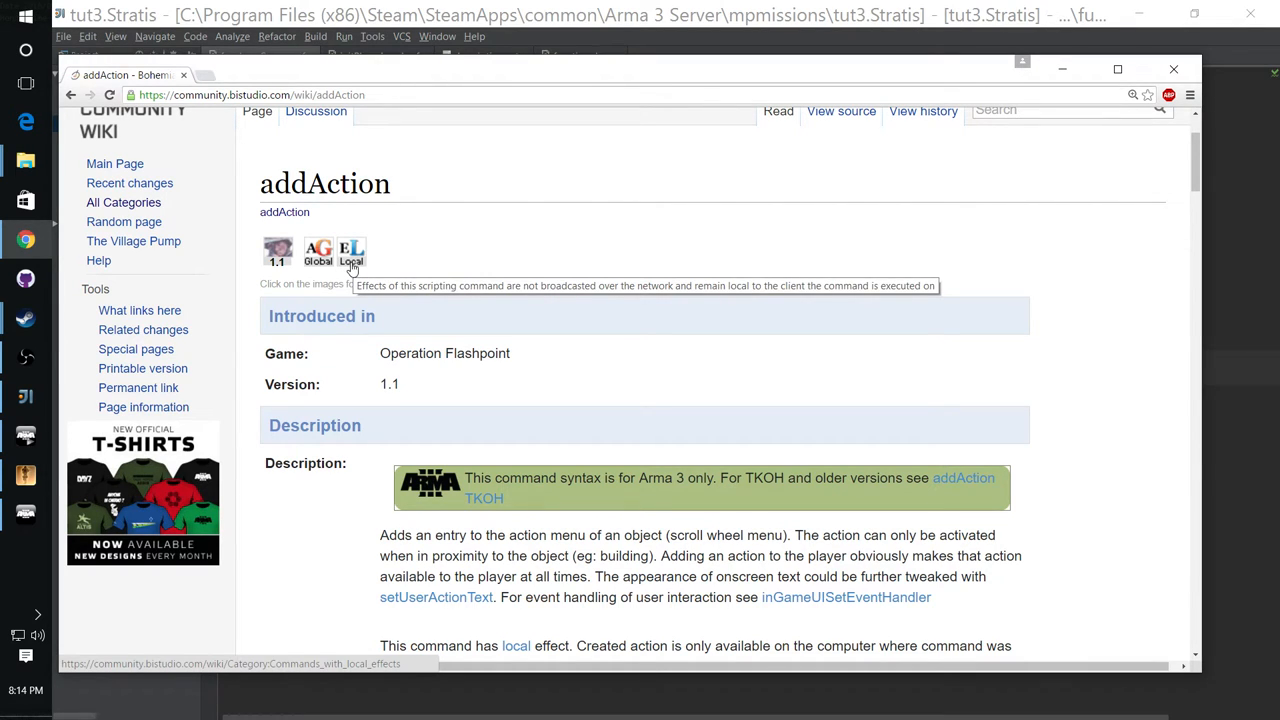
mouse_move(386, 271)
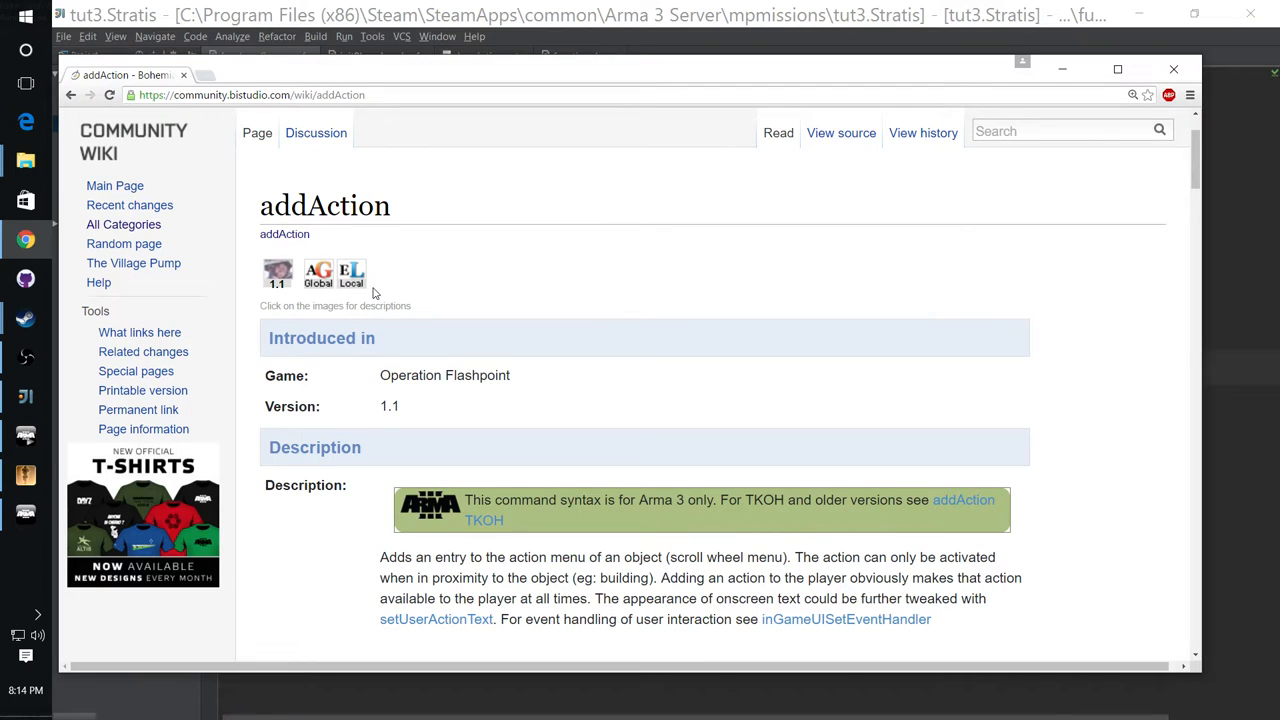
scroll("down", 3)
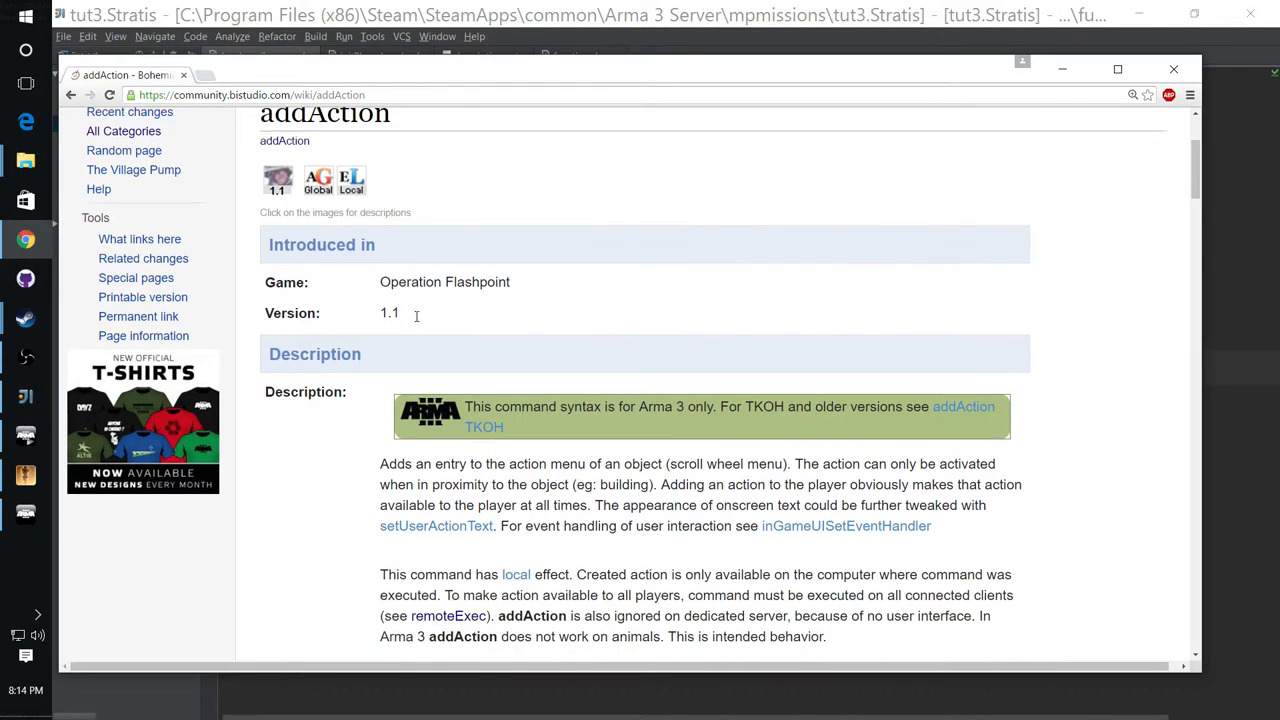
scroll("down", 3)
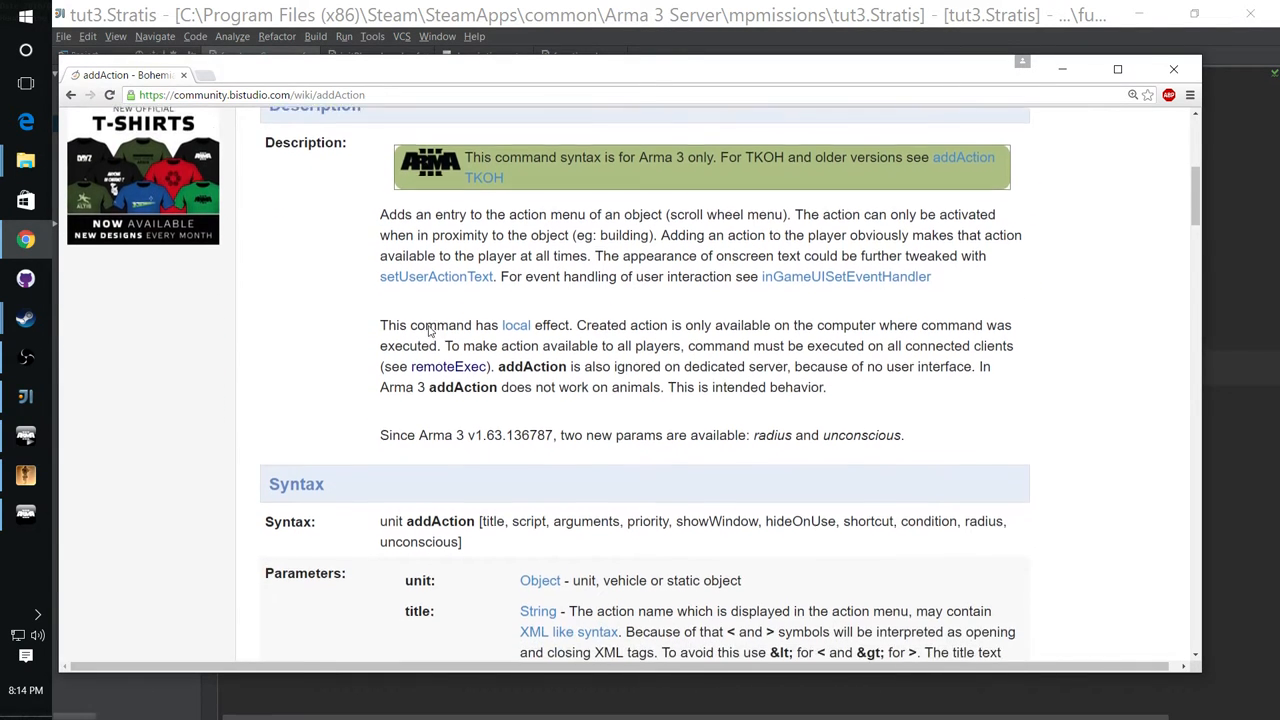
scroll("down", 3)
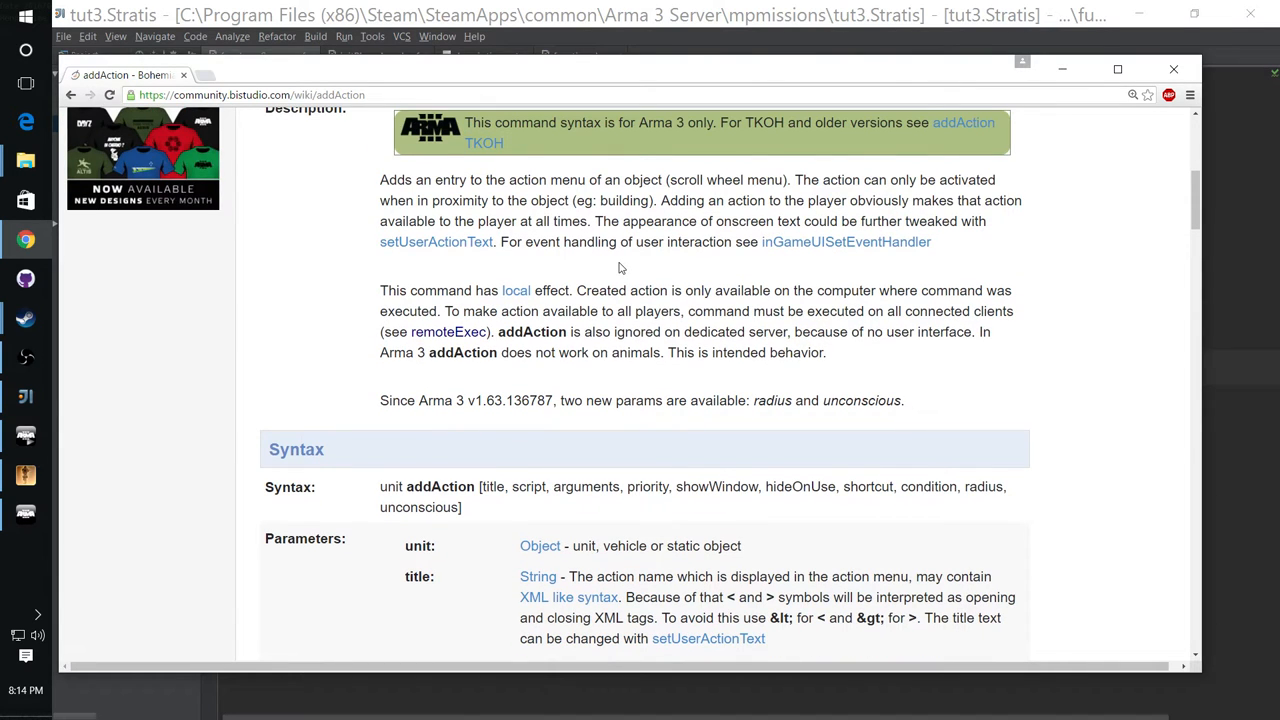
Step: Read the addAction syntax and parameters through arguments, priority and showWindow
scroll("down", 3)
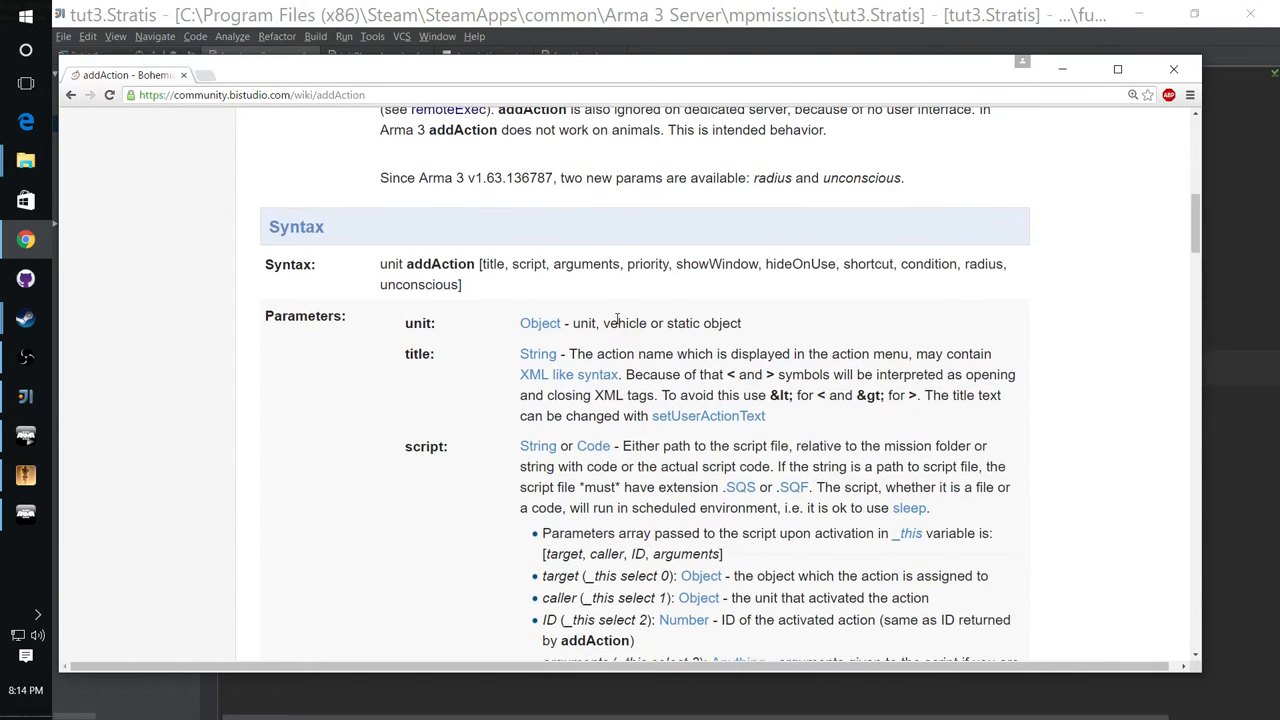
scroll("down", 3)
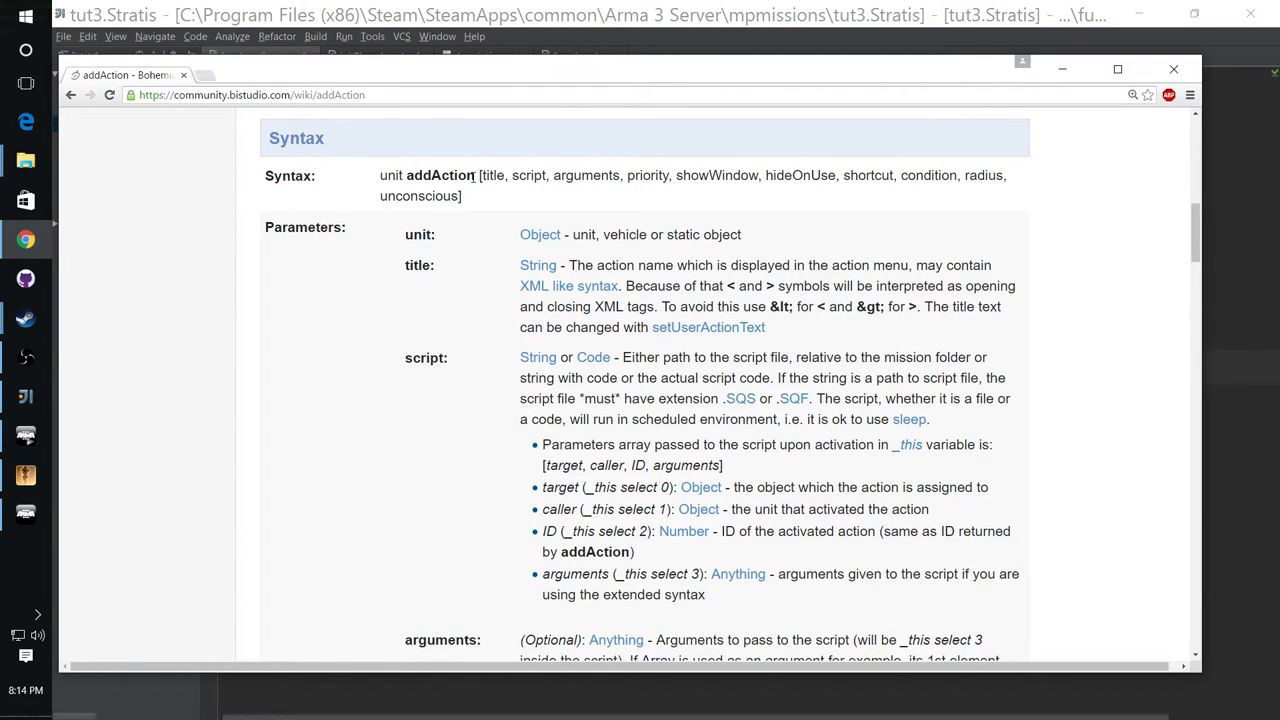
double_click(390, 175)
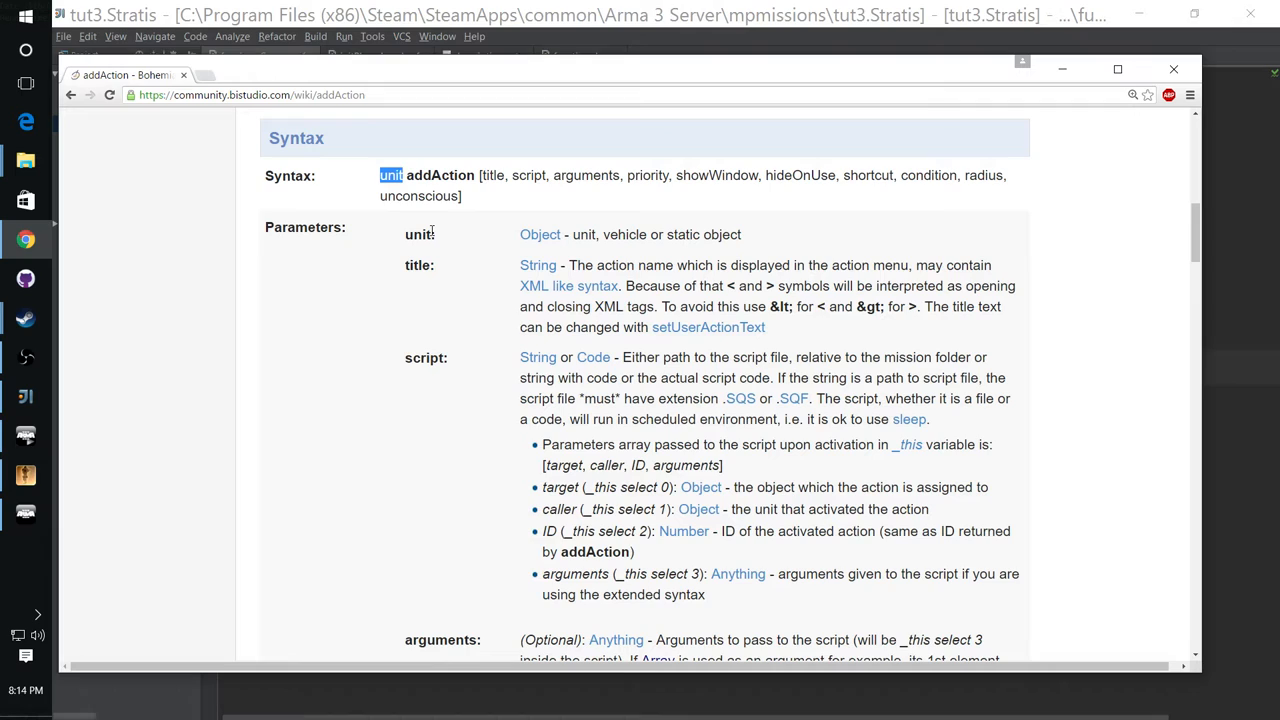
mouse_move(438, 234)
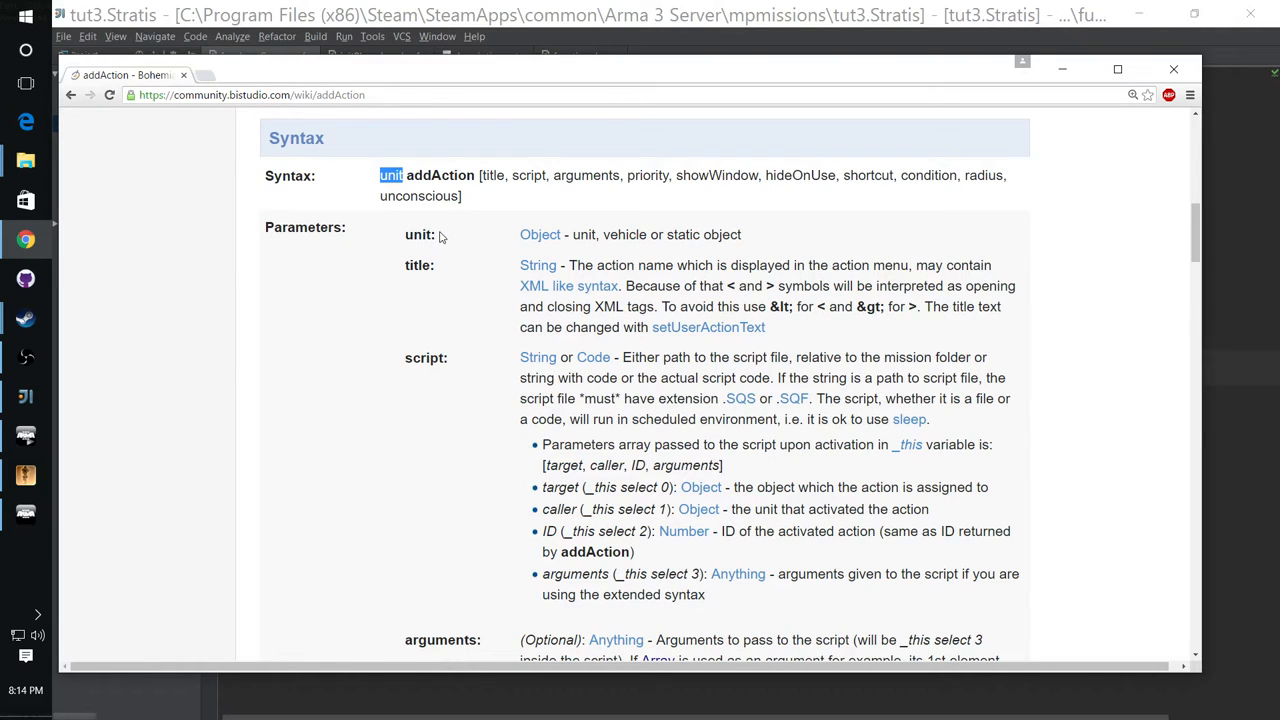
mouse_move(438, 234)
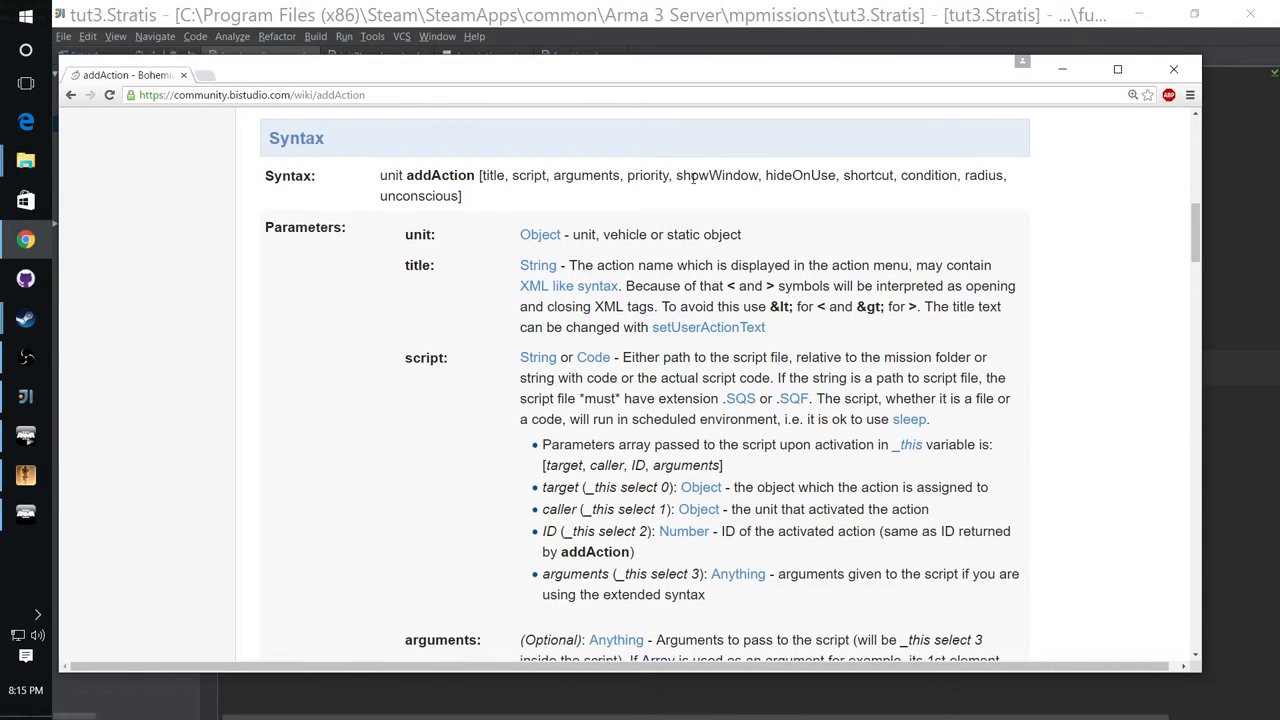
mouse_move(588, 194)
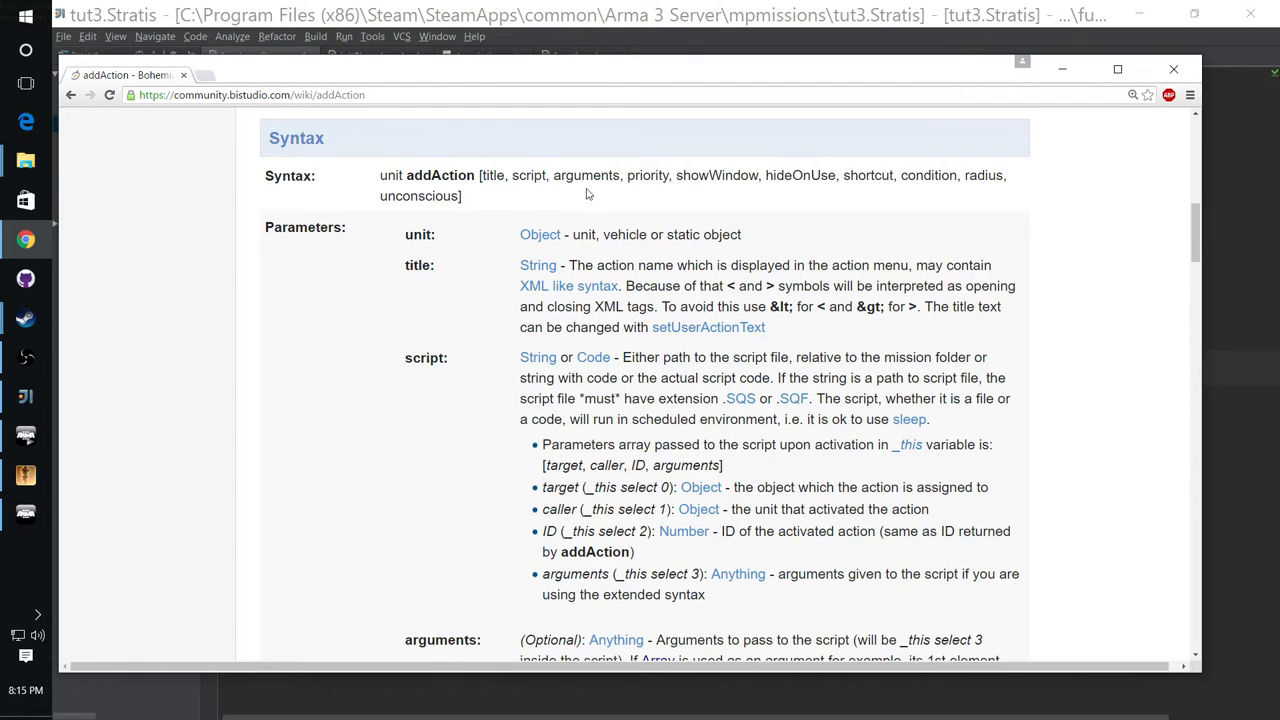
mouse_move(855, 212)
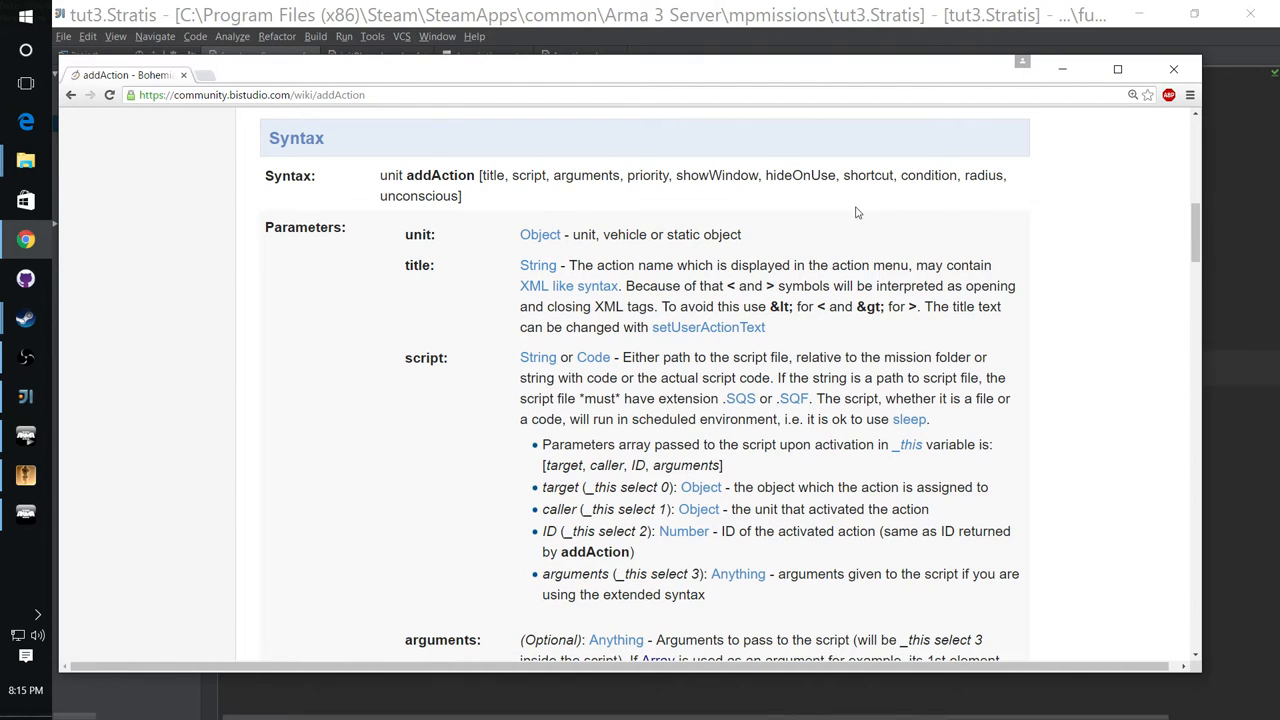
scroll("down", 3)
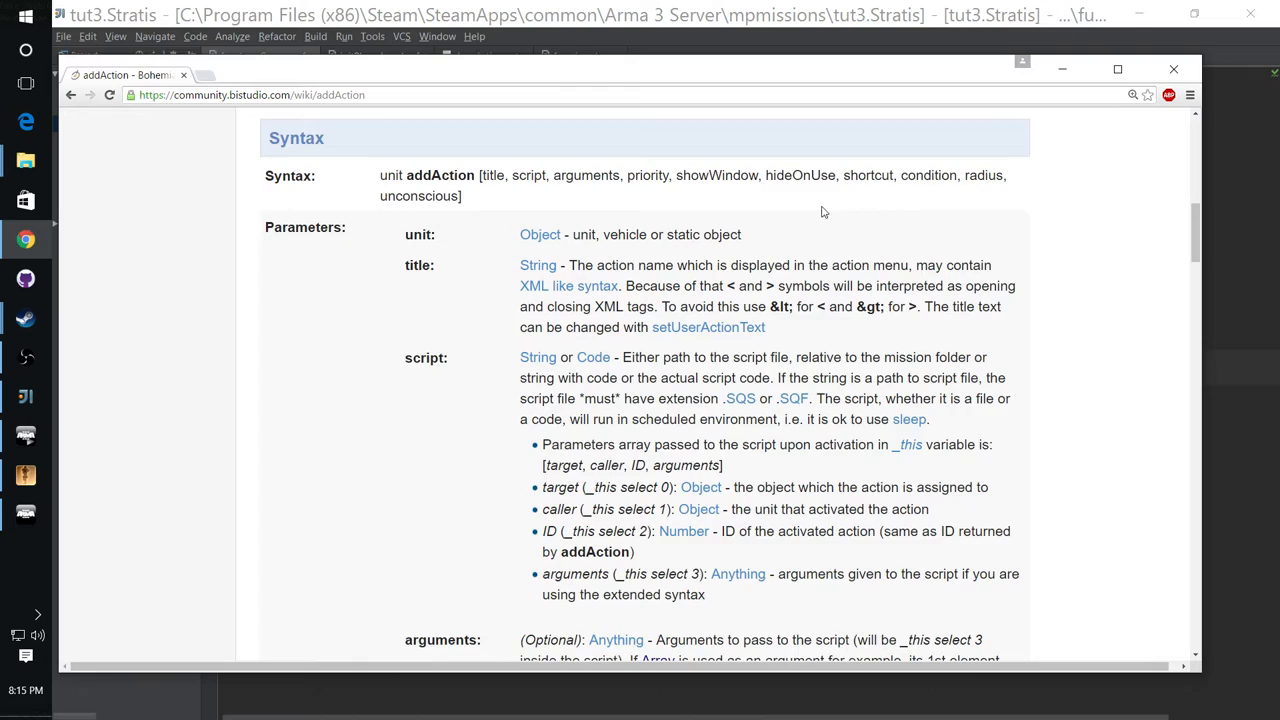
scroll("down", 3)
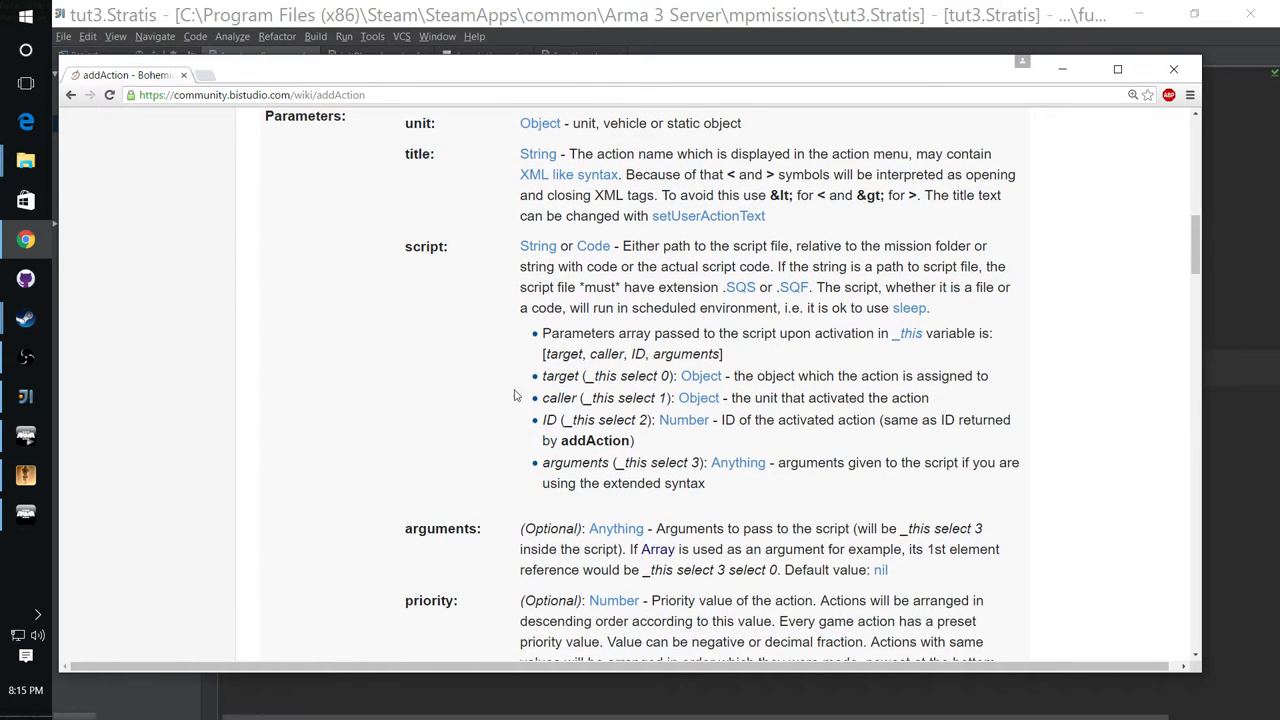
scroll("down", 3)
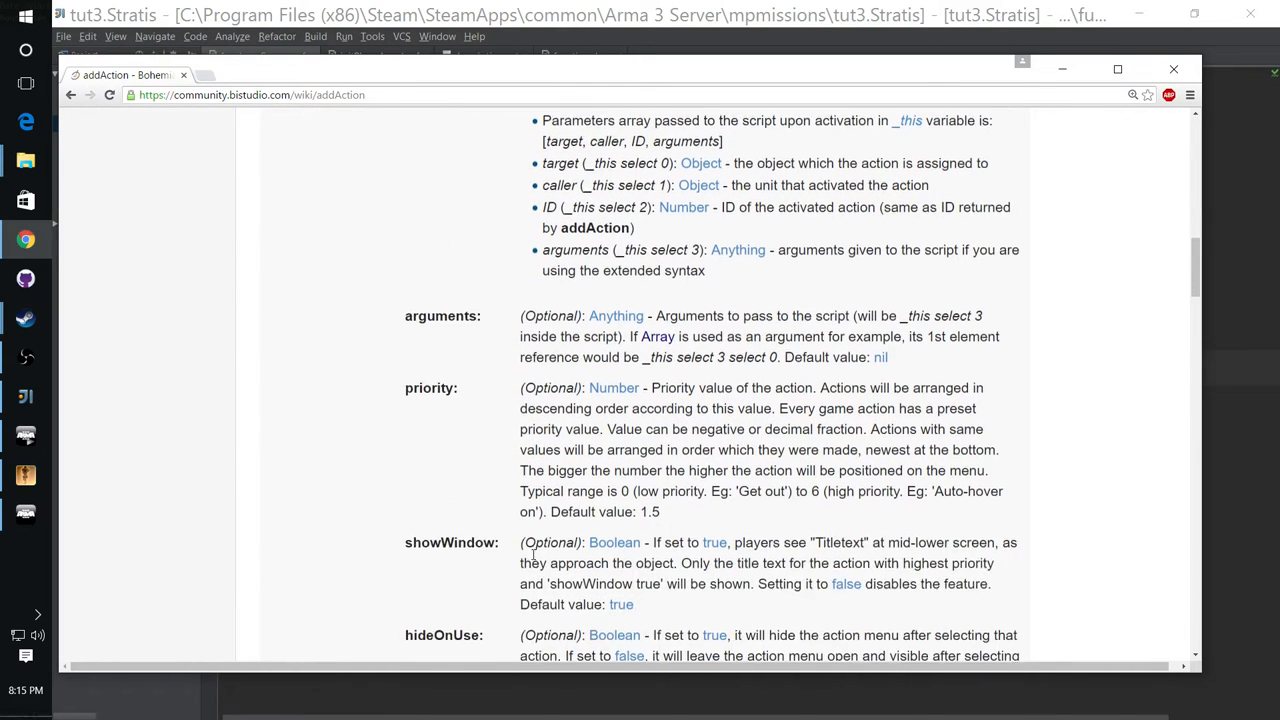
scroll("down", 3)
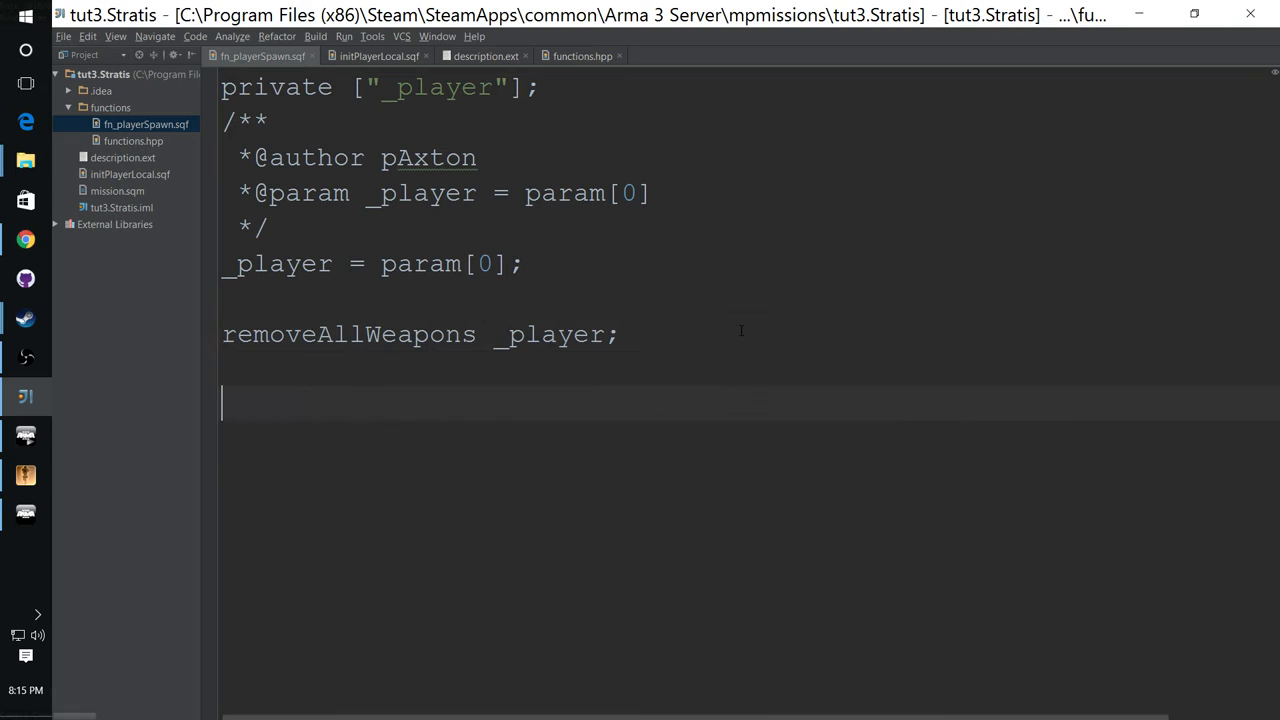
Step: Add 'unit addAction [title, script];' below removeAllWeapons, then bring back the wiki page
type("unit addAction [title, script, arguments, priority, showWindow, hideOnUse, shortcut, condition, radius, unconscious]")
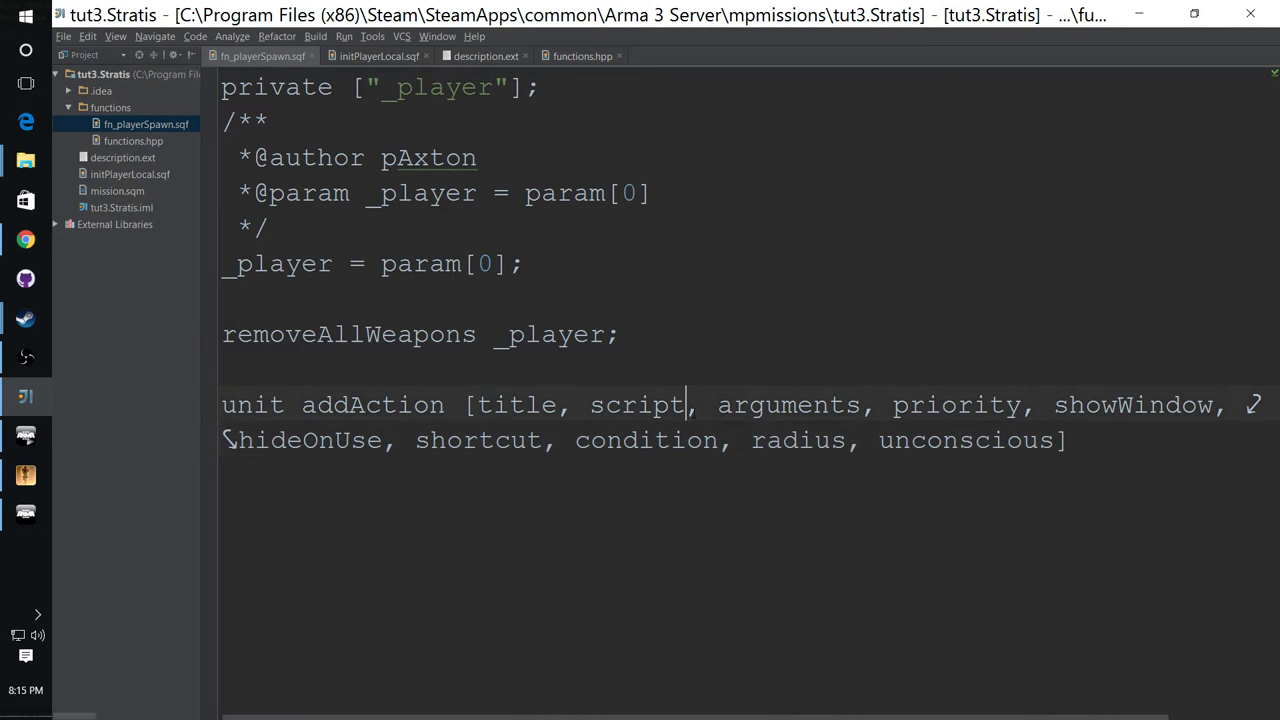
left_click_drag(690, 405, 1067, 440)
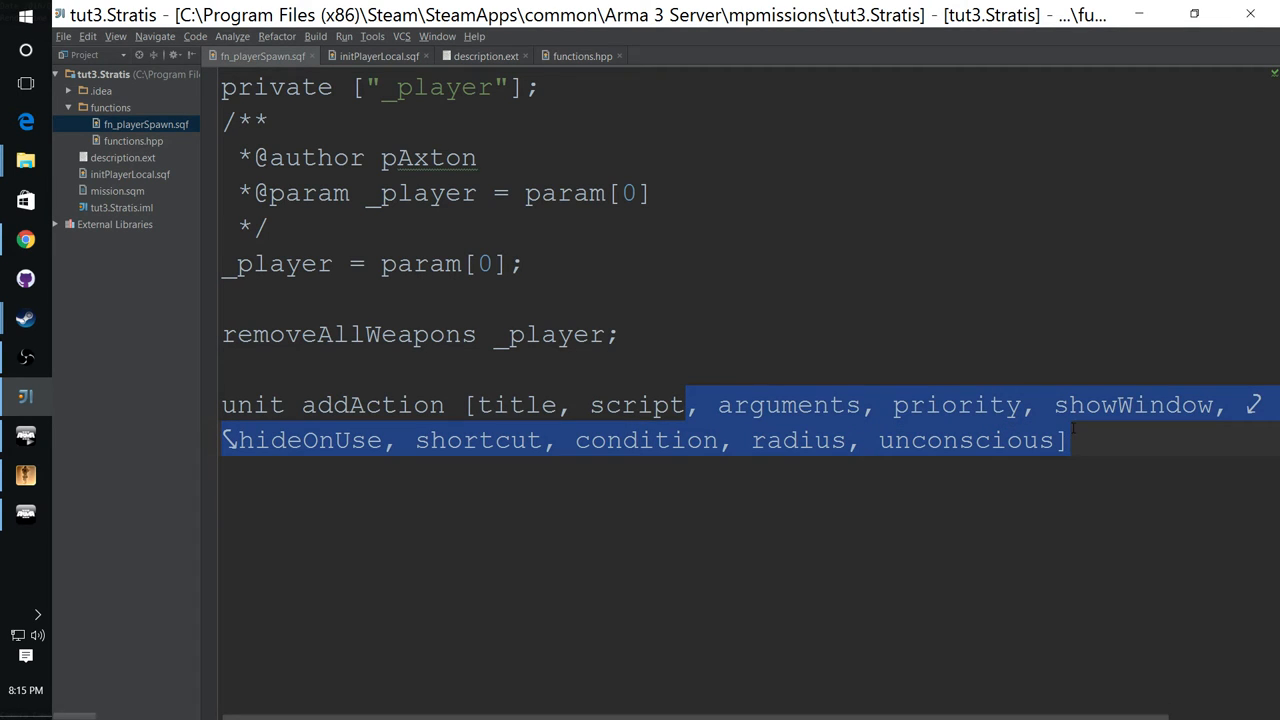
key("Delete")
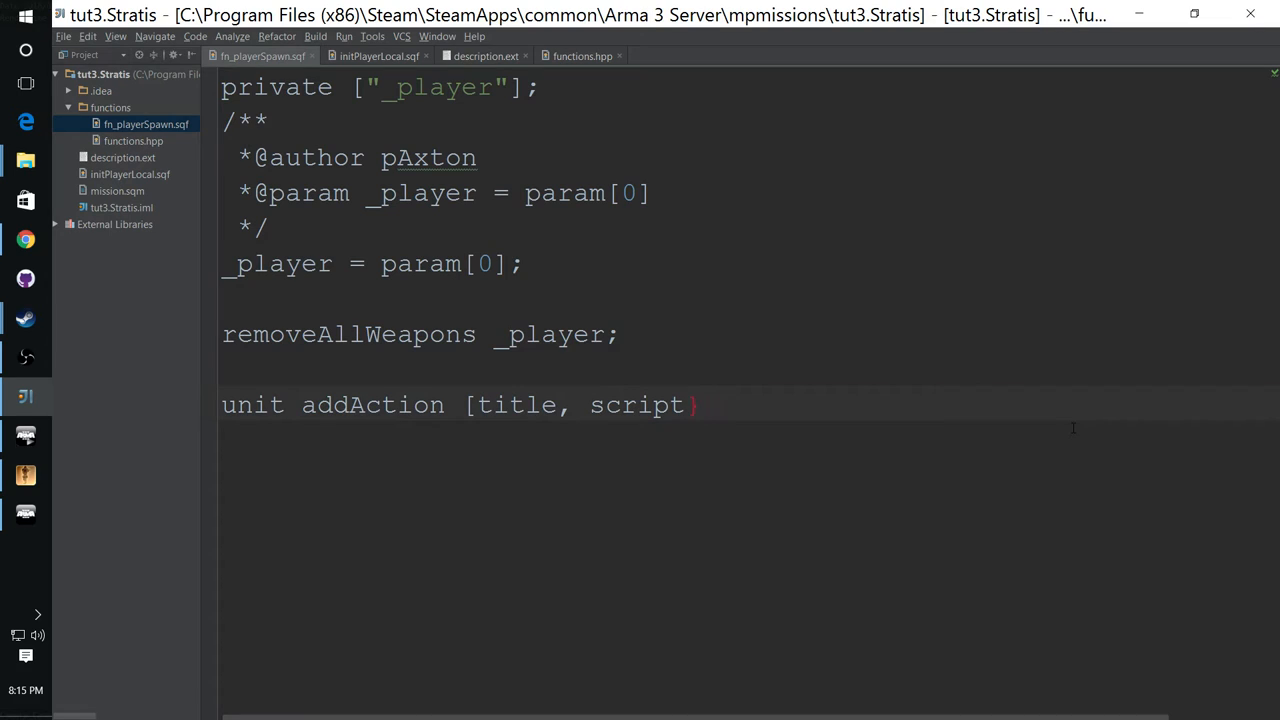
type("];")
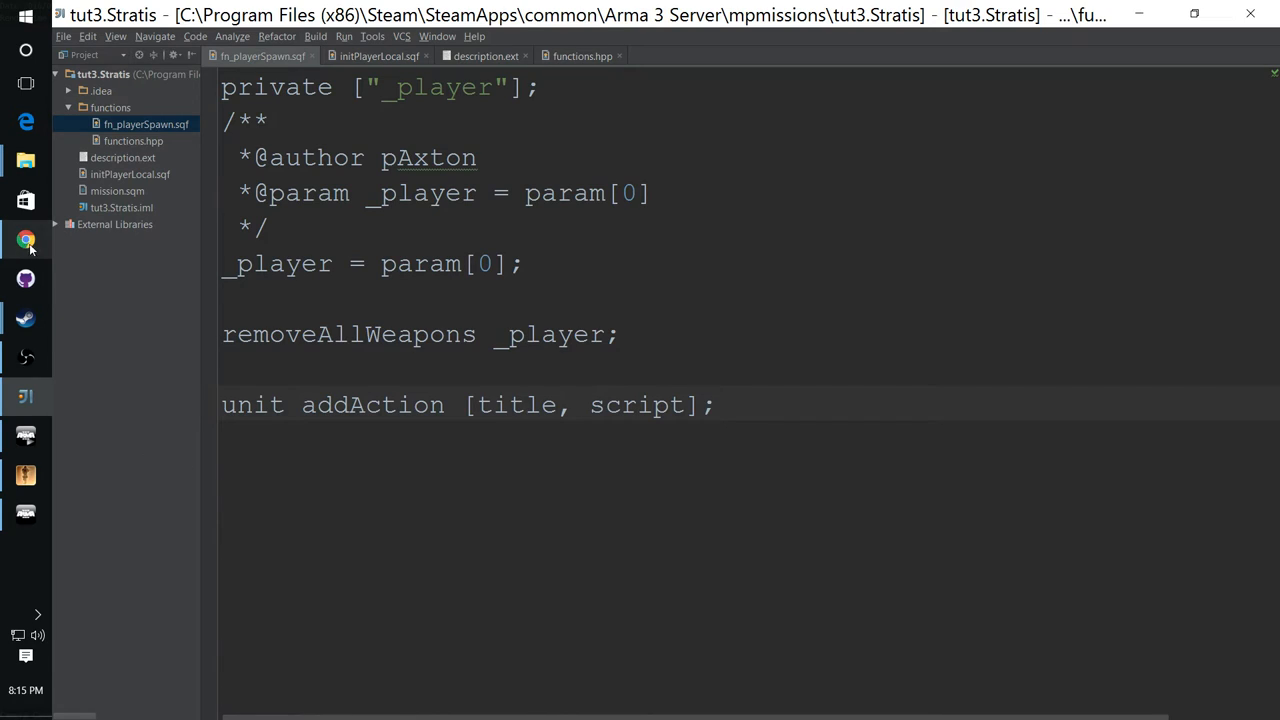
left_click(25, 240)
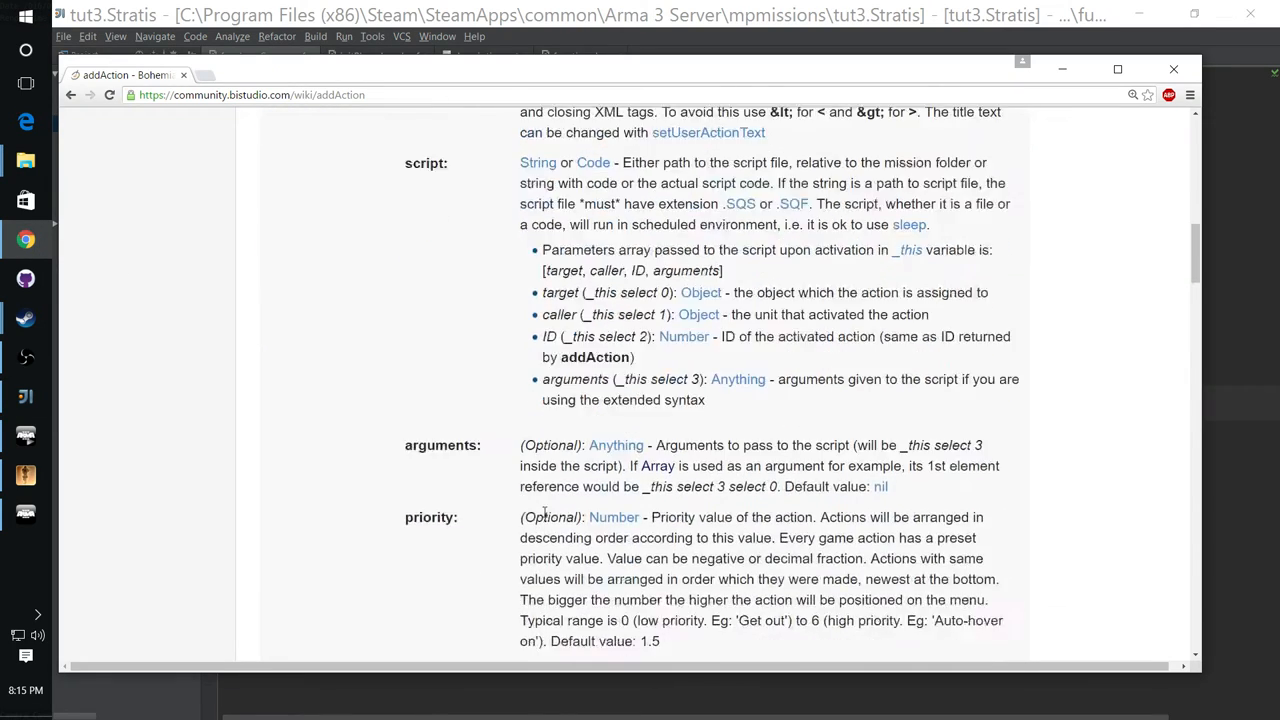
Step: Scroll the addAction page through the optional parameters down to unconscious
scroll("down", 3)
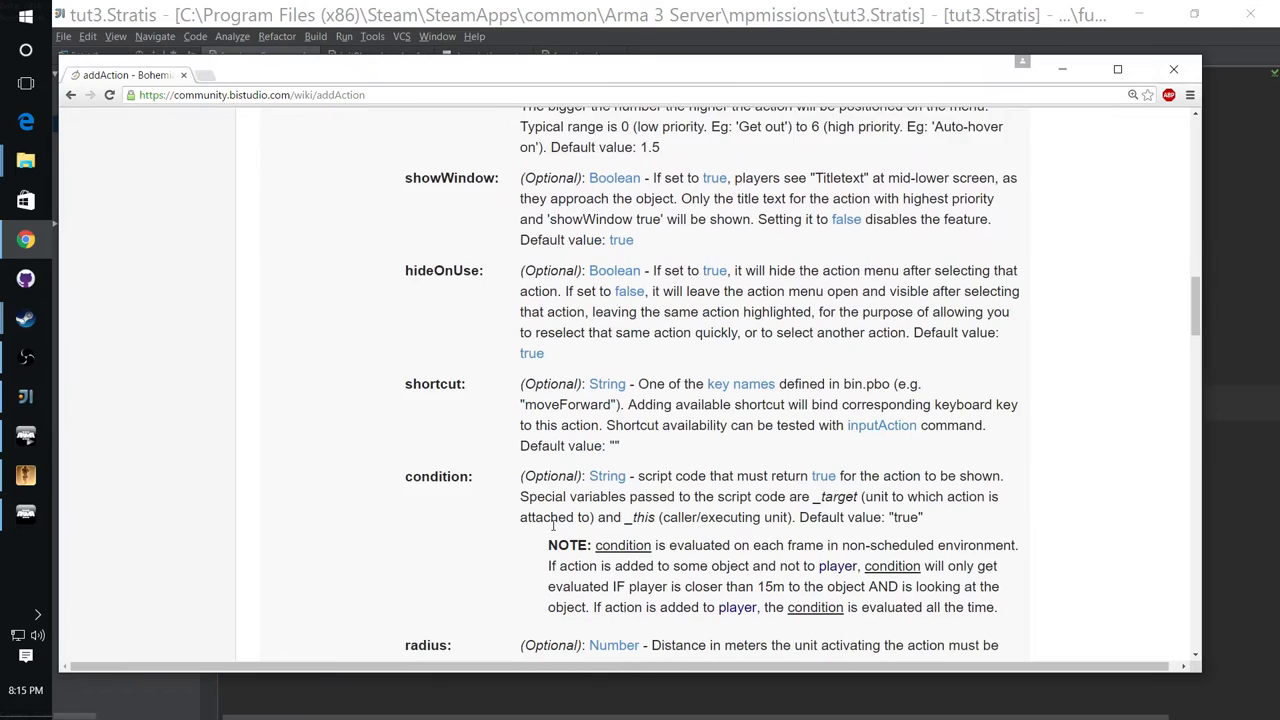
scroll("down", 3)
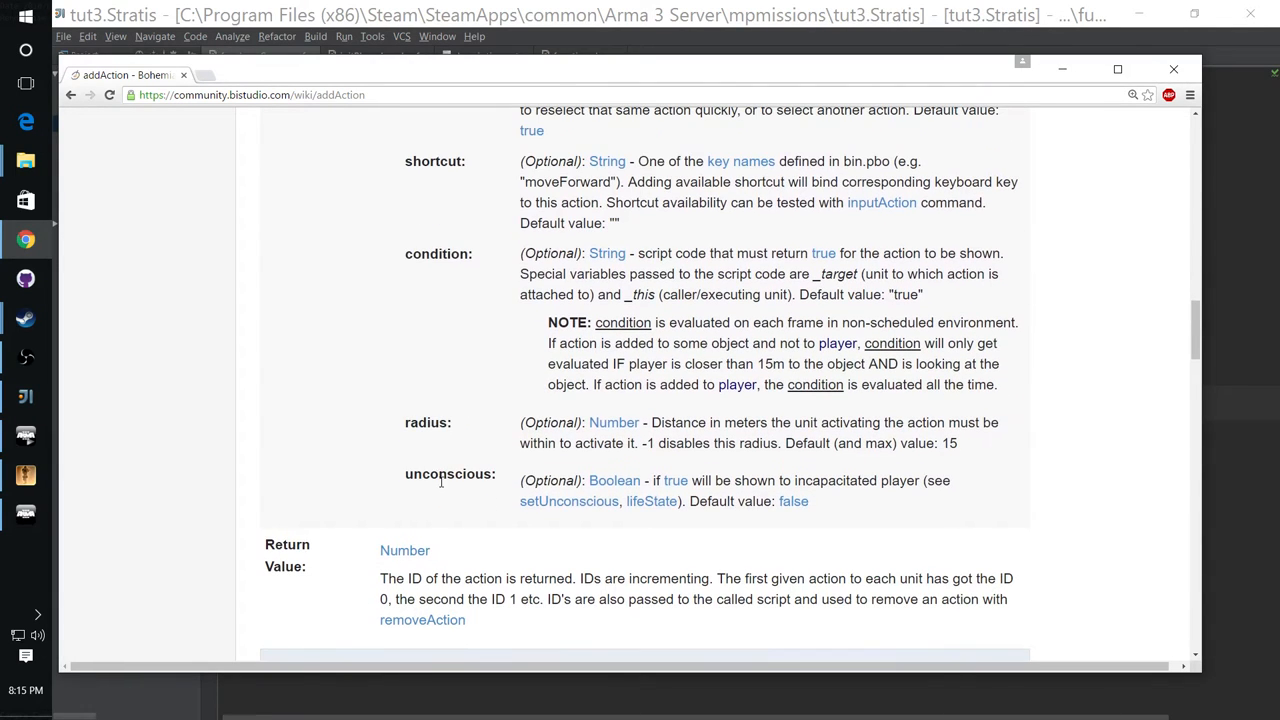
scroll("down", 3)
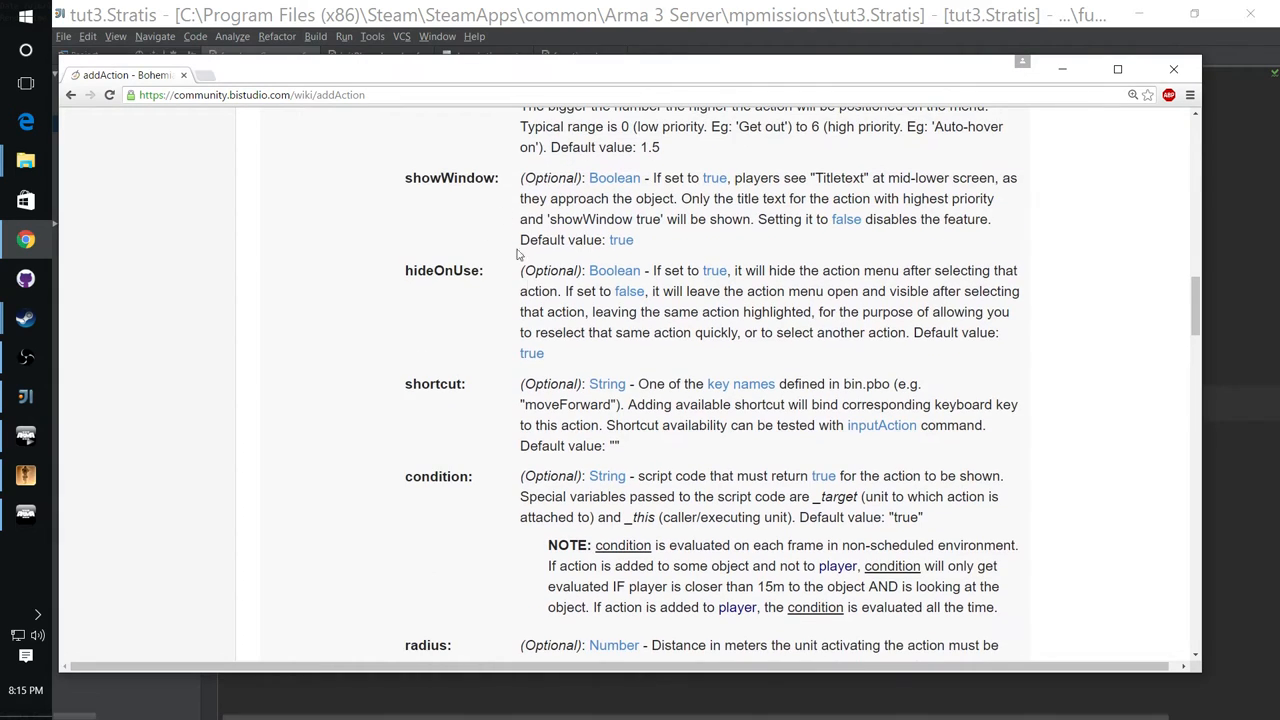
scroll("down", 3)
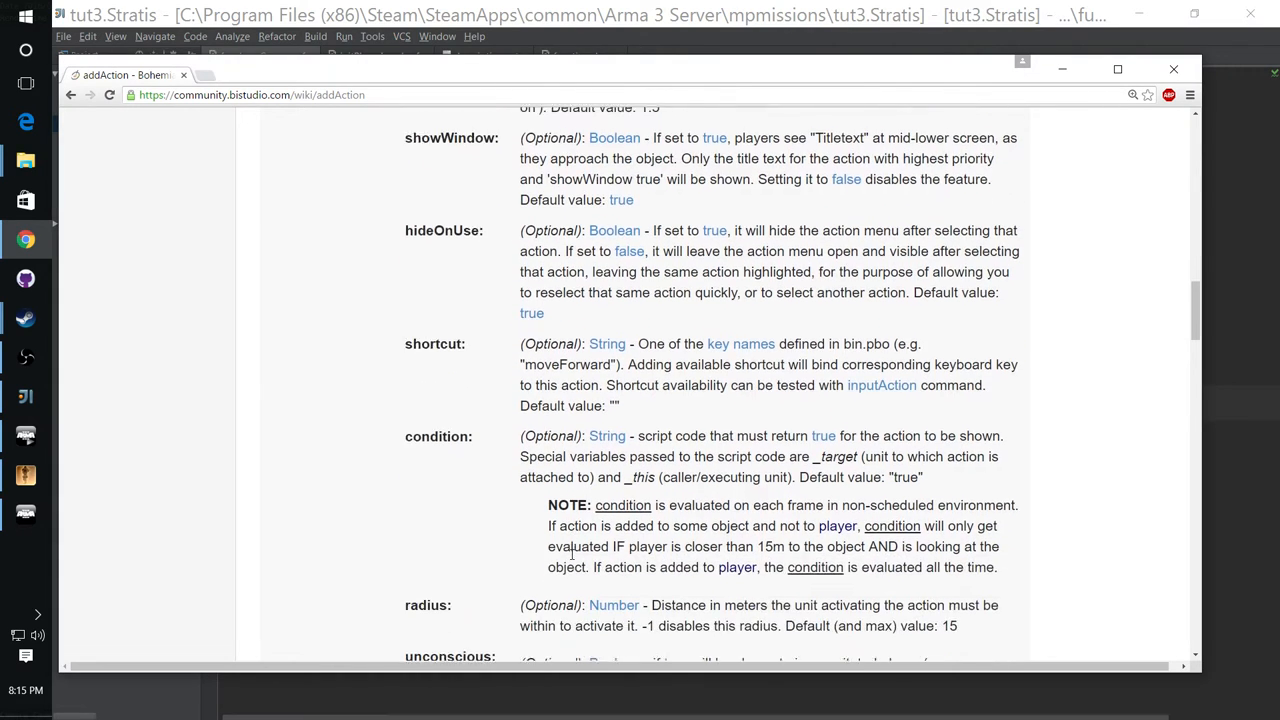
scroll("down", 3)
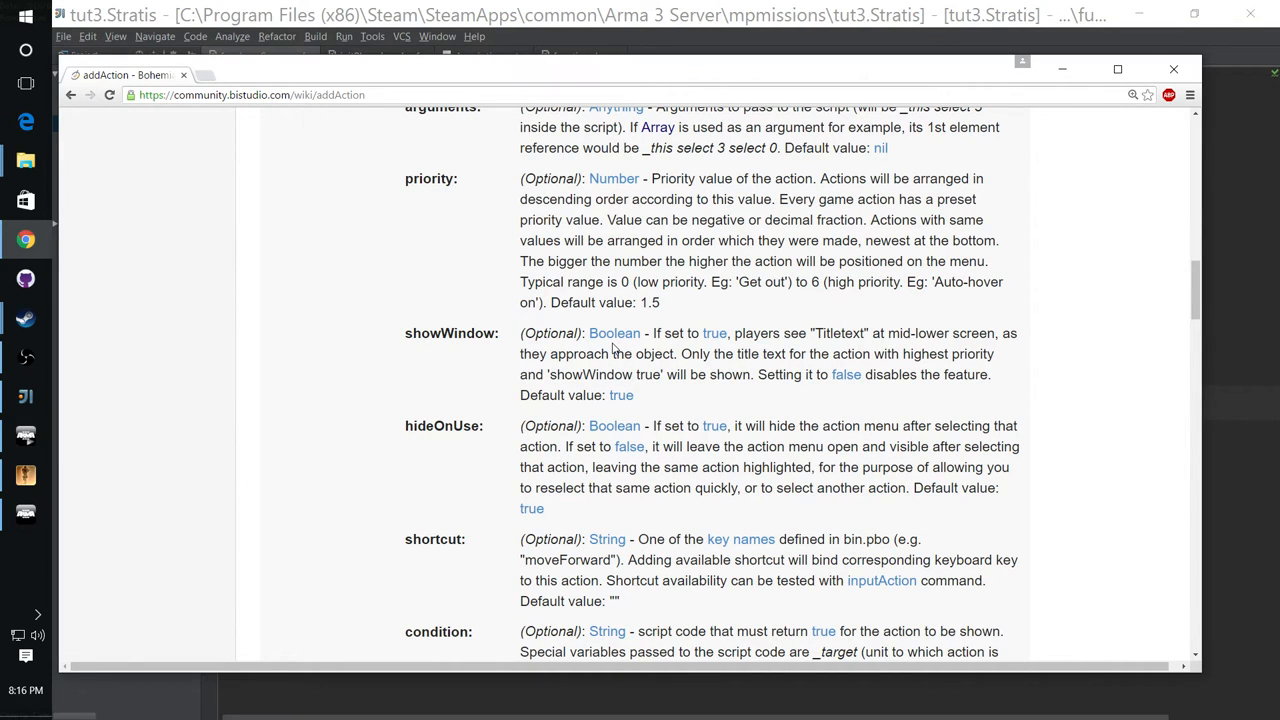
scroll("down", 3)
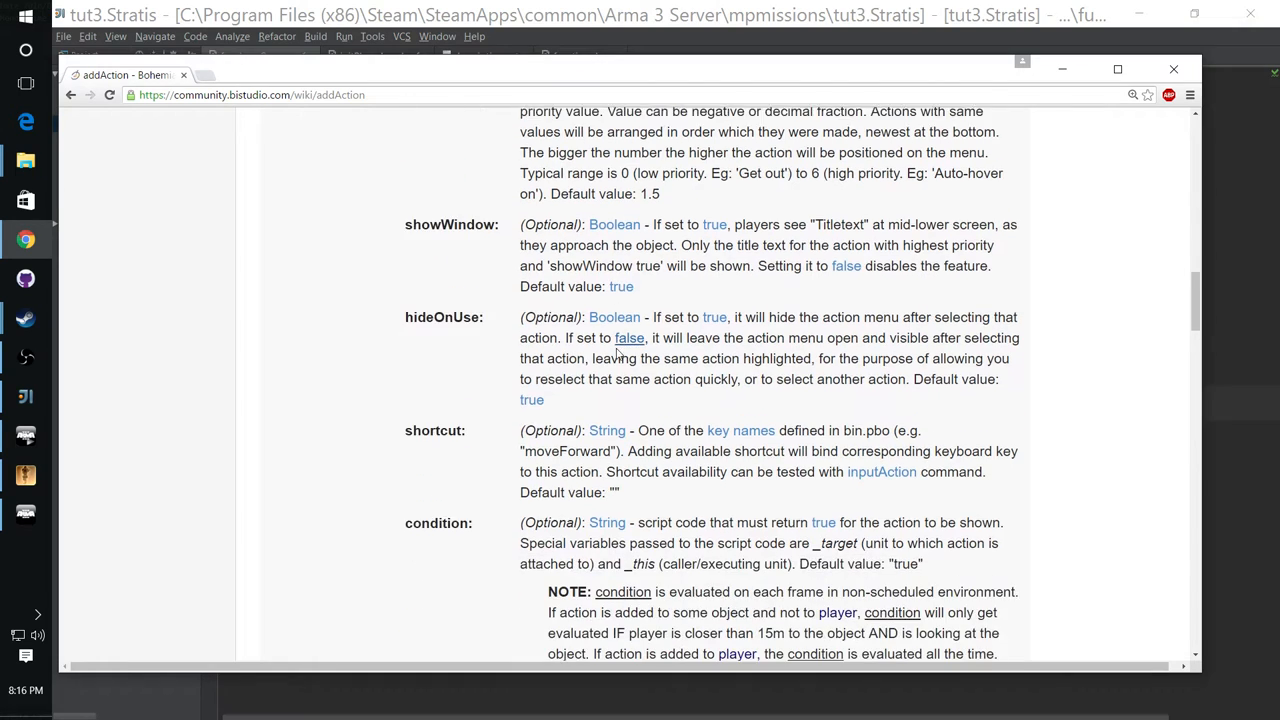
scroll("down", 3)
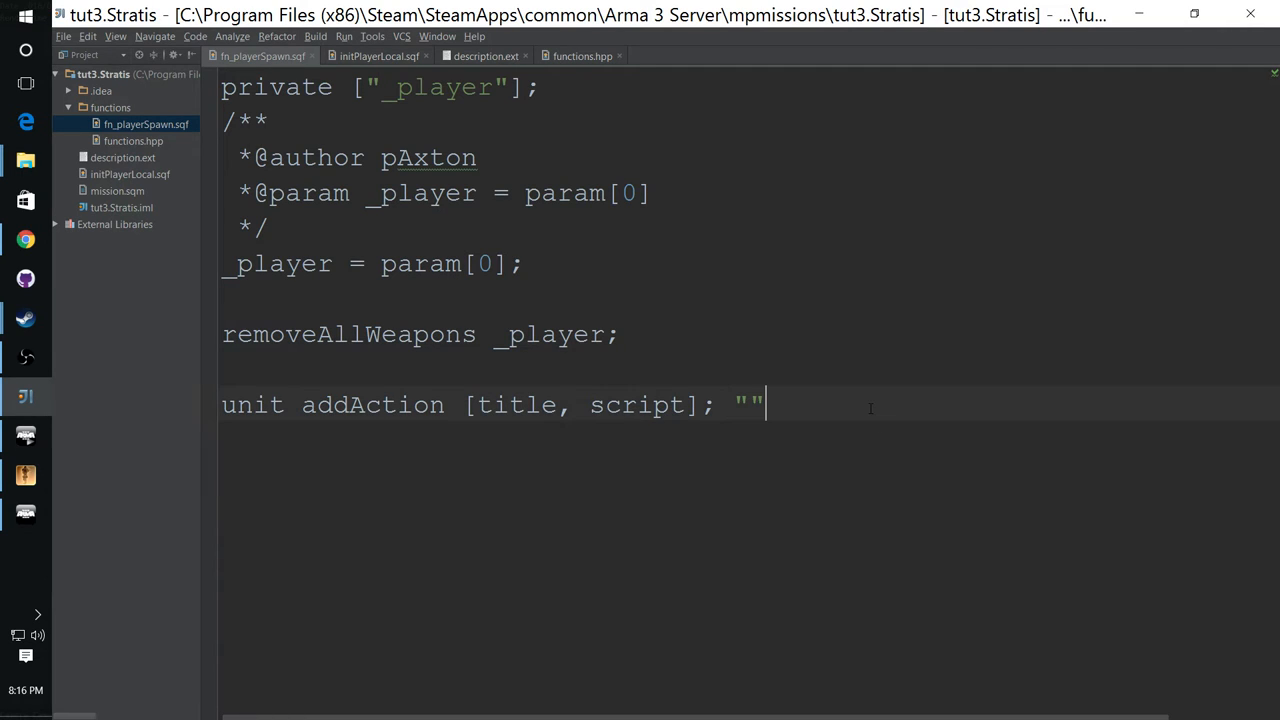
Step: Delete the stray empty quotes after the addAction line
key("Backspace")
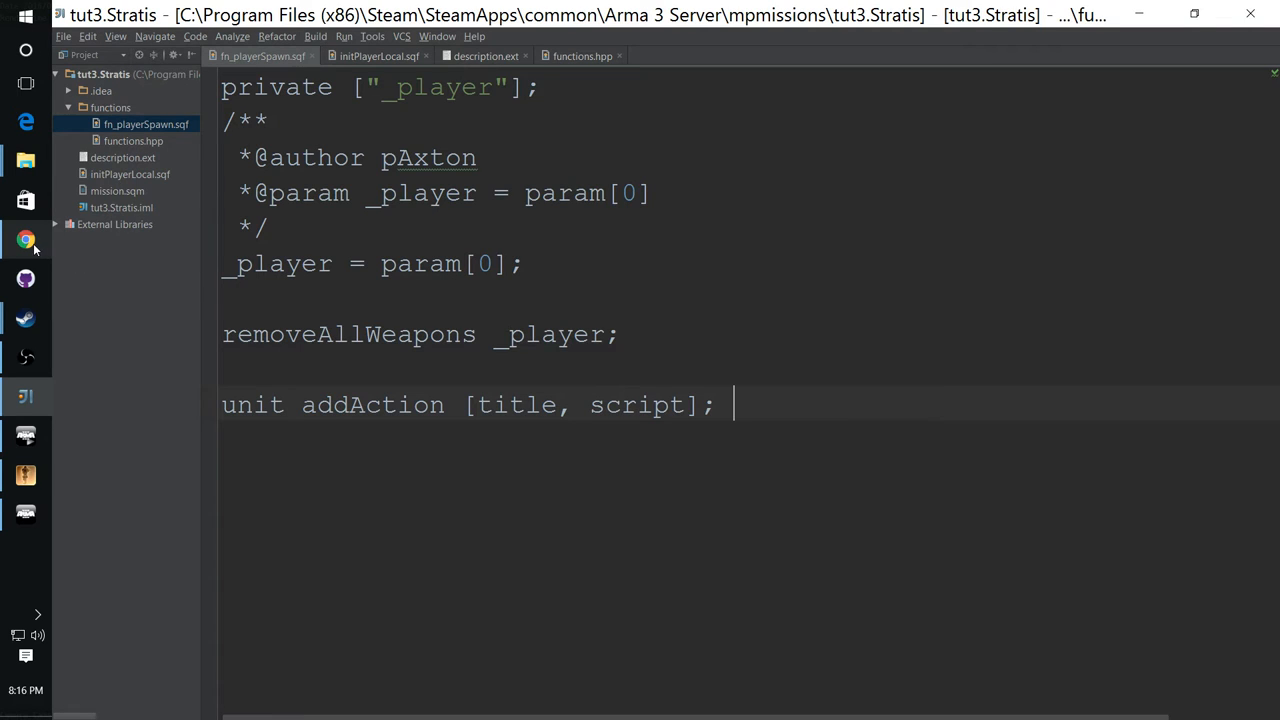
mouse_move(475, 495)
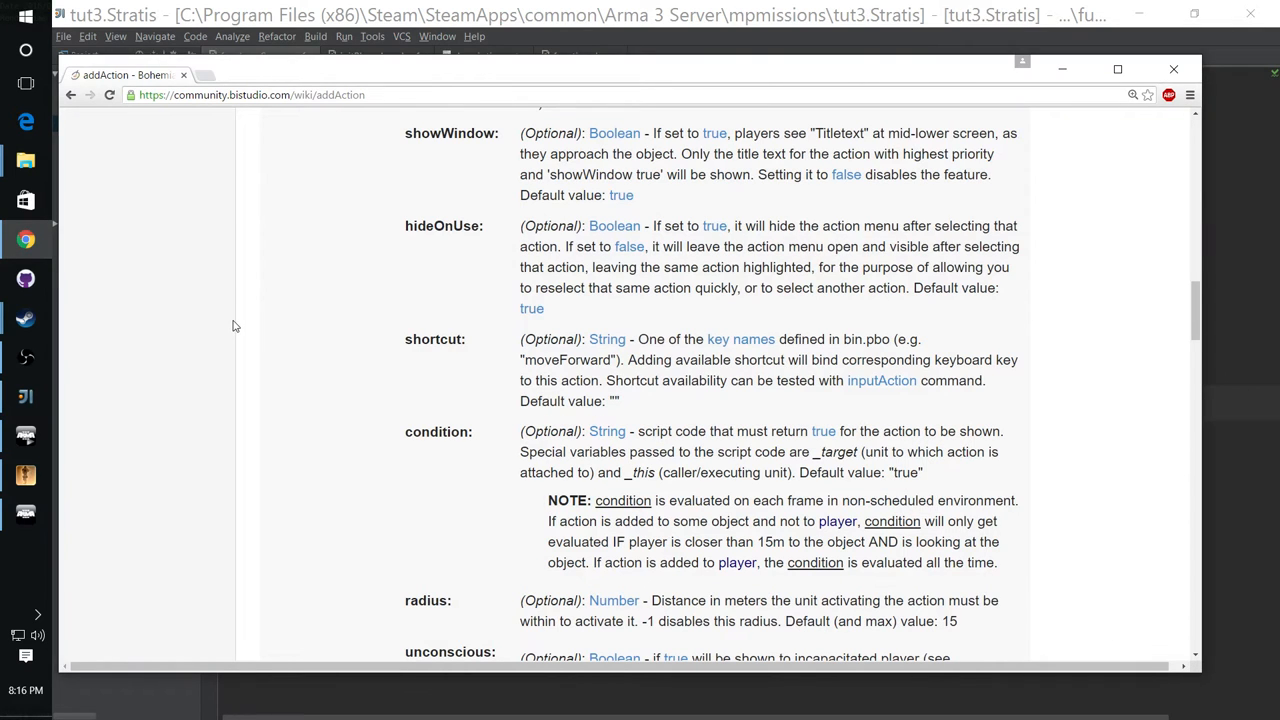
mouse_move(529, 425)
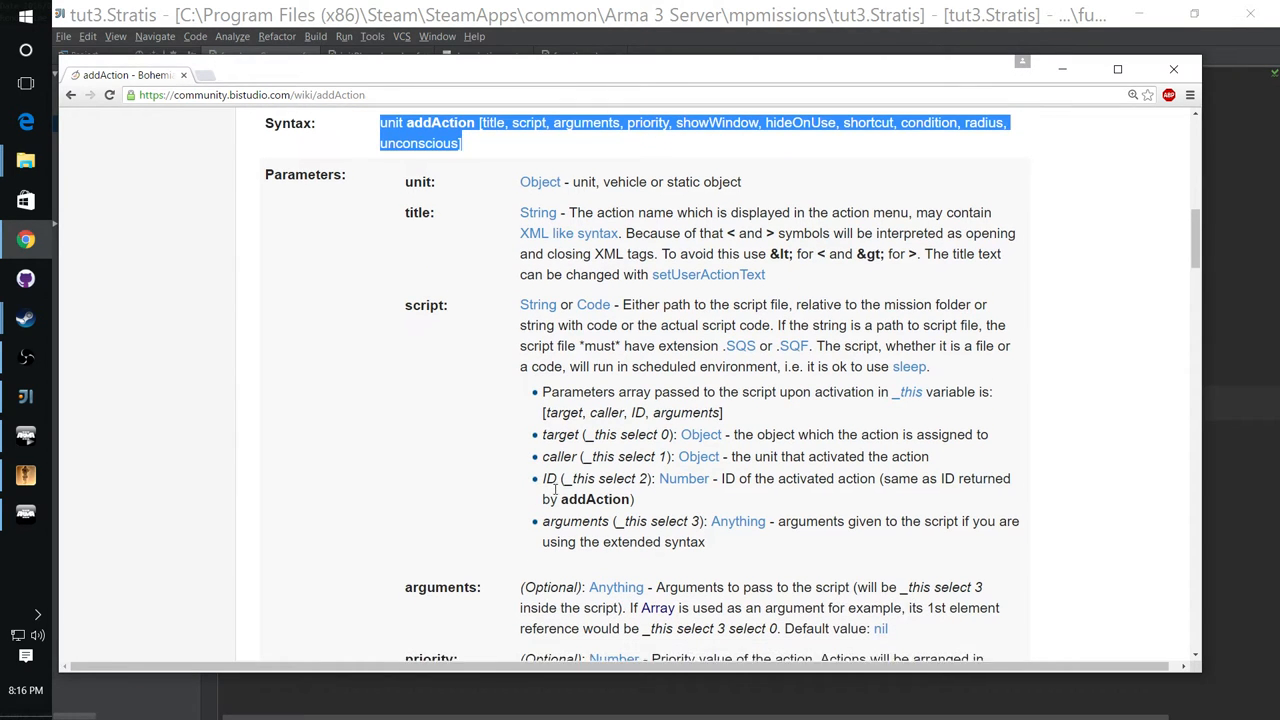
Step: Scroll the addAction wiki page to review what the script receives in _this
scroll("down", 3)
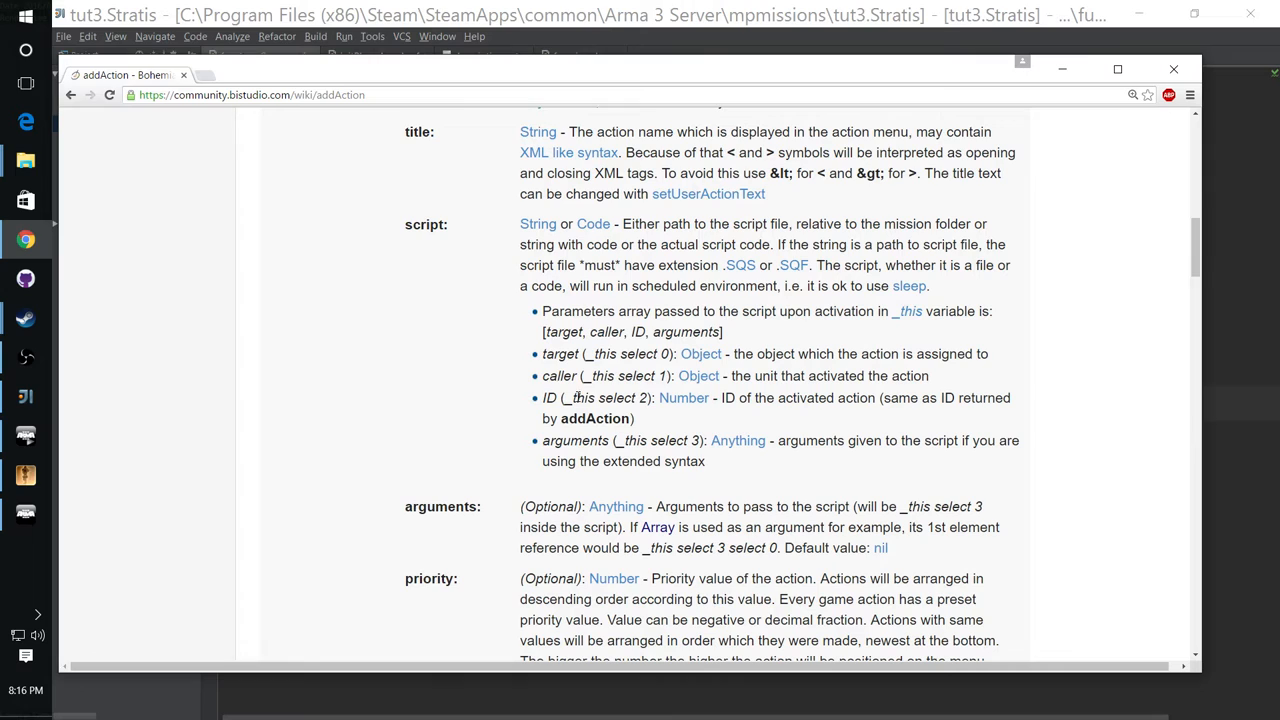
mouse_move(575, 393)
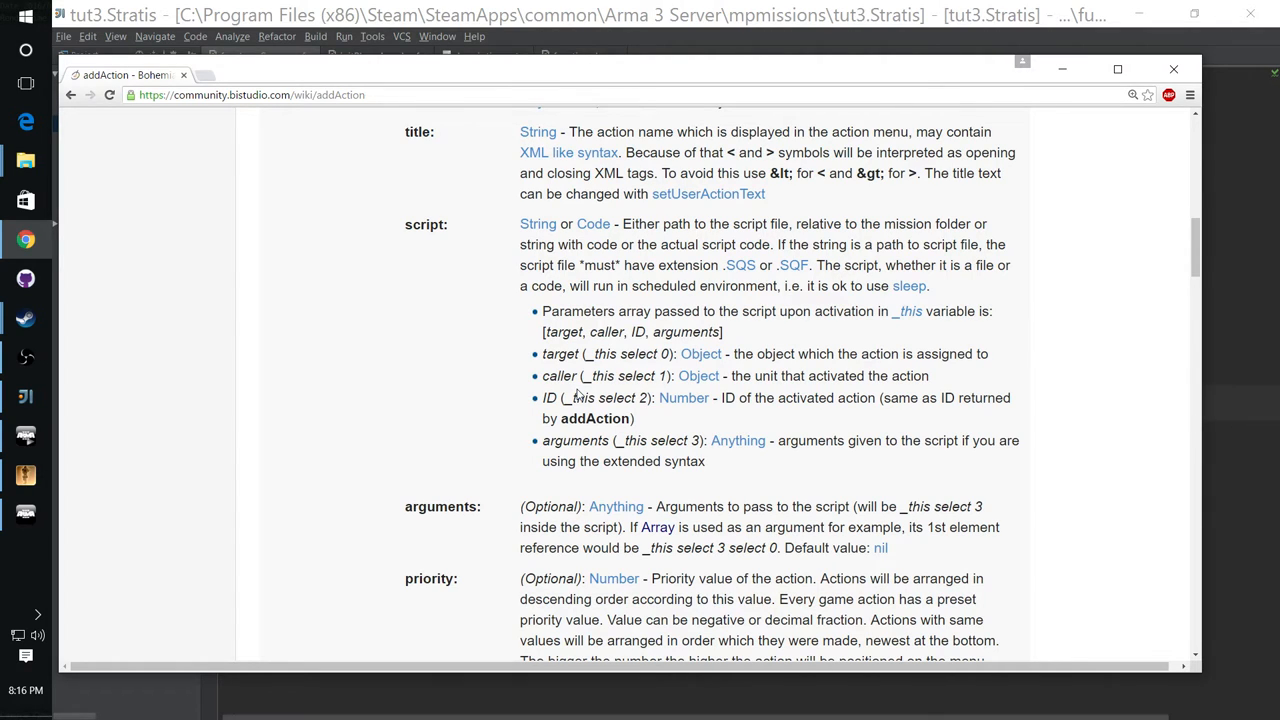
mouse_move(575, 393)
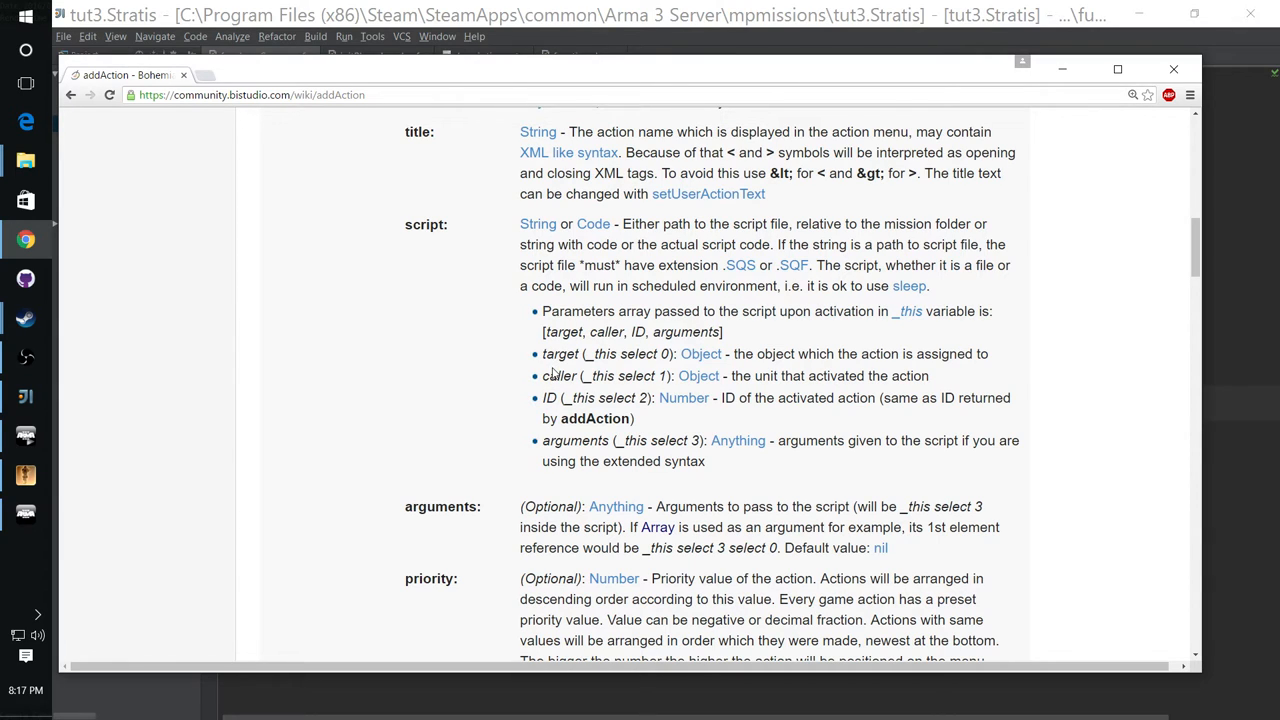
mouse_move(555, 353)
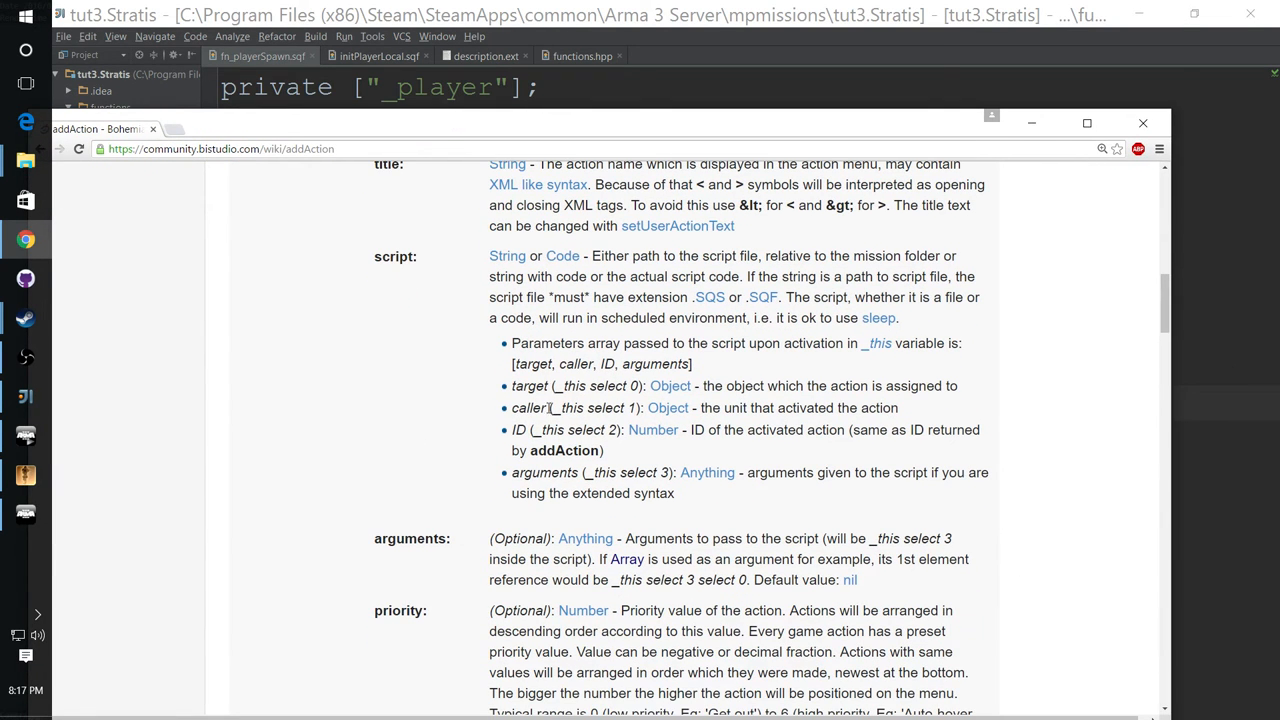
mouse_move(581, 407)
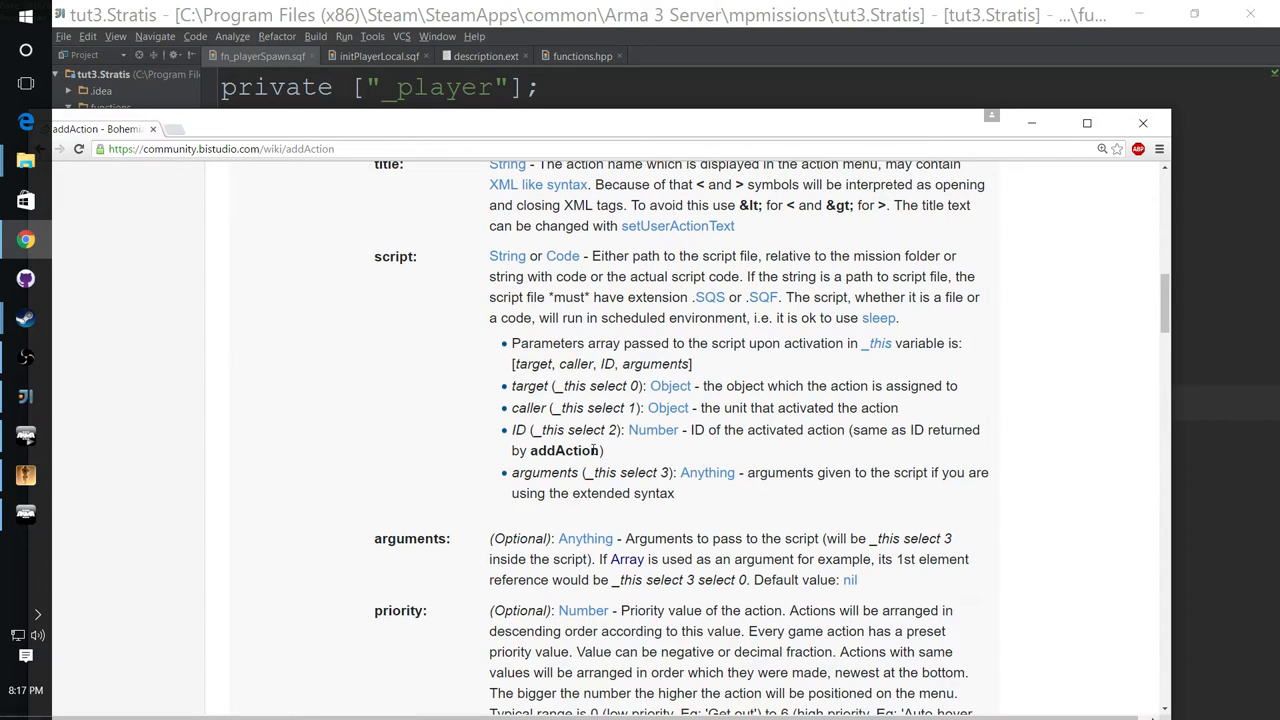
mouse_move(557, 424)
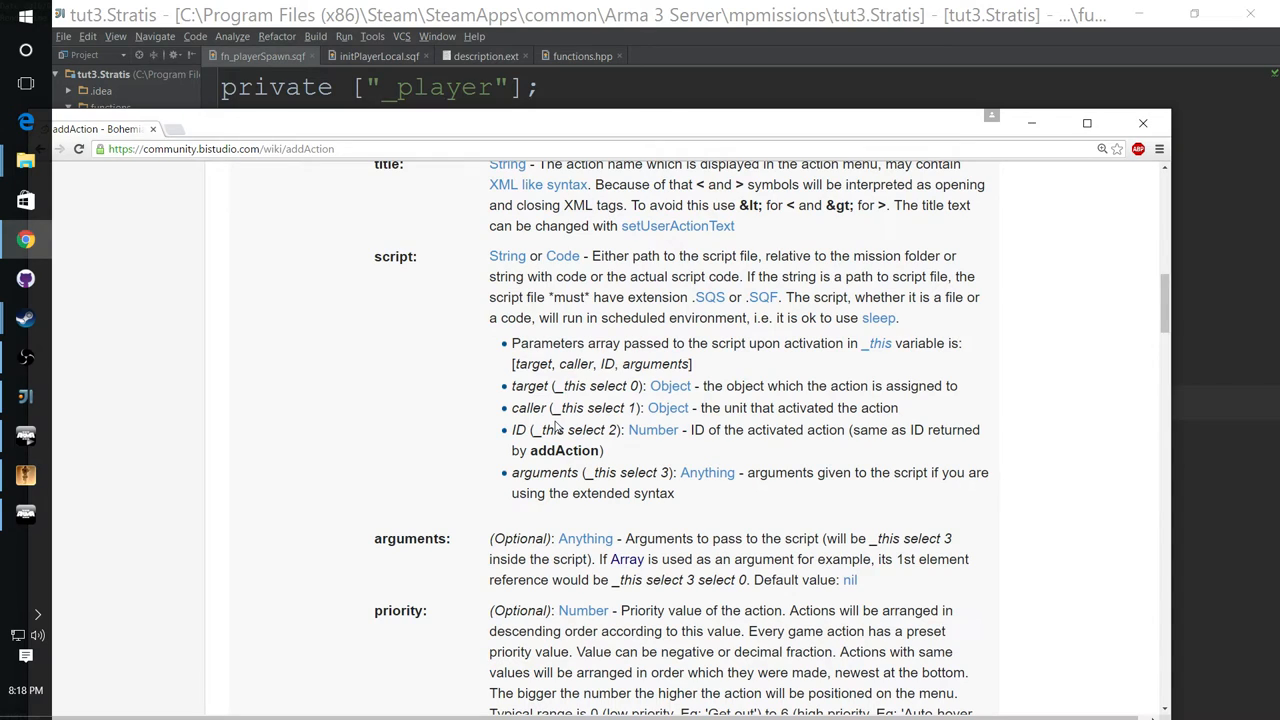
mouse_move(555, 430)
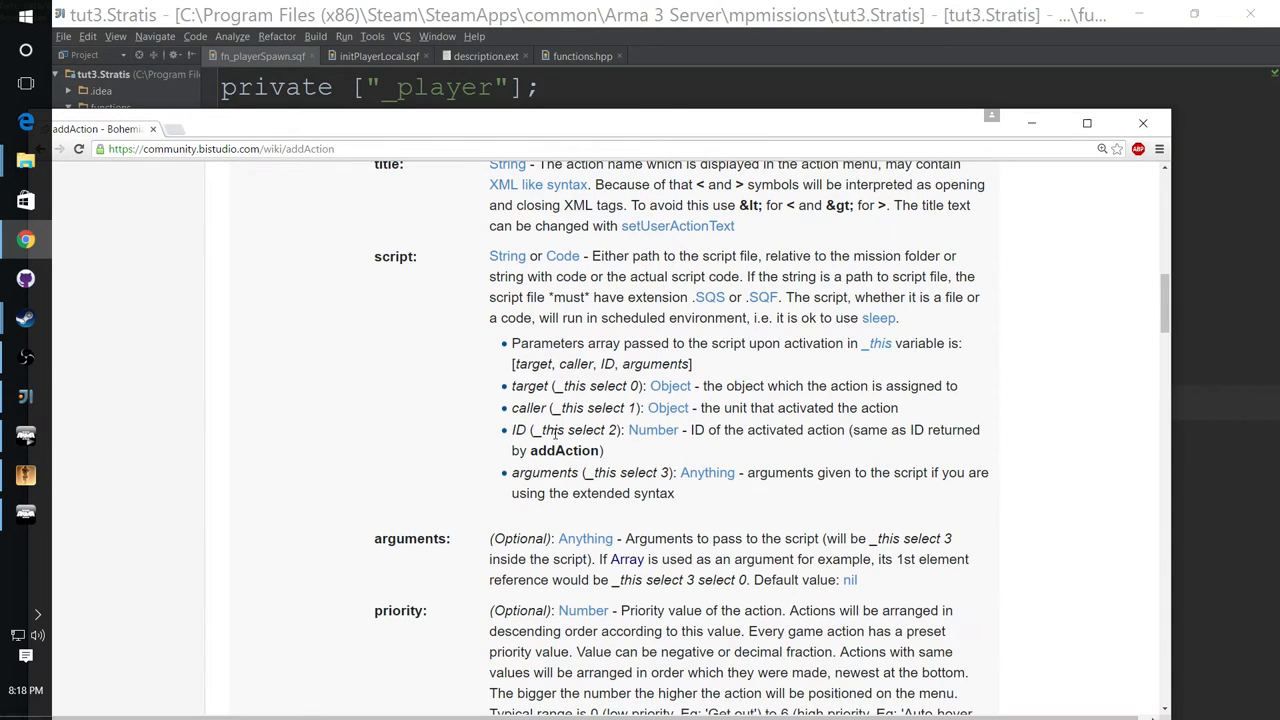
mouse_move(557, 434)
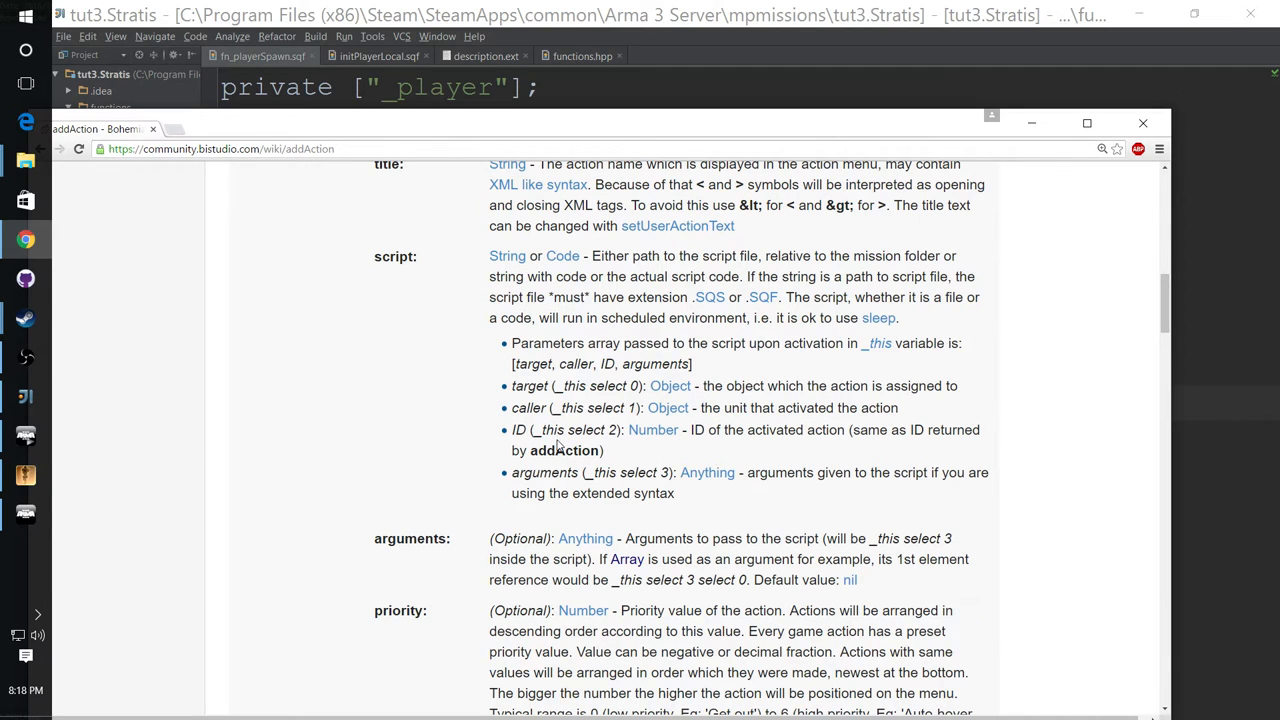
mouse_move(967, 176)
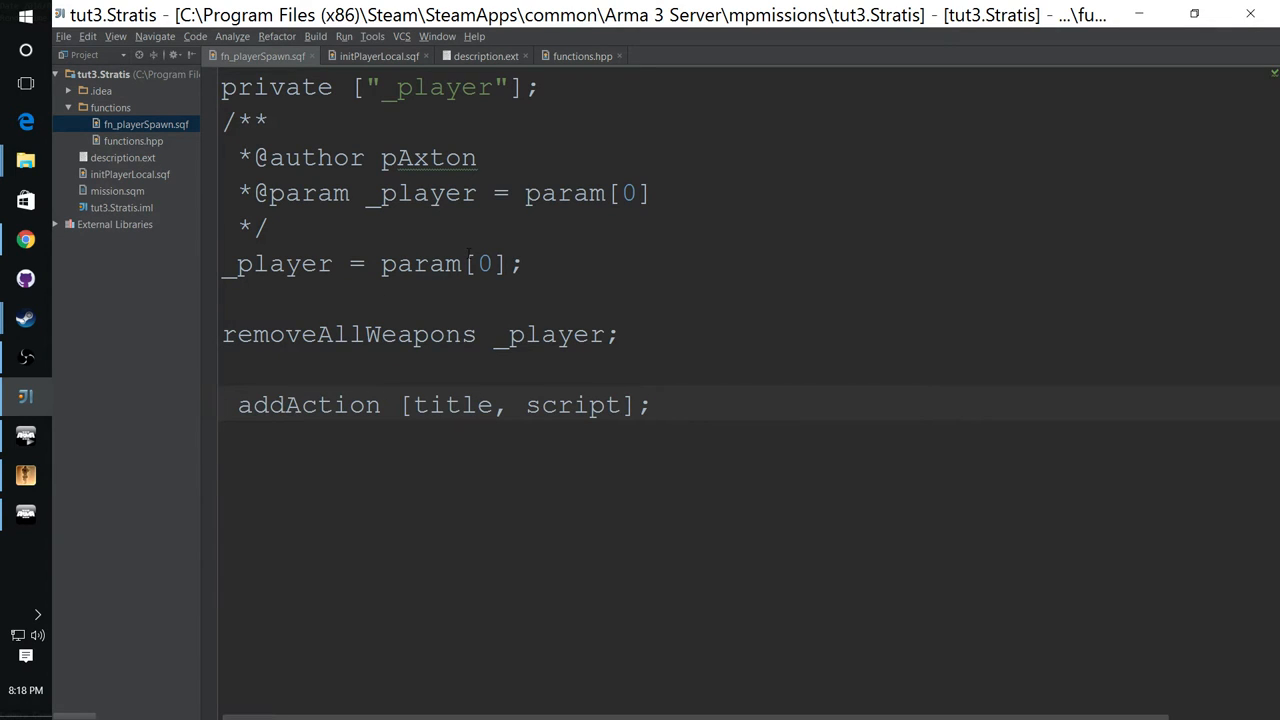
Step: Make the addAction target _player and set the action title to "Do Damage"
type("_plyaew")
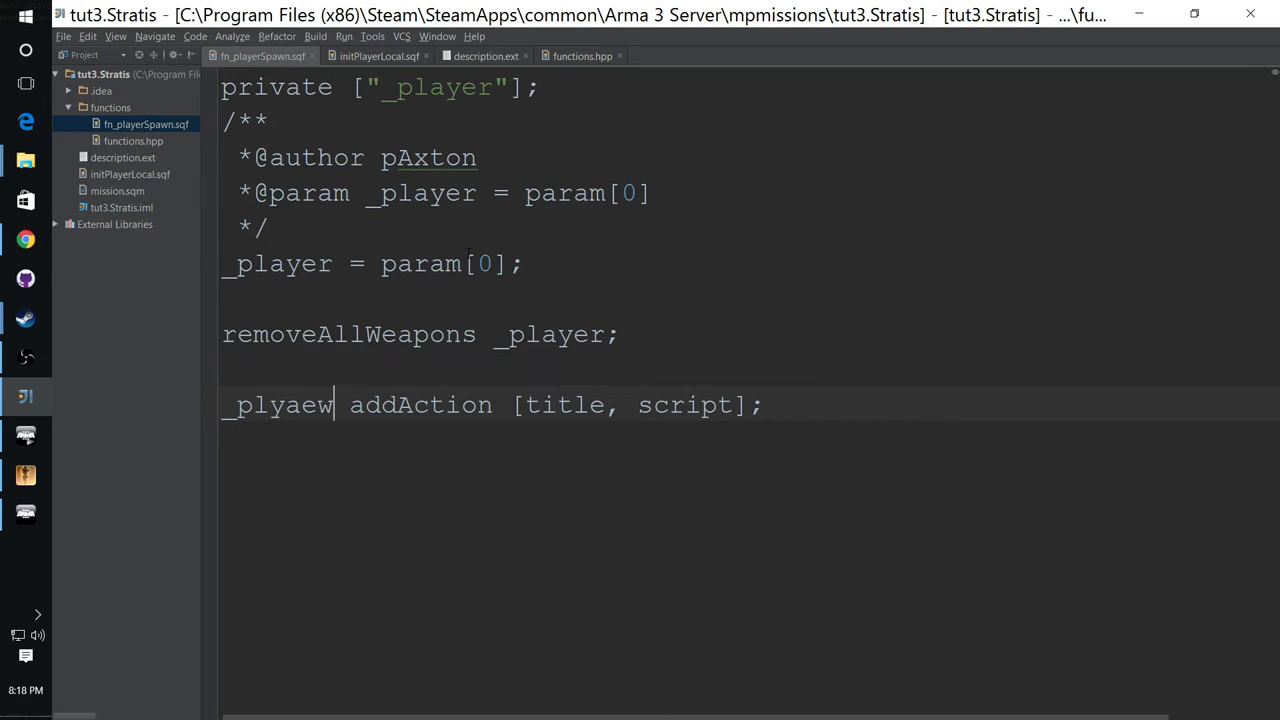
key("BackSpace")
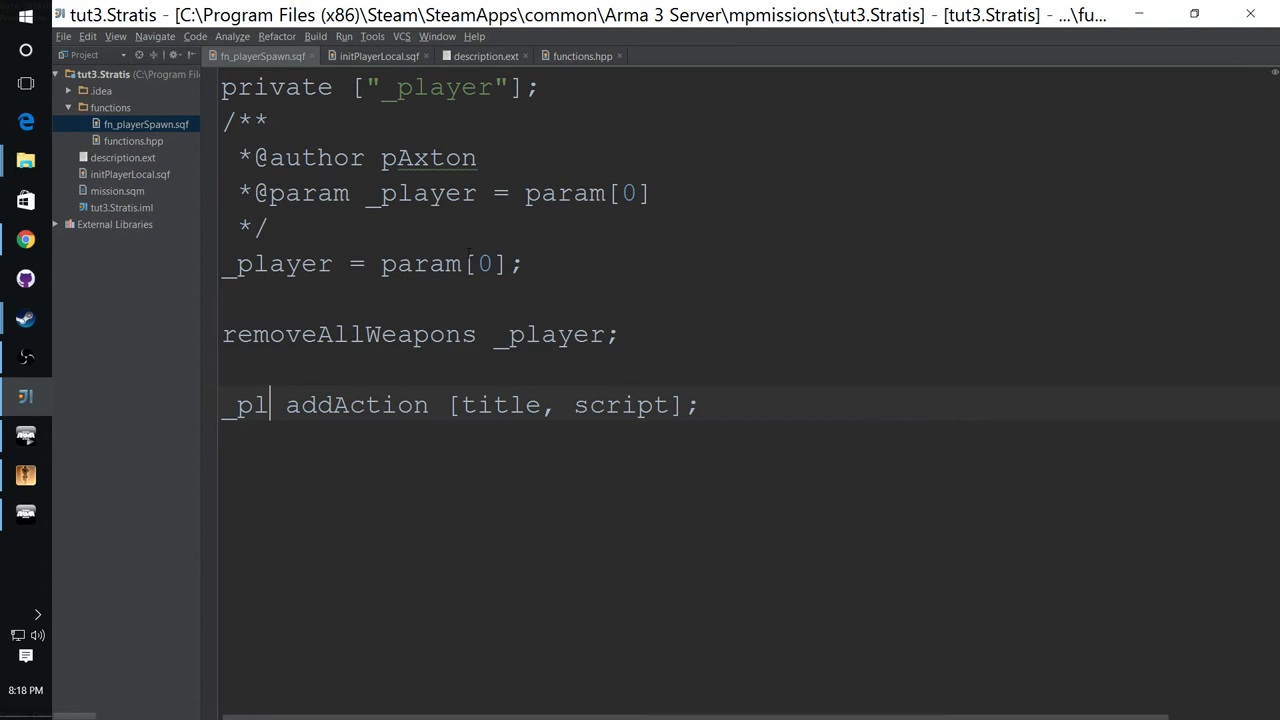
type("a")
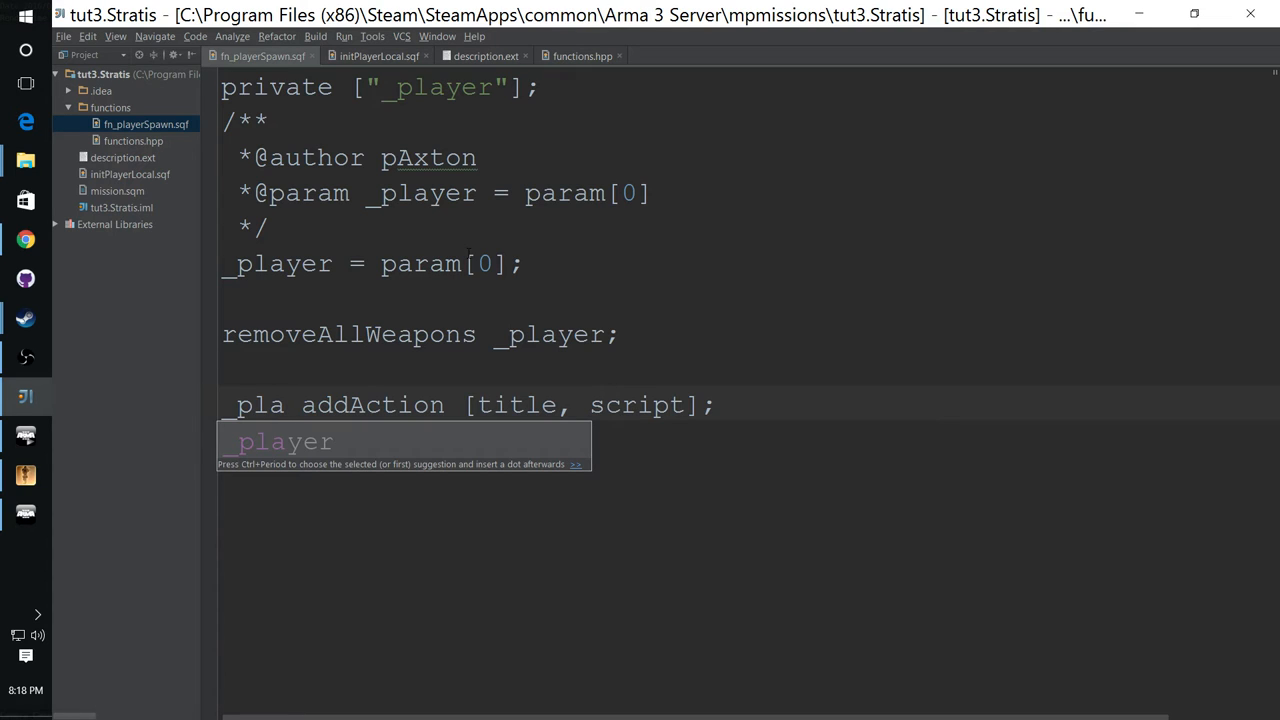
key("Tab")
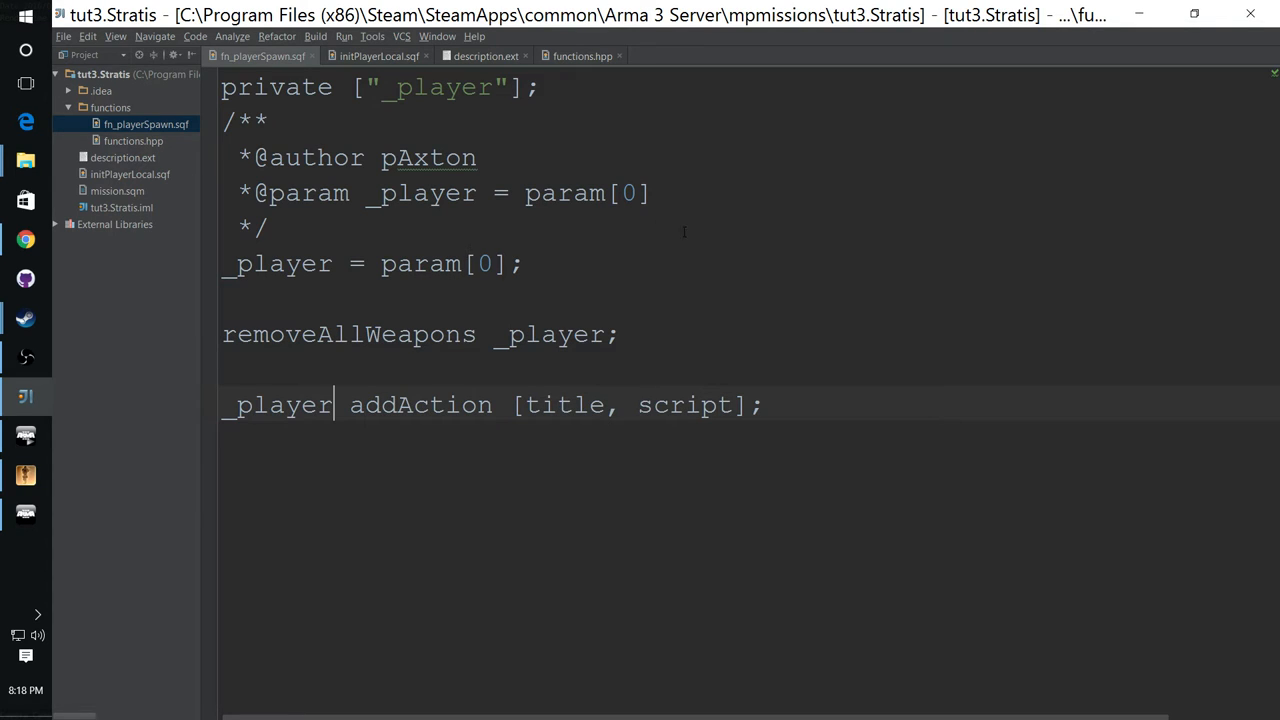
left_click(604, 404)
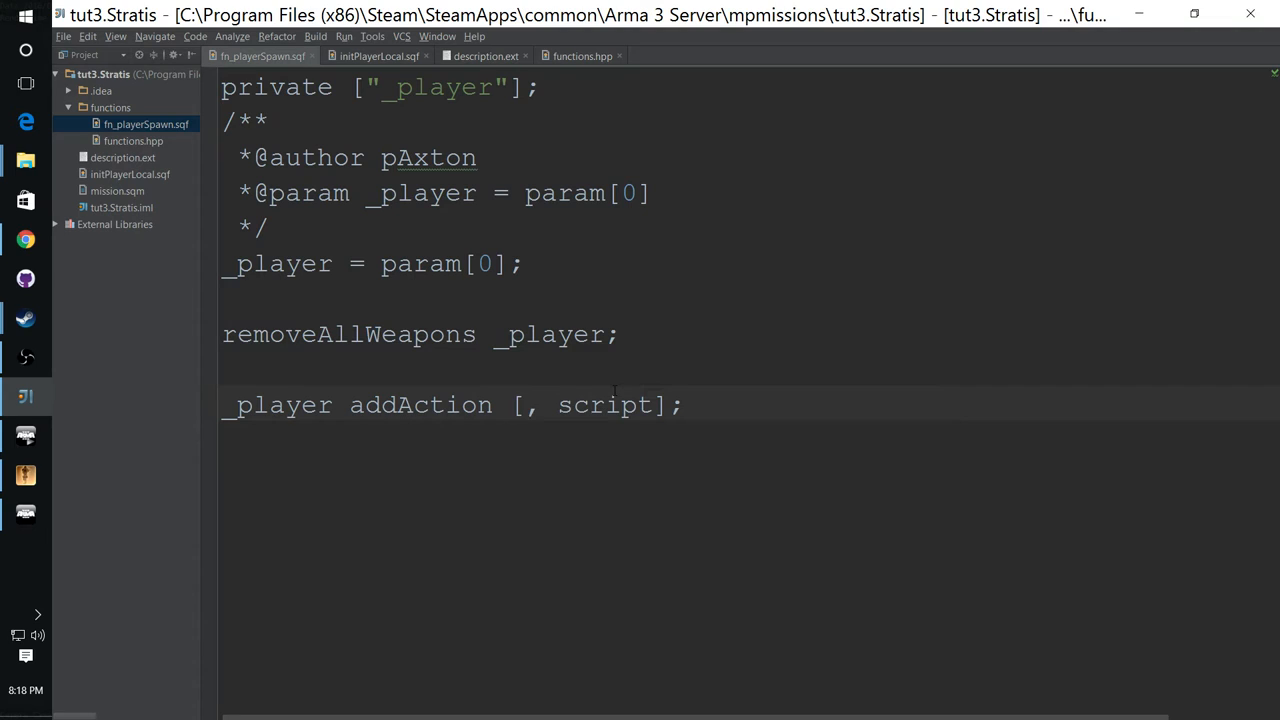
type("\"Do \"")
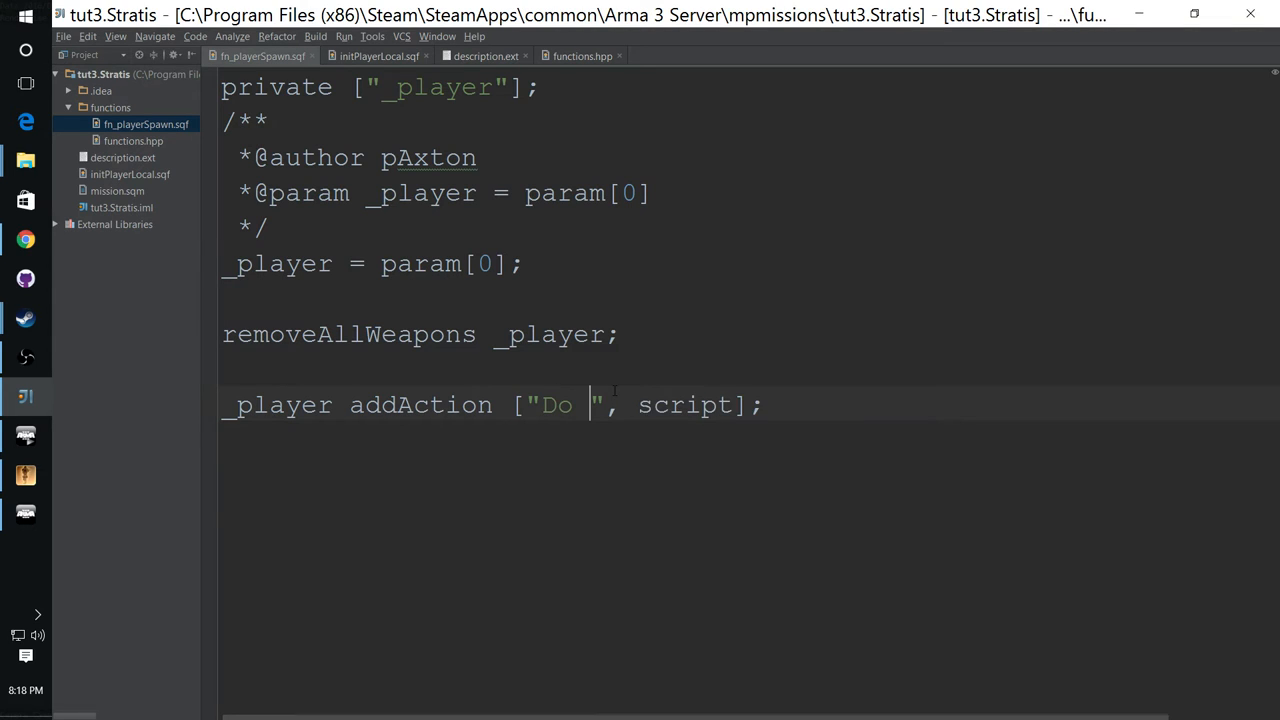
type("Dama")
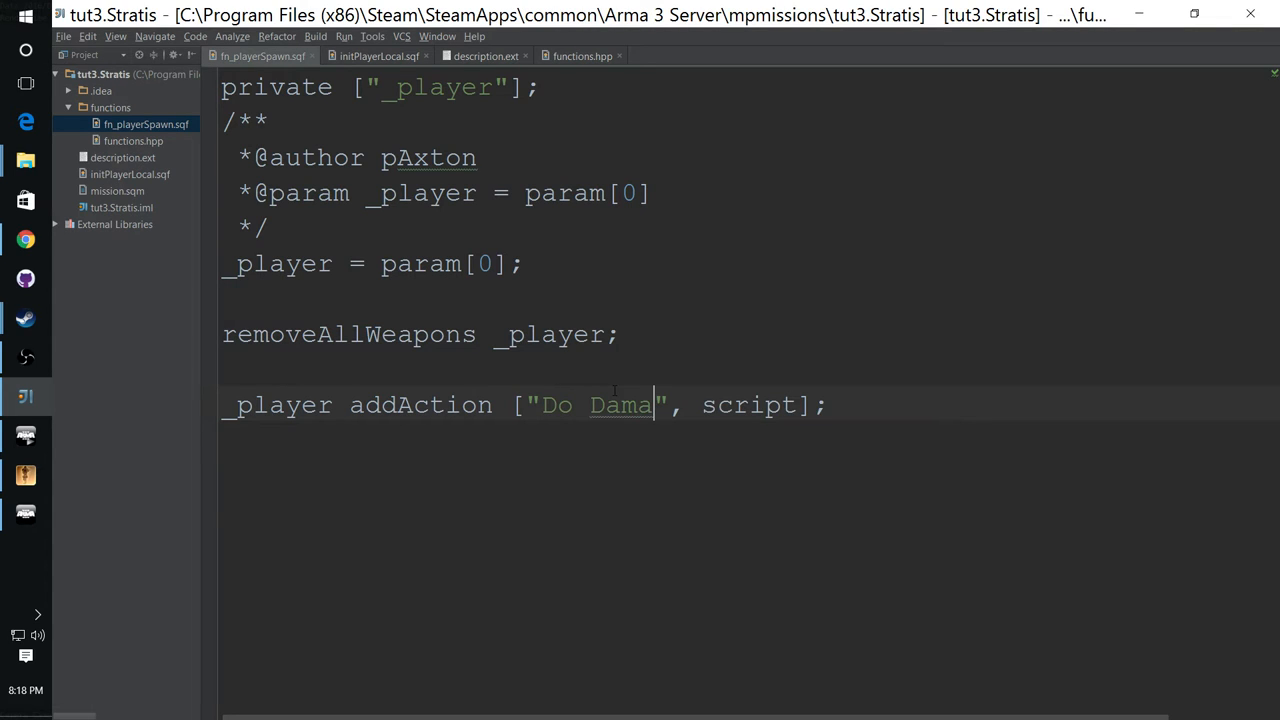
type("ge")
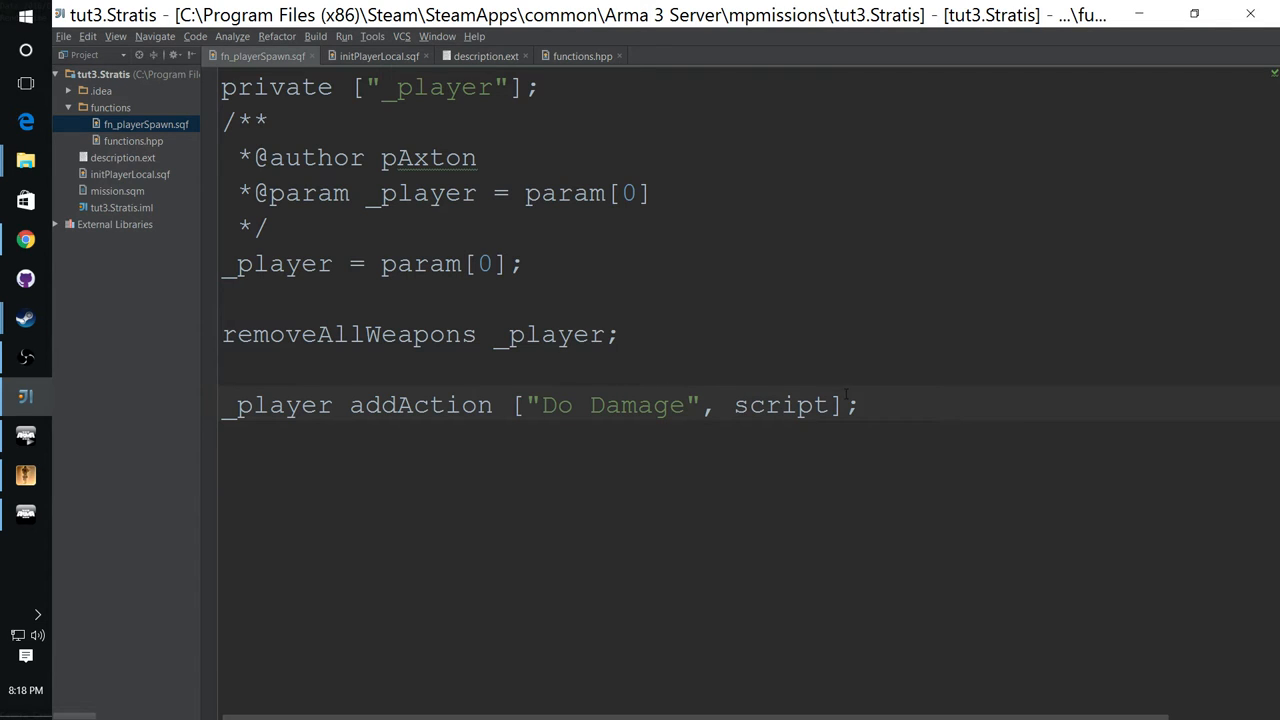
double_click(789, 404)
type("\"")
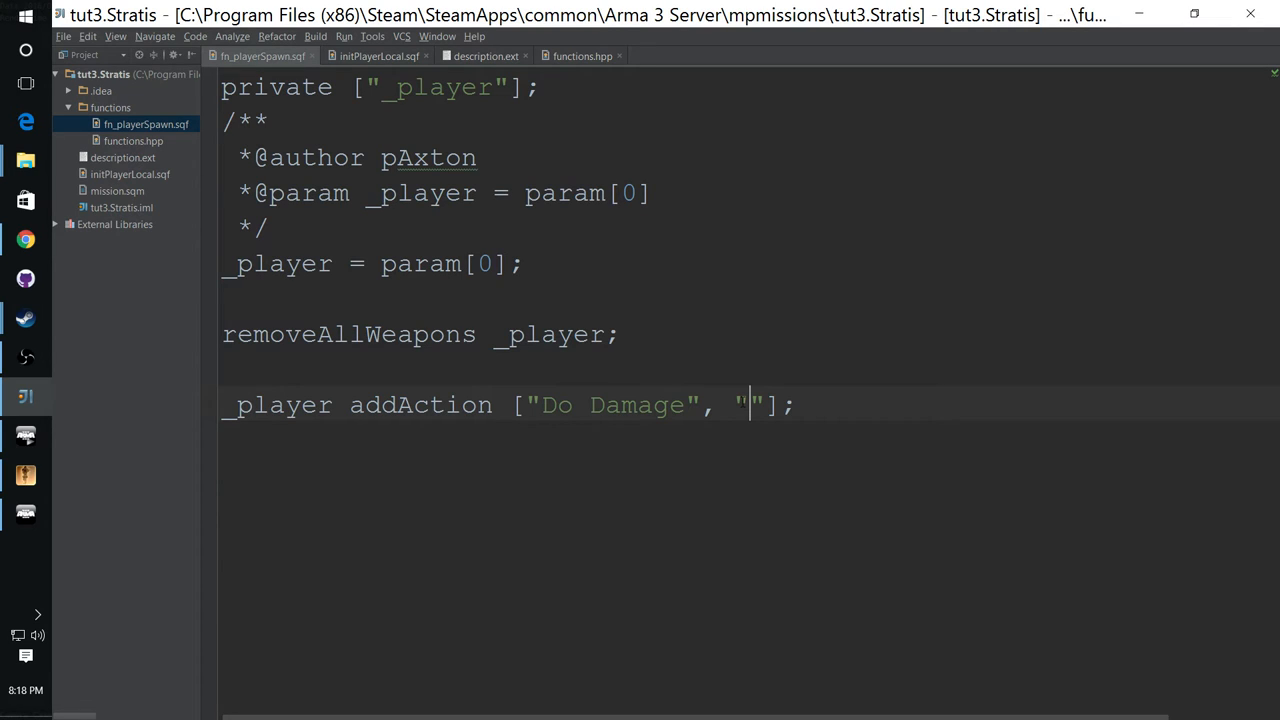
Step: Set the Do Damage action script to "(_this select 0) setDamage 0.7;"
type("(")
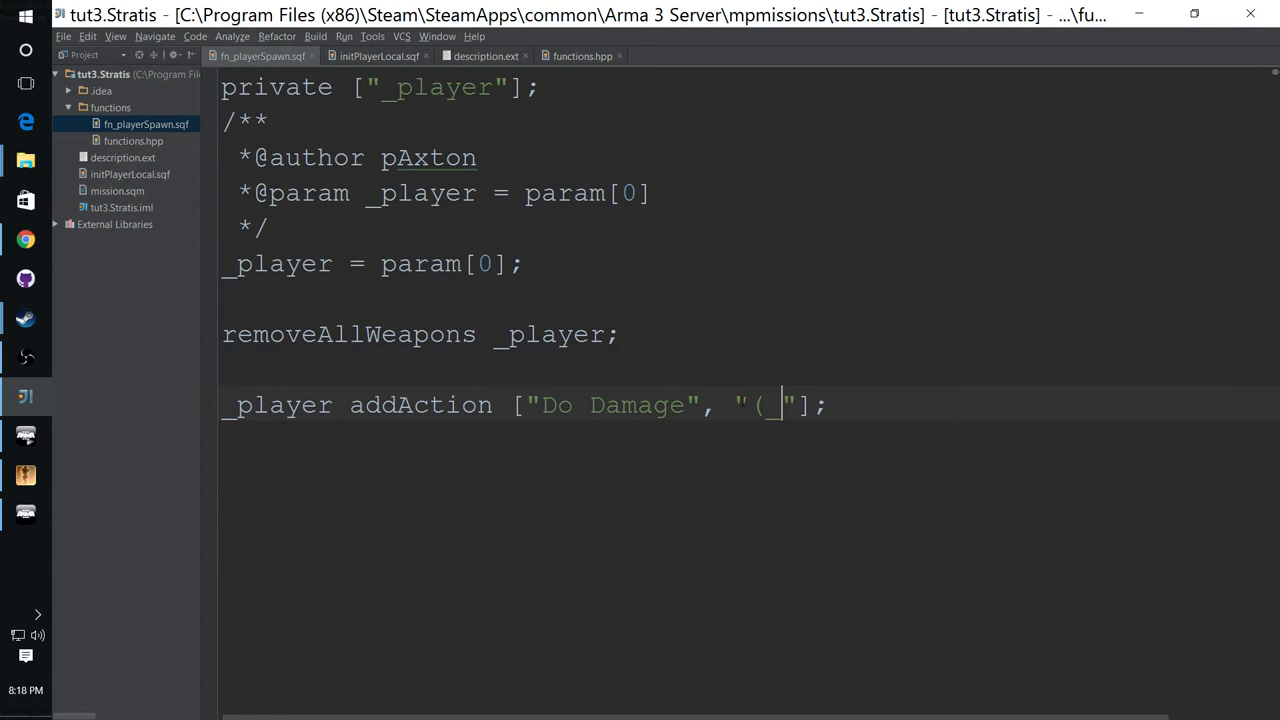
type("_this slec")
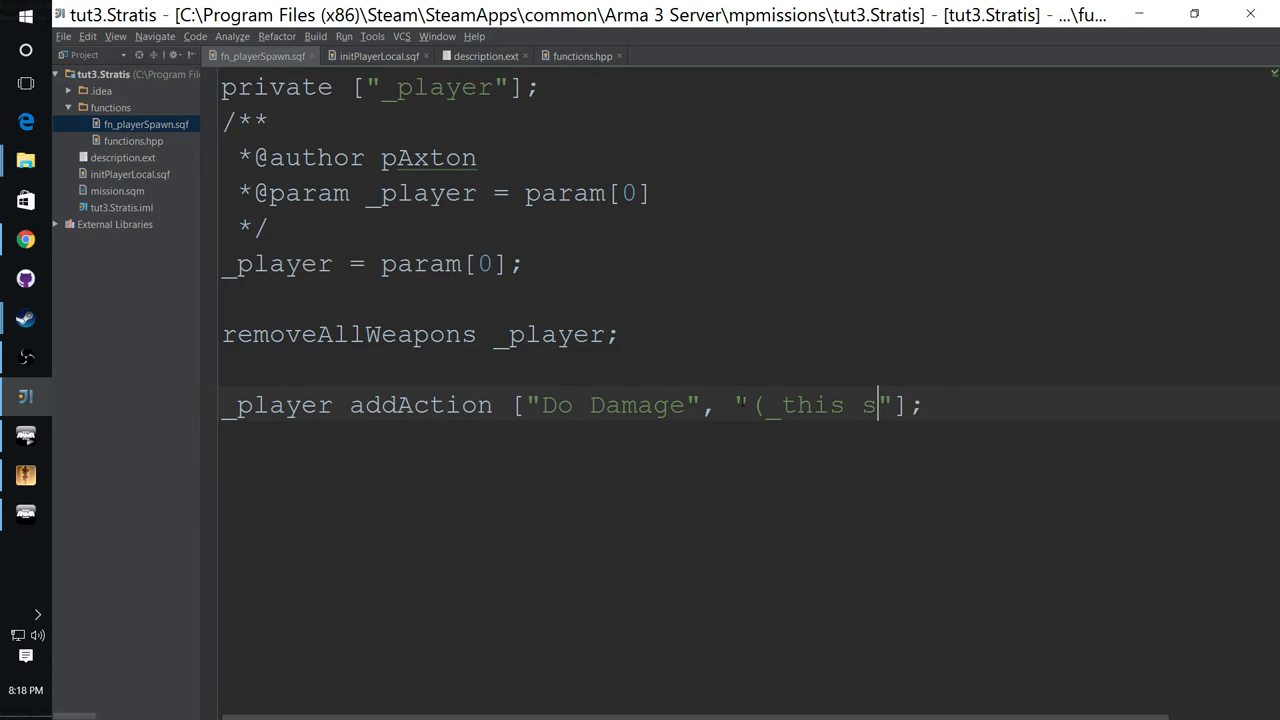
type("elect")
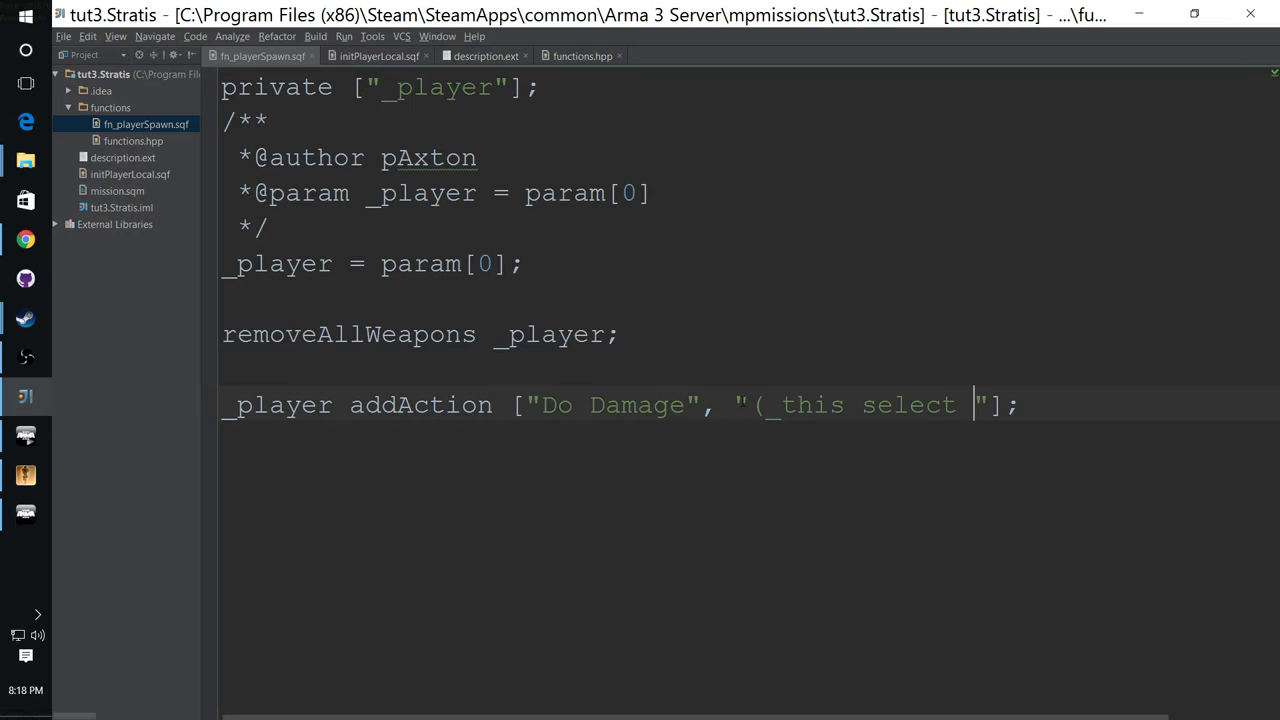
type("0)")
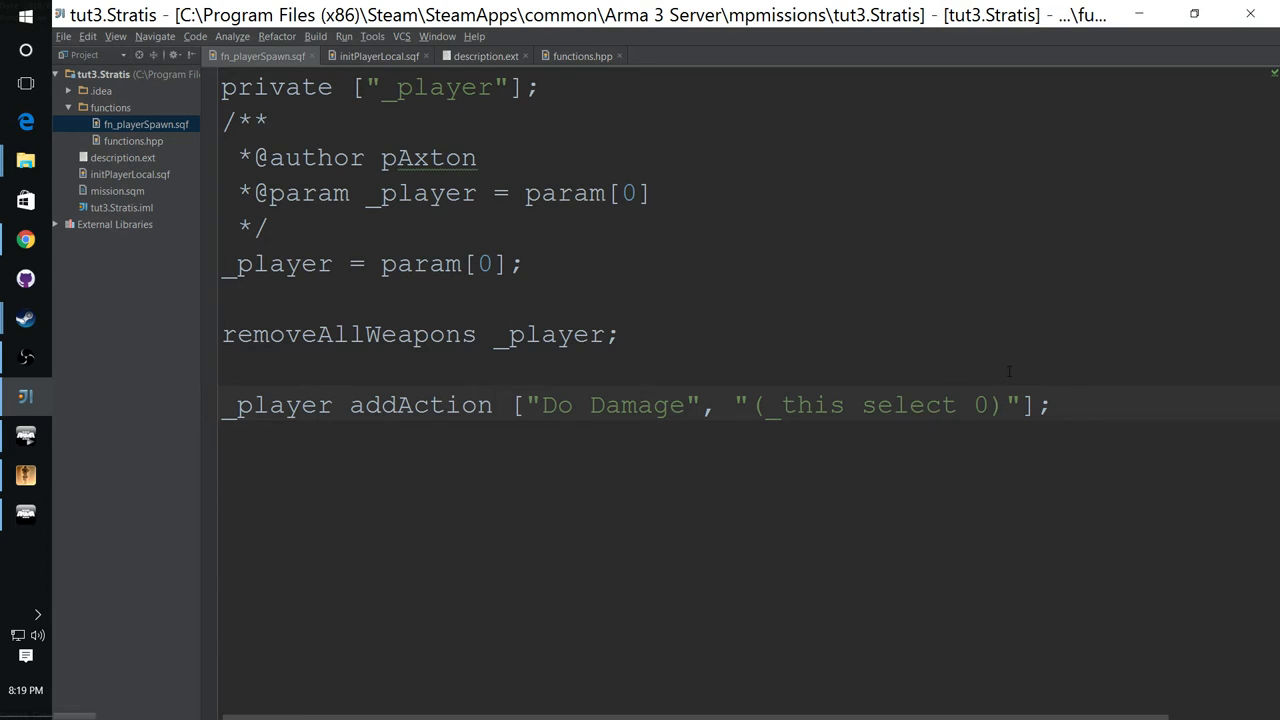
type("setDam")
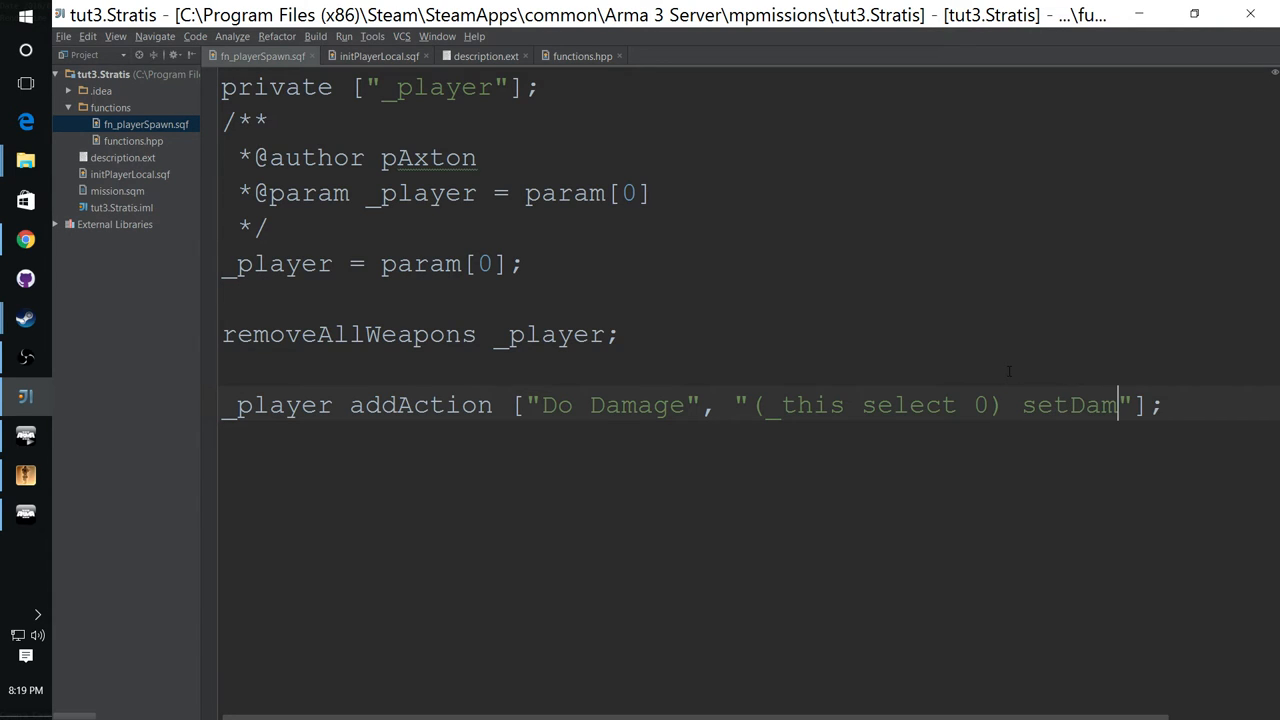
type("age")
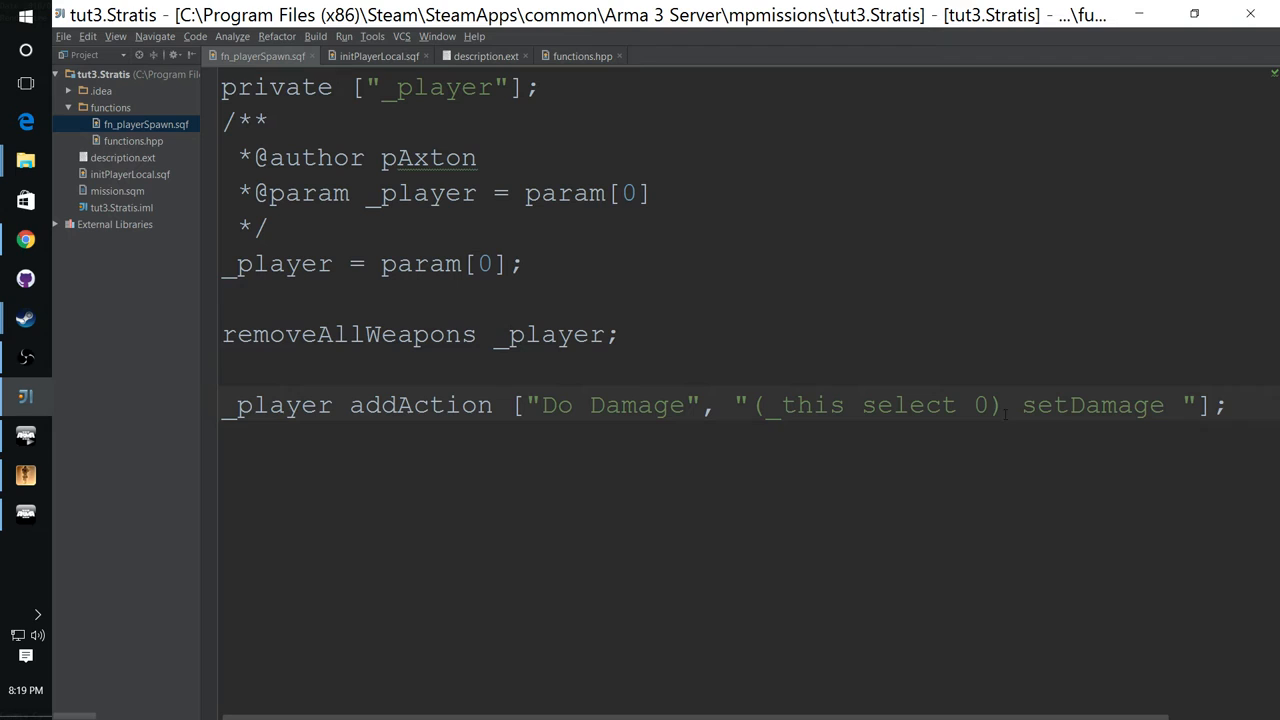
left_click_drag(878, 405, 1005, 405)
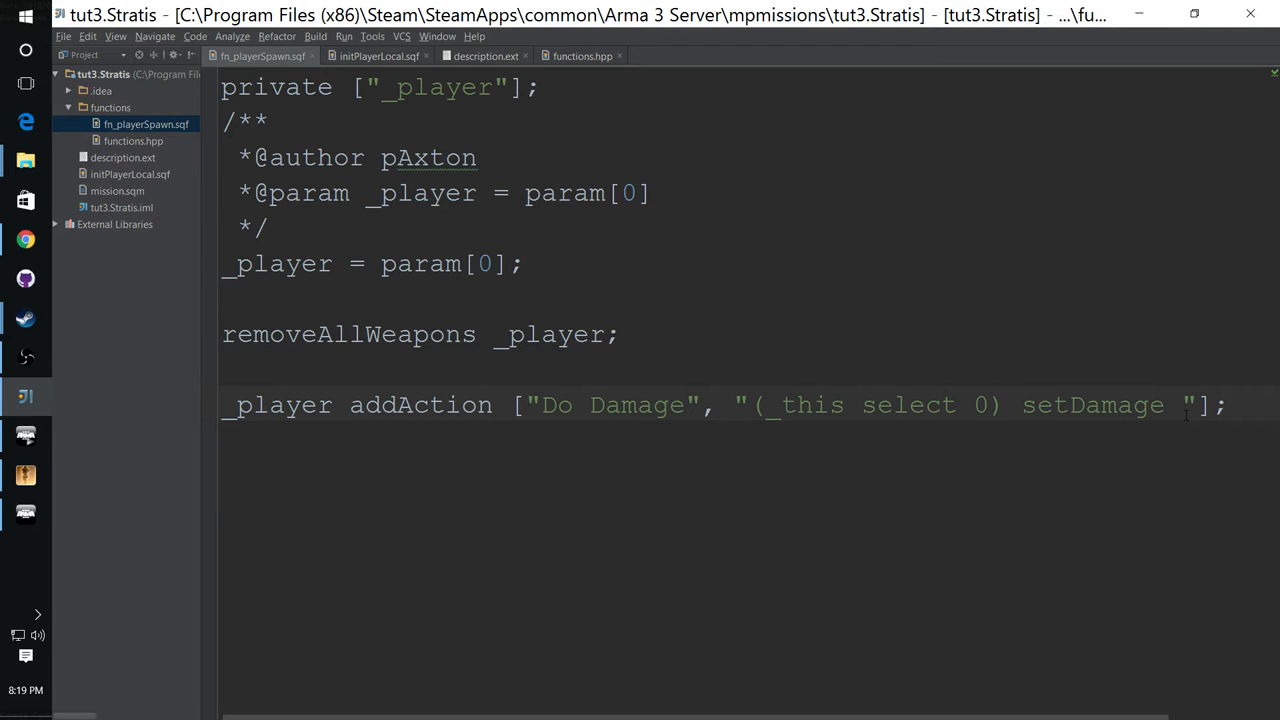
type("1")
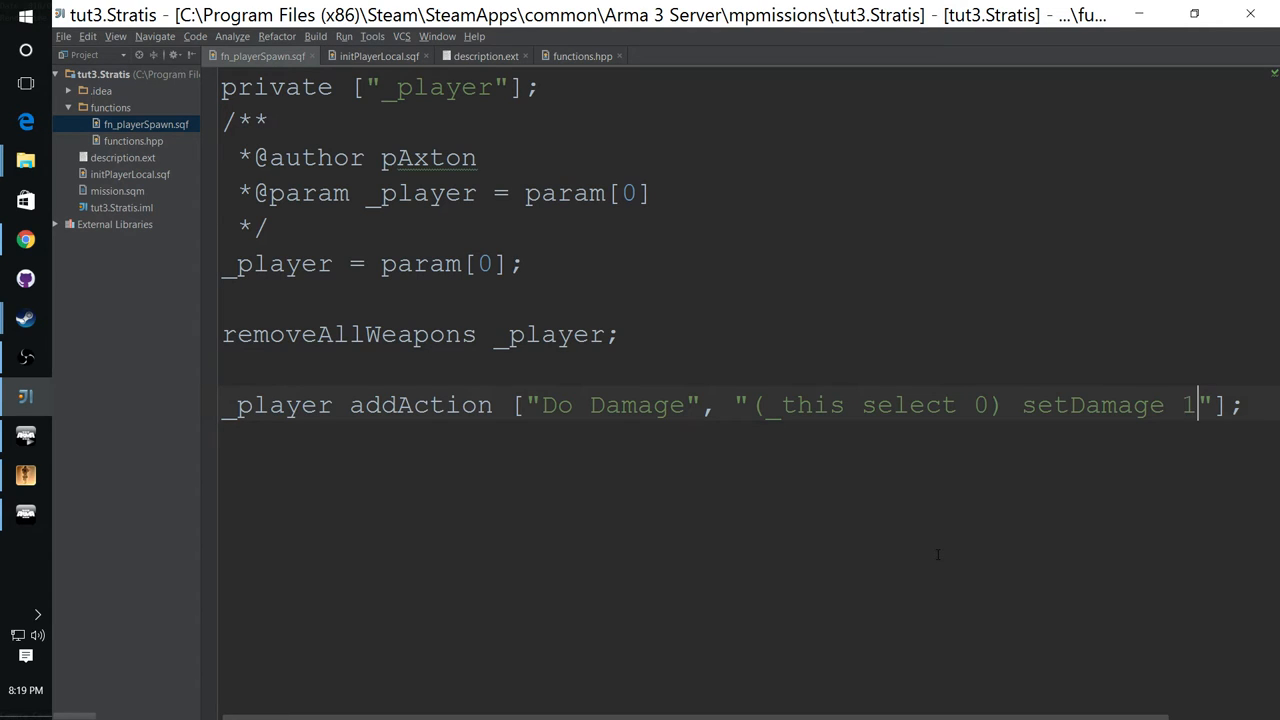
key("Backspace")
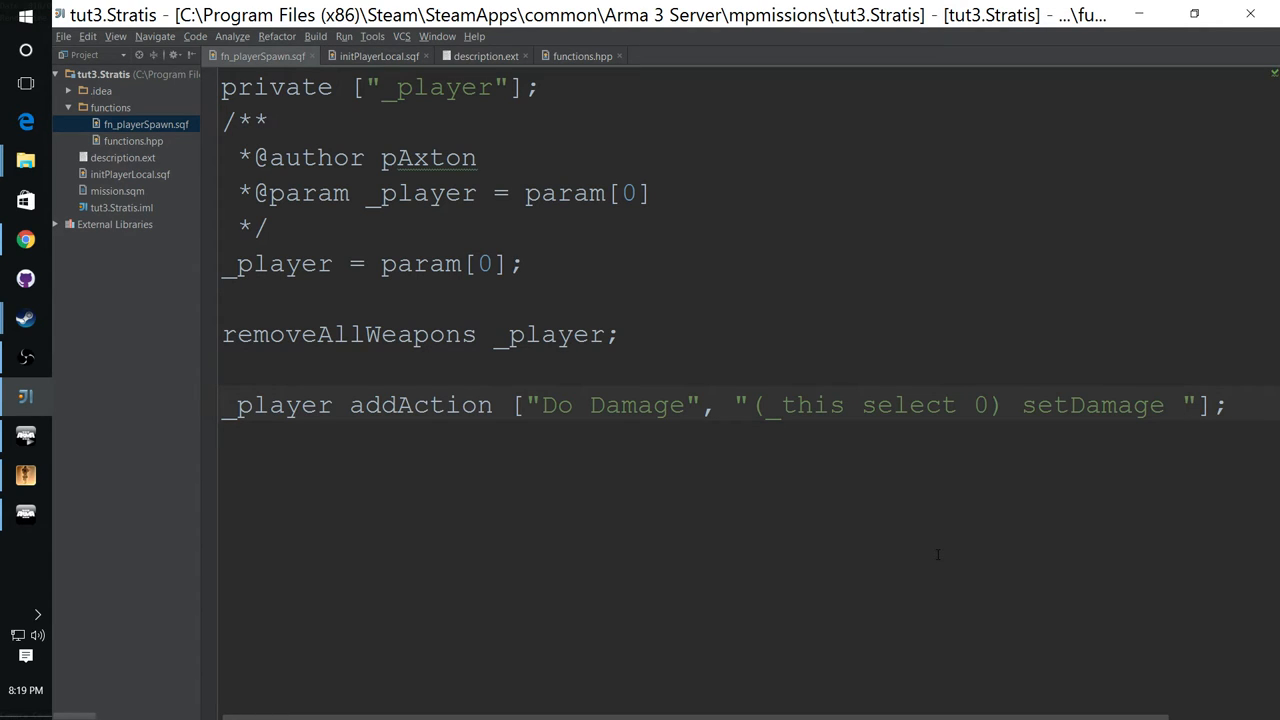
type(".7")
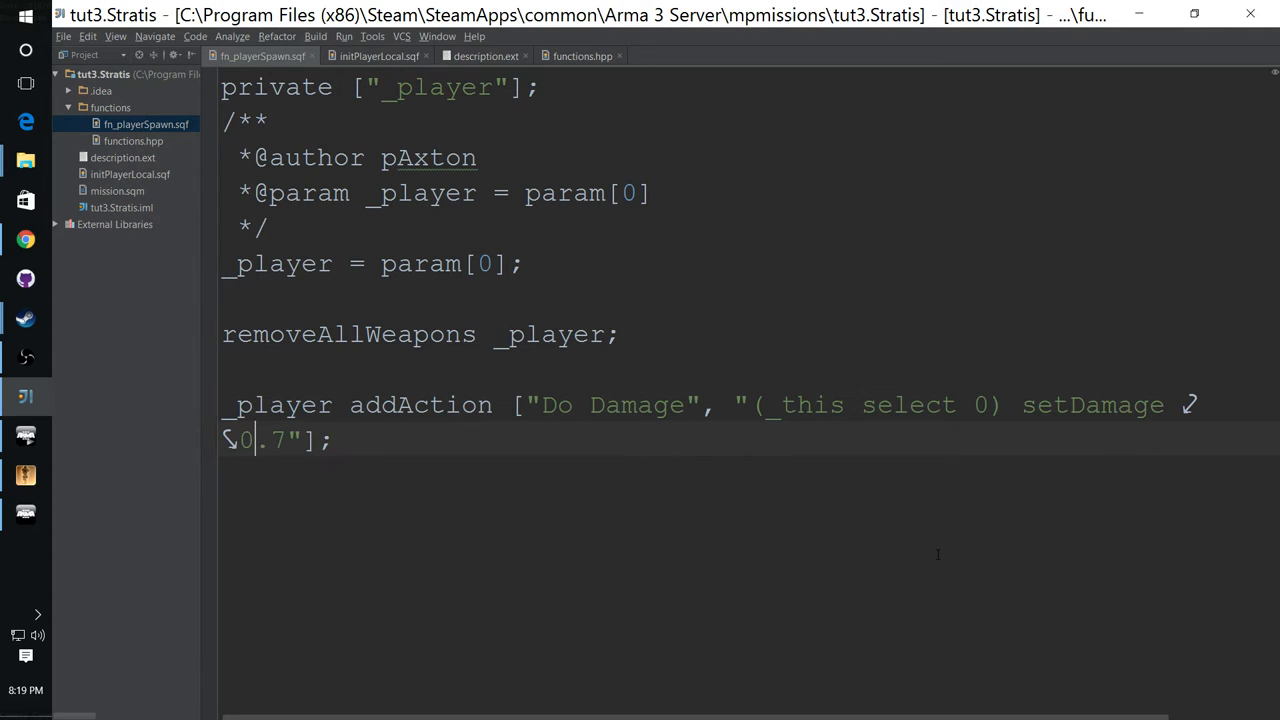
mouse_move(480, 442)
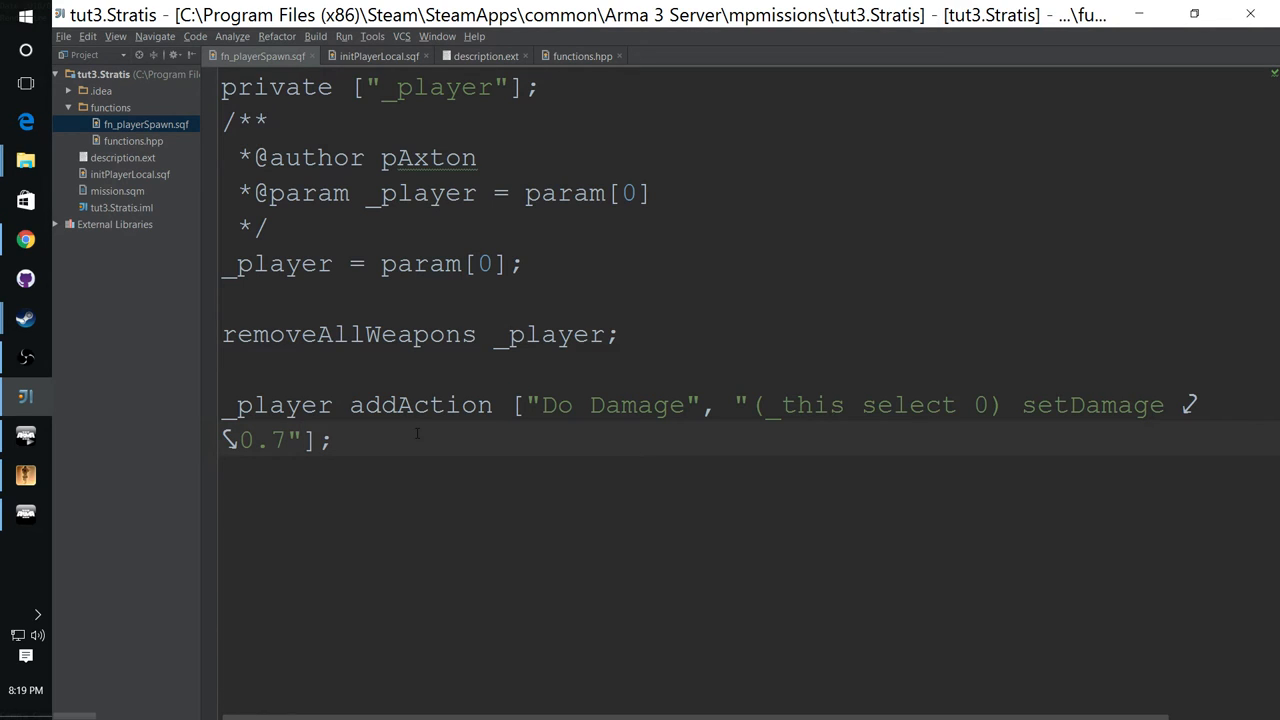
type(";")
type("_player")
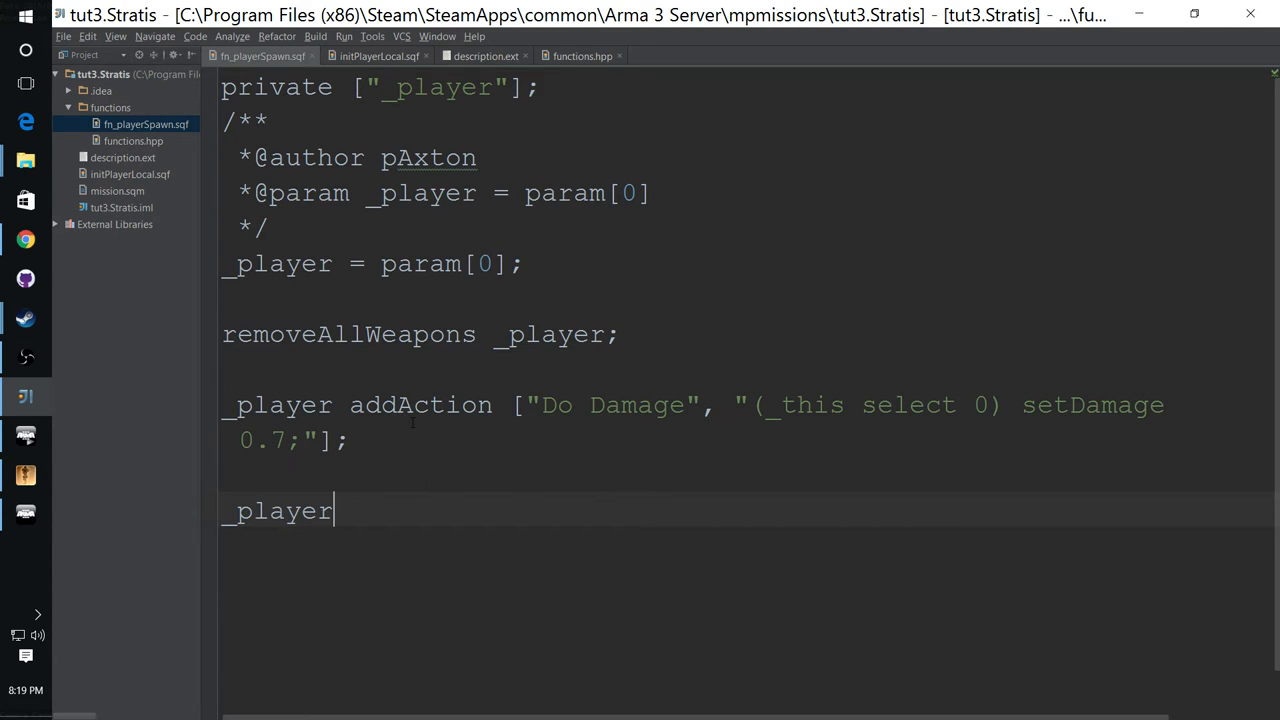
Step: Type a new line: _player addAction ["Do Heal", "execVM 'heal.sqf';"]
type("addAction")
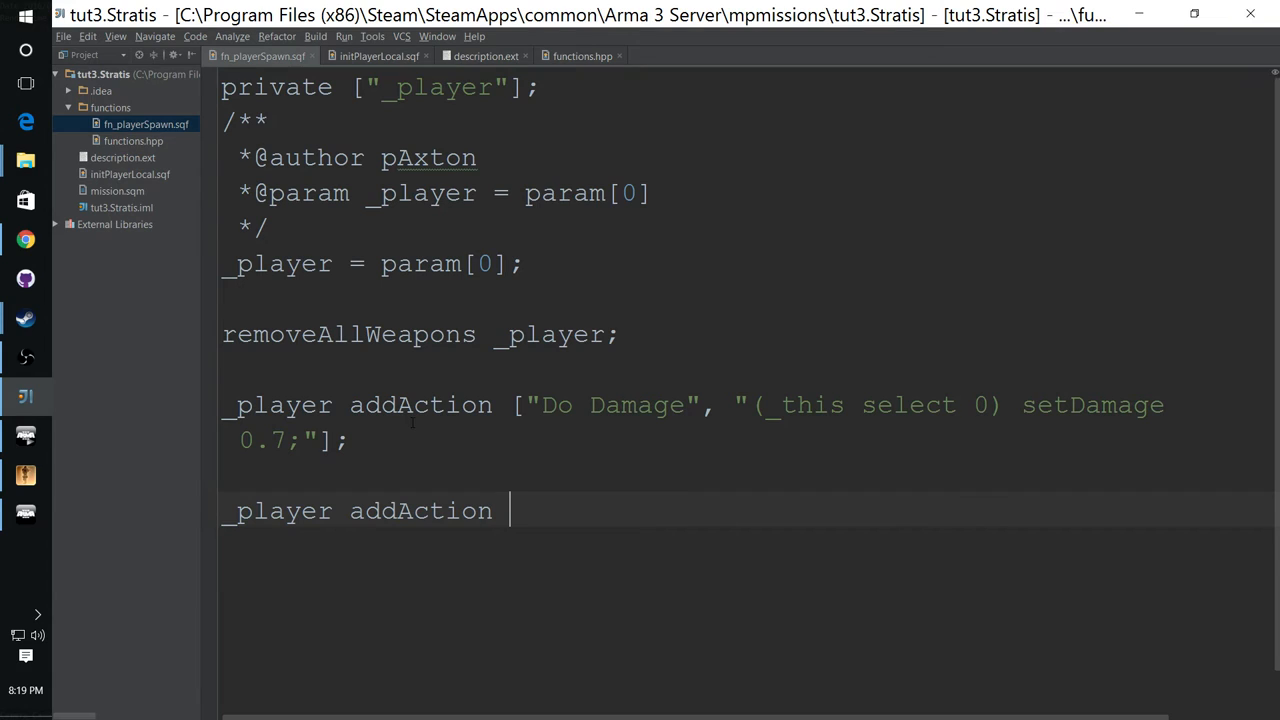
type("[]")
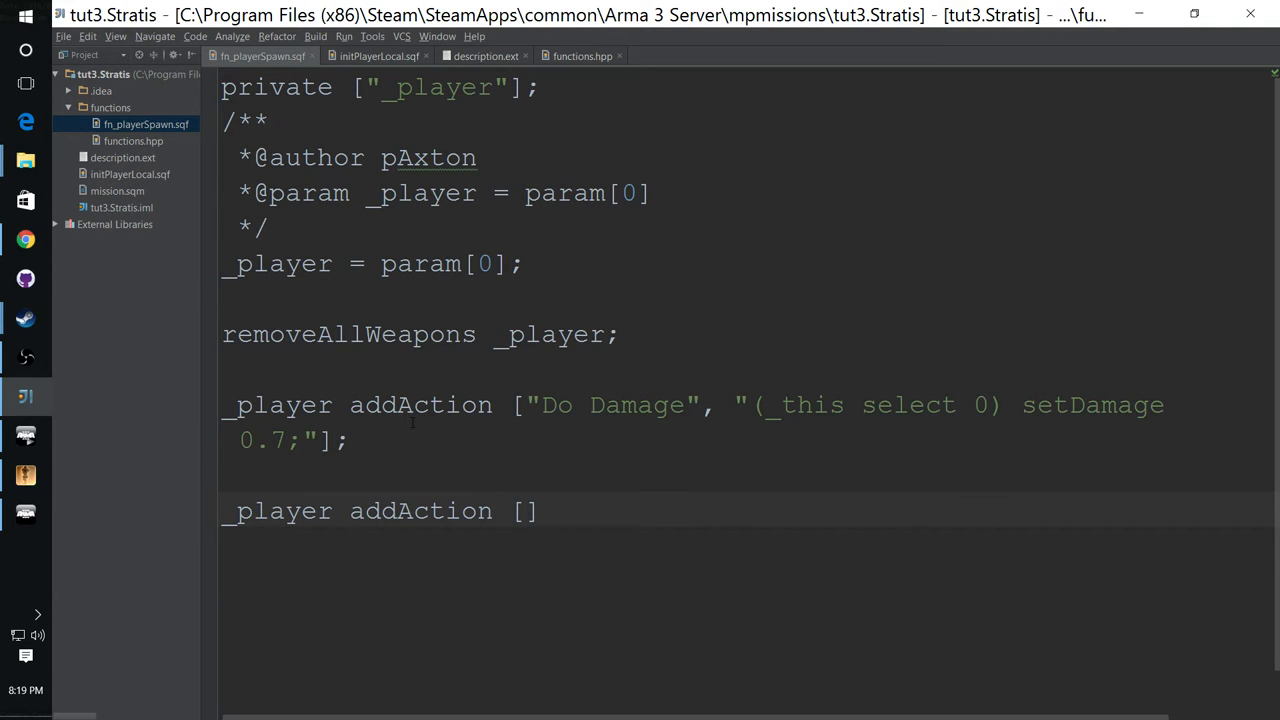
type("\"Do Heal")
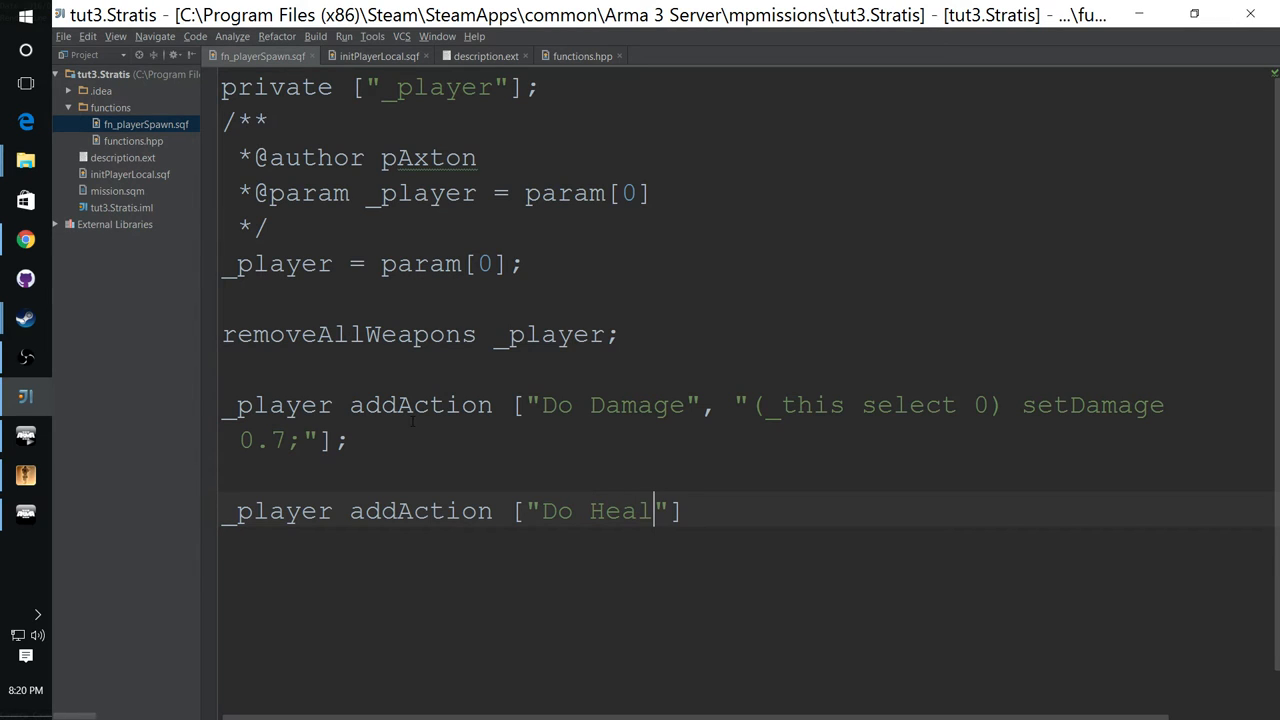
type(",  \"\"")
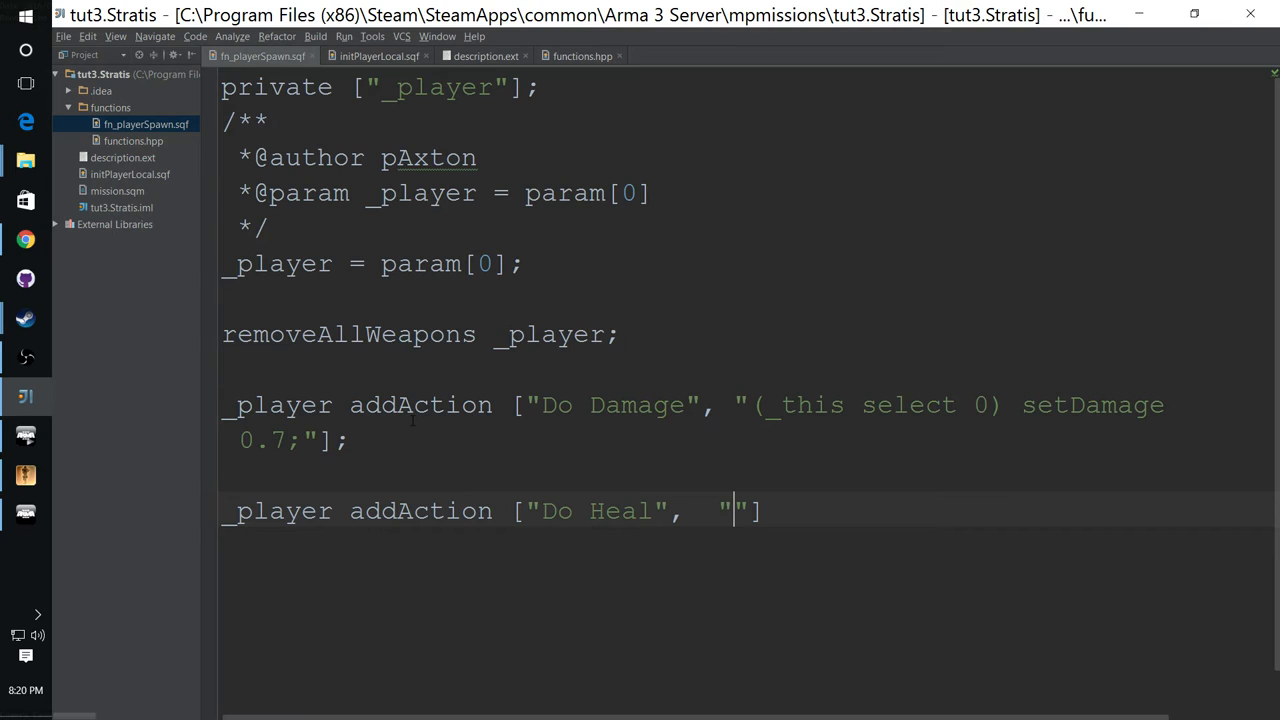
type("execVM '")
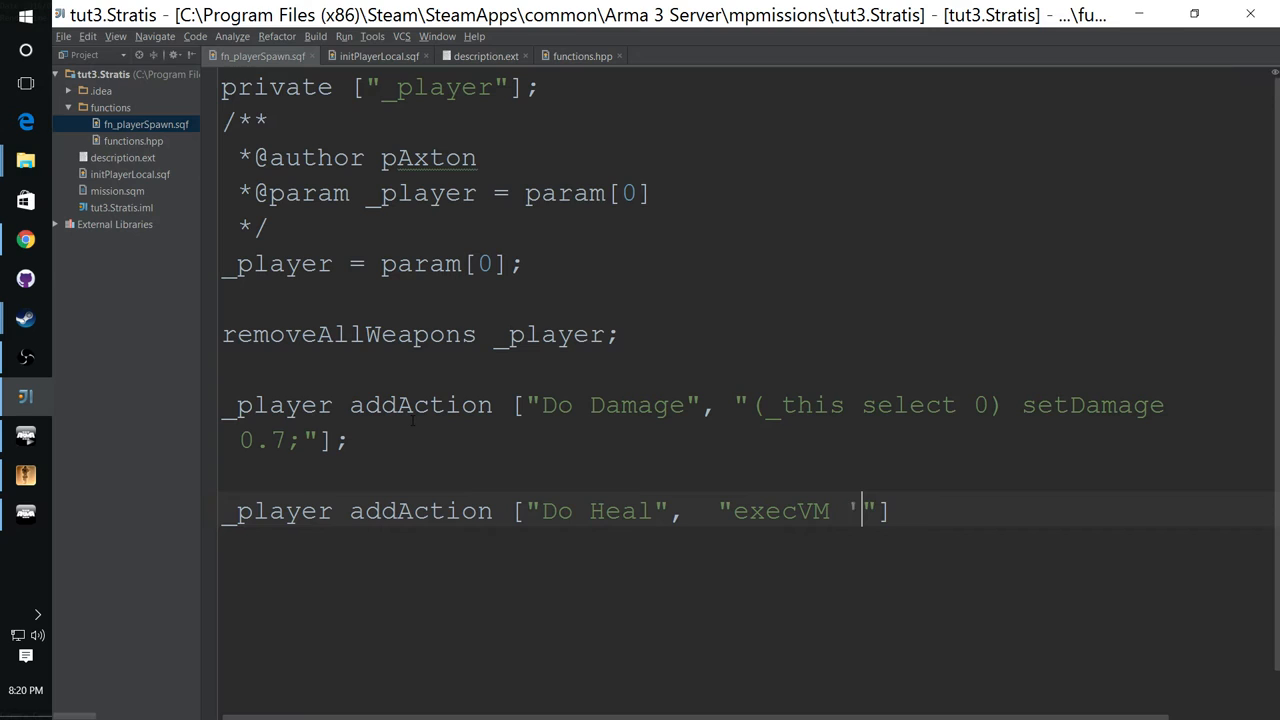
type("heal")
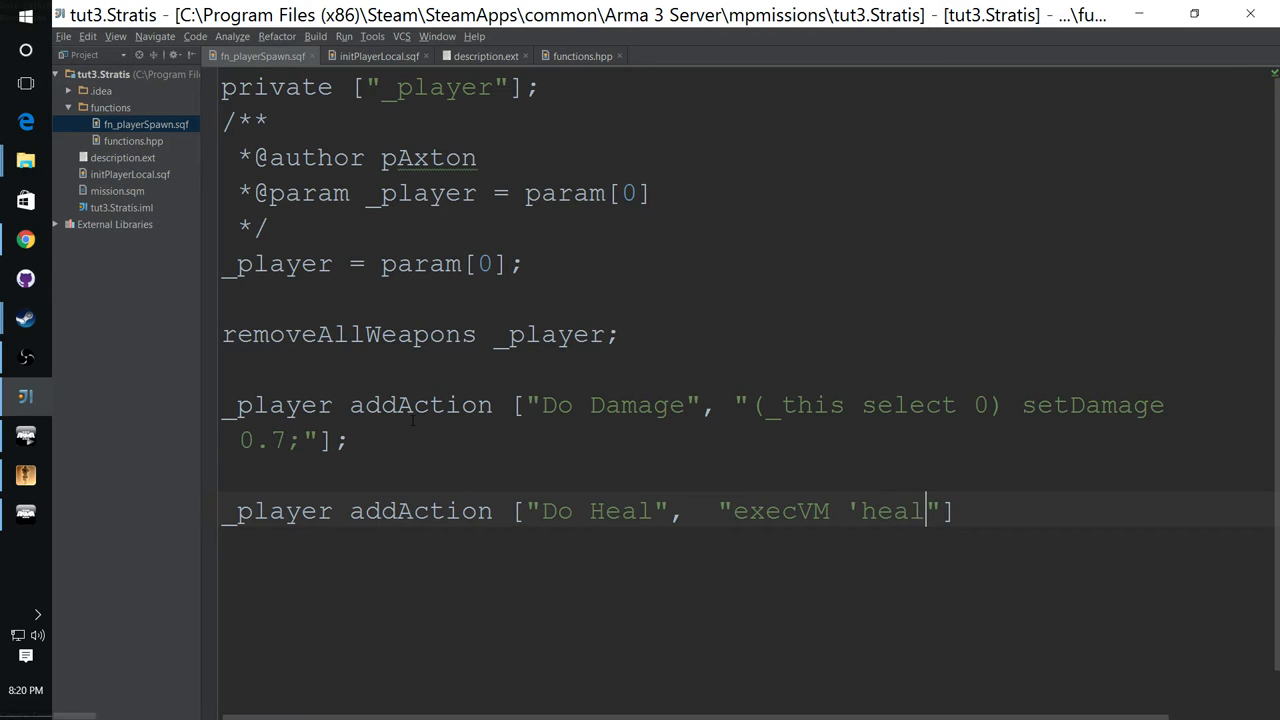
type(".sqf';")
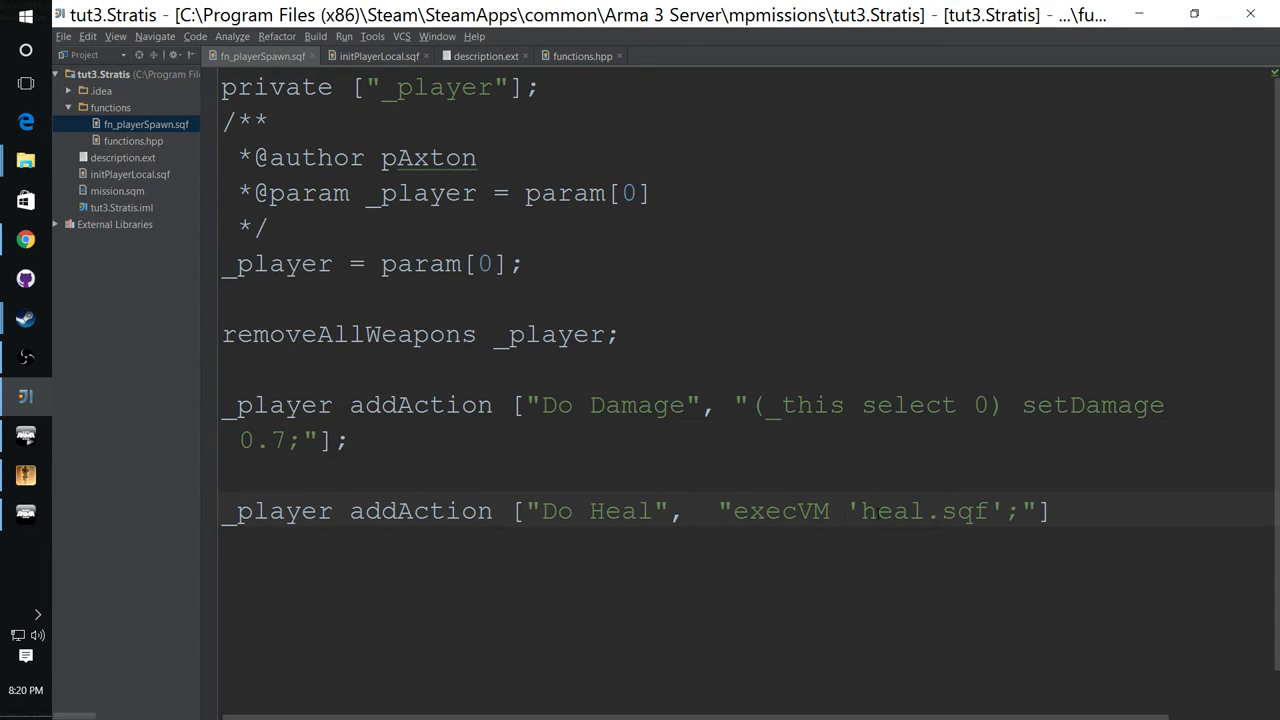
double_click(924, 511)
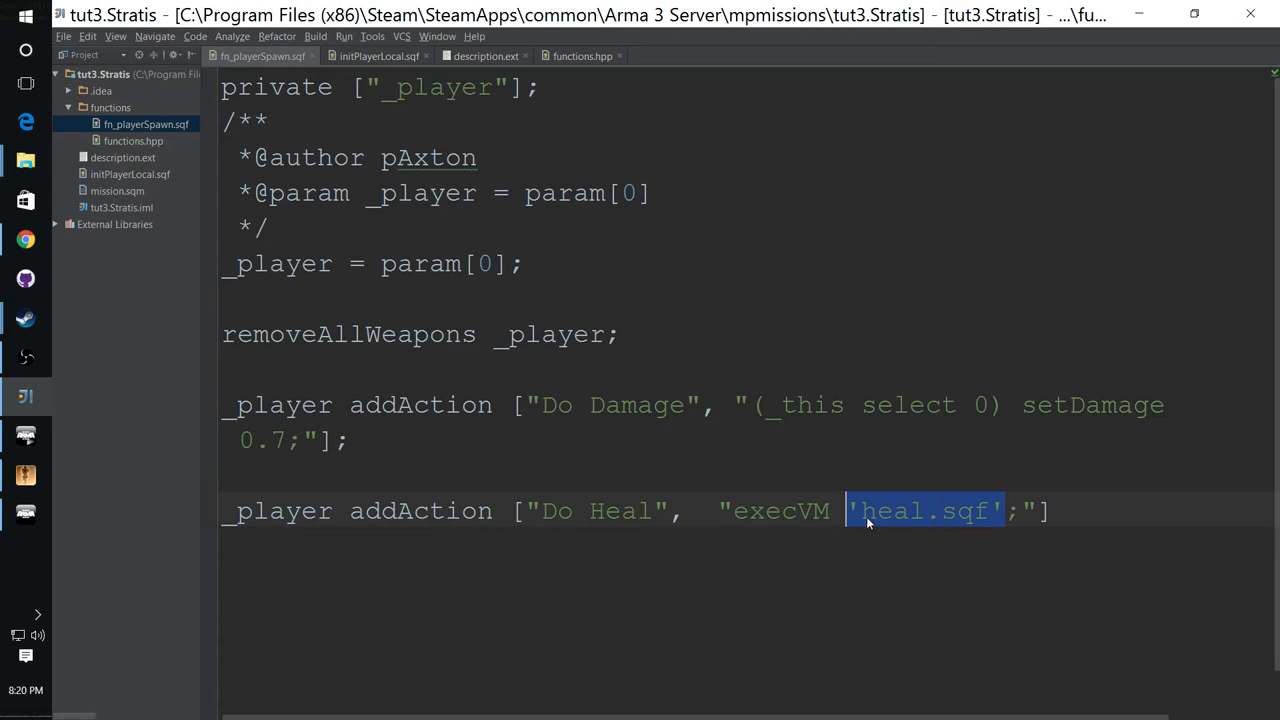
Step: Use single quotes around heal.sqf in the Do Heal execVM command
left_click(860, 511)
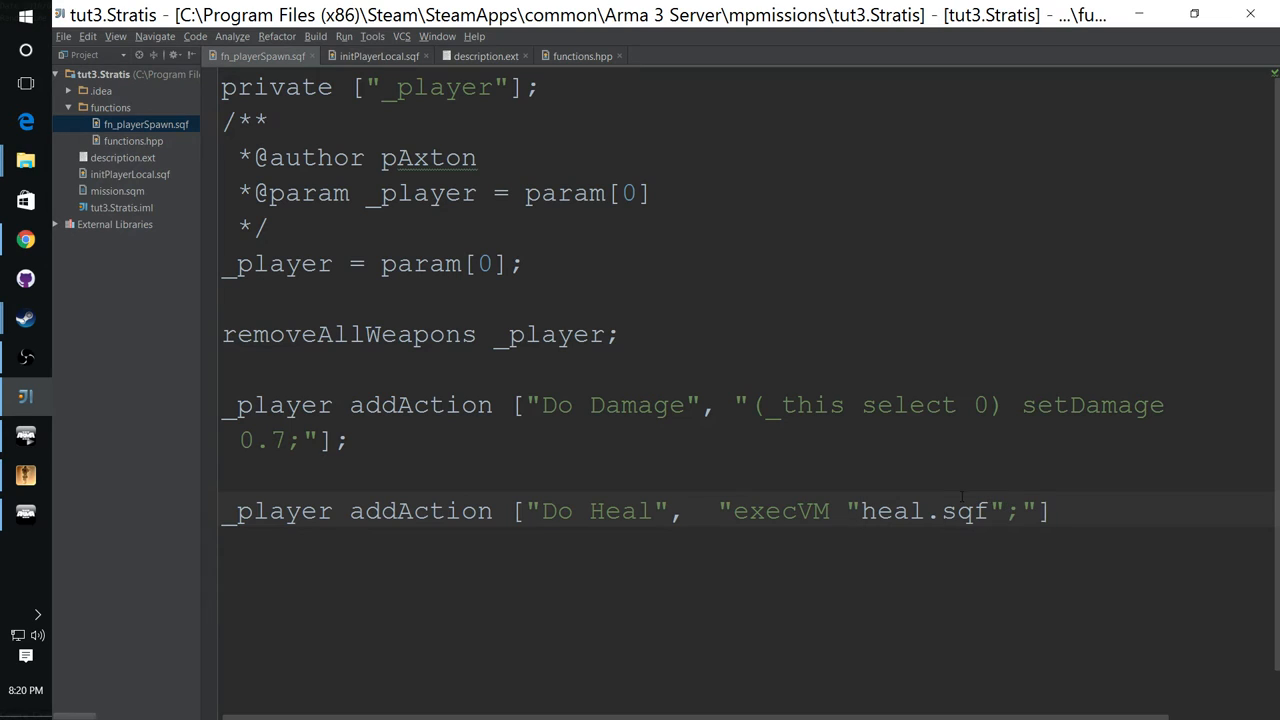
double_click(780, 511)
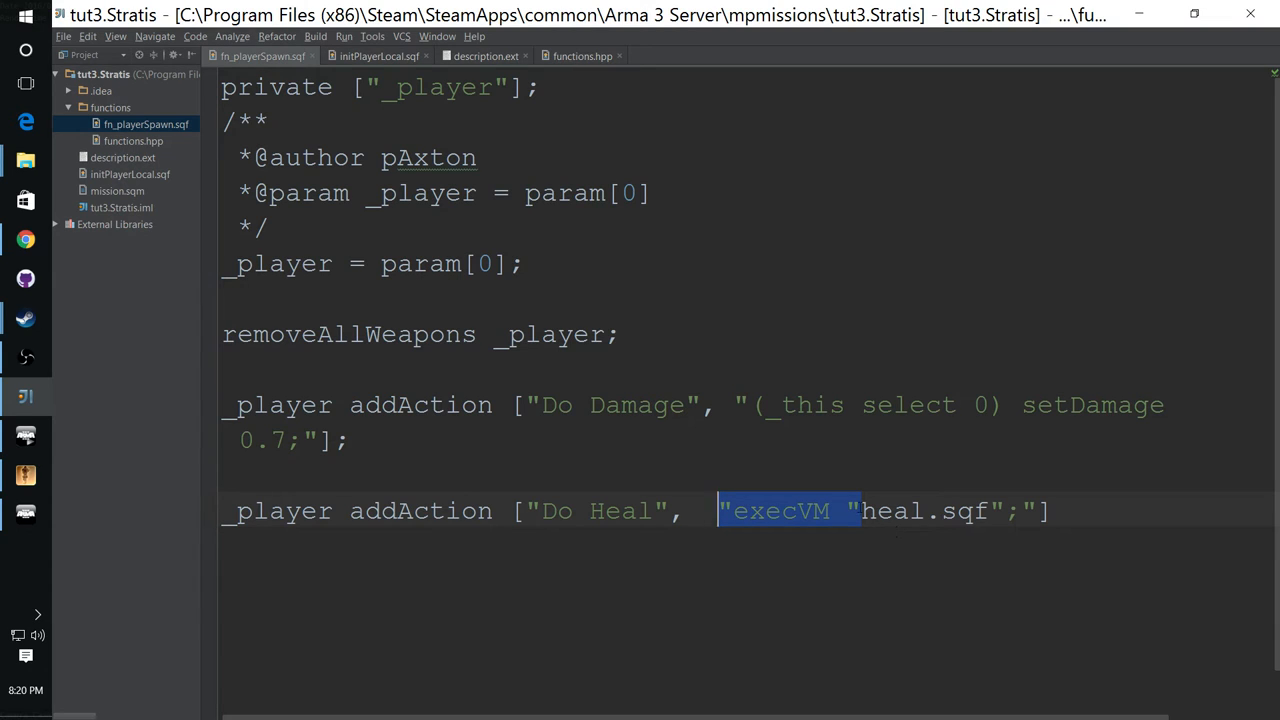
left_click(860, 487)
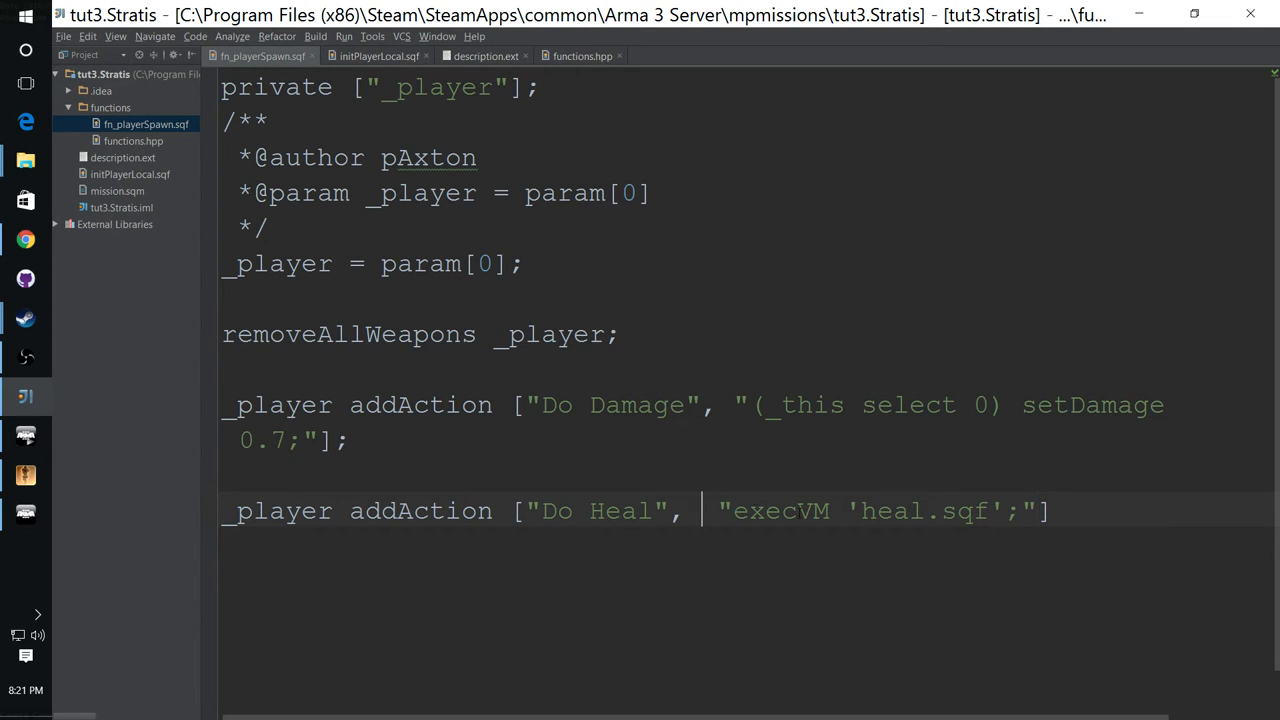
double_click(890, 511)
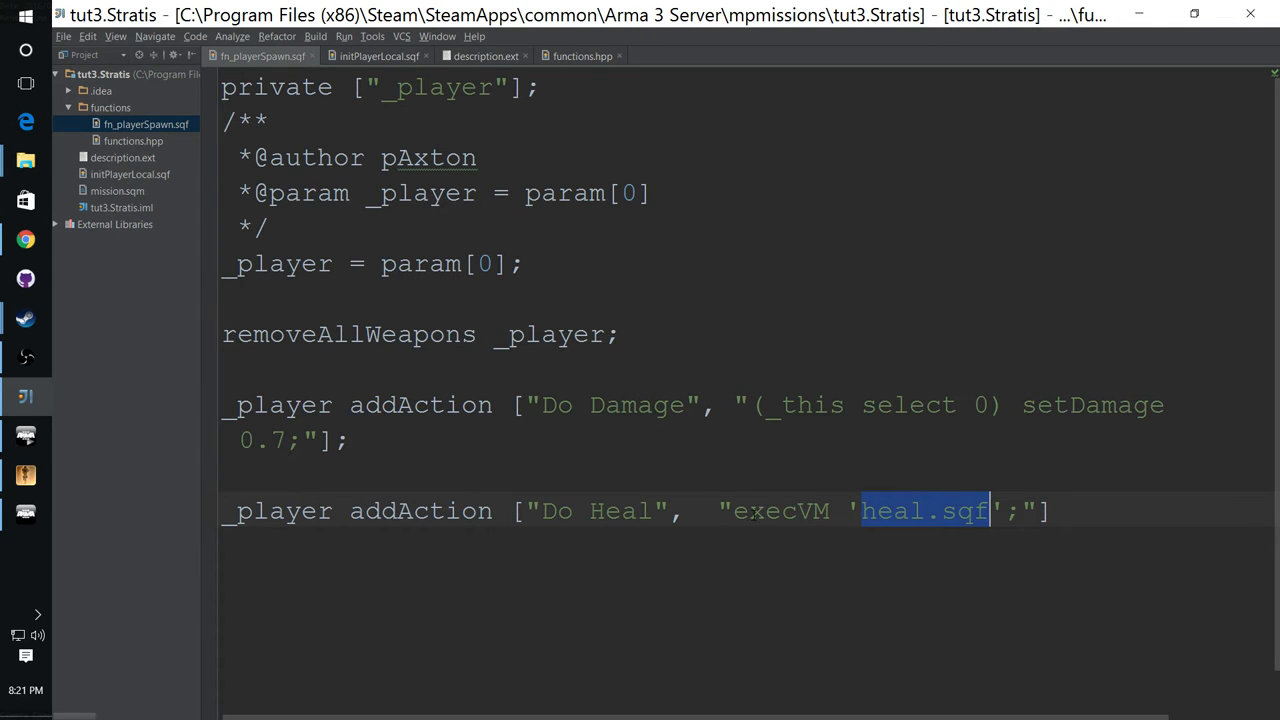
left_click(735, 511)
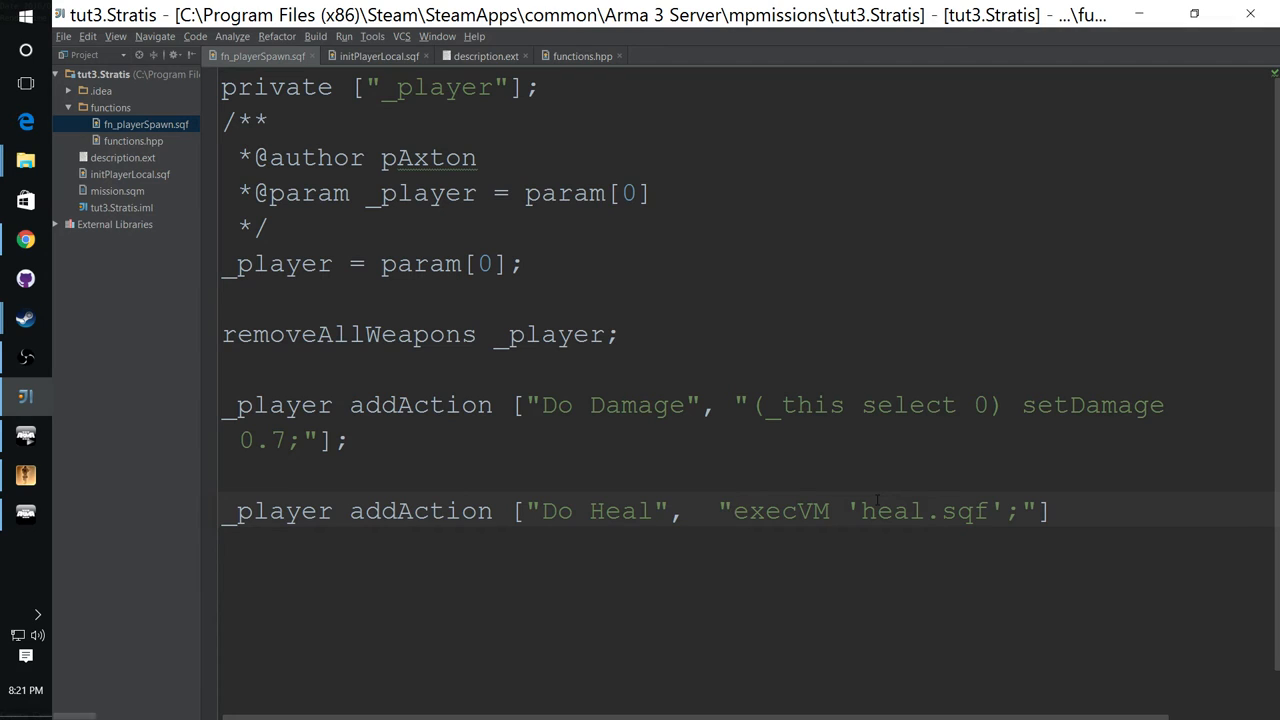
Step: Insert [(_this select 0)] before execVM in the Do Heal script string
type("[]")
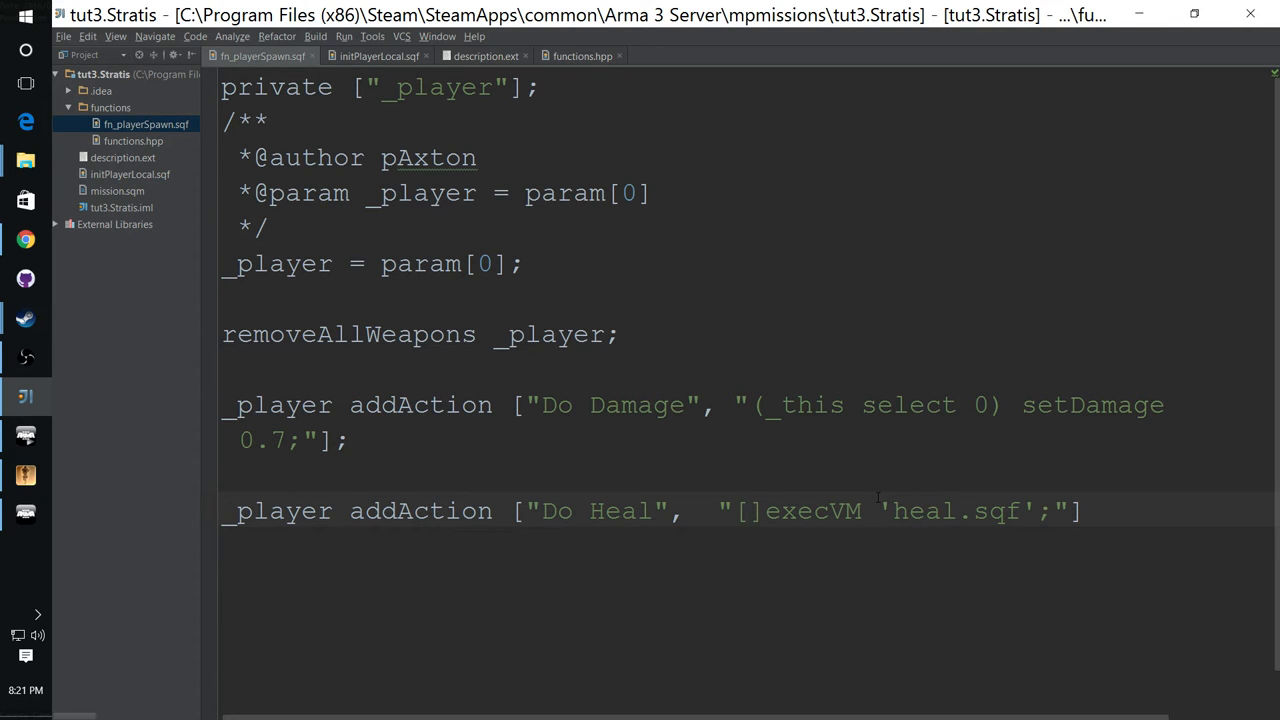
type("()")
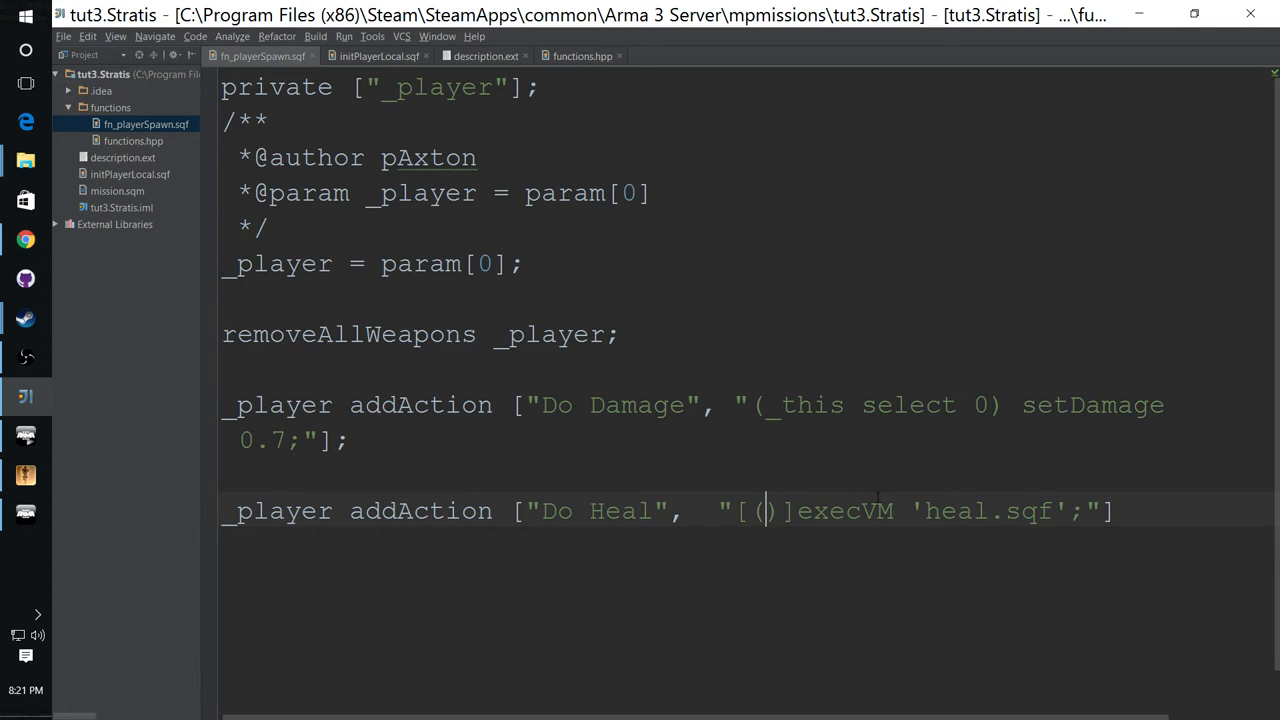
type("_this select 0")
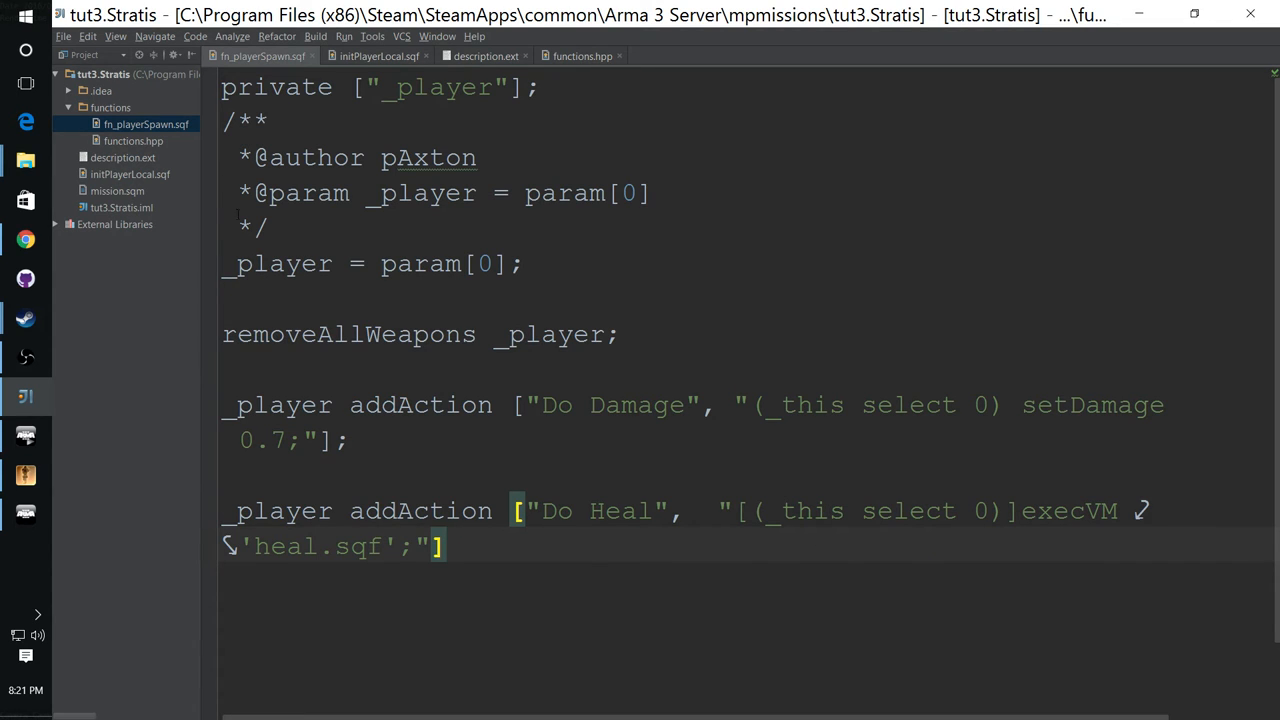
Step: Create a new SQF script named hreal.sqf in the tut3.Stratis project
right_click(100, 74)
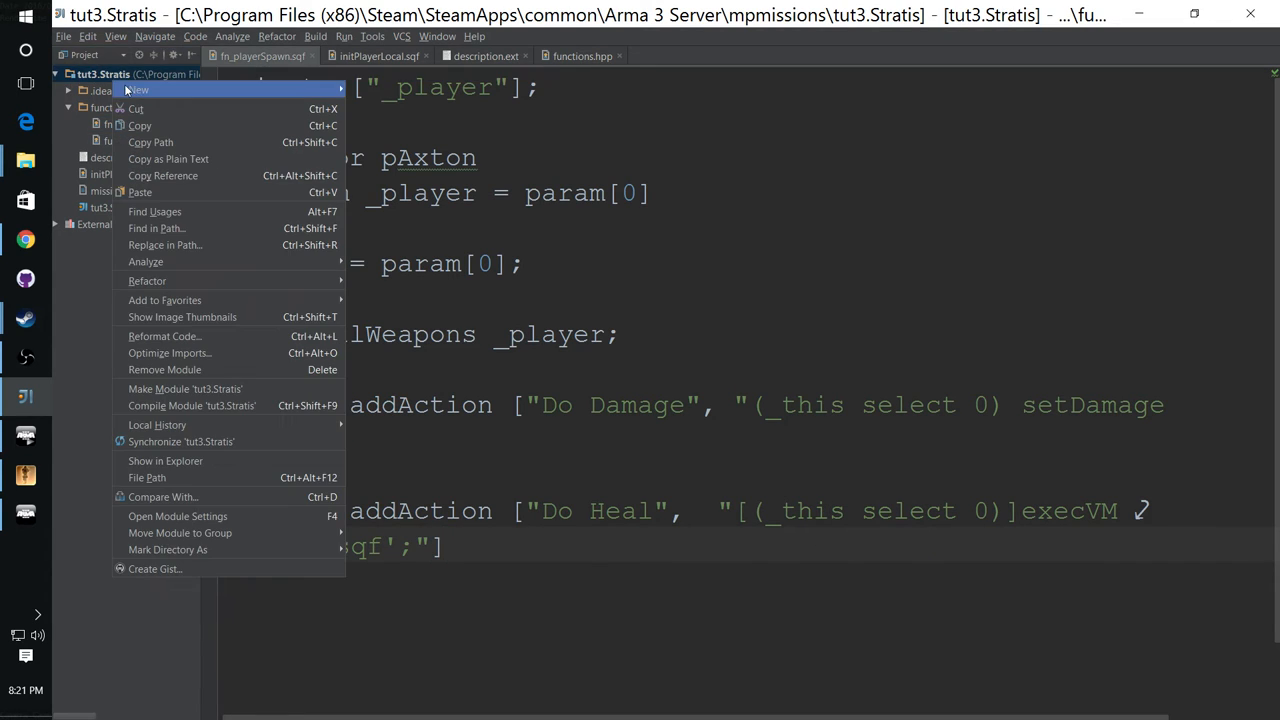
mouse_move(138, 89)
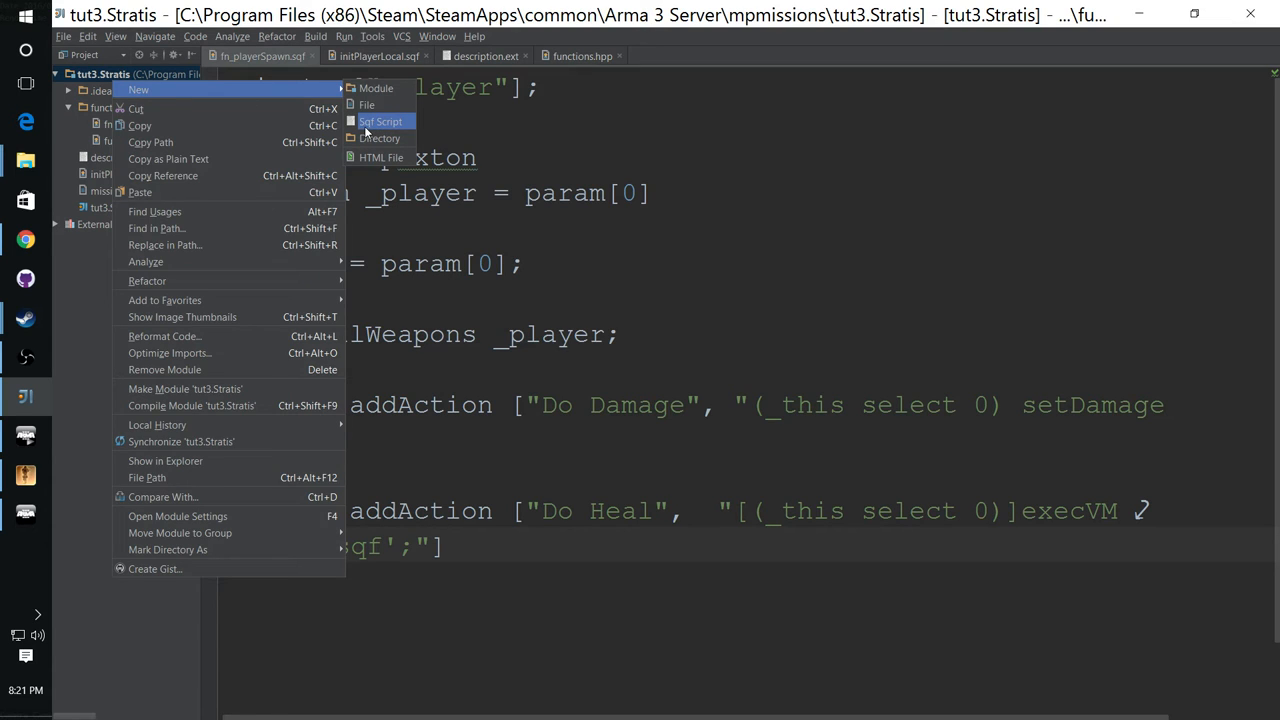
left_click(380, 121)
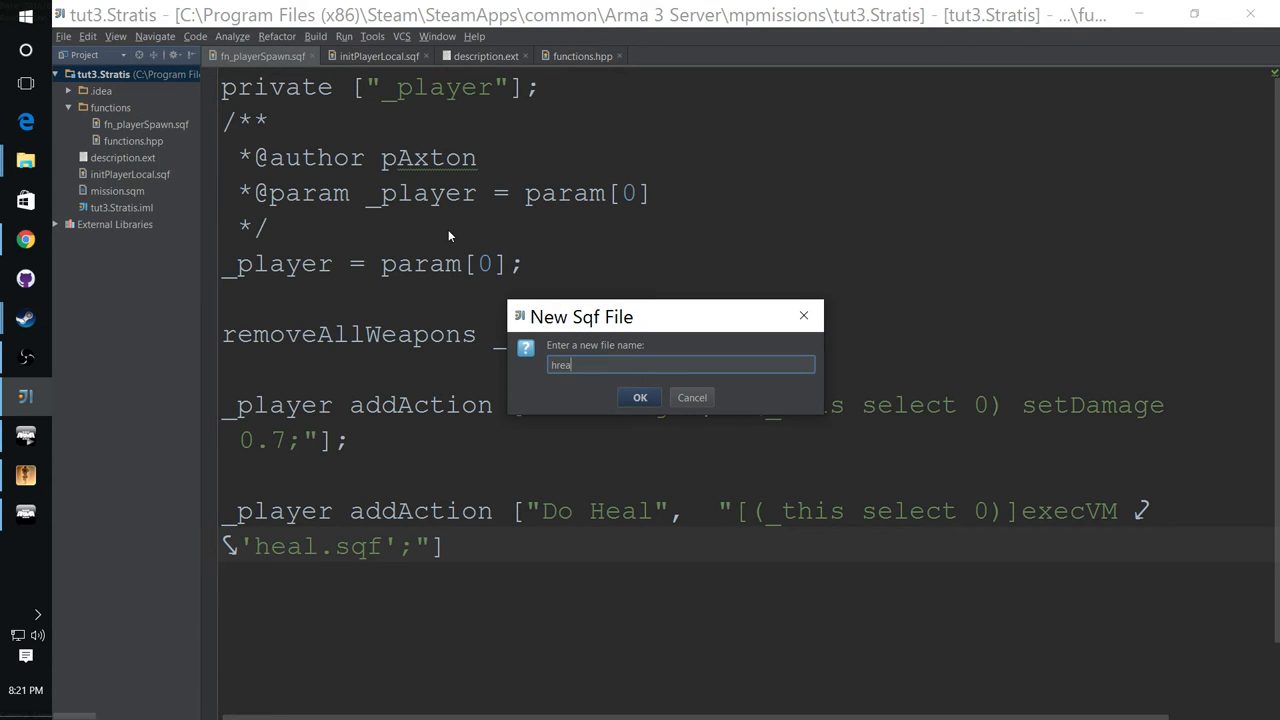
type(".sq")
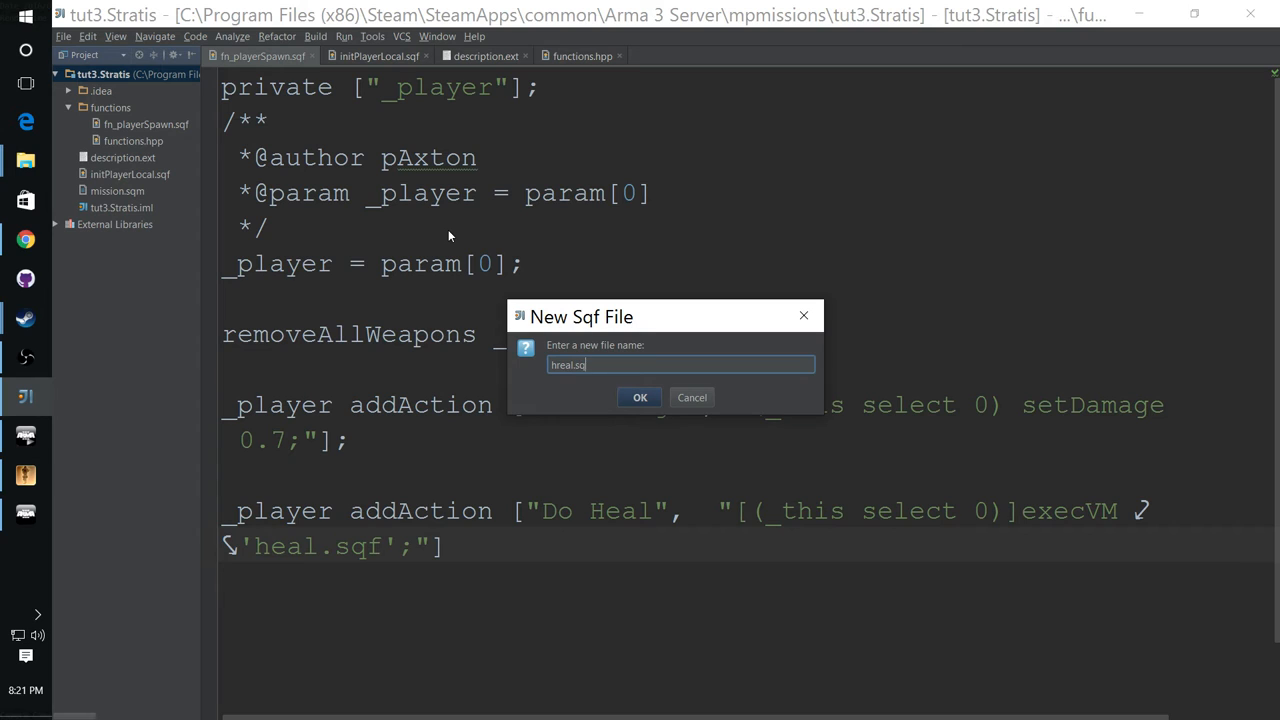
left_click(639, 397)
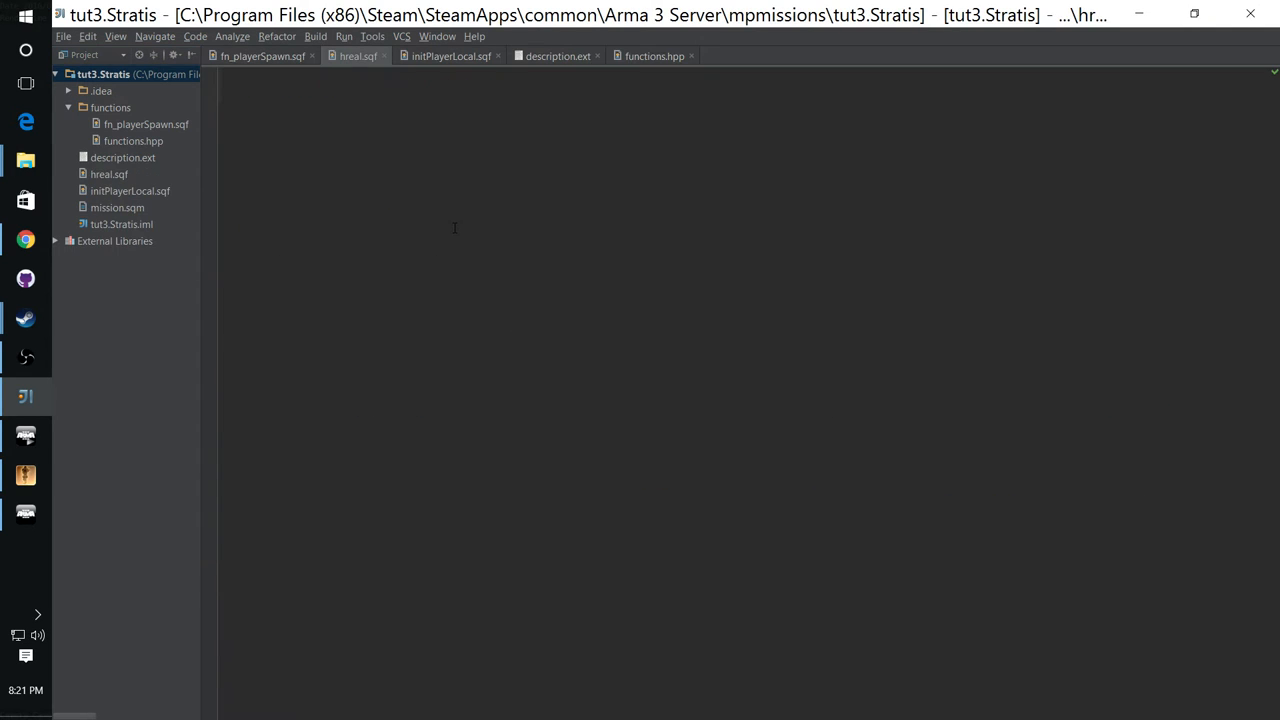
Step: Write "_player = _this select 0;" and "_player setDamage 0;" in hreal.sqf
left_click(109, 174)
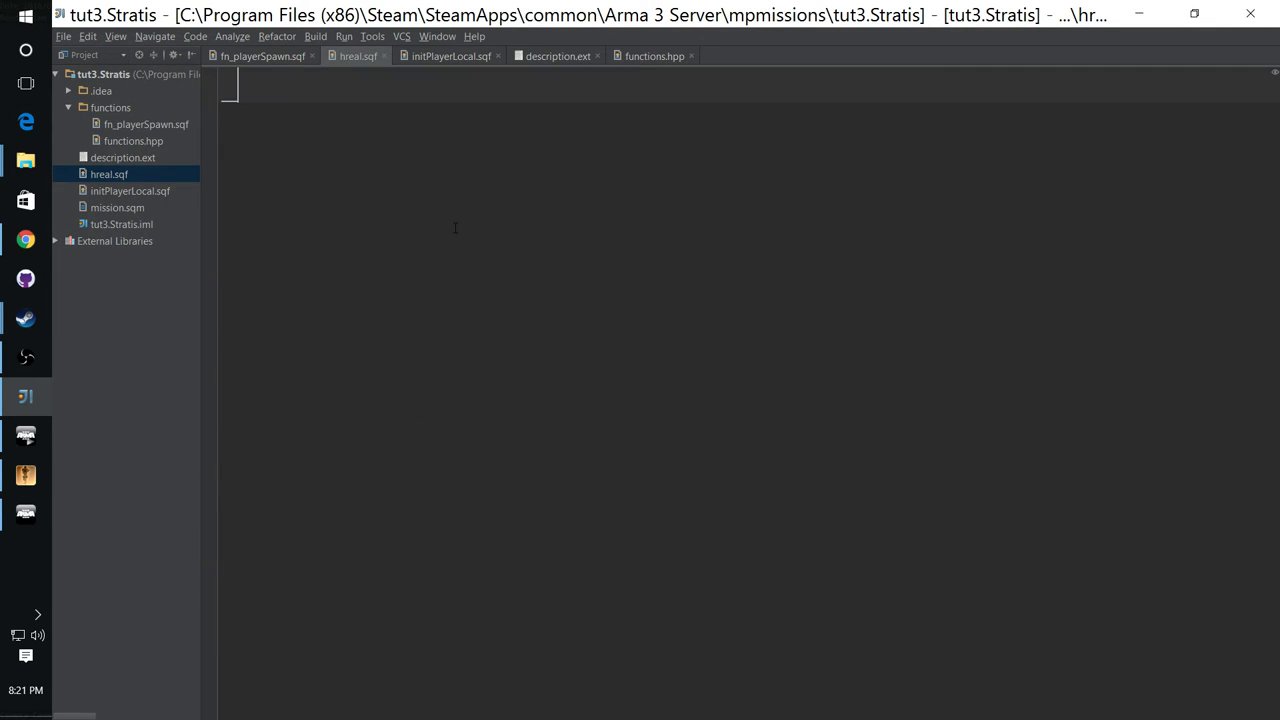
type("_player")
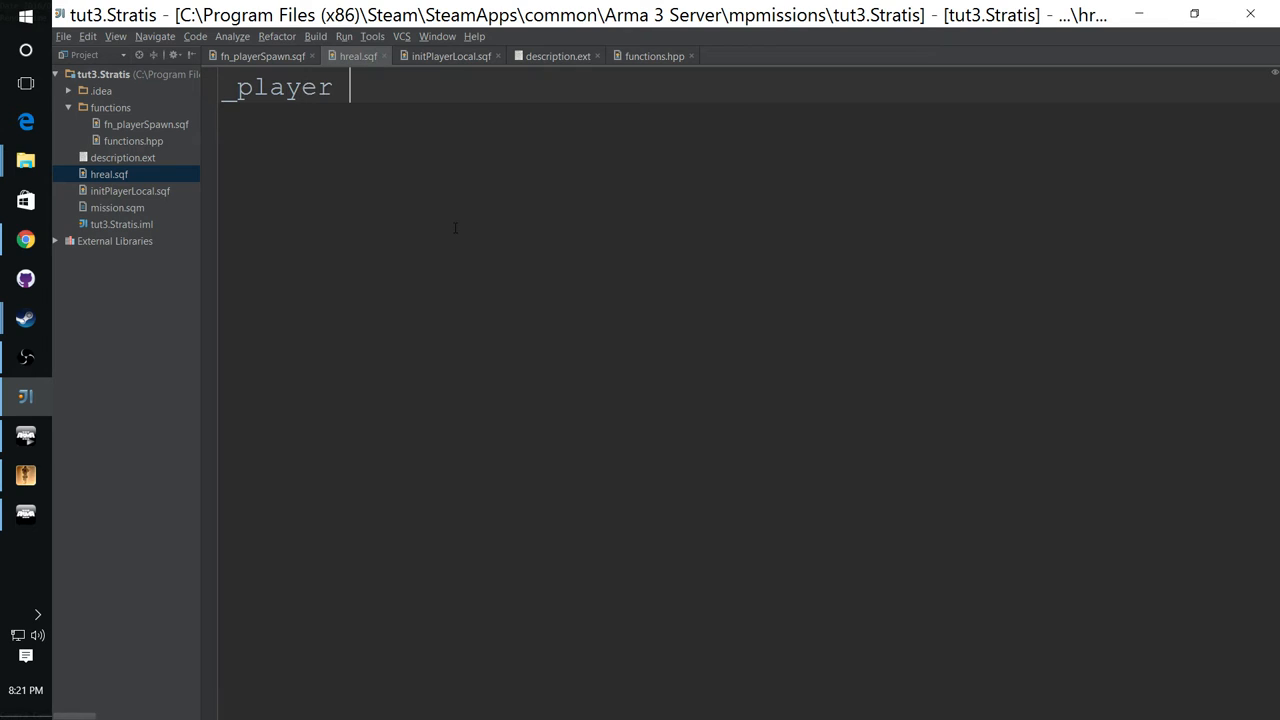
type("=")
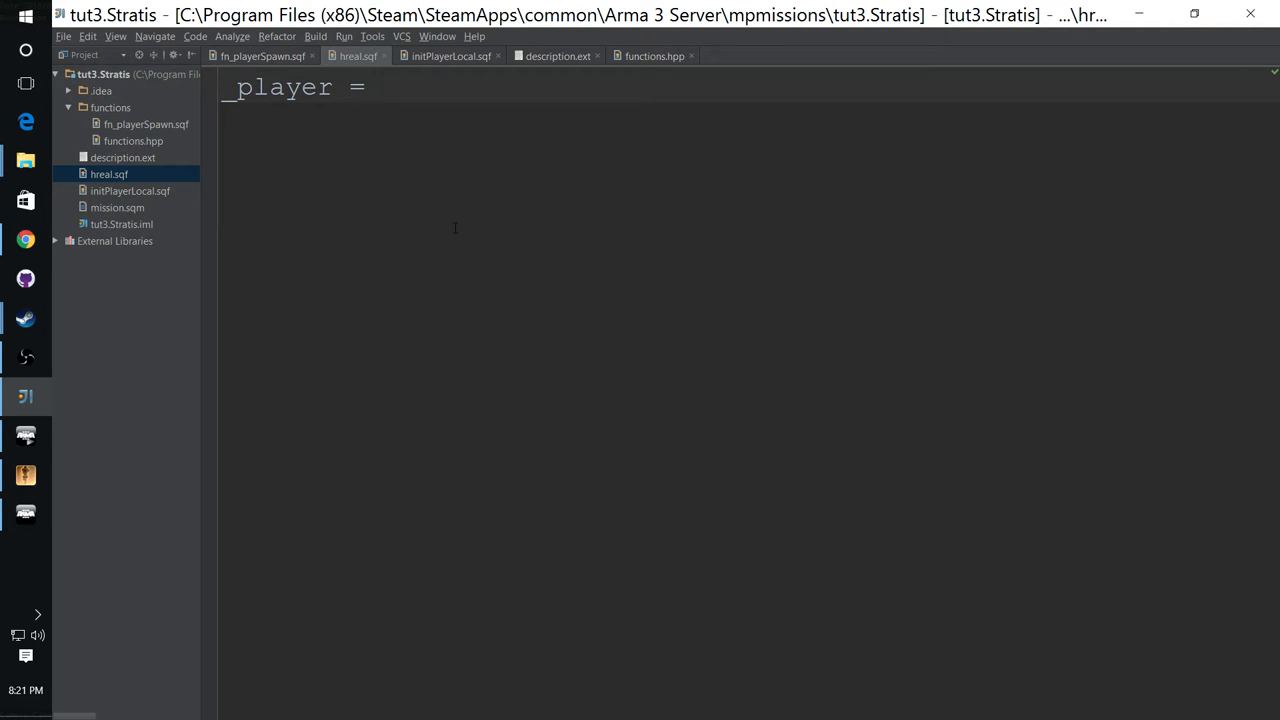
type("_this select 0;")
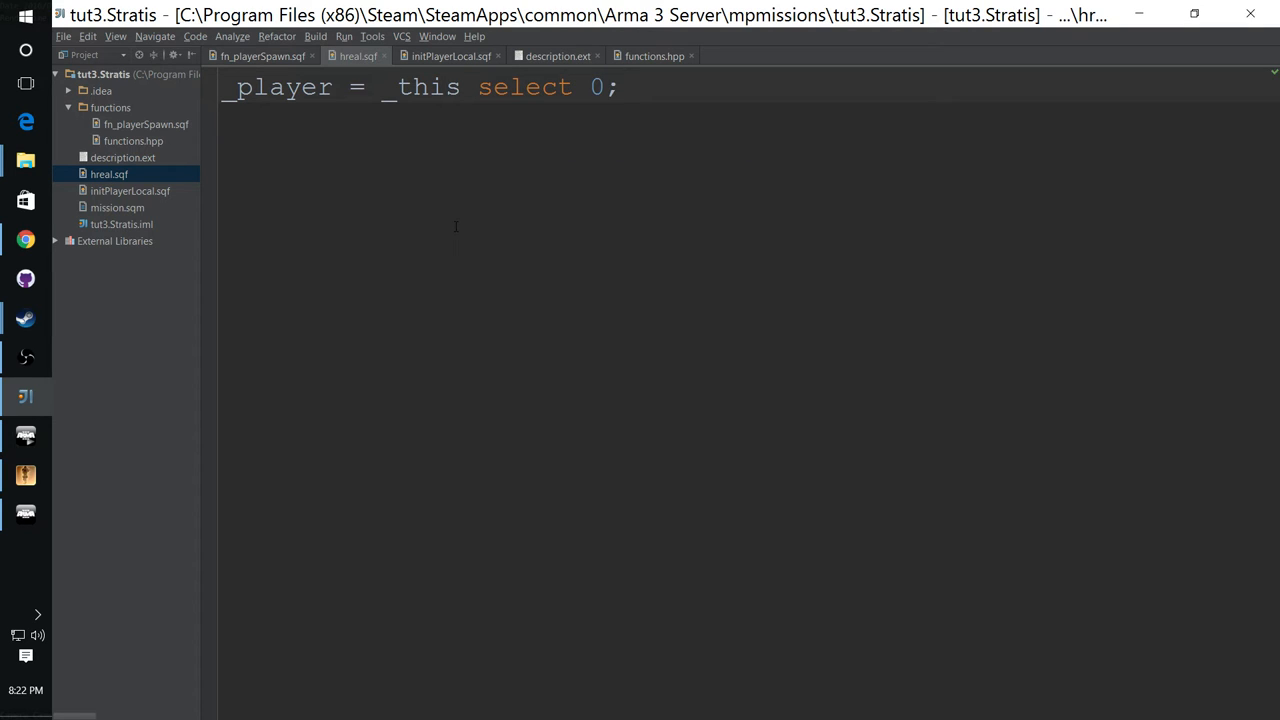
type("player set")
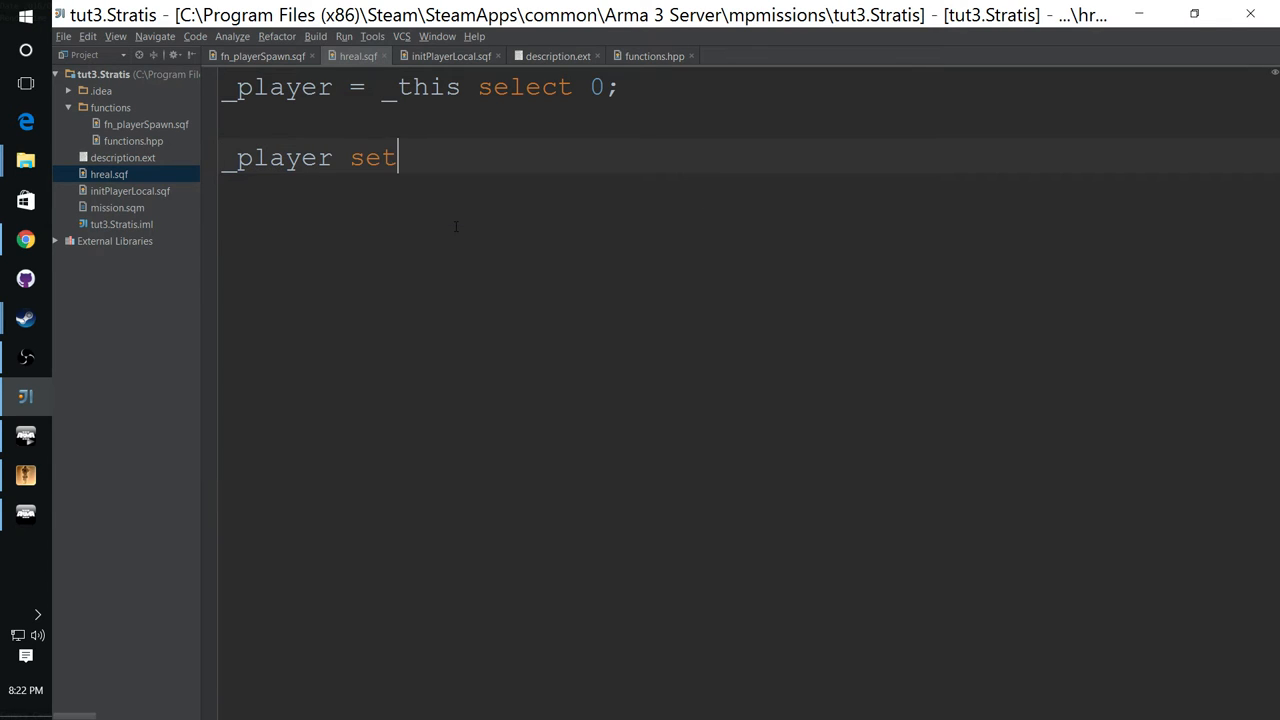
type("Damage")
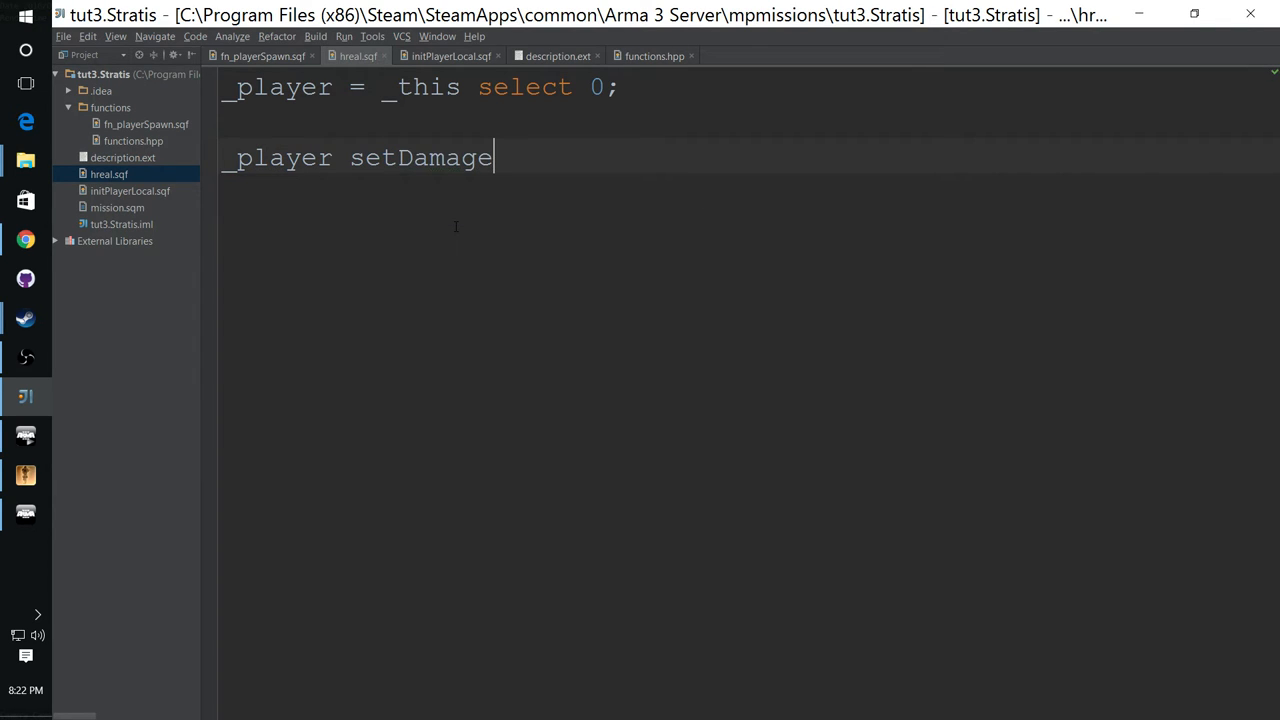
type("\" \"")
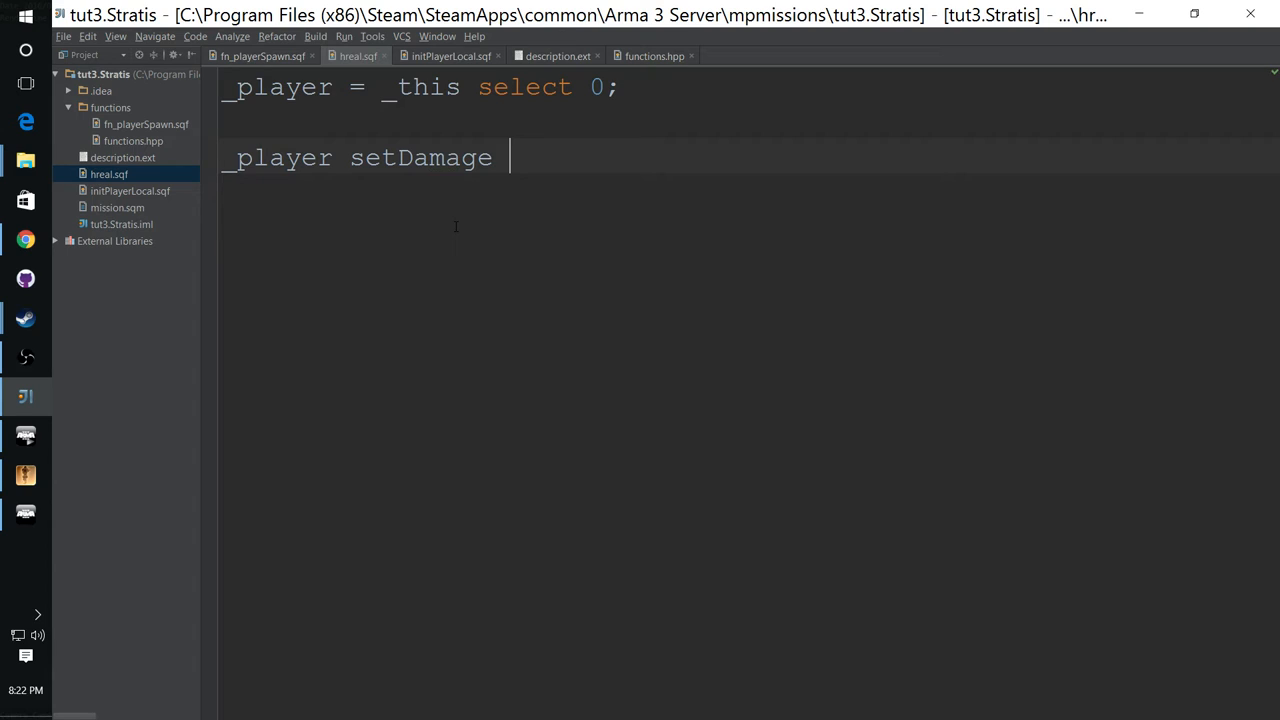
type("0")
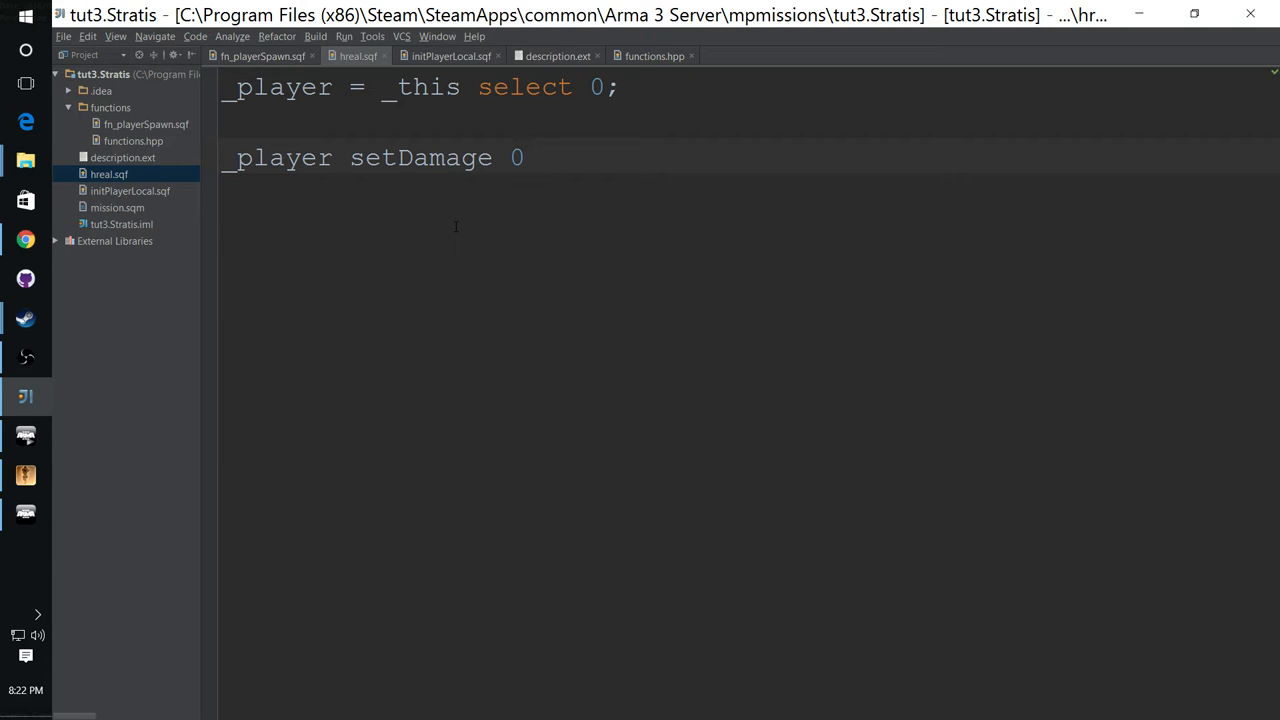
type(";")
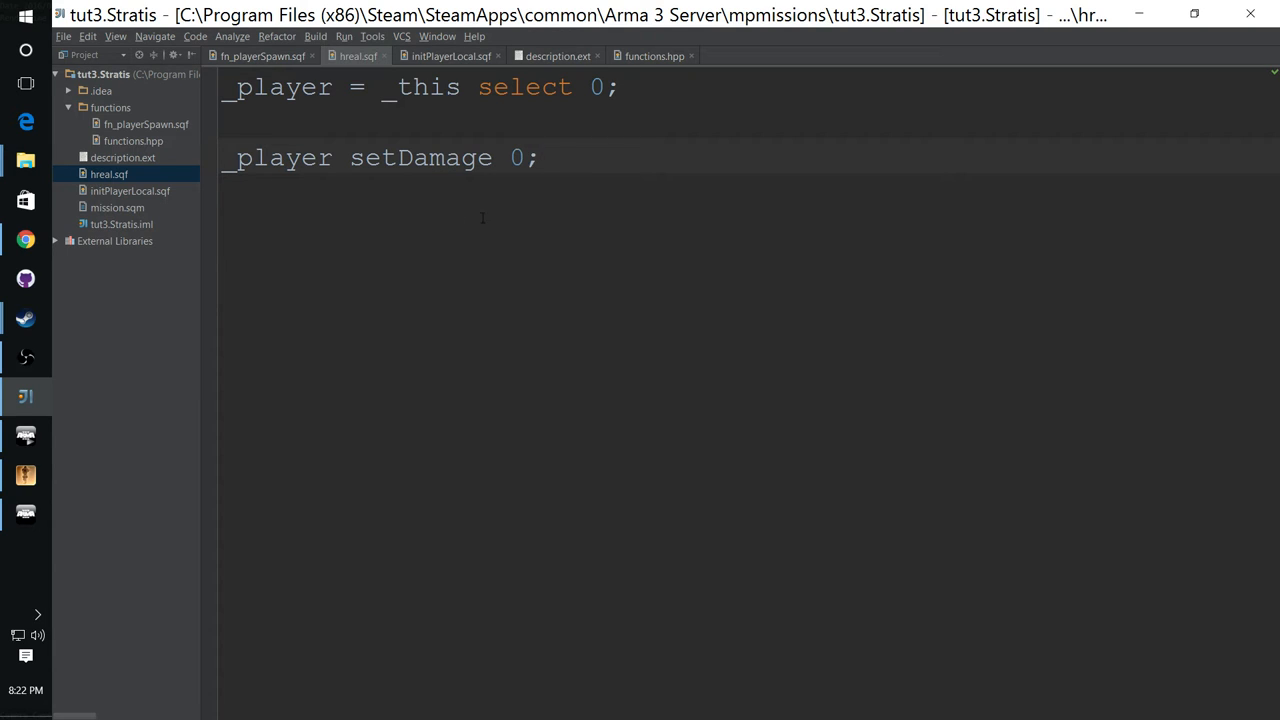
mouse_move(355, 225)
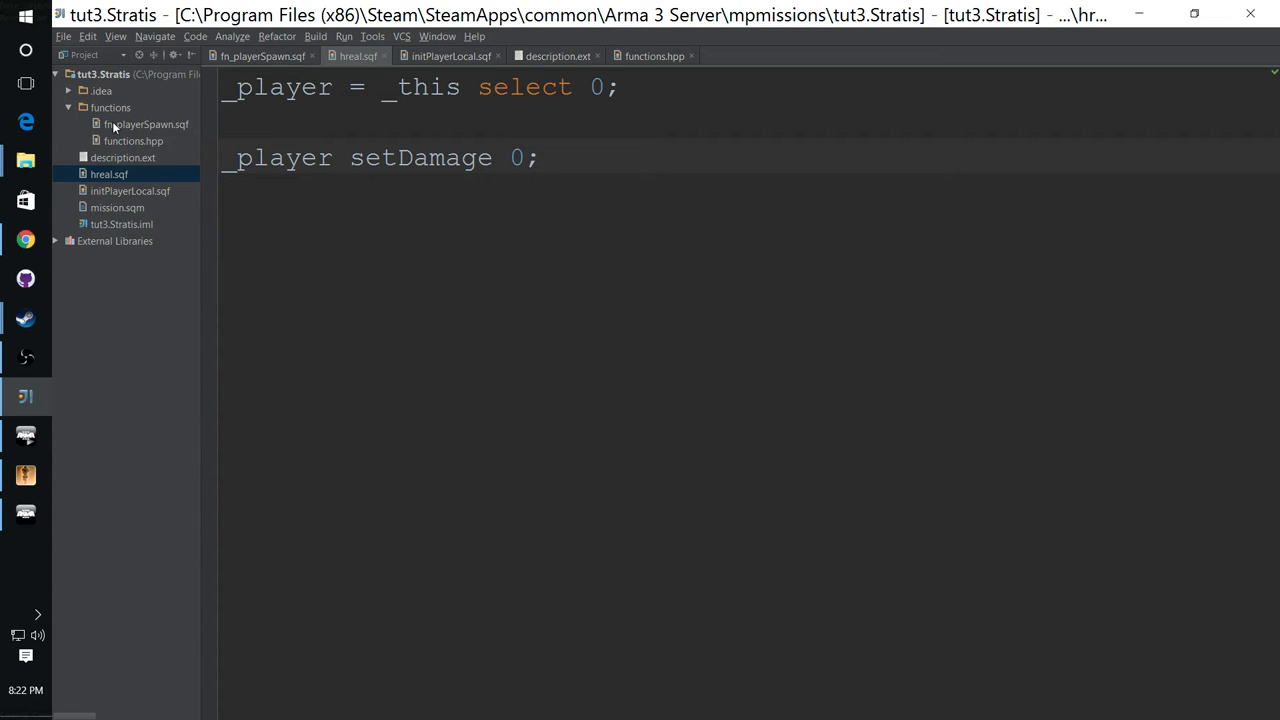
Step: Return to fn_playerSpawn.sqf, then launch the dedicated server from TADST's Details tab
left_click(145, 123)
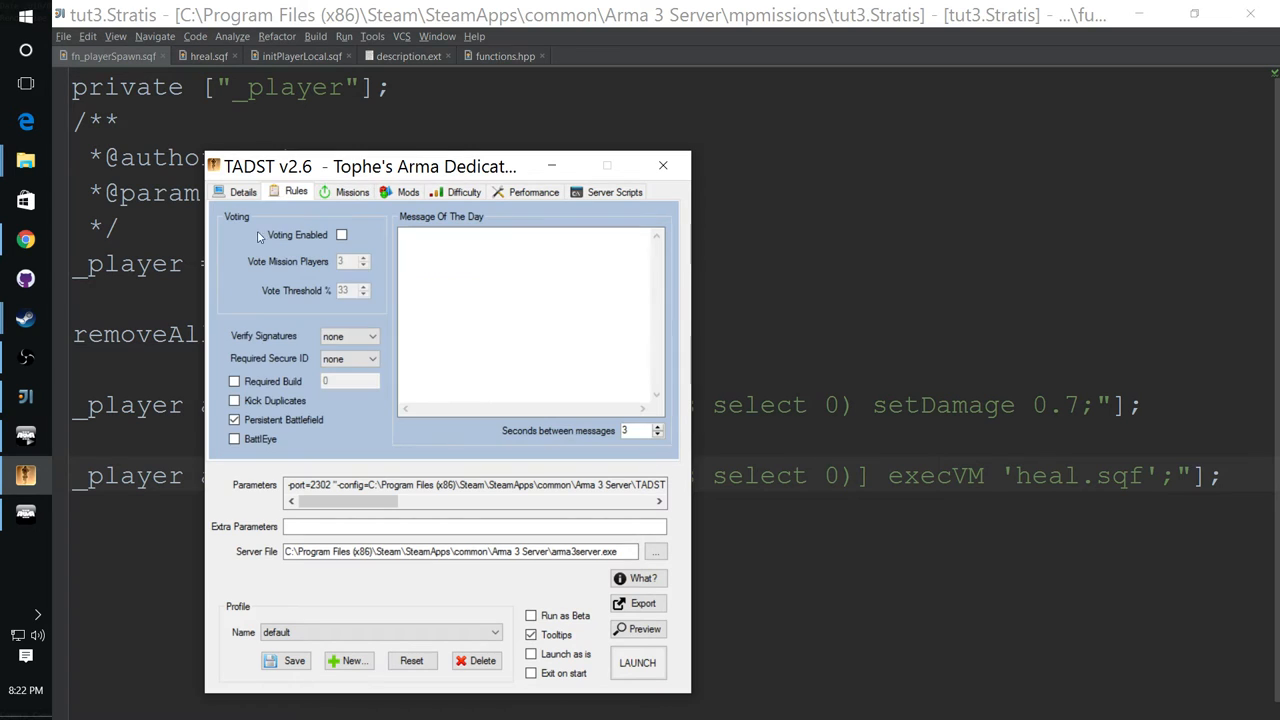
left_click(243, 191)
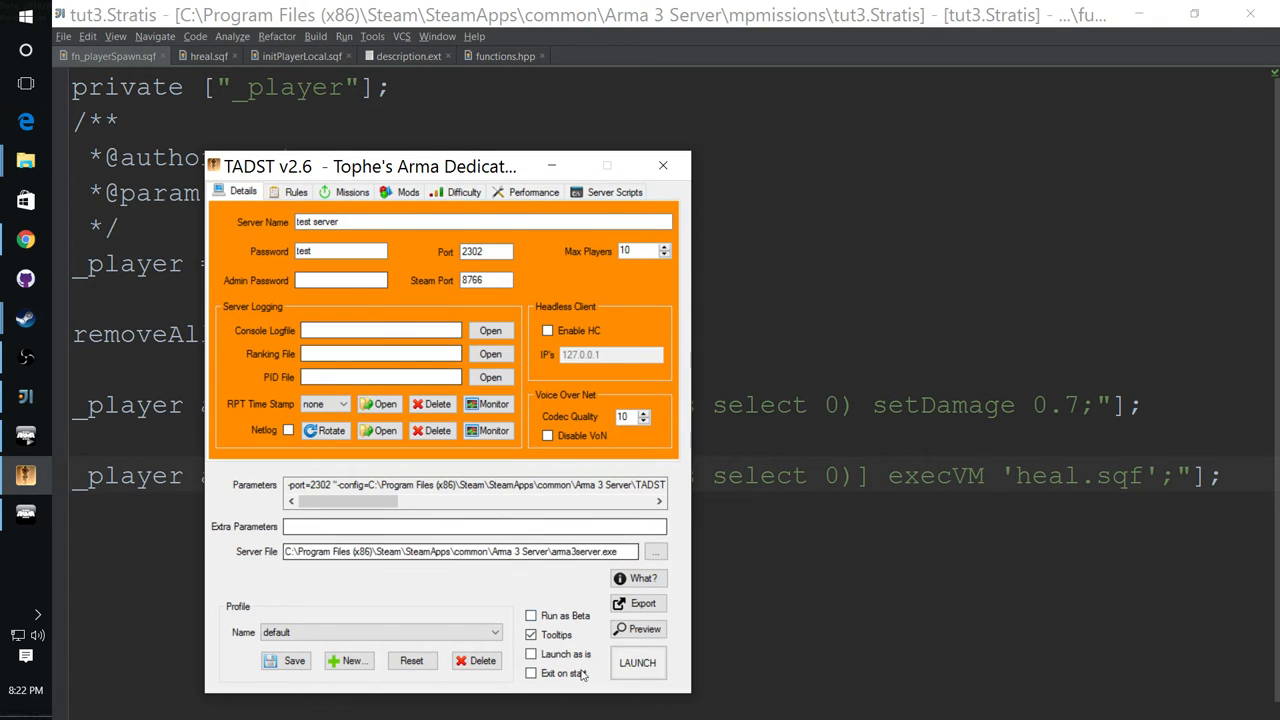
left_click(637, 663)
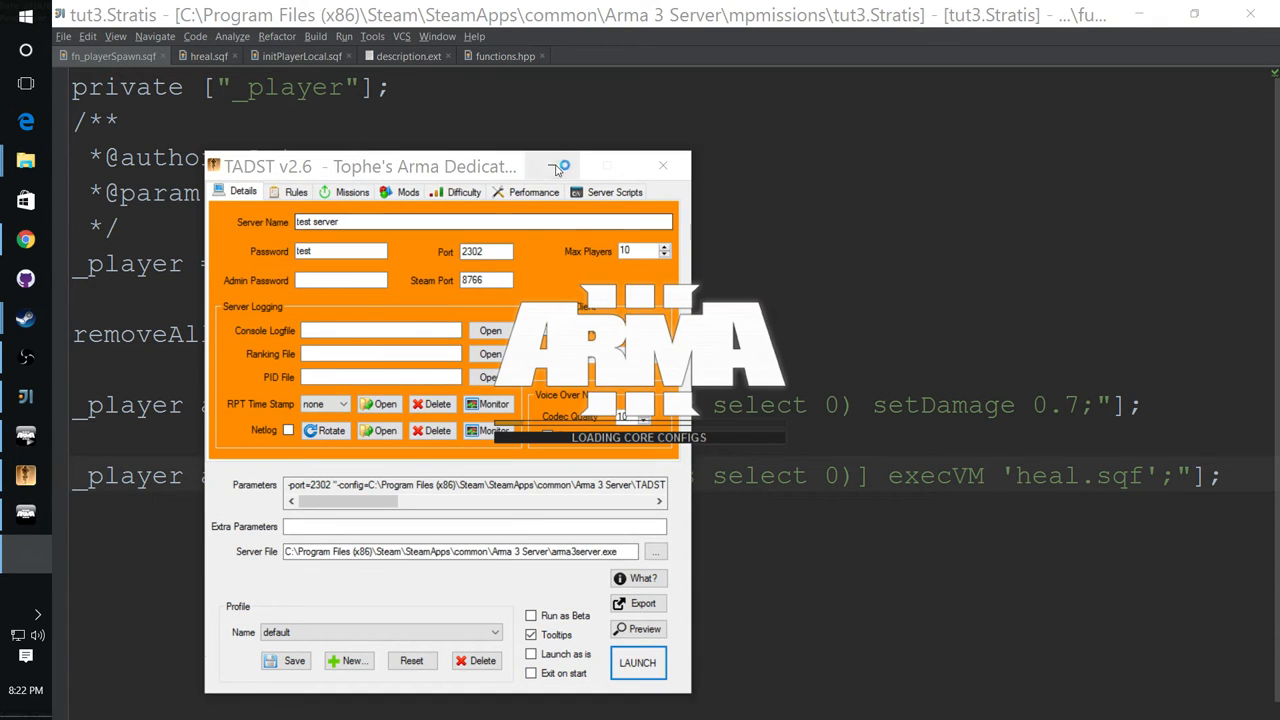
left_click(662, 165)
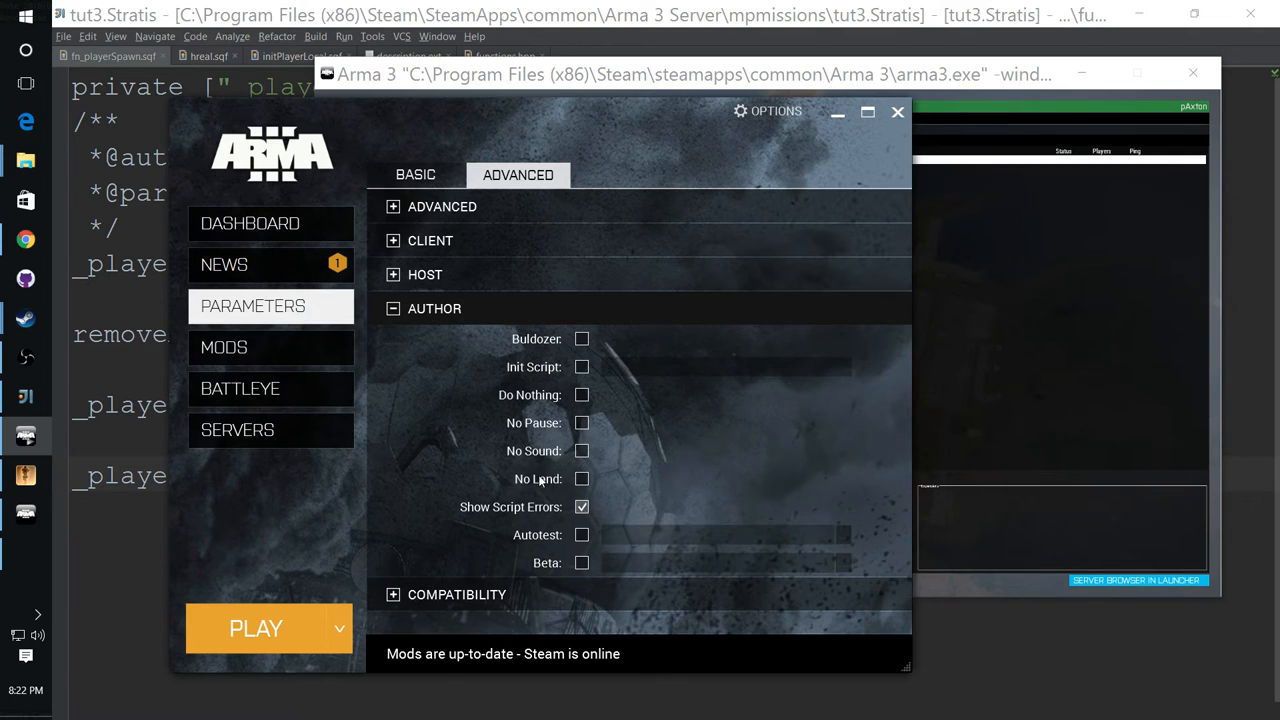
left_click(415, 174)
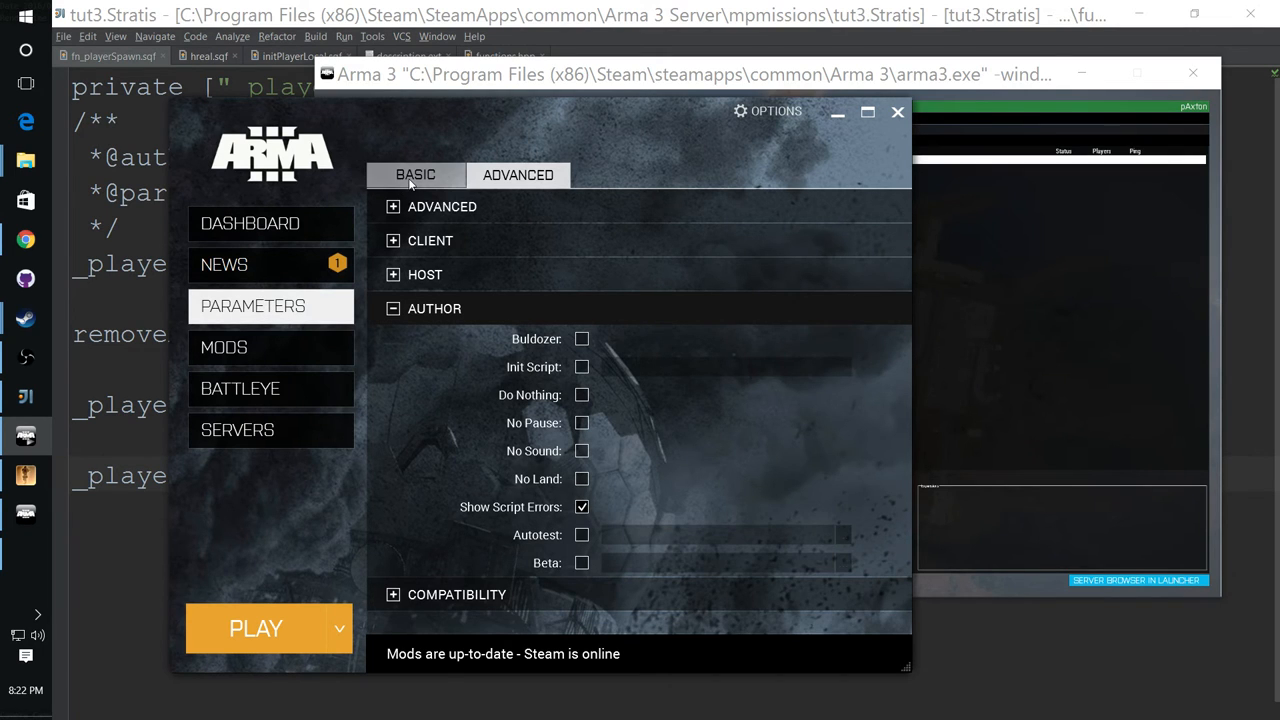
left_click(415, 174)
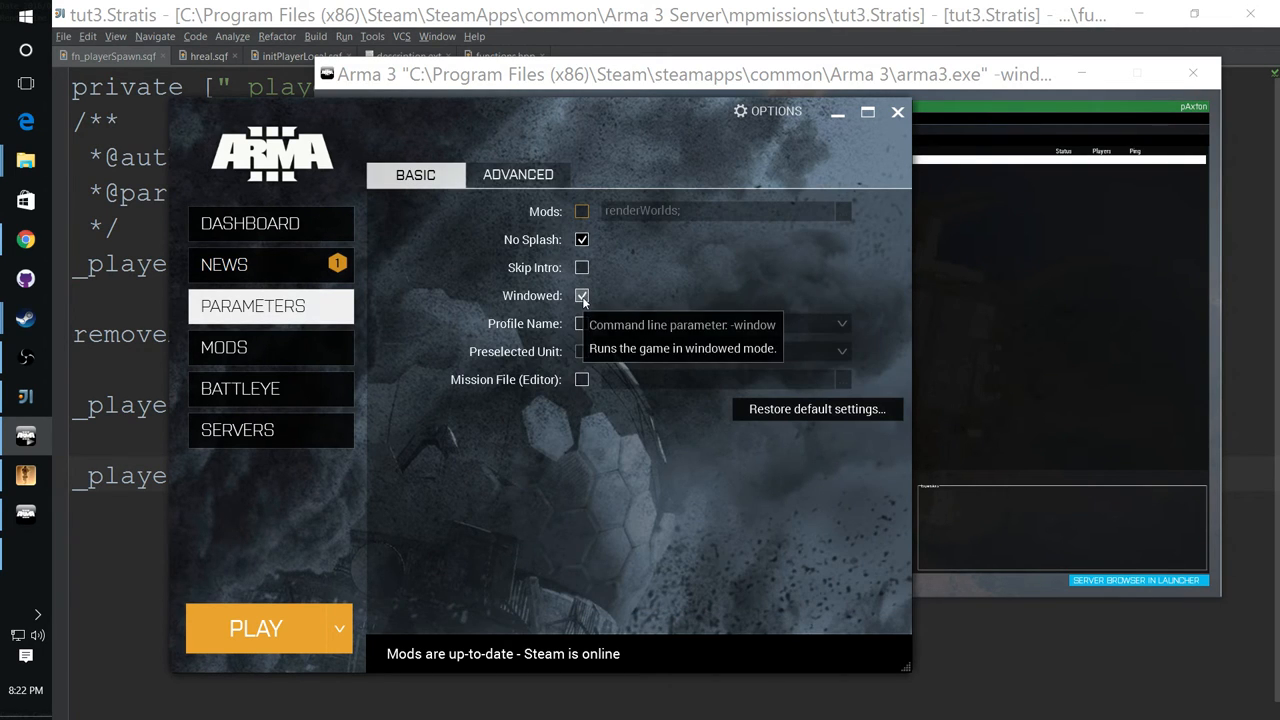
left_click(518, 174)
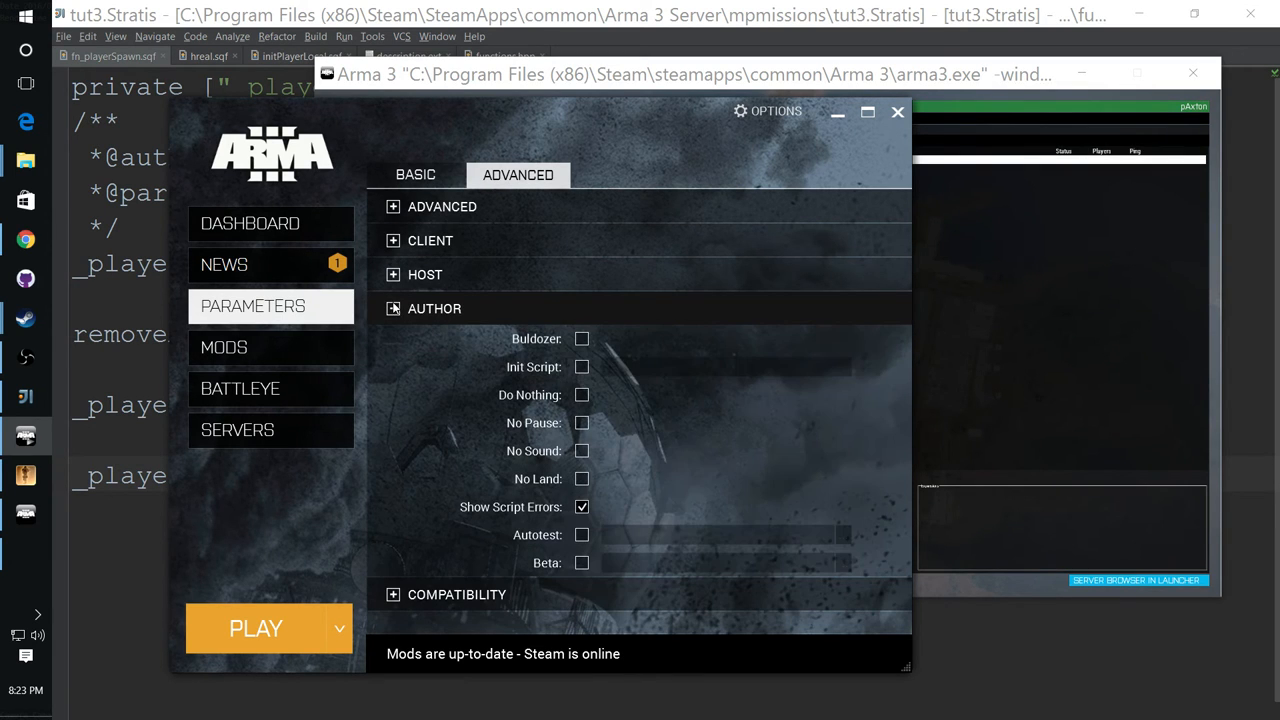
mouse_move(582, 507)
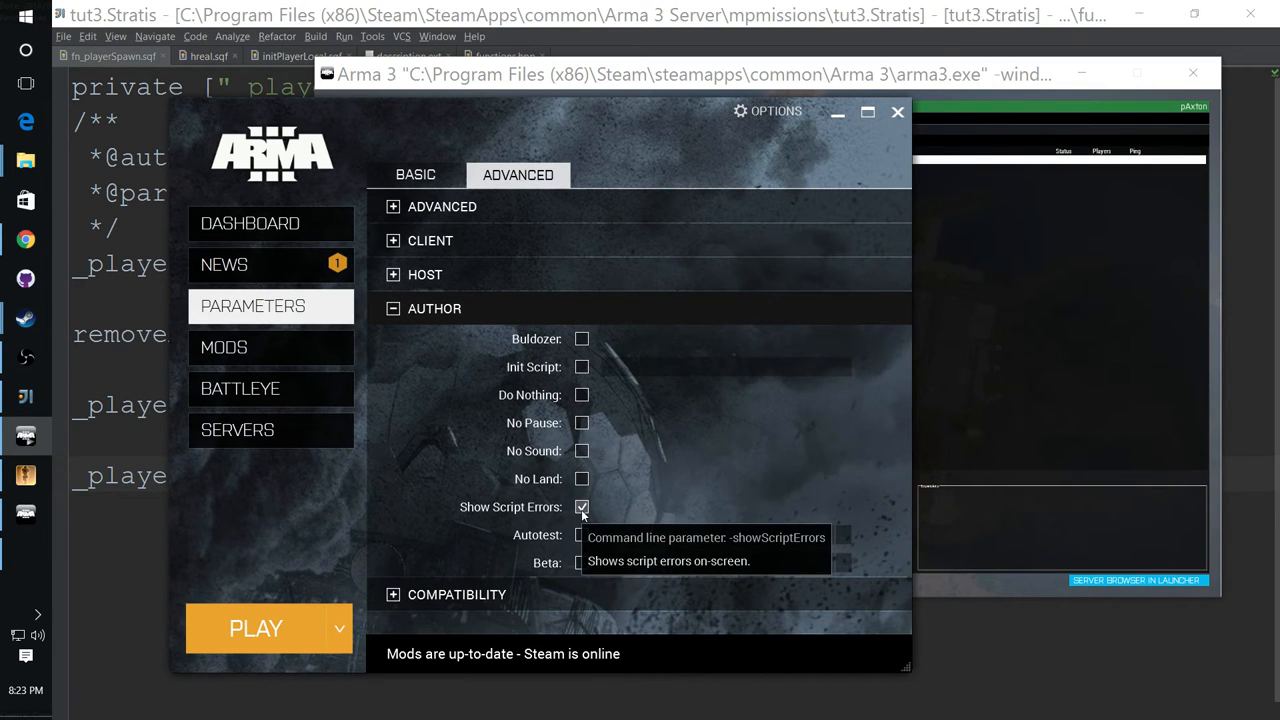
mouse_move(615, 460)
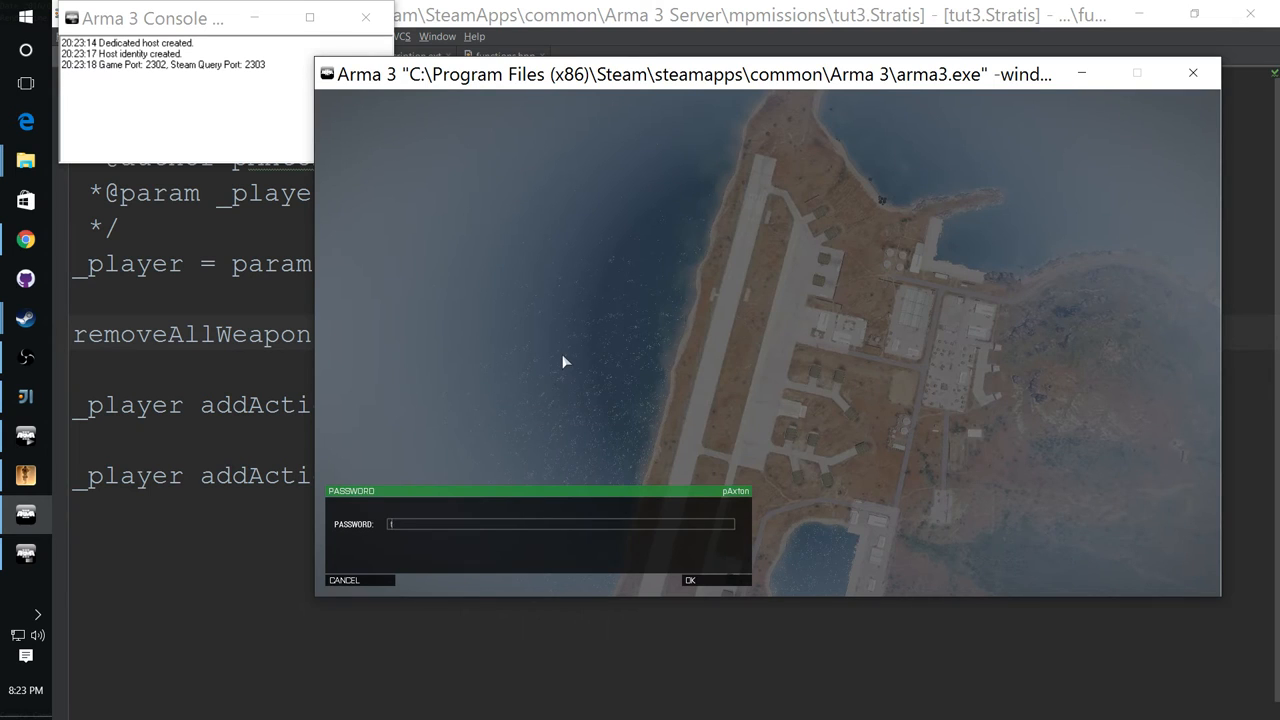
Step: Join the tut3 mission as Alpha 1-1 and dismiss the 'Script heal.sqf not found' error
left_click(690, 580)
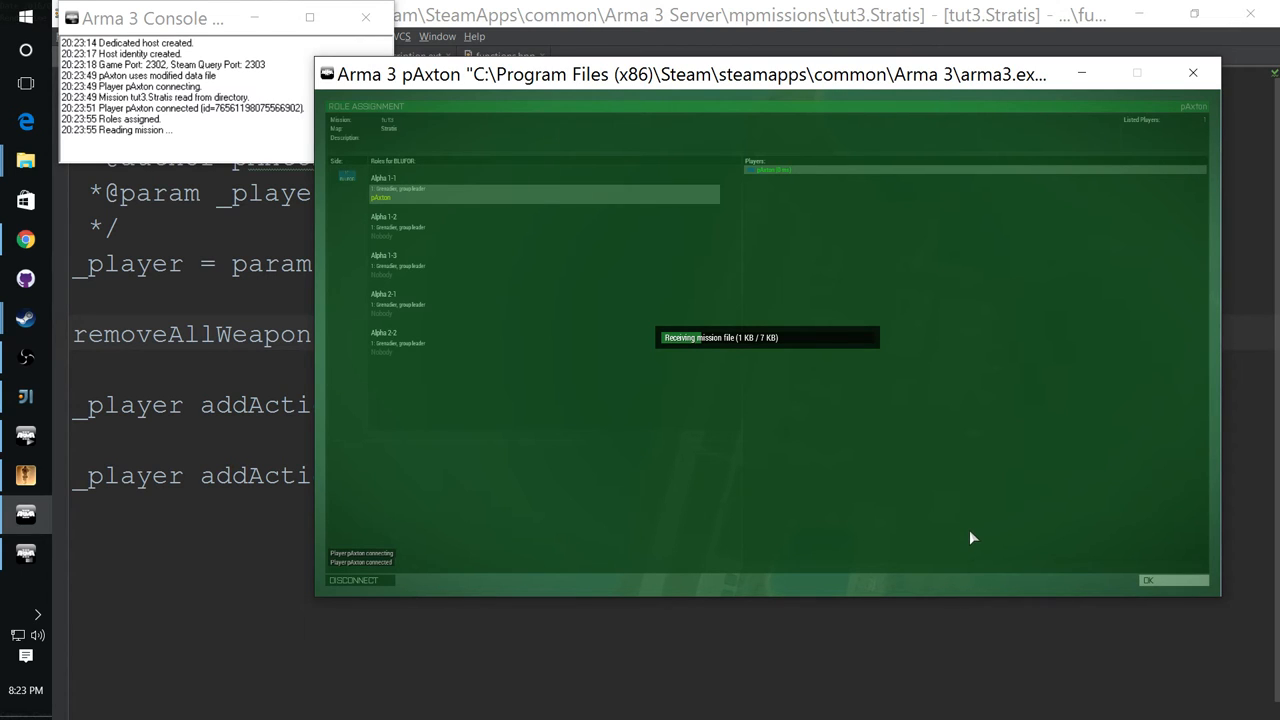
mouse_move(978, 533)
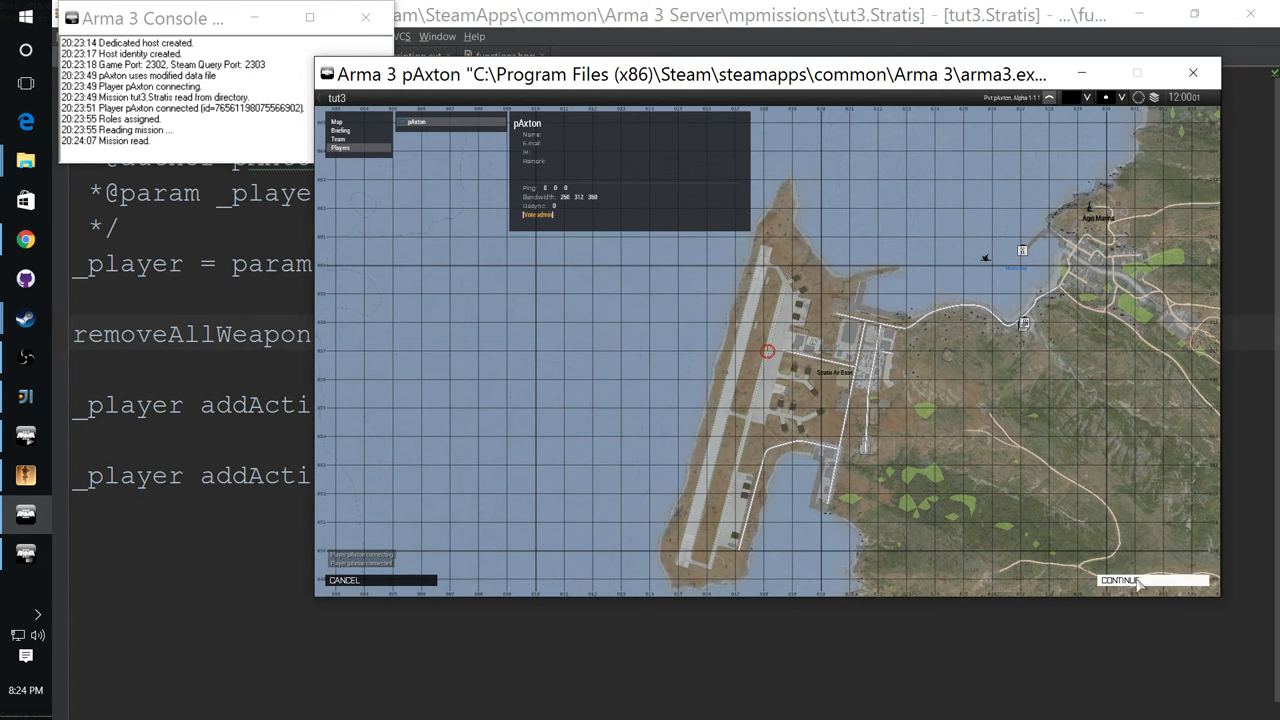
left_click(1120, 580)
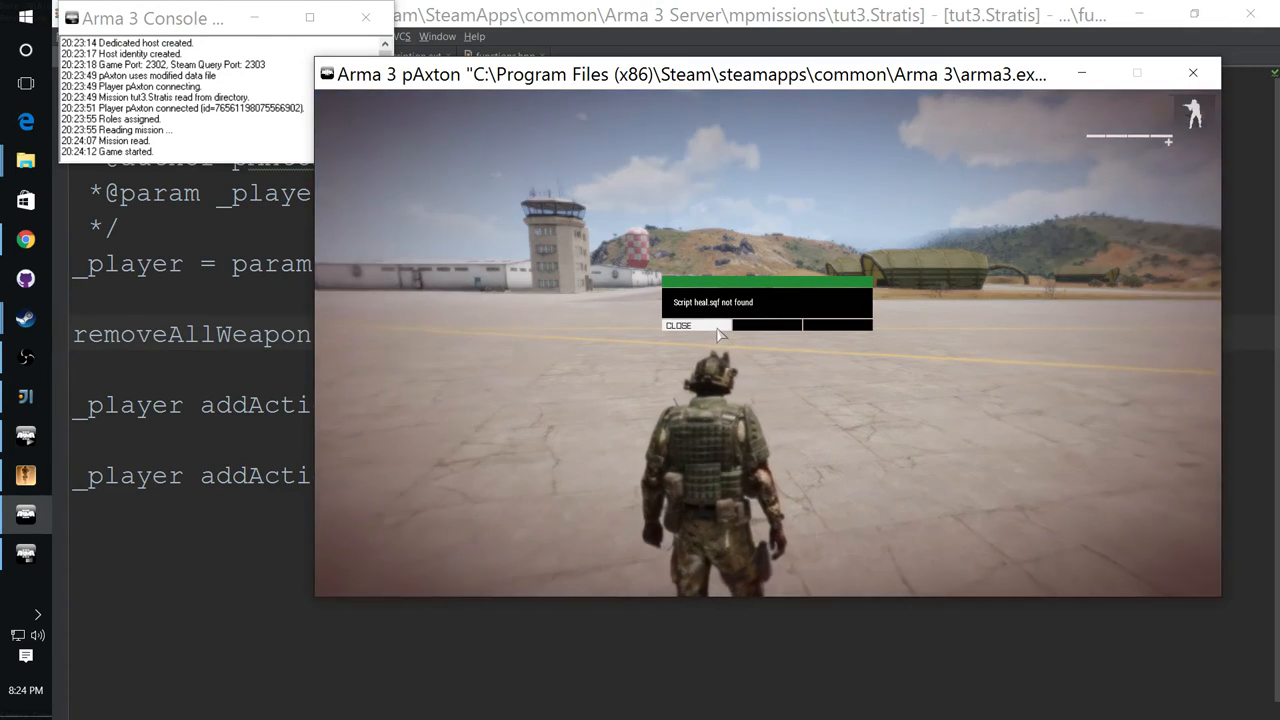
left_click(679, 325)
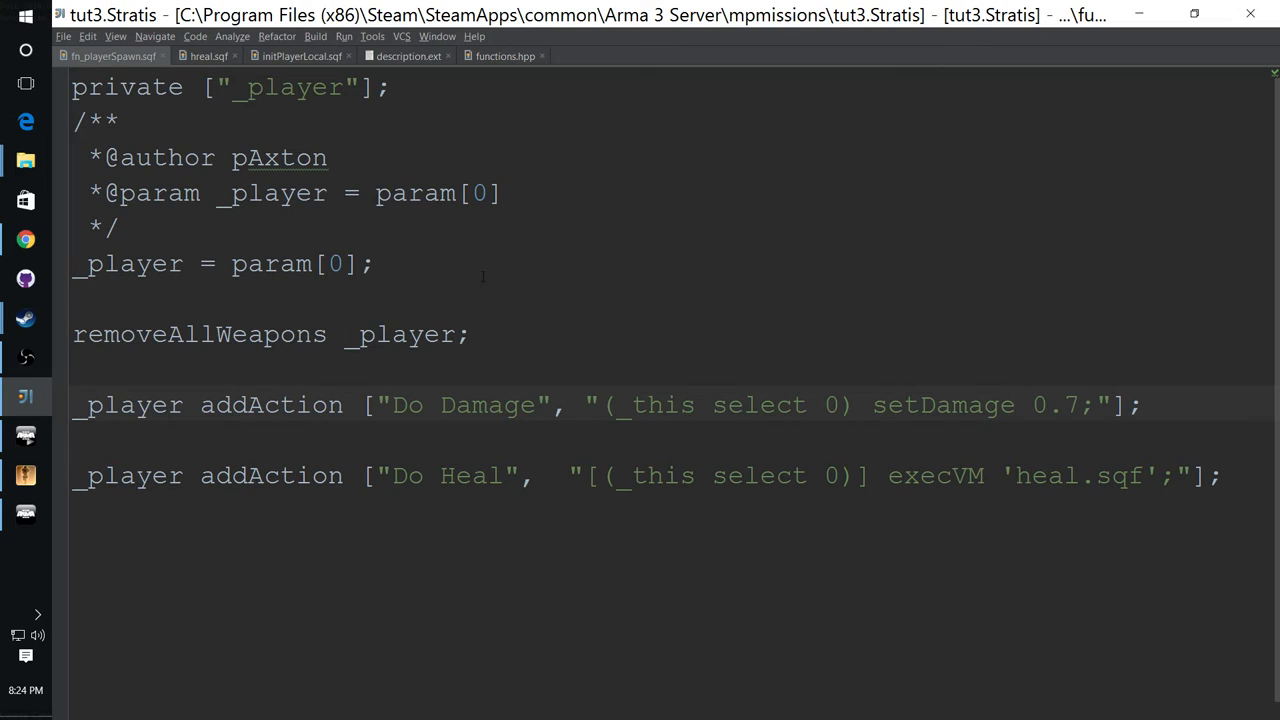
Step: Rename hreal.sqf to heal.sqf using Refactor > Rename in the Project view
left_click(393, 405)
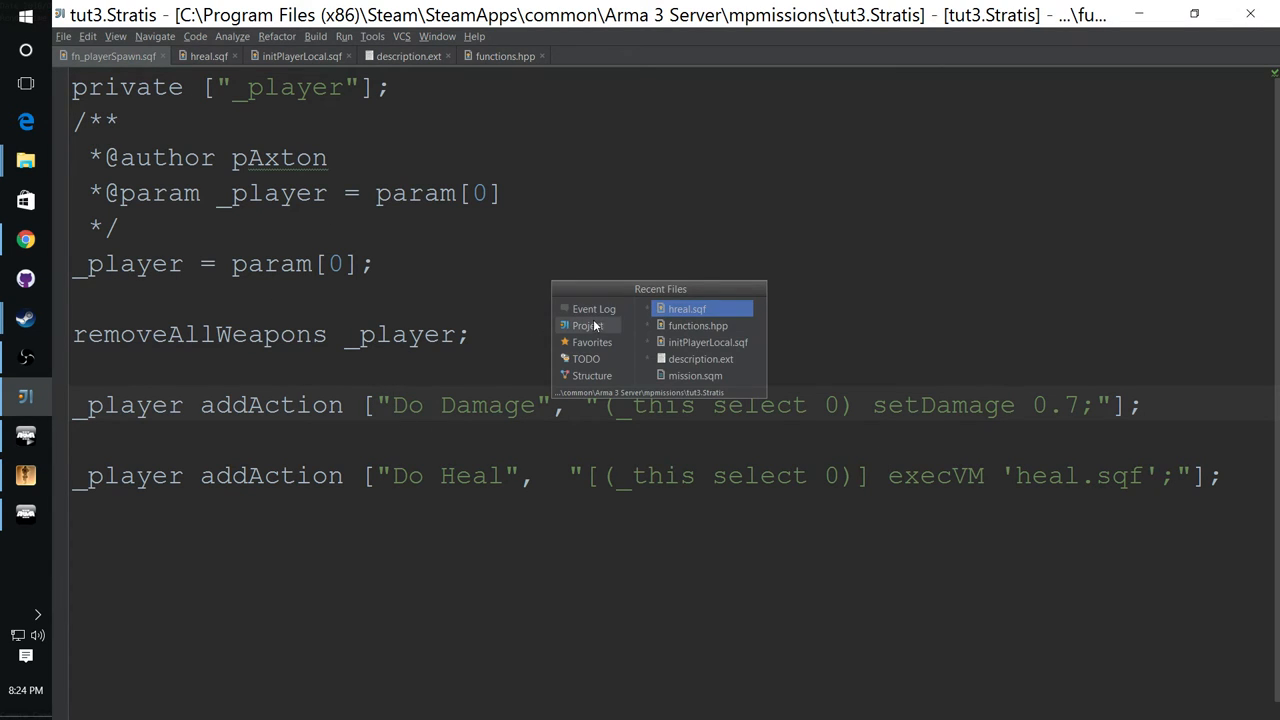
left_click(588, 325)
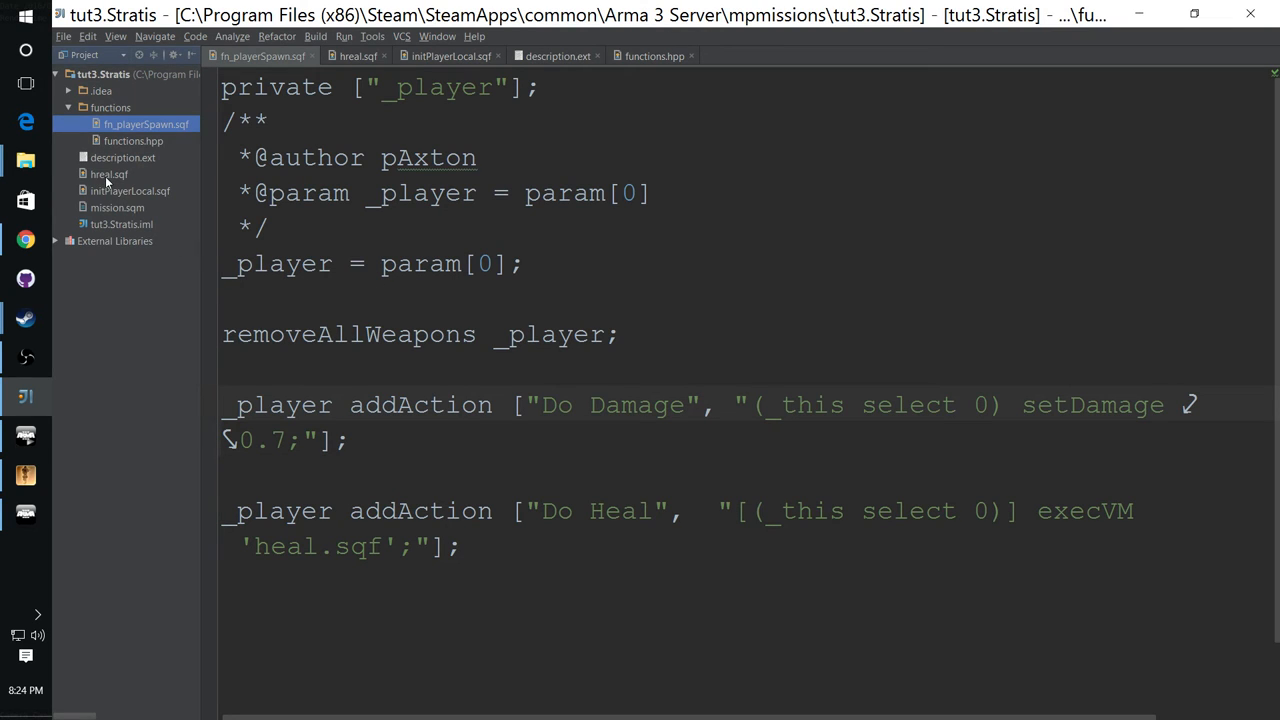
left_click(109, 174)
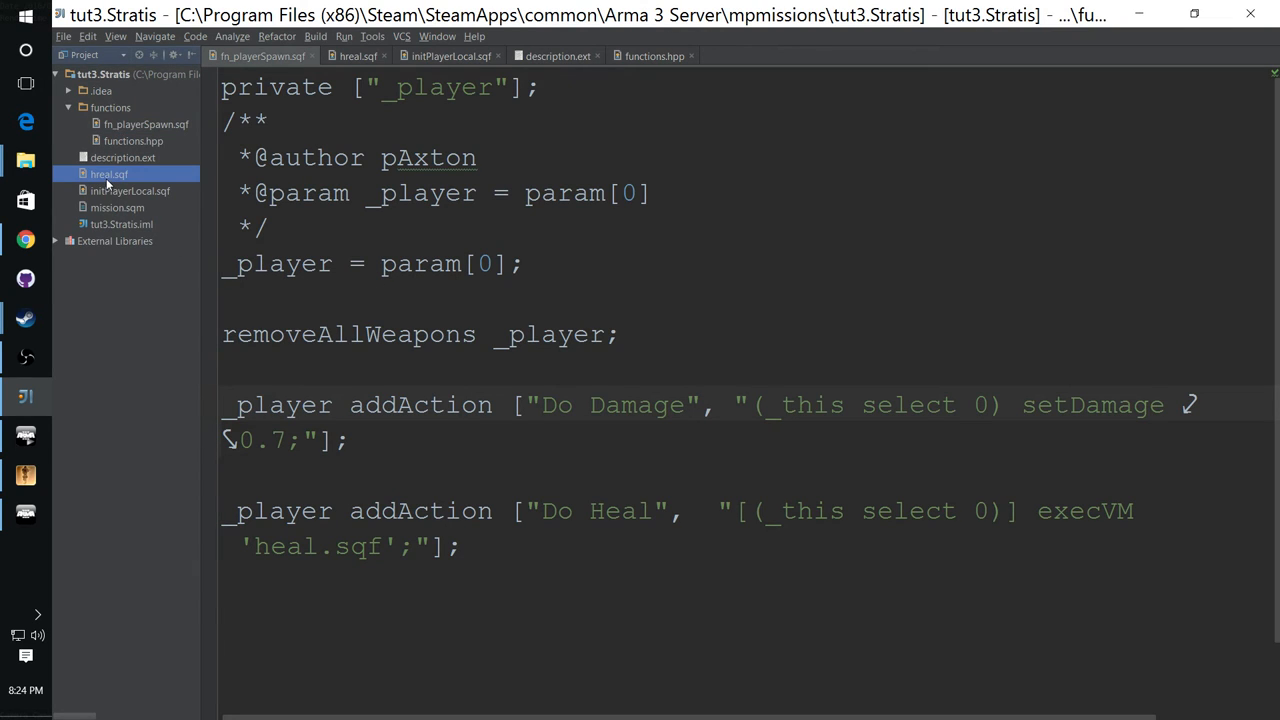
right_click(109, 174)
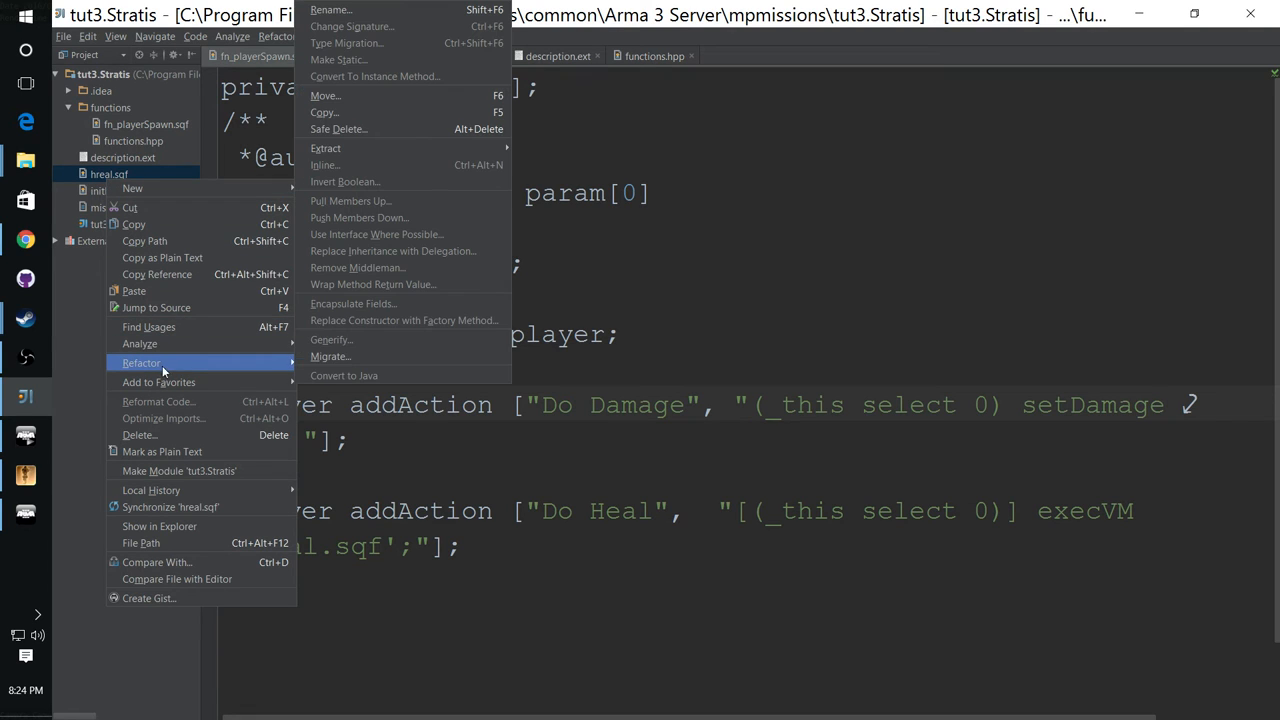
mouse_move(353, 95)
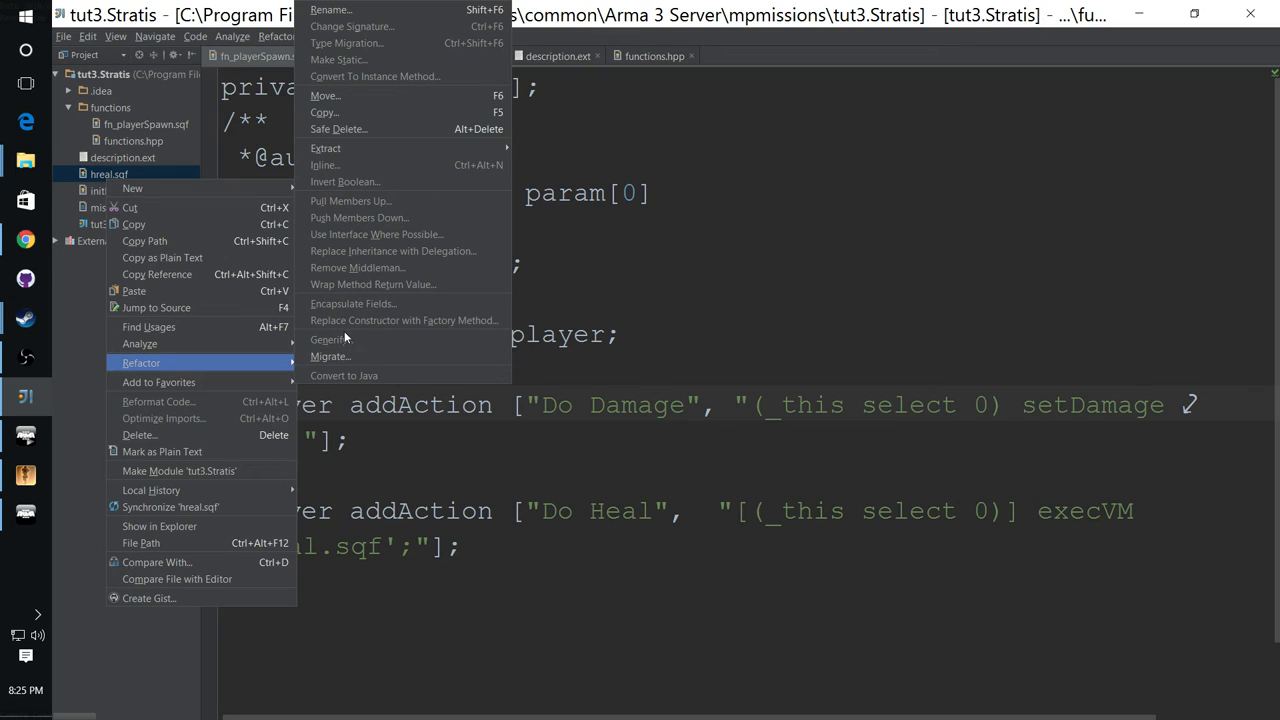
mouse_move(377, 9)
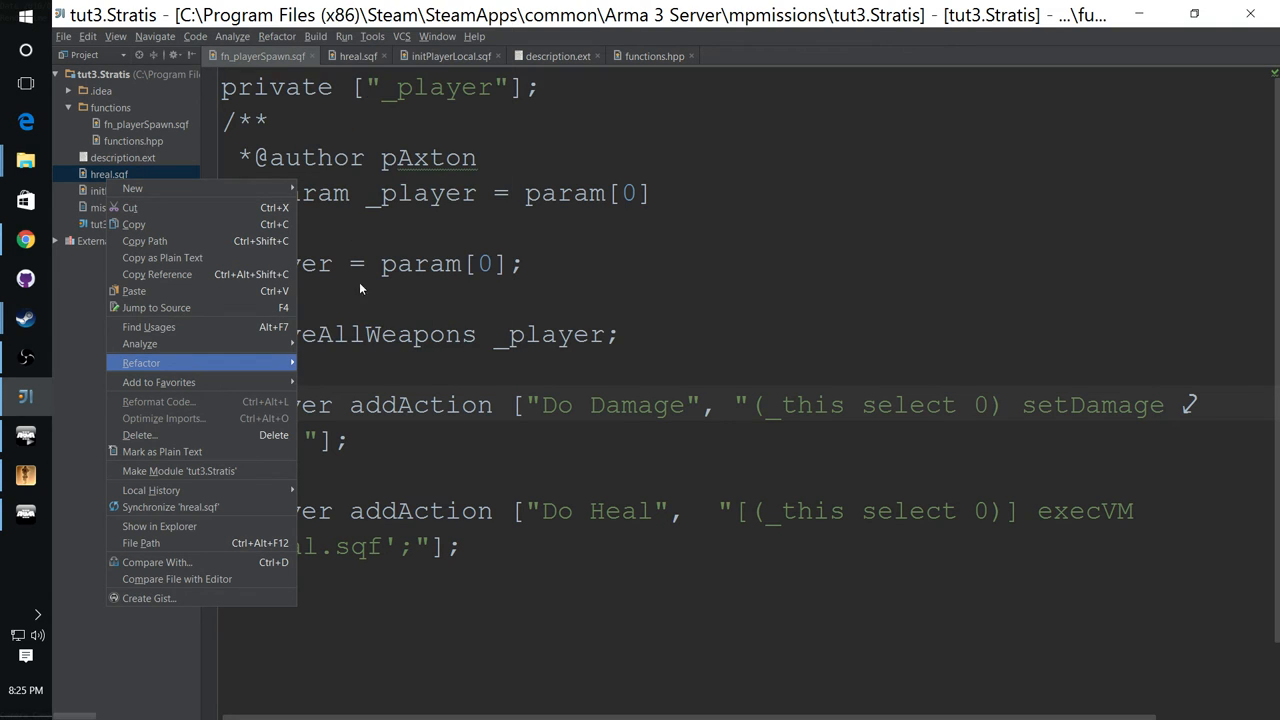
left_click(141, 362)
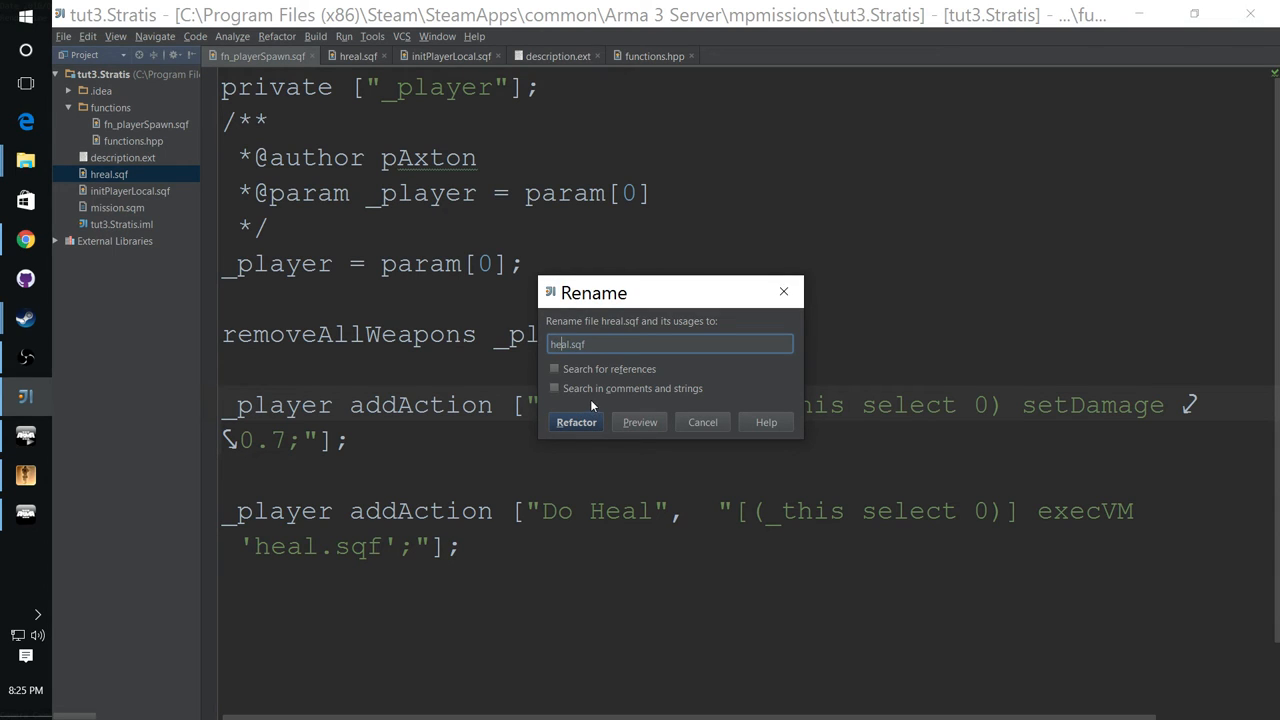
left_click(575, 421)
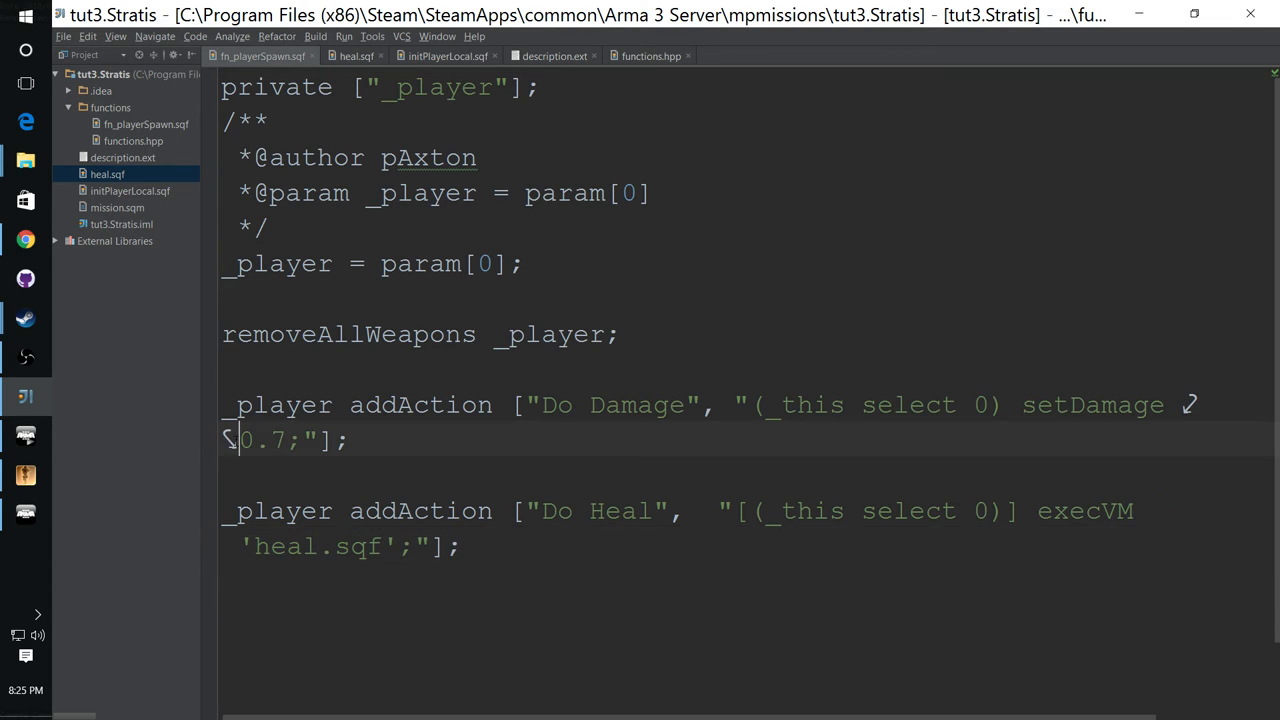
Step: Show heal.sqf, with its _player and setDamage 0 lines, in the editor
double_click(267, 440)
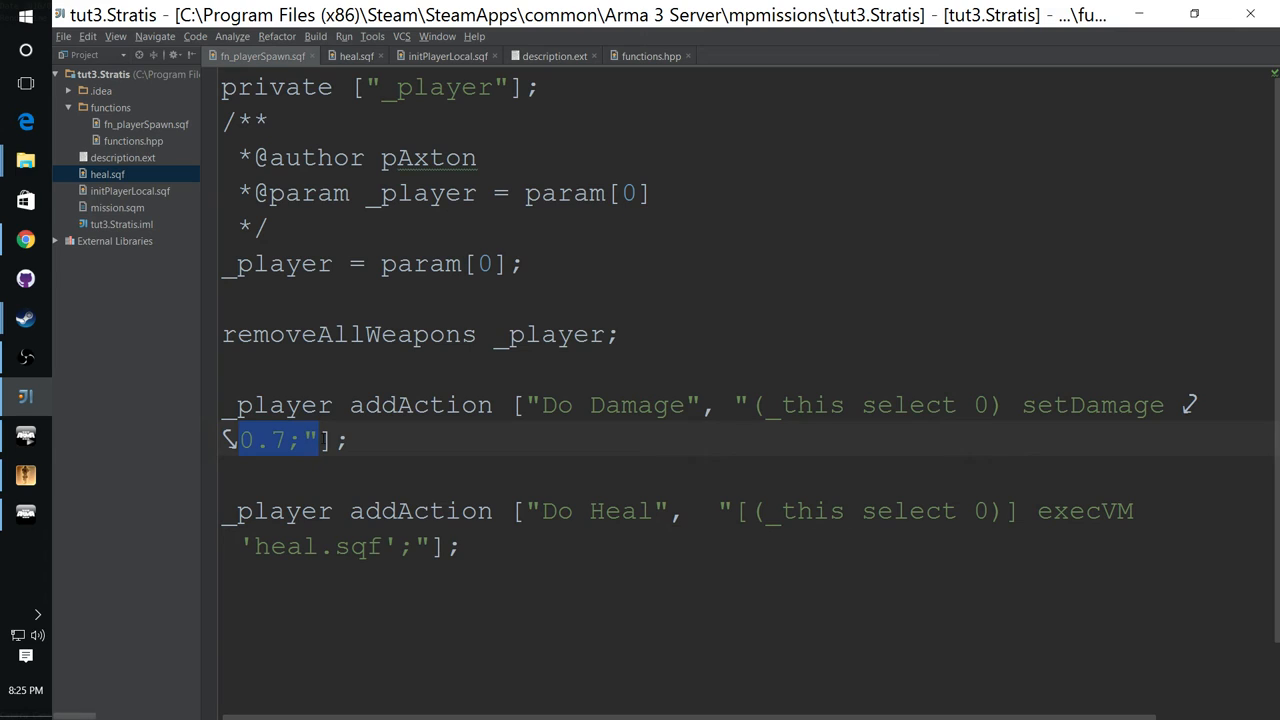
left_click(315, 440)
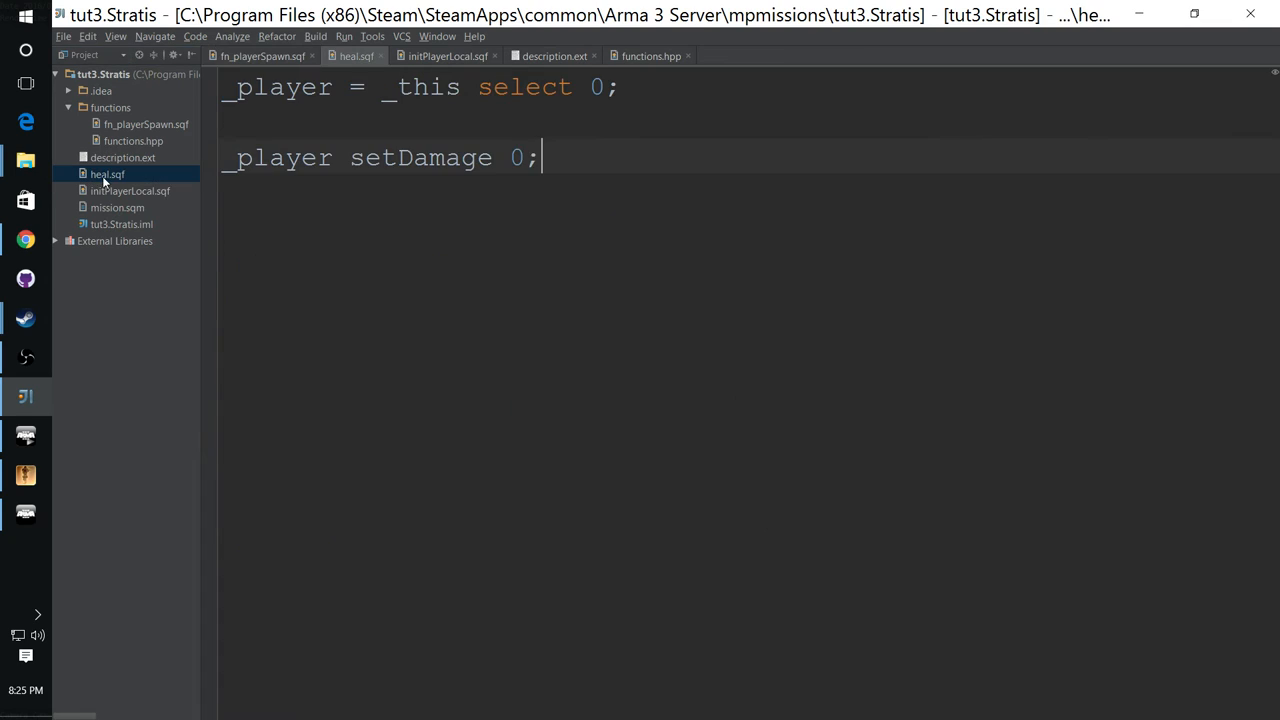
Step: Start a _currentDamage = line in heal.sqf, briefly trying a temporary _cd variable
double_click(514, 157)
type("_")
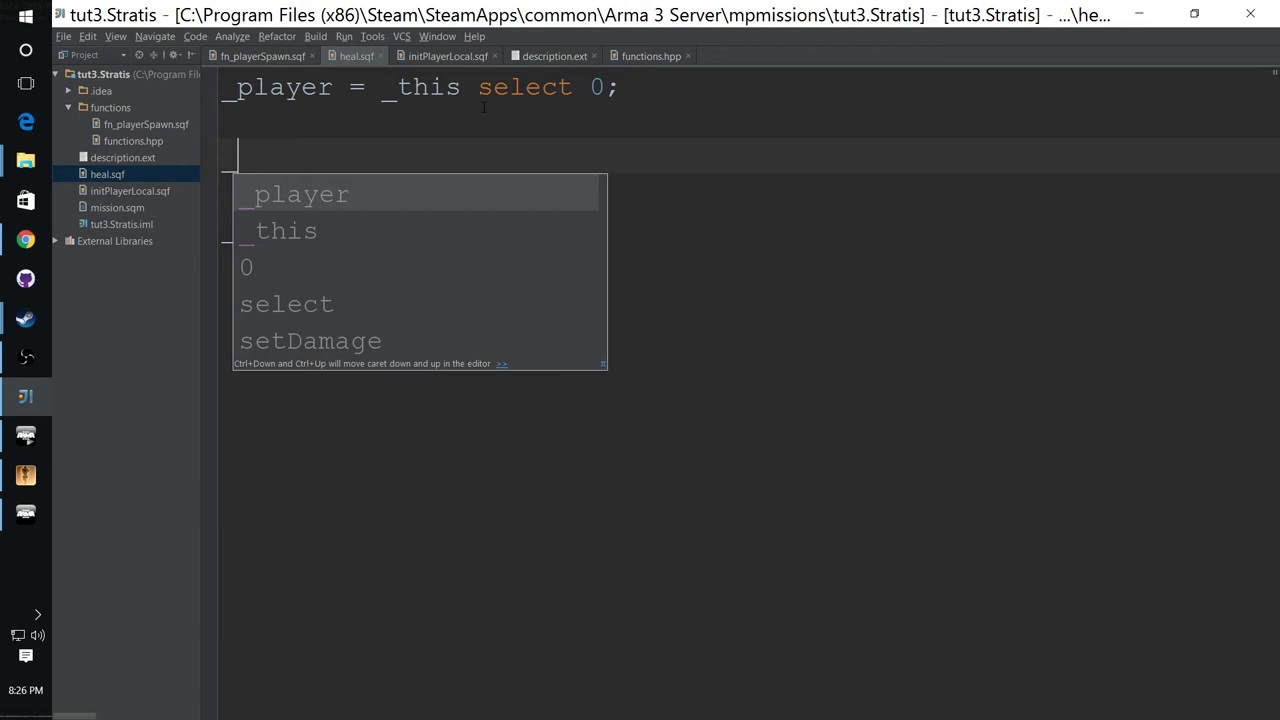
type("curren")
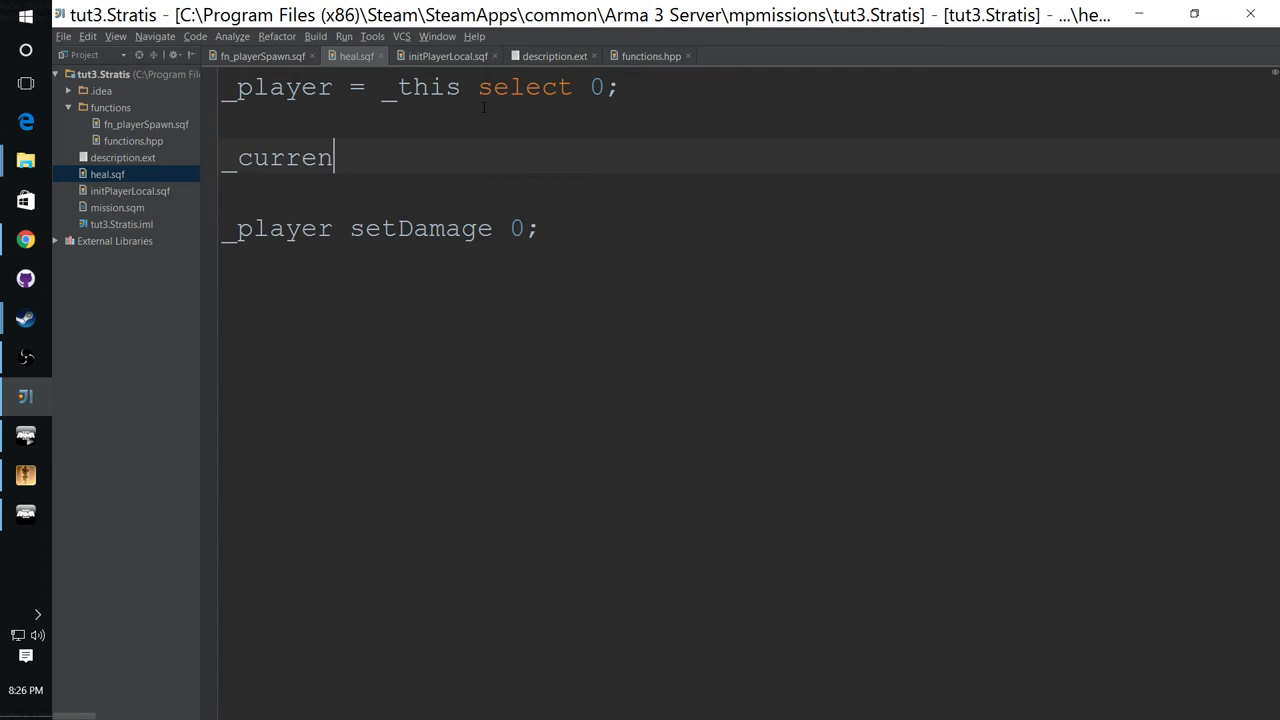
type("tDa")
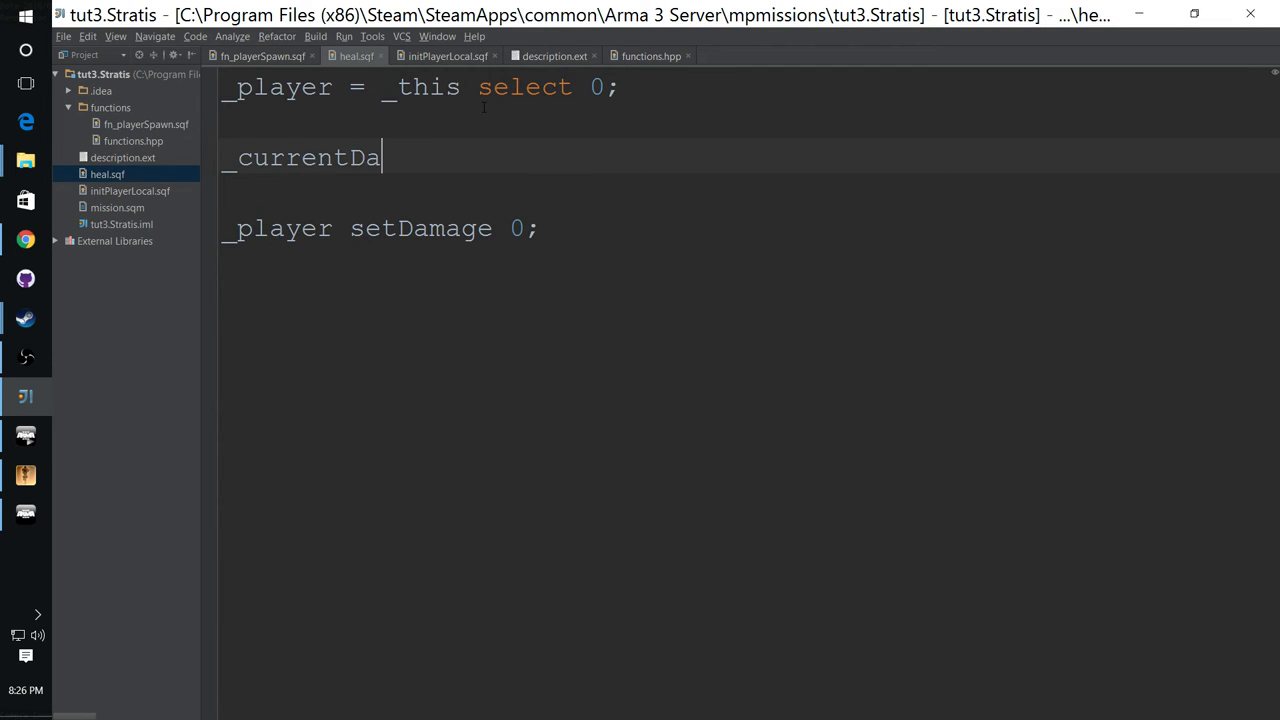
type("mage")
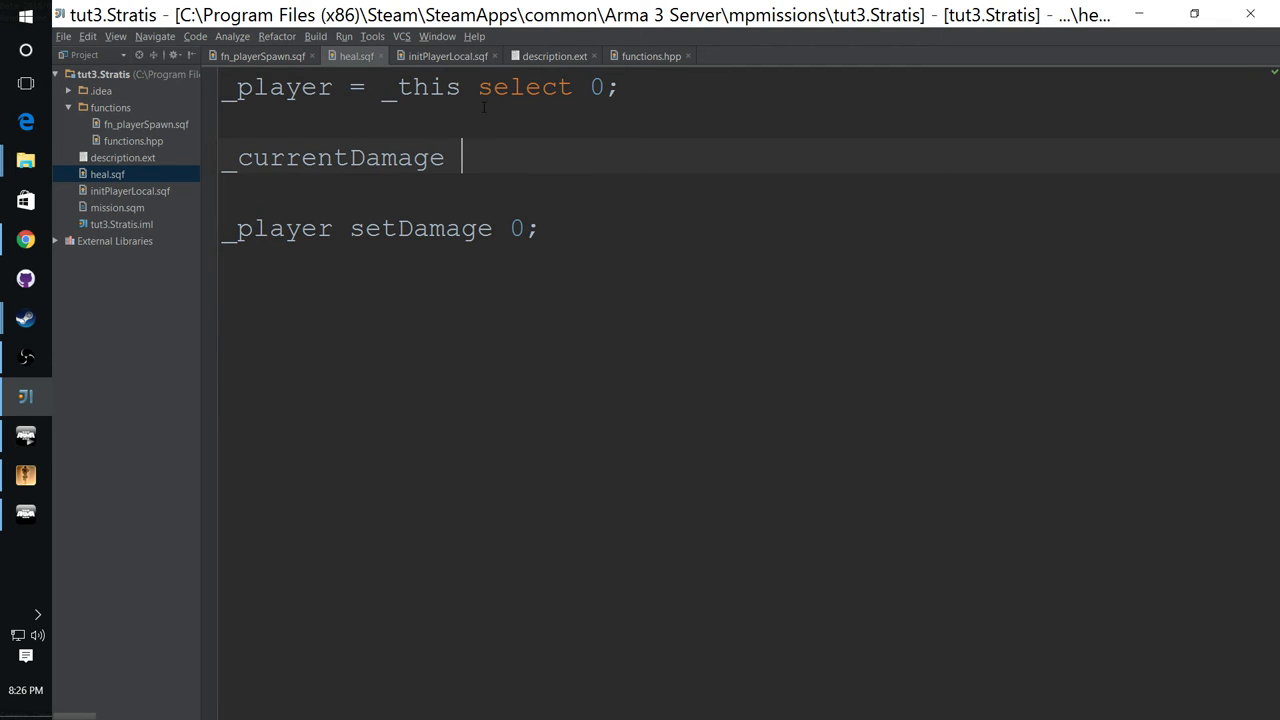
type("=")
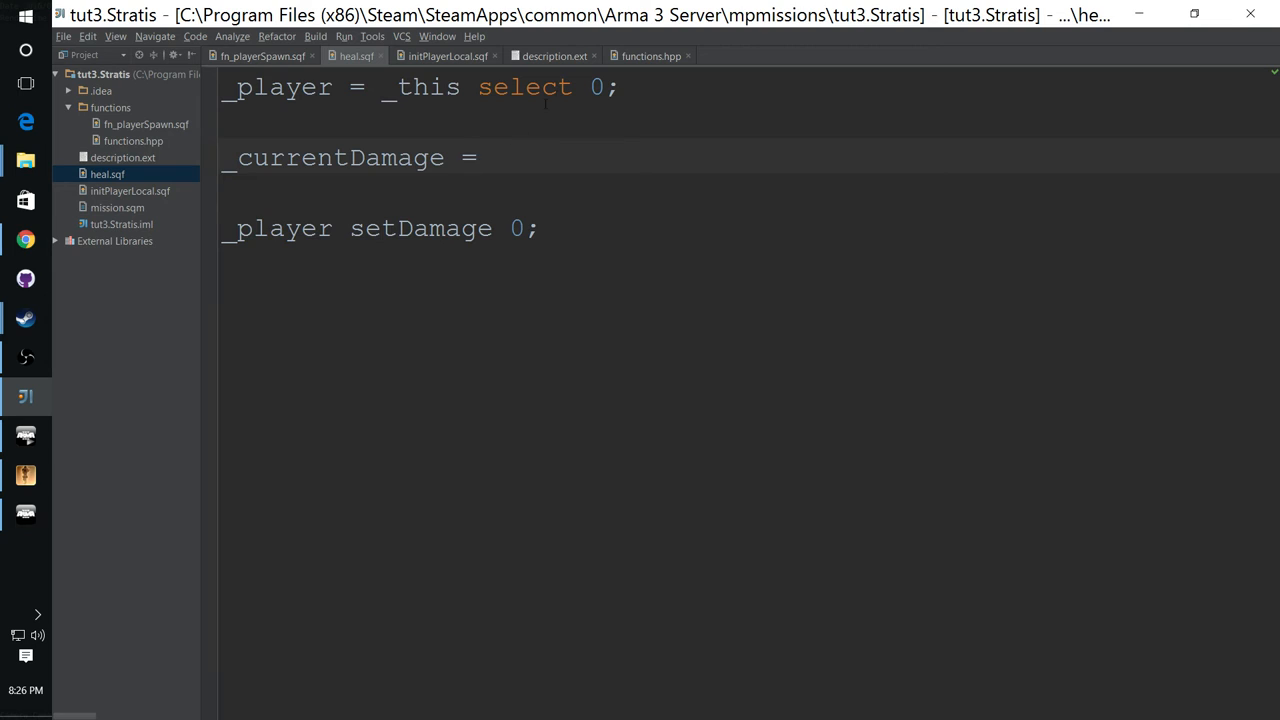
type("cd")
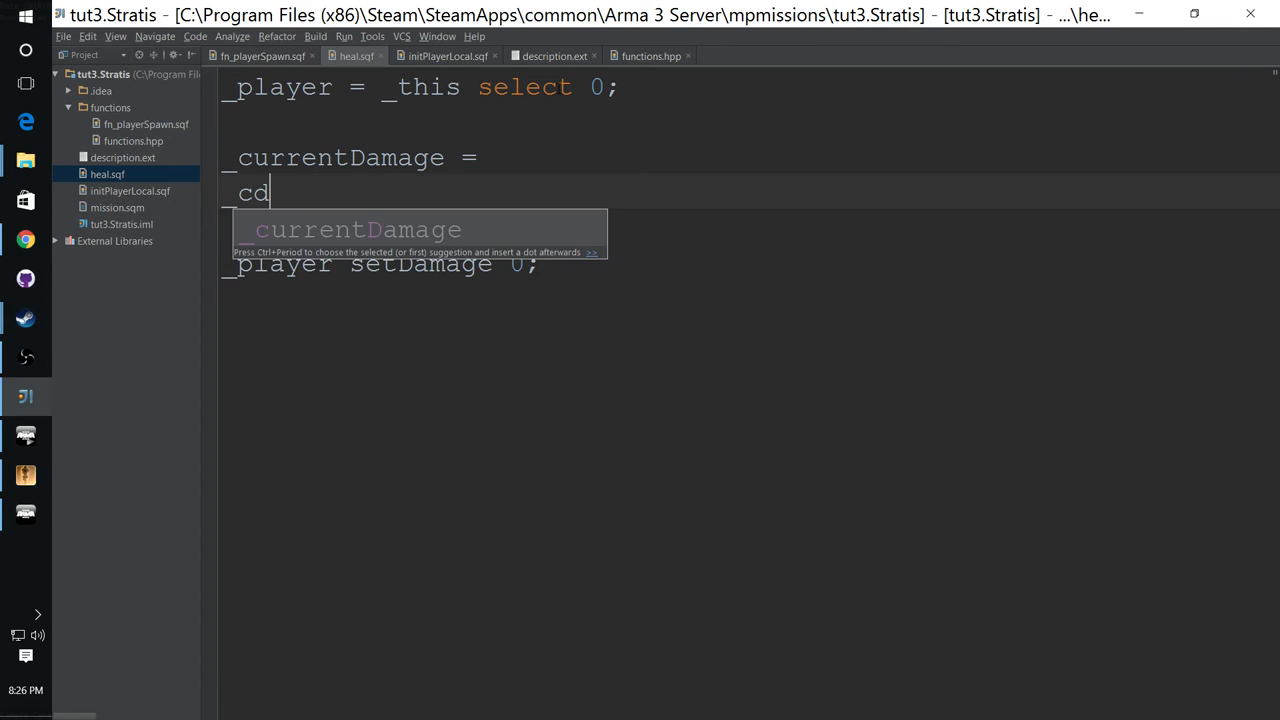
type("= g")
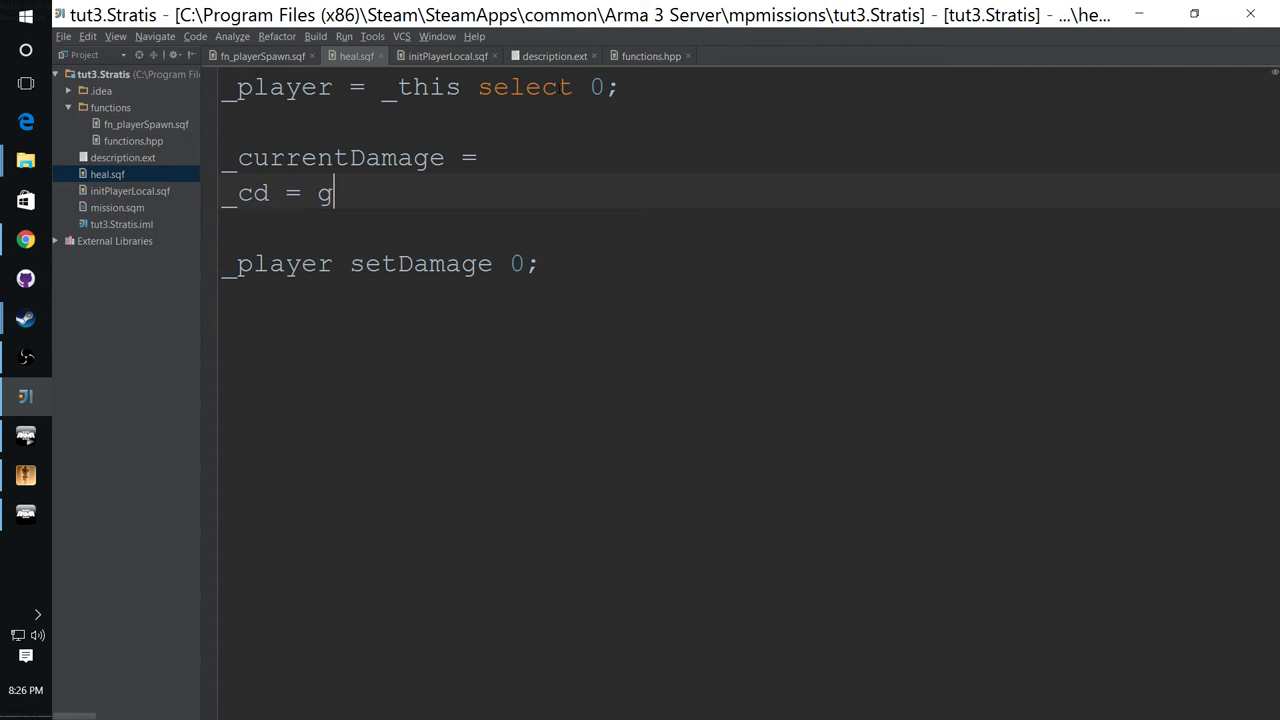
type("et")
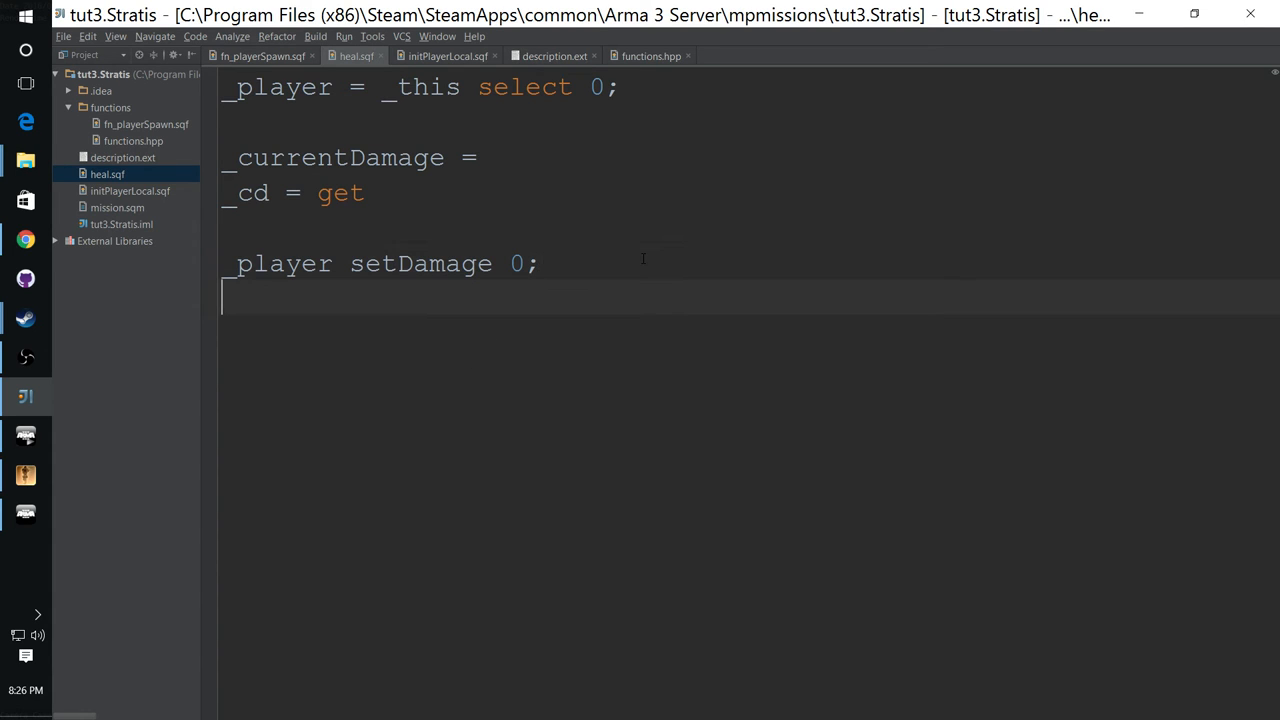
type("_cd")
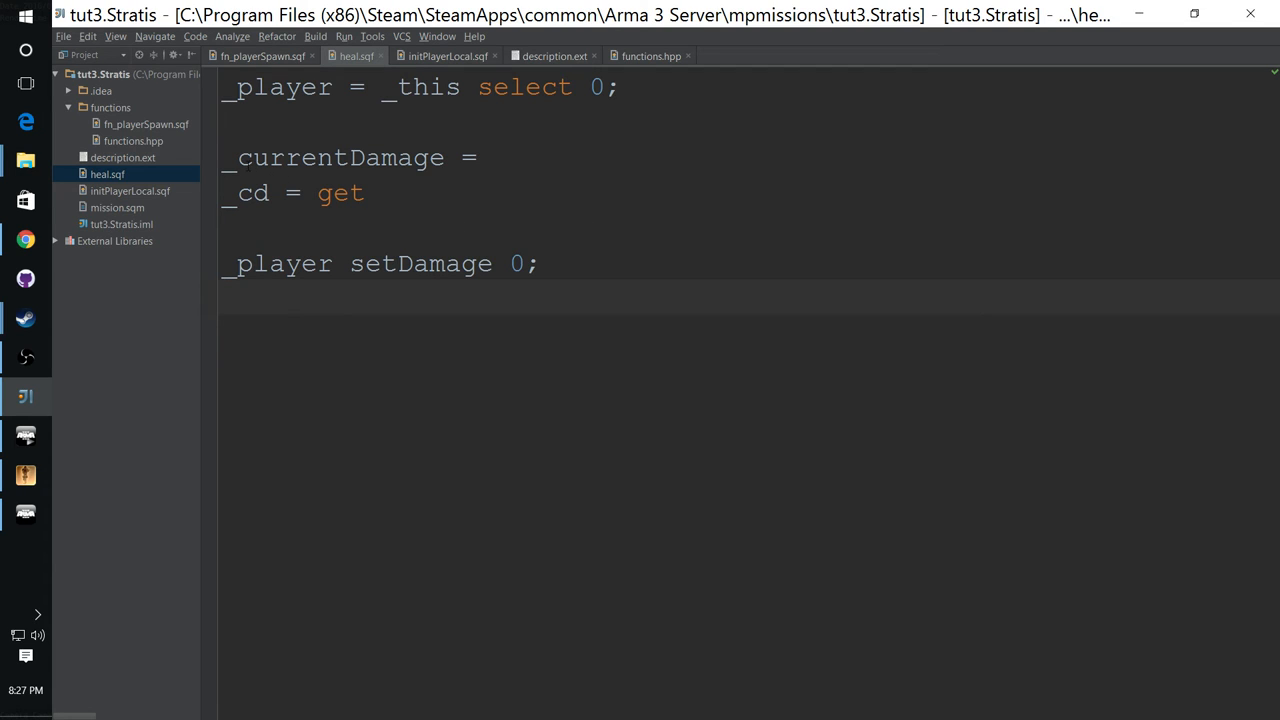
Step: Delete the _cd line and complete "_currentDamage = getDammage _player;"
double_click(340, 157)
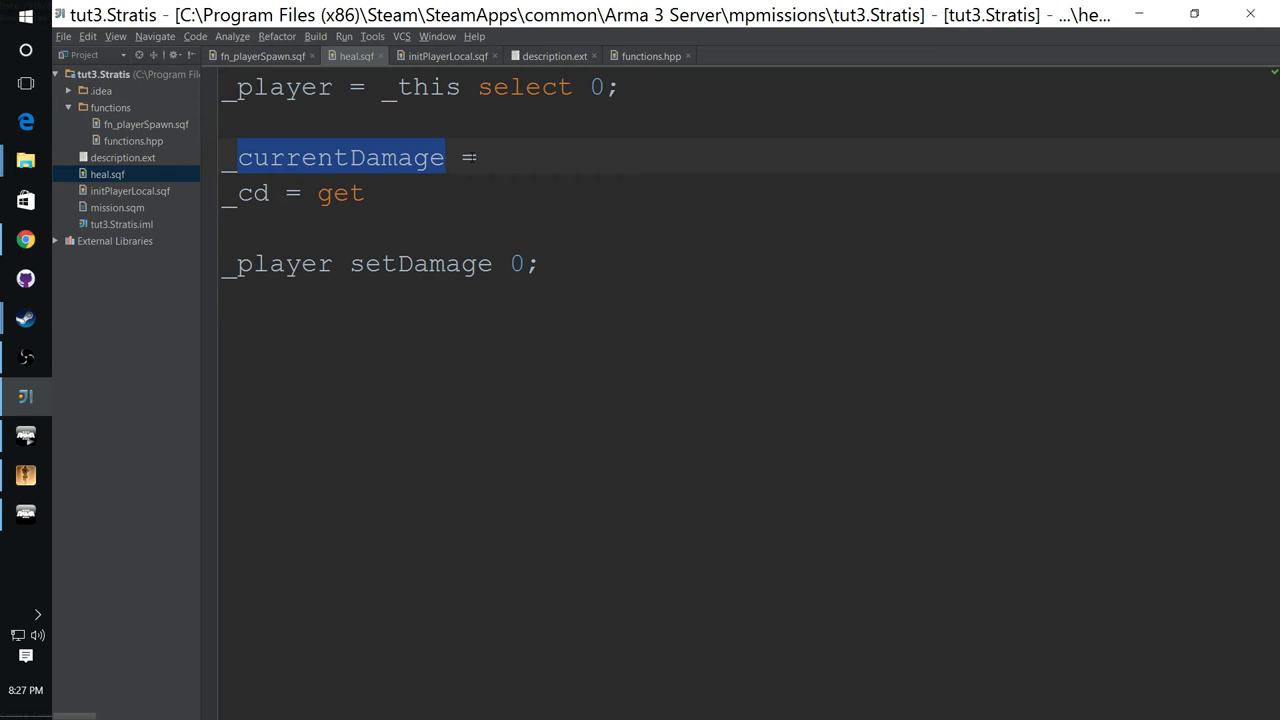
mouse_move(475, 157)
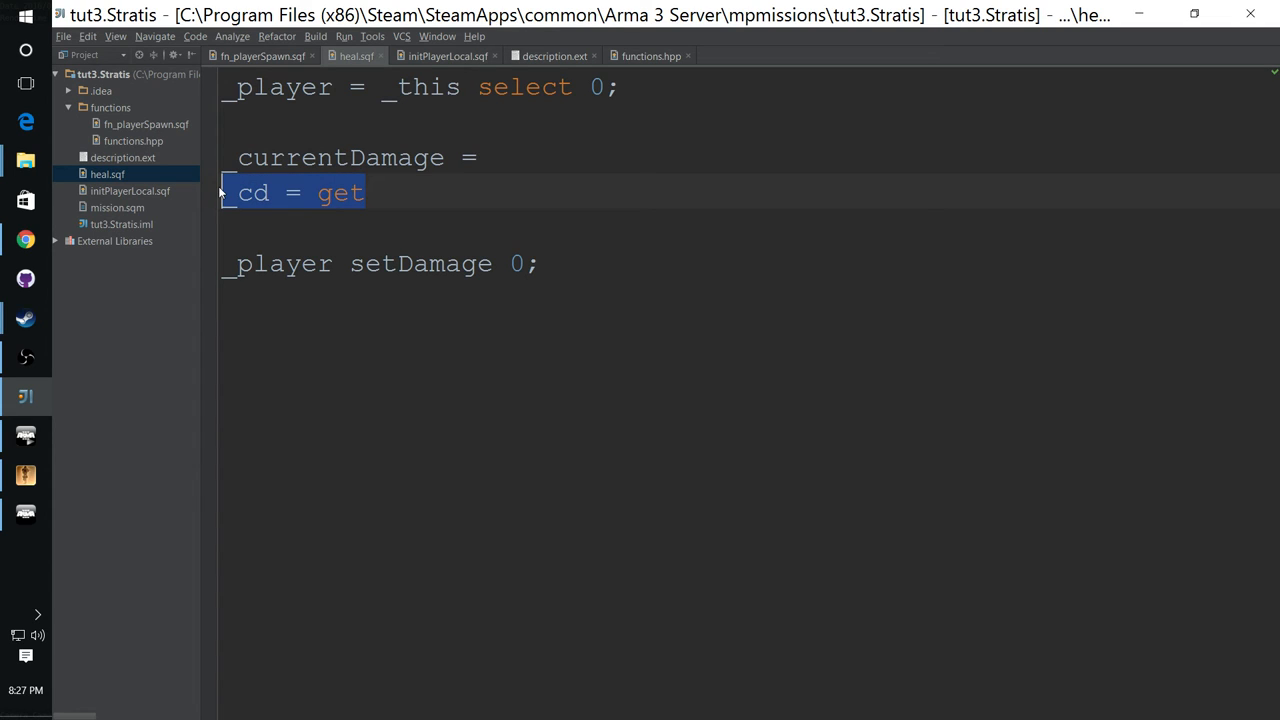
key("Delete")
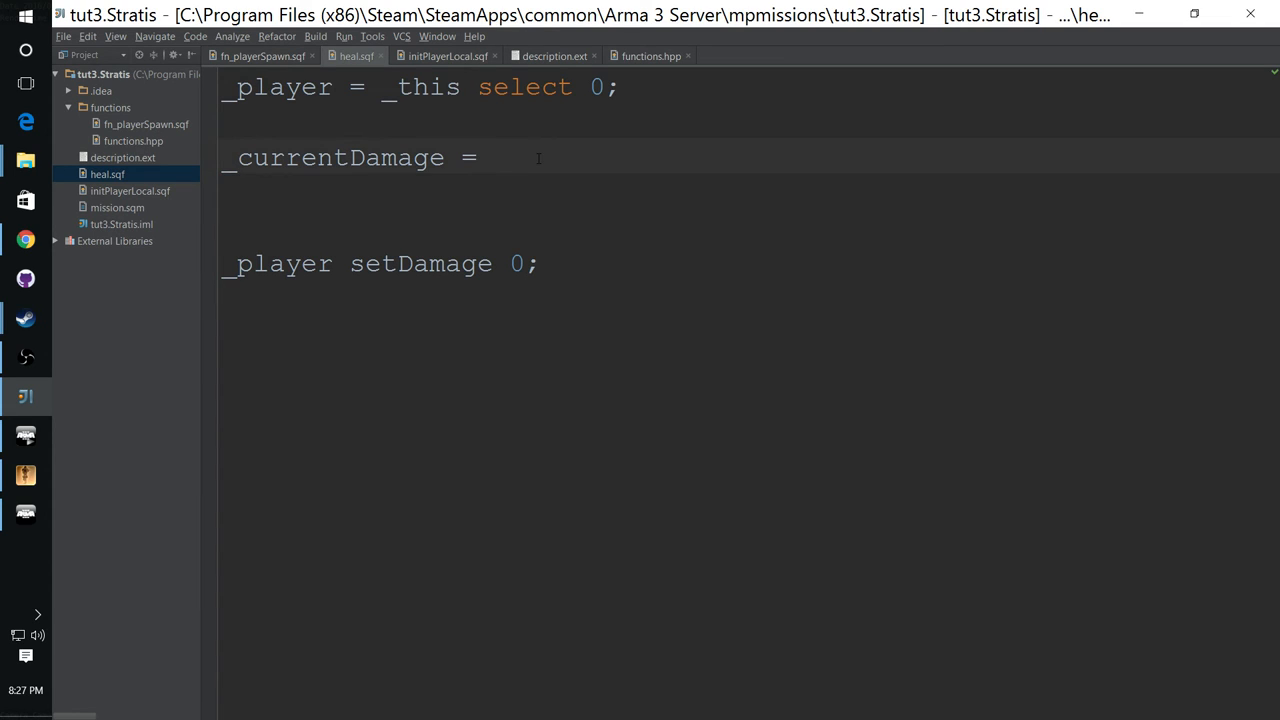
type("get")
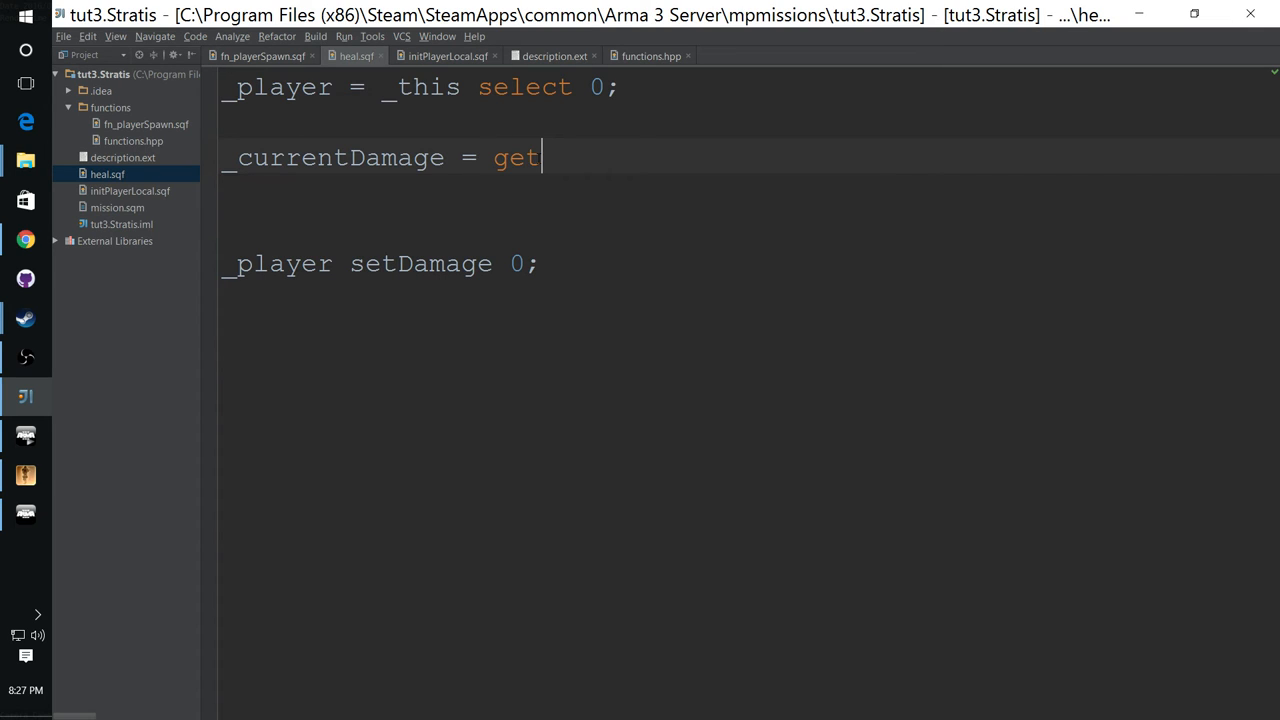
type("Dammagfe")
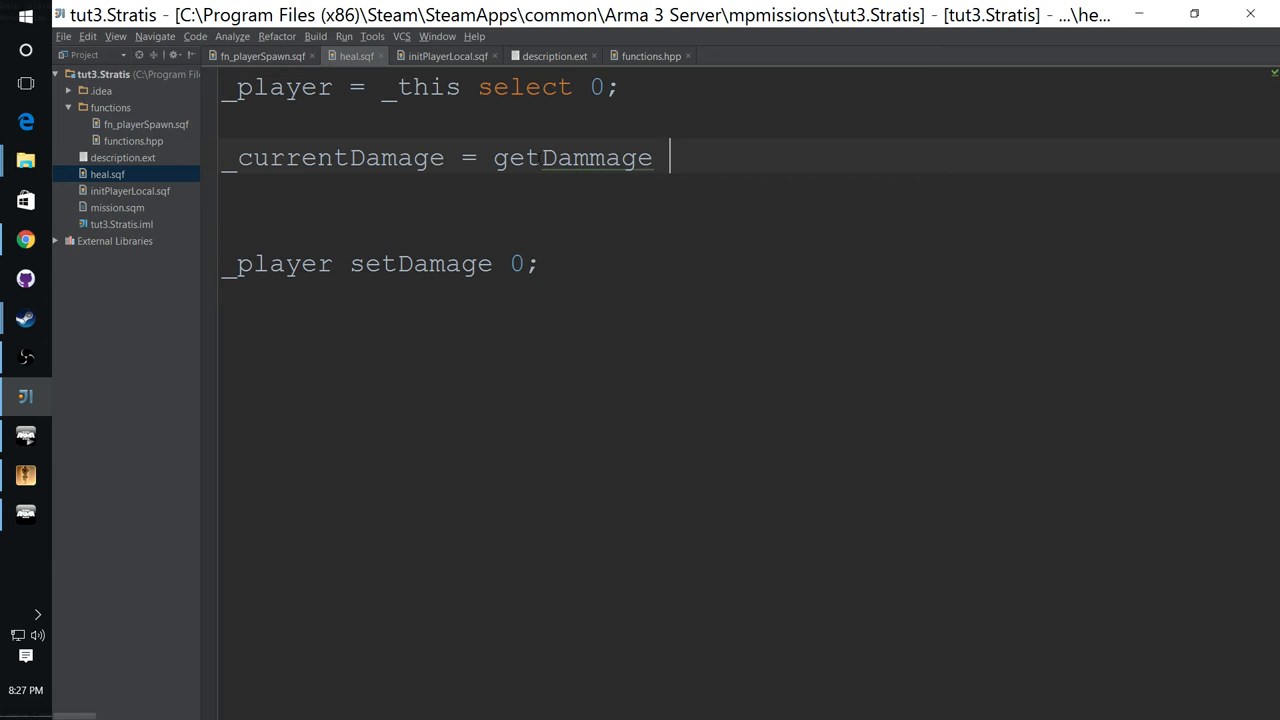
type("_player")
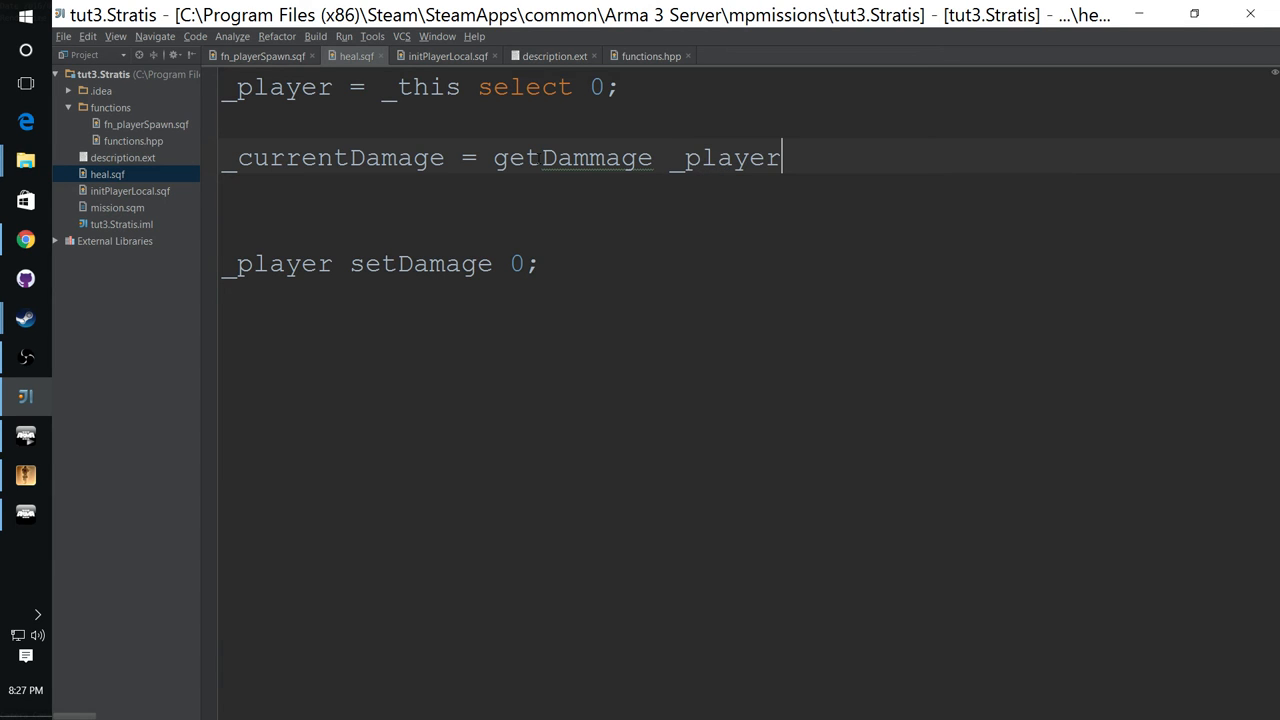
type(";")
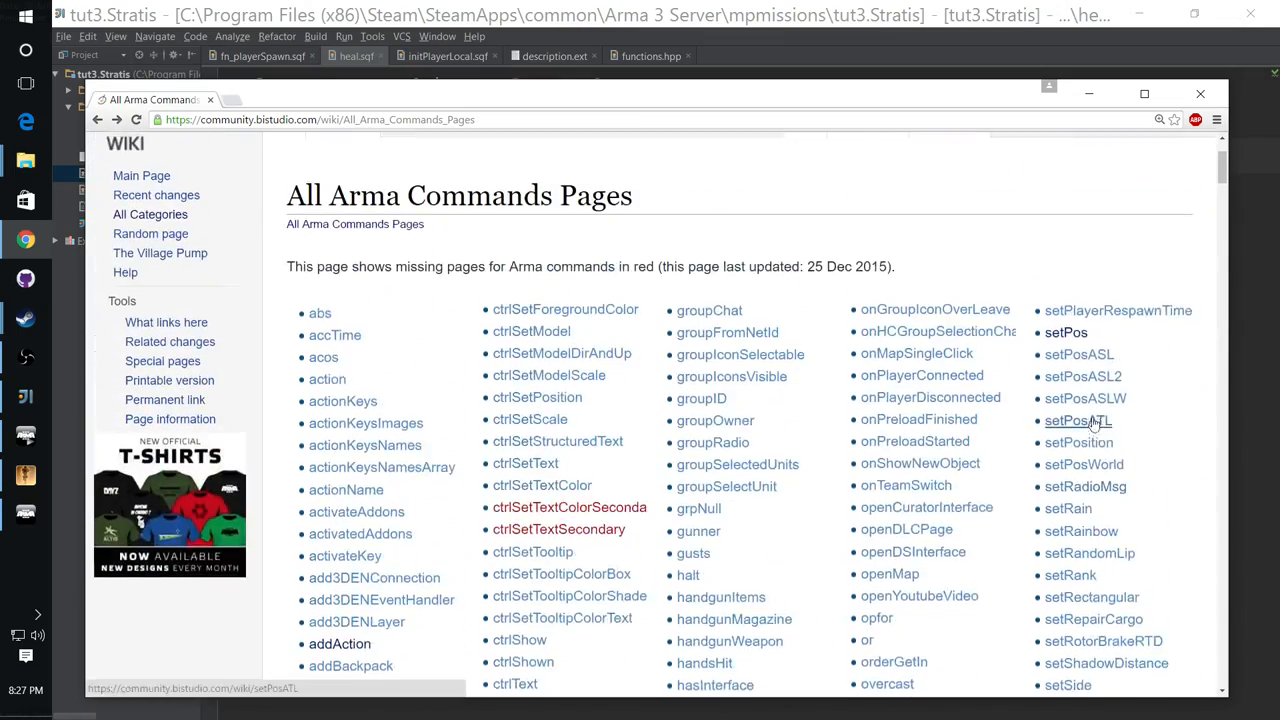
Step: Scroll the All Arma Commands list down past setDamage to the getDammage entry
scroll("down", 3)
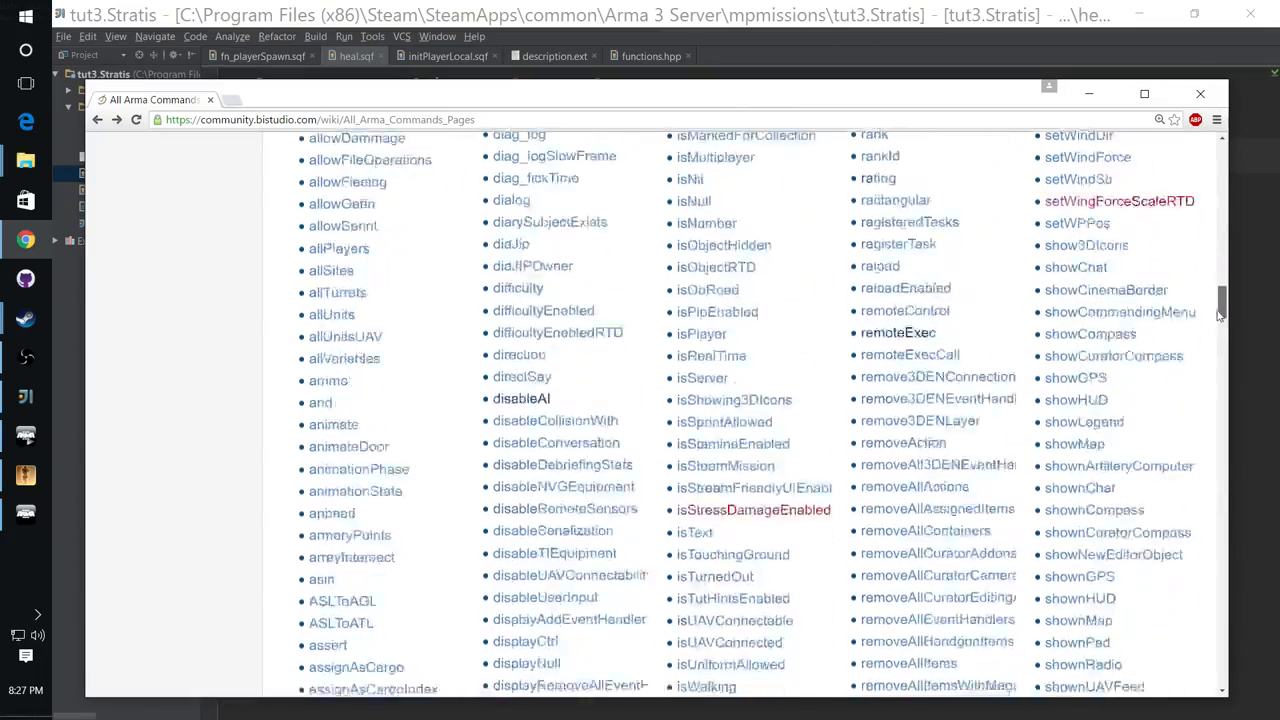
scroll("down", 3)
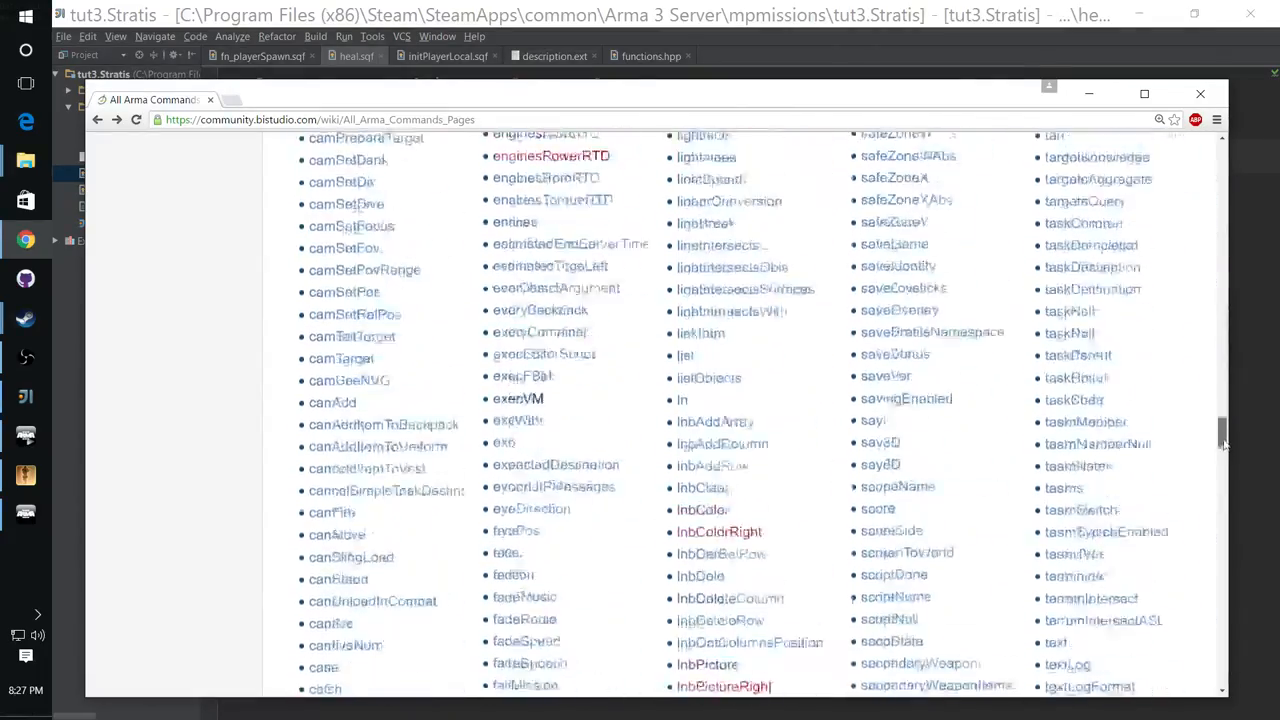
scroll("down", 3)
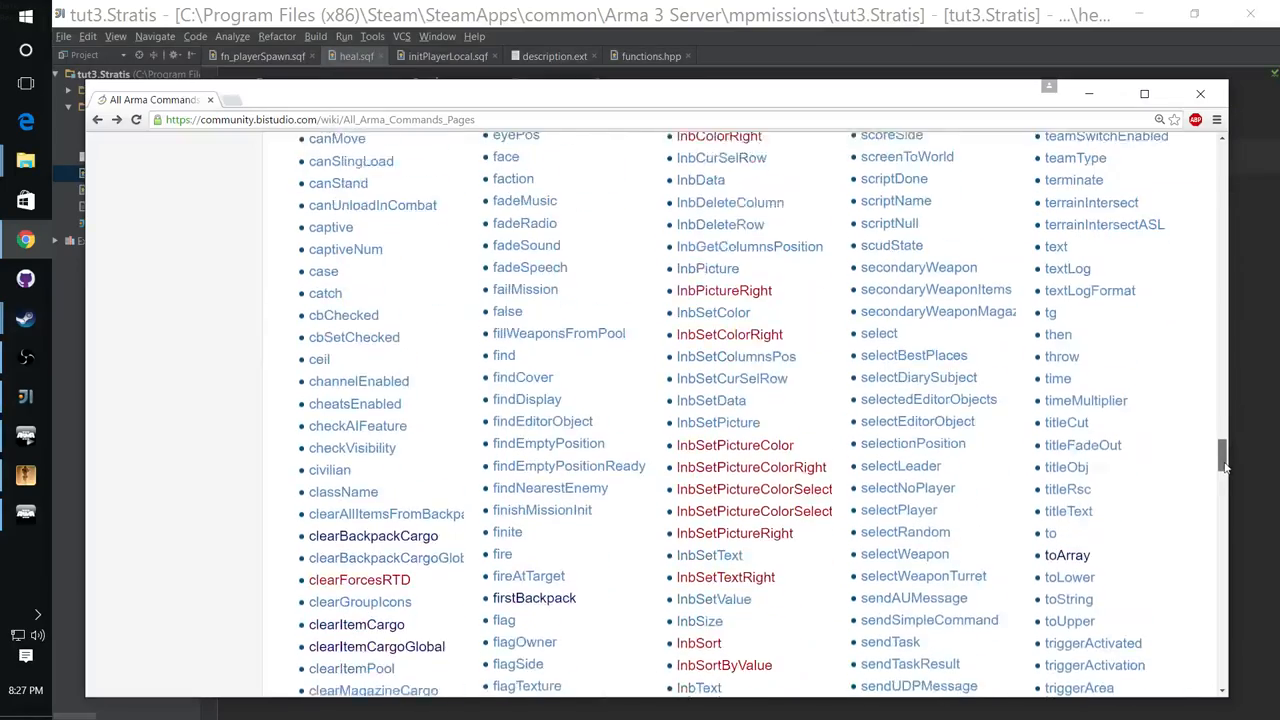
scroll("down", 3)
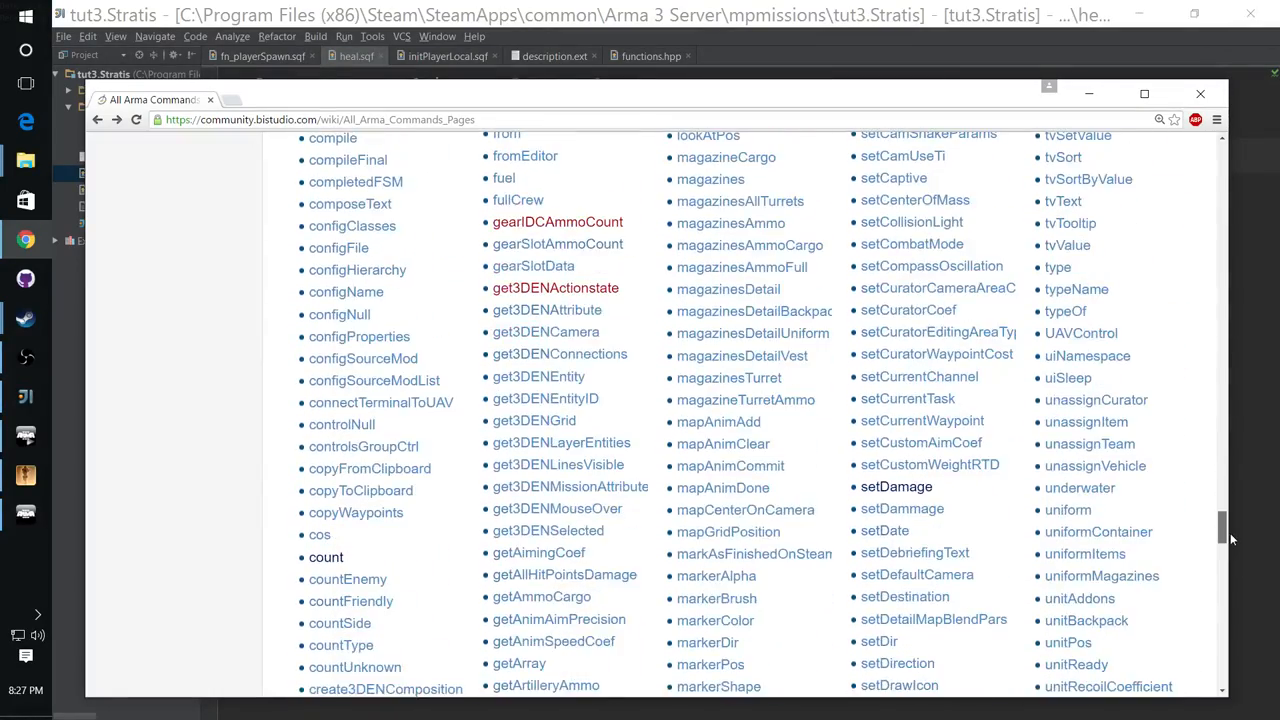
mouse_move(896, 486)
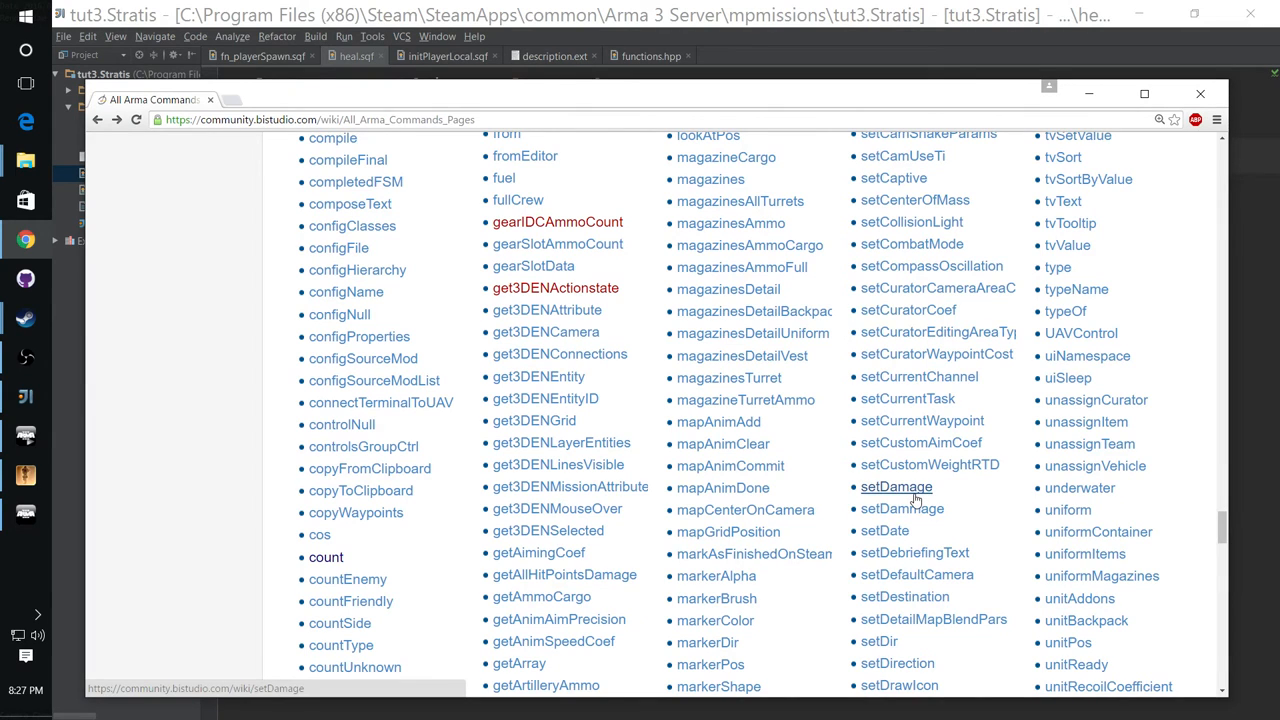
mouse_move(1080, 488)
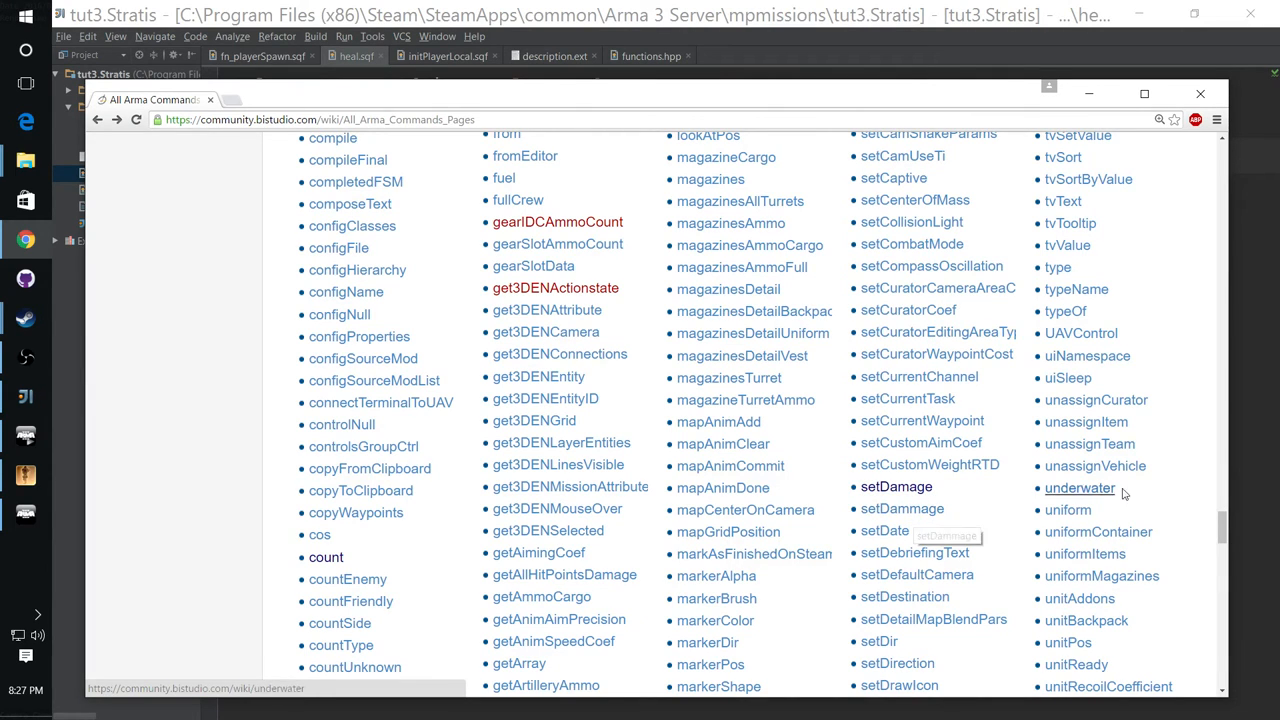
scroll("down", 3)
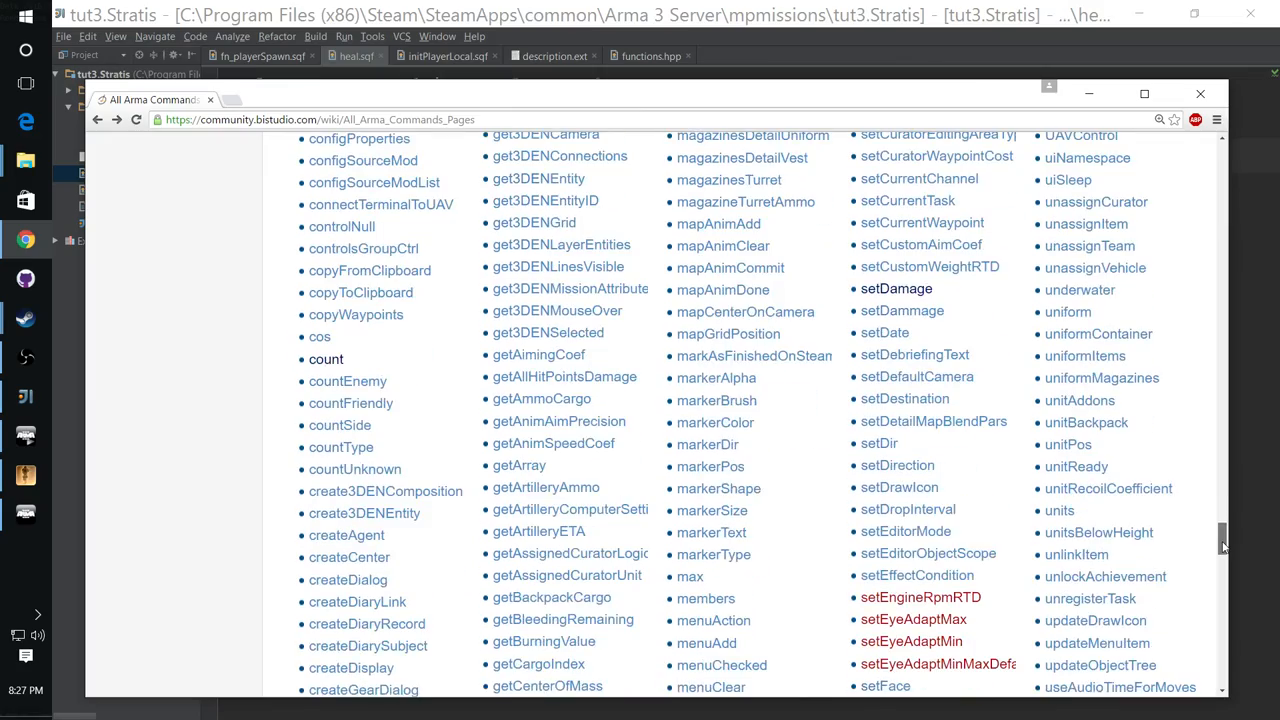
scroll("down", 3)
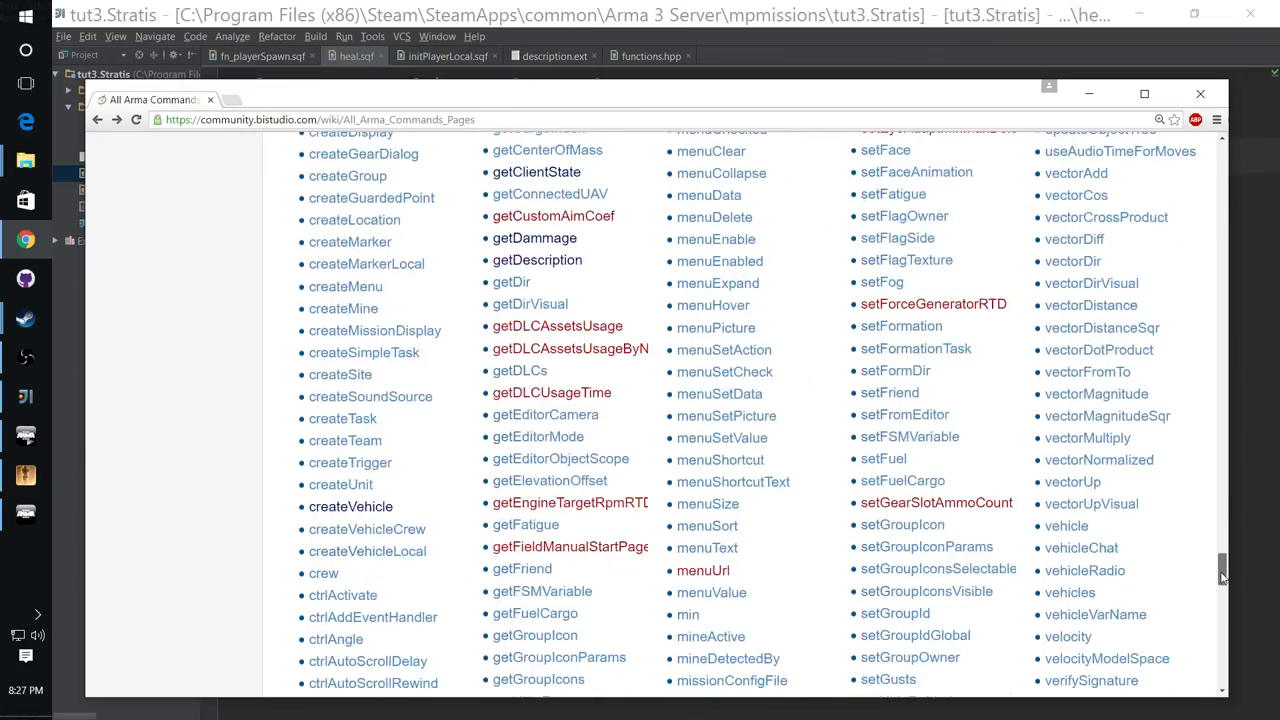
scroll("down", 3)
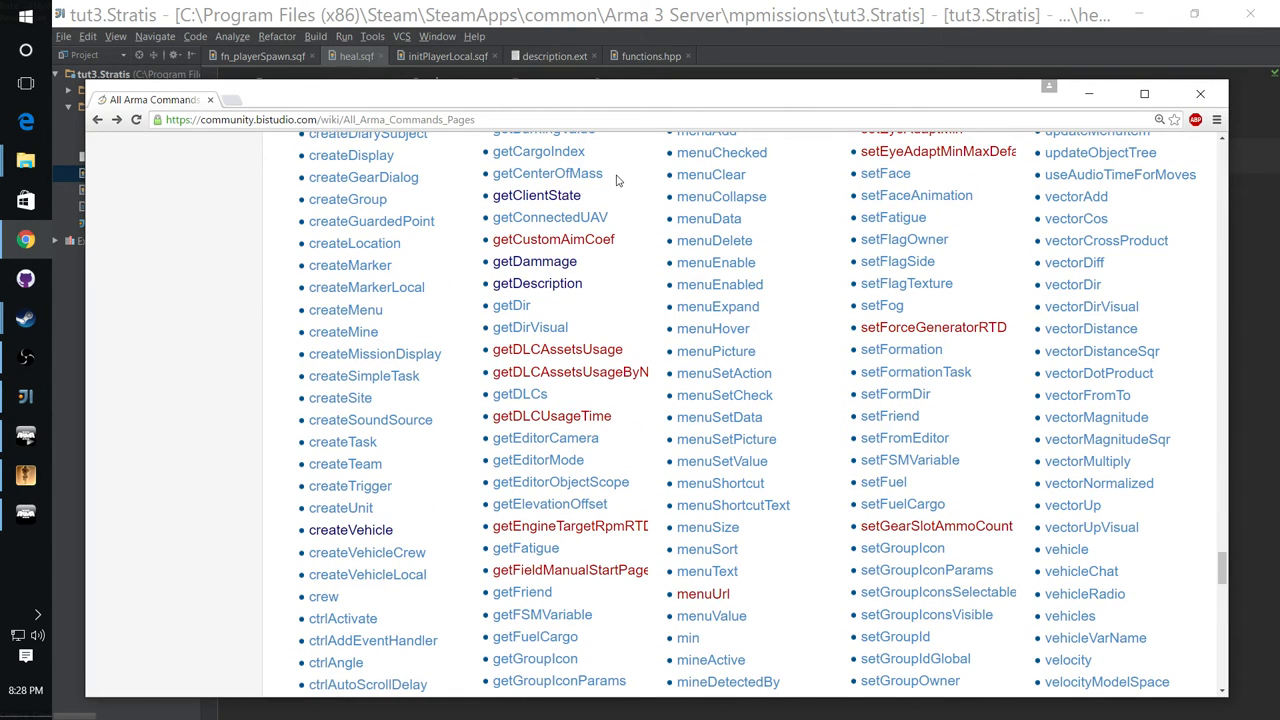
mouse_move(916, 195)
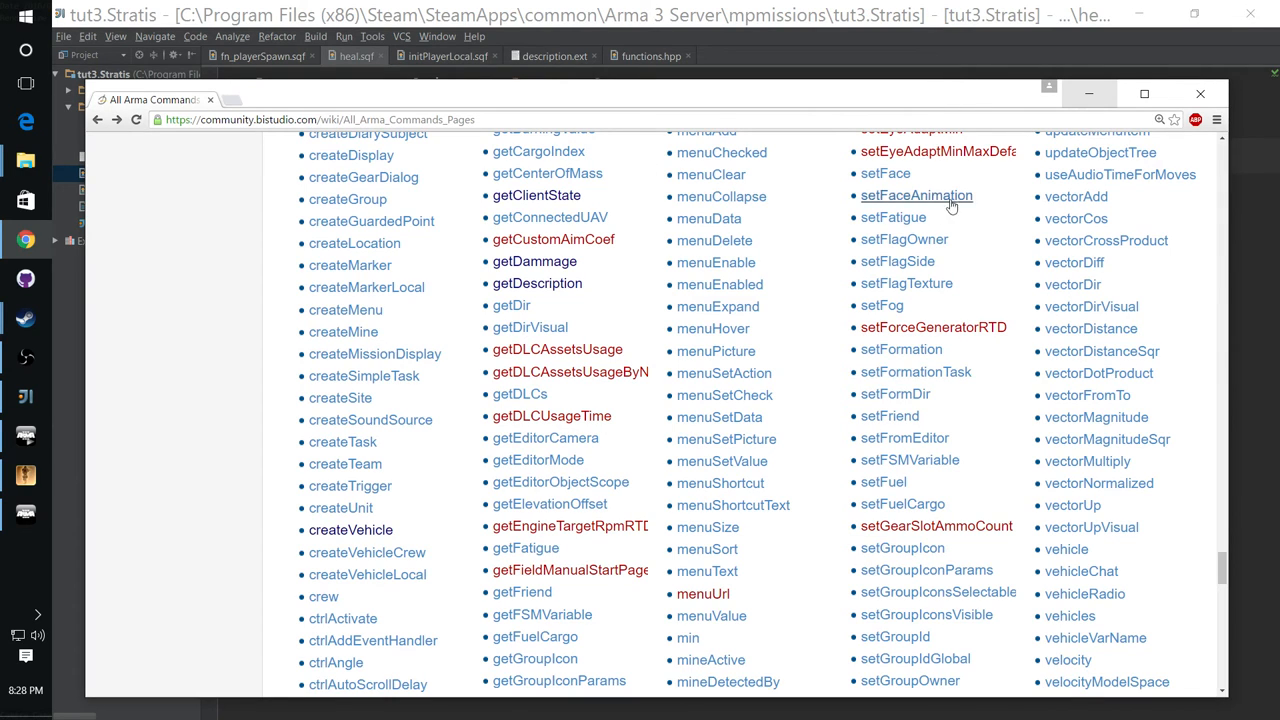
mouse_move(558, 268)
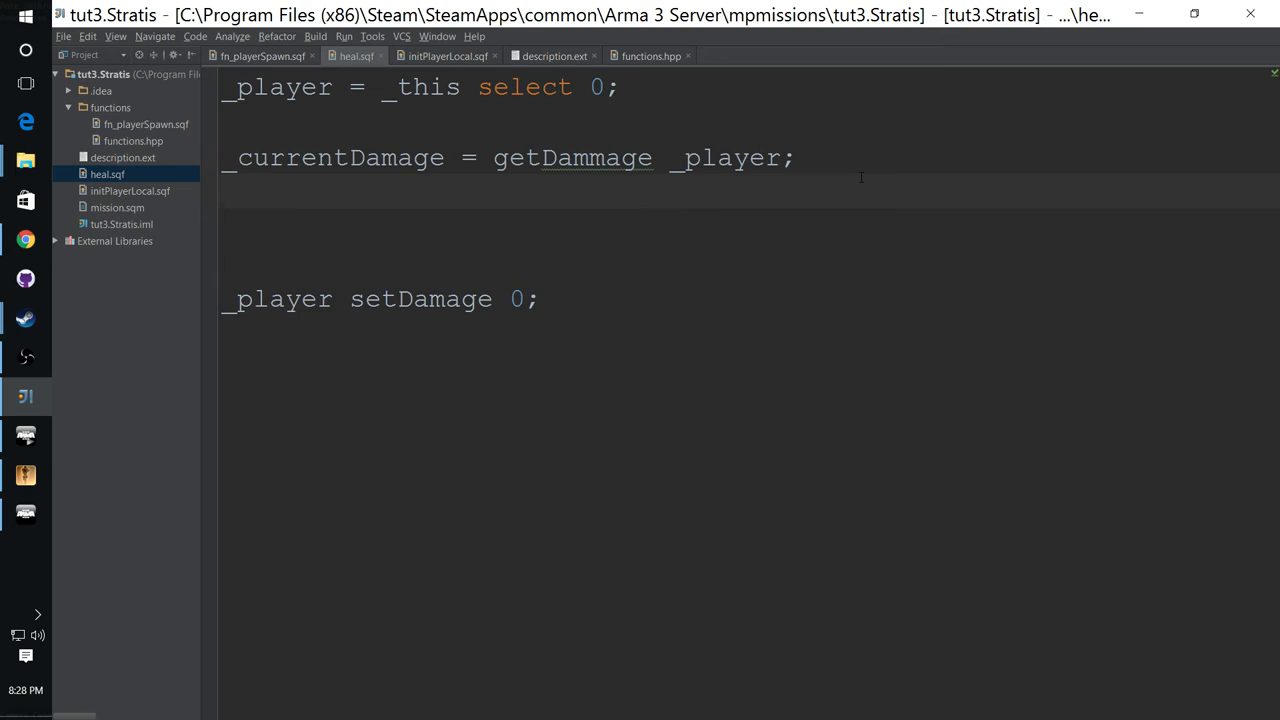
Step: Add the line _healAmount = 0.3; to heal.sqf
type("__0")
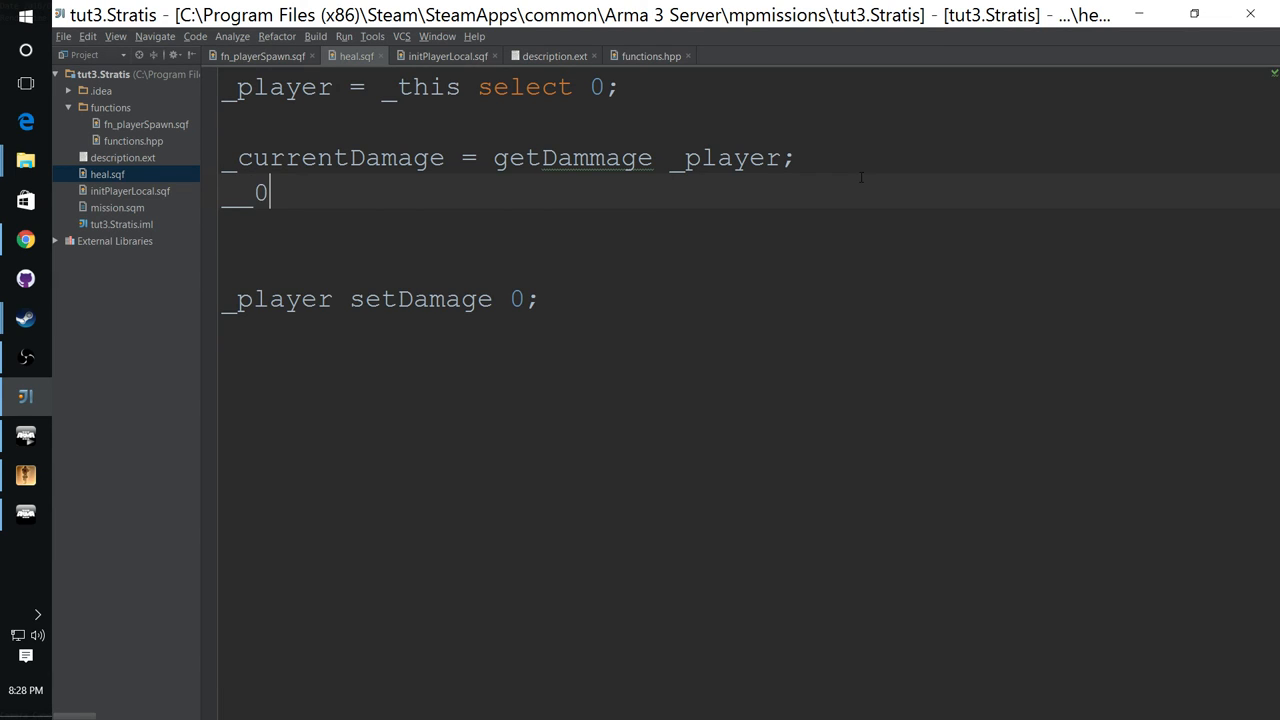
key("Backspace")
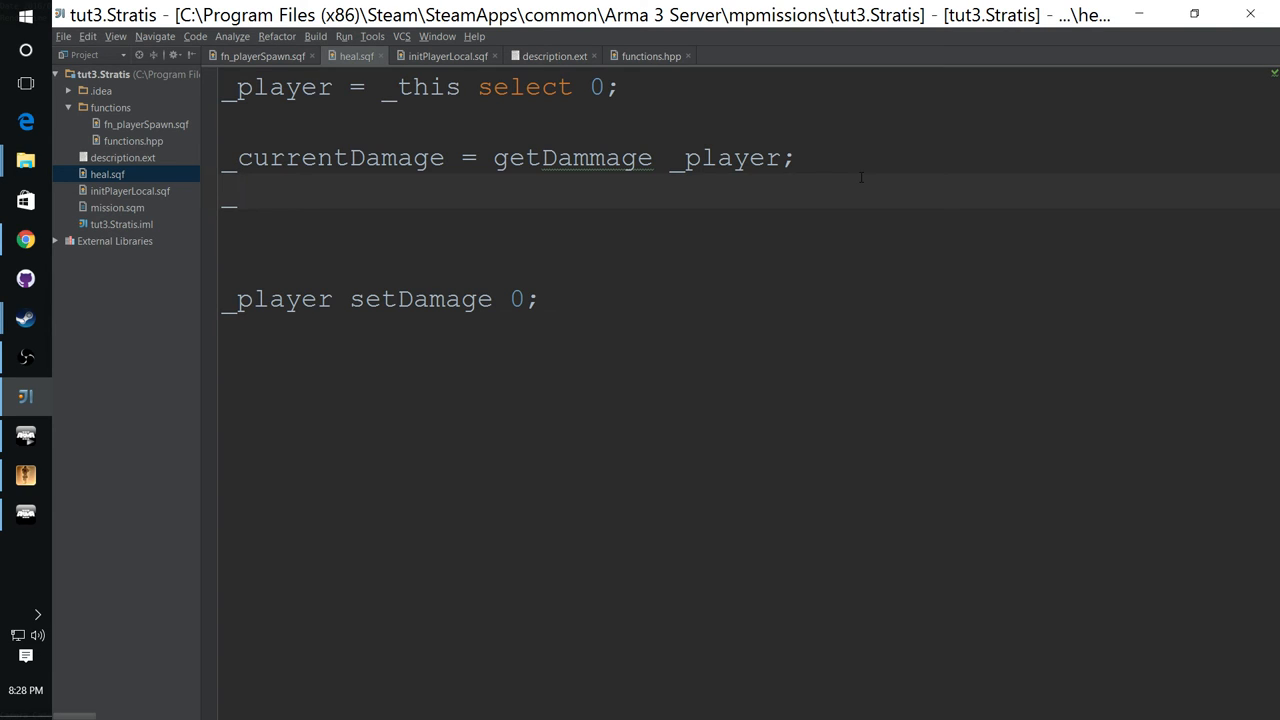
type("healAmoun")
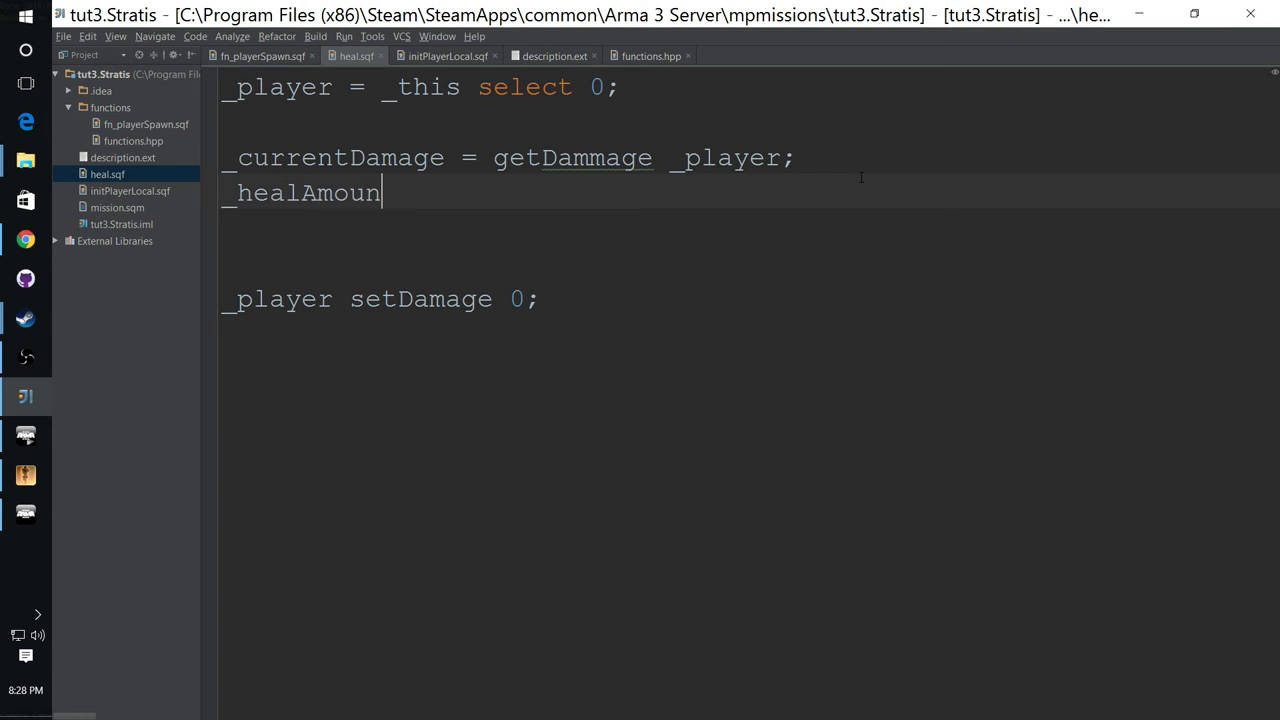
type("t =")
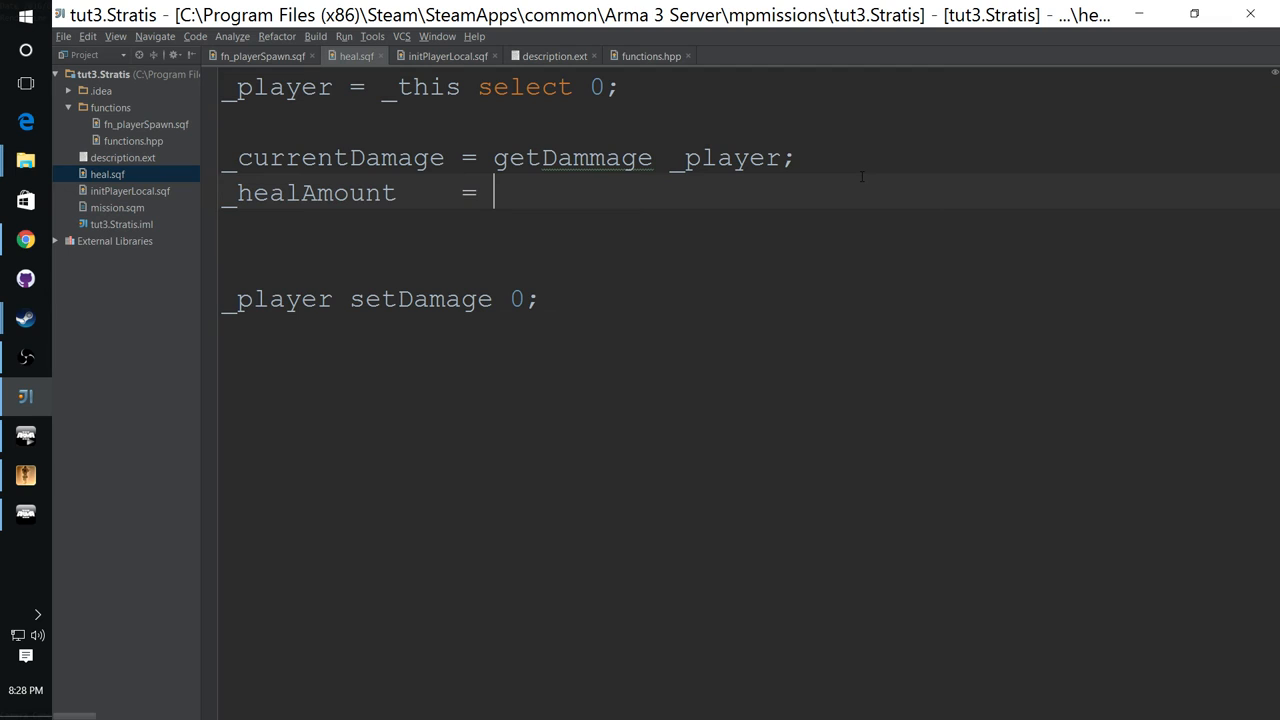
type("0.")
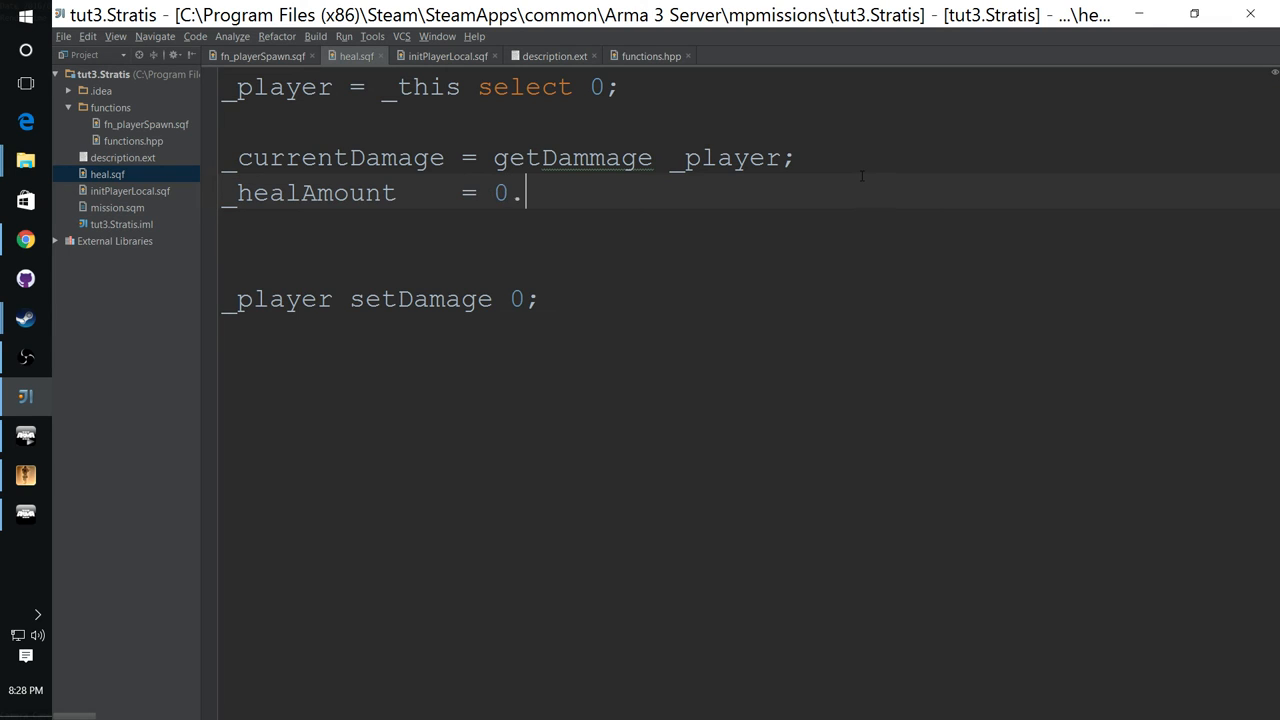
type("3;")
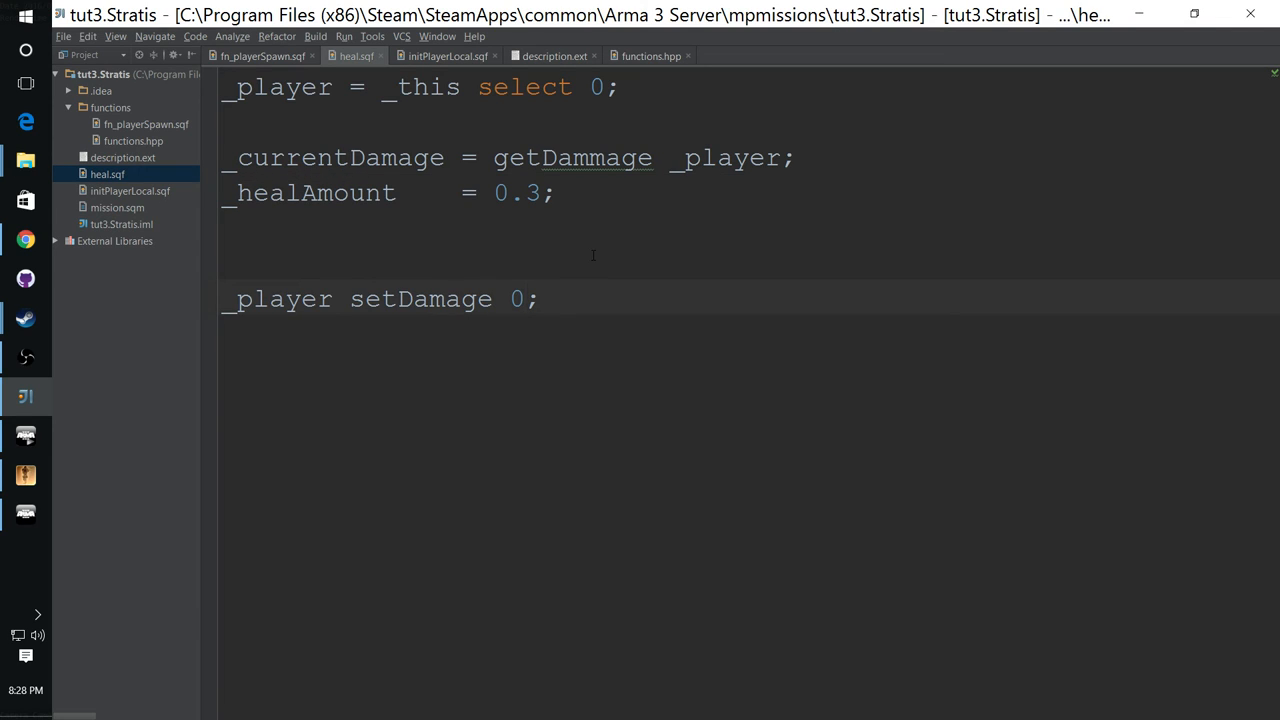
Step: Replace setDamage's fixed 0 with (_current + _healAmount)
key("Backspace")
type("_")
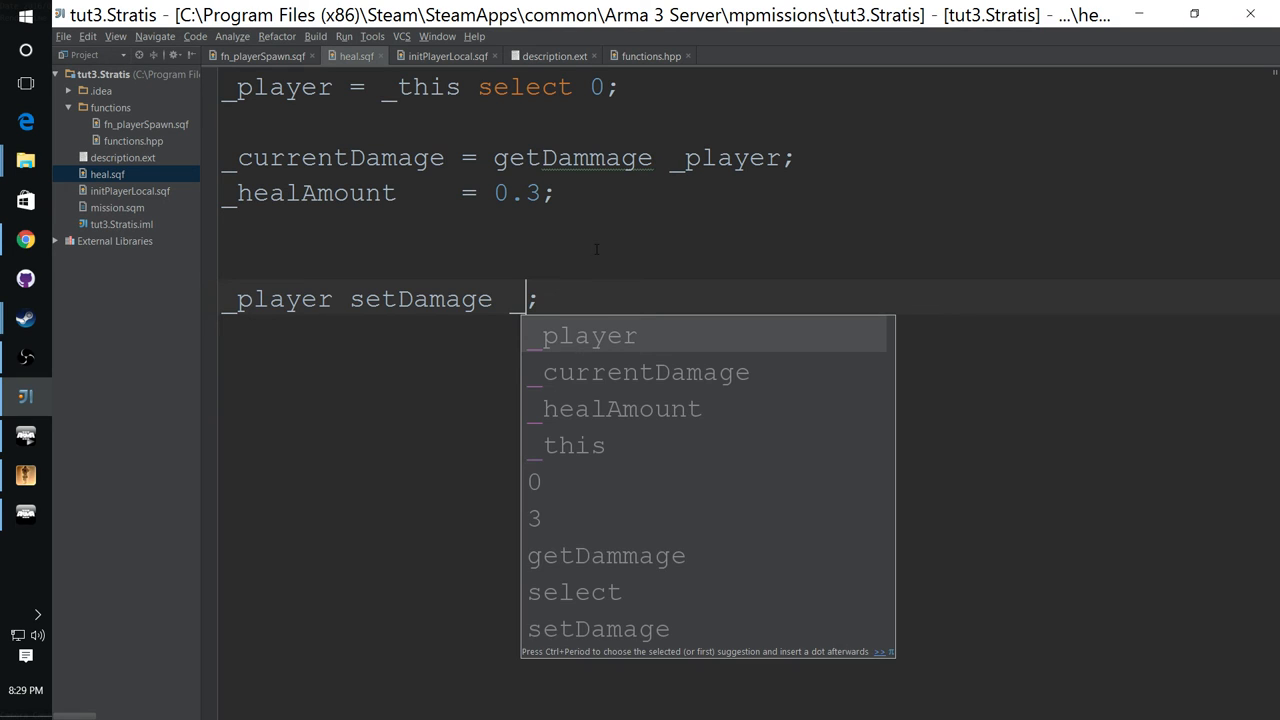
type("current")
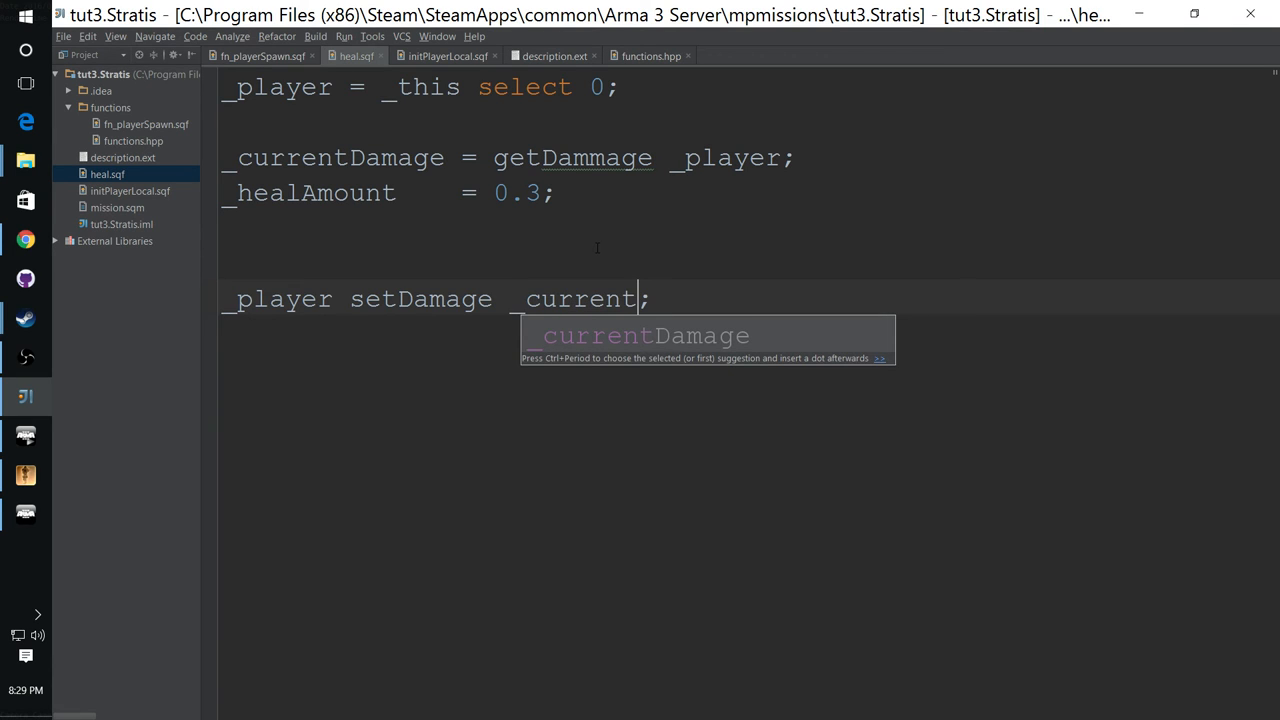
type("+")
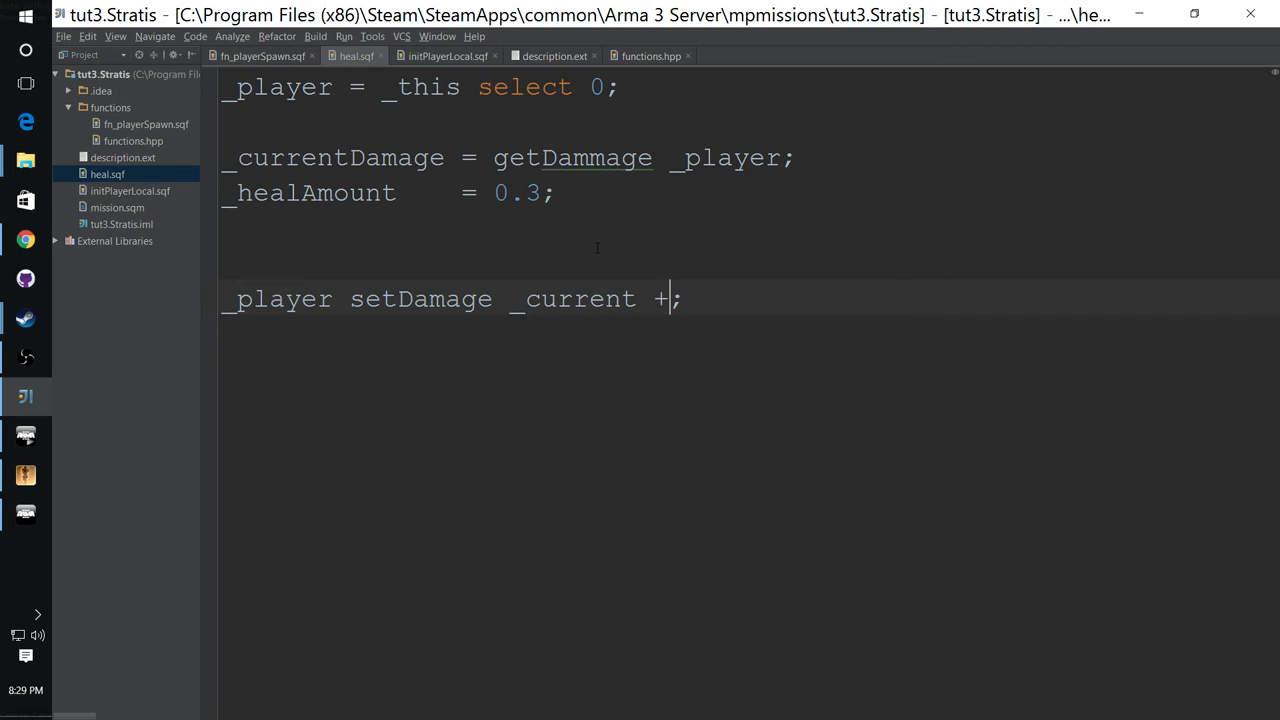
type("\" _\"")
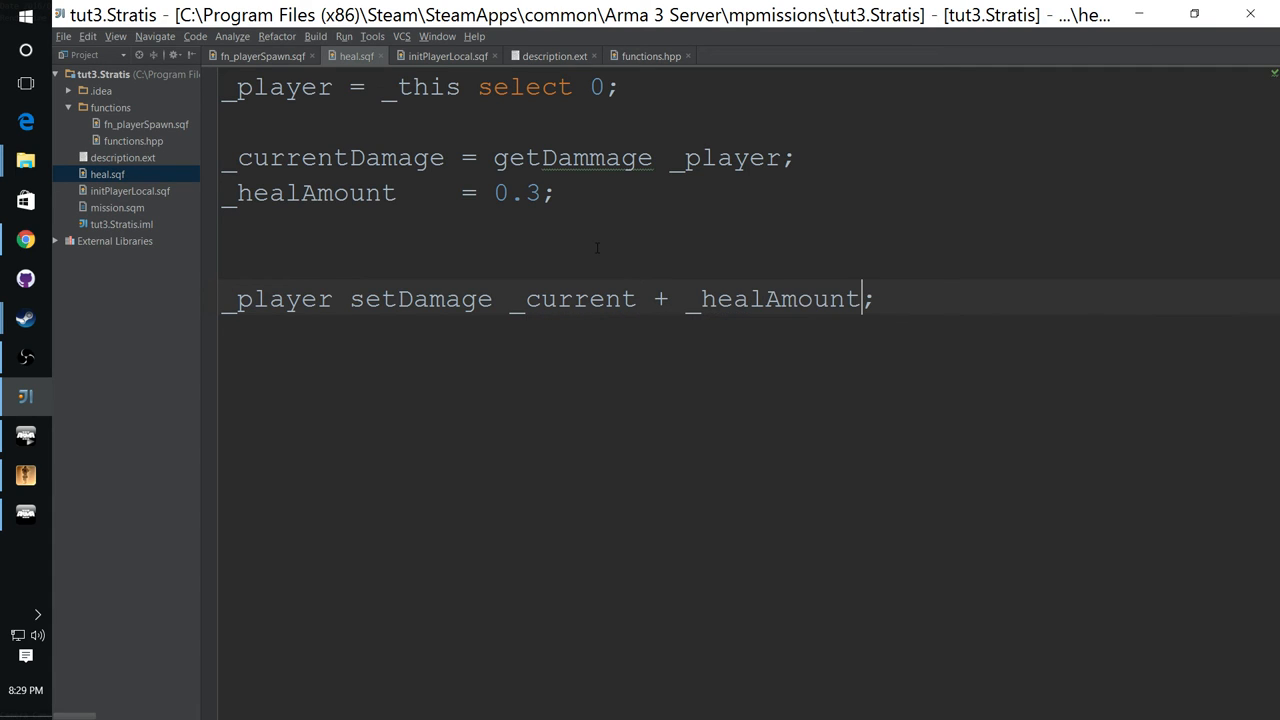
type("(")
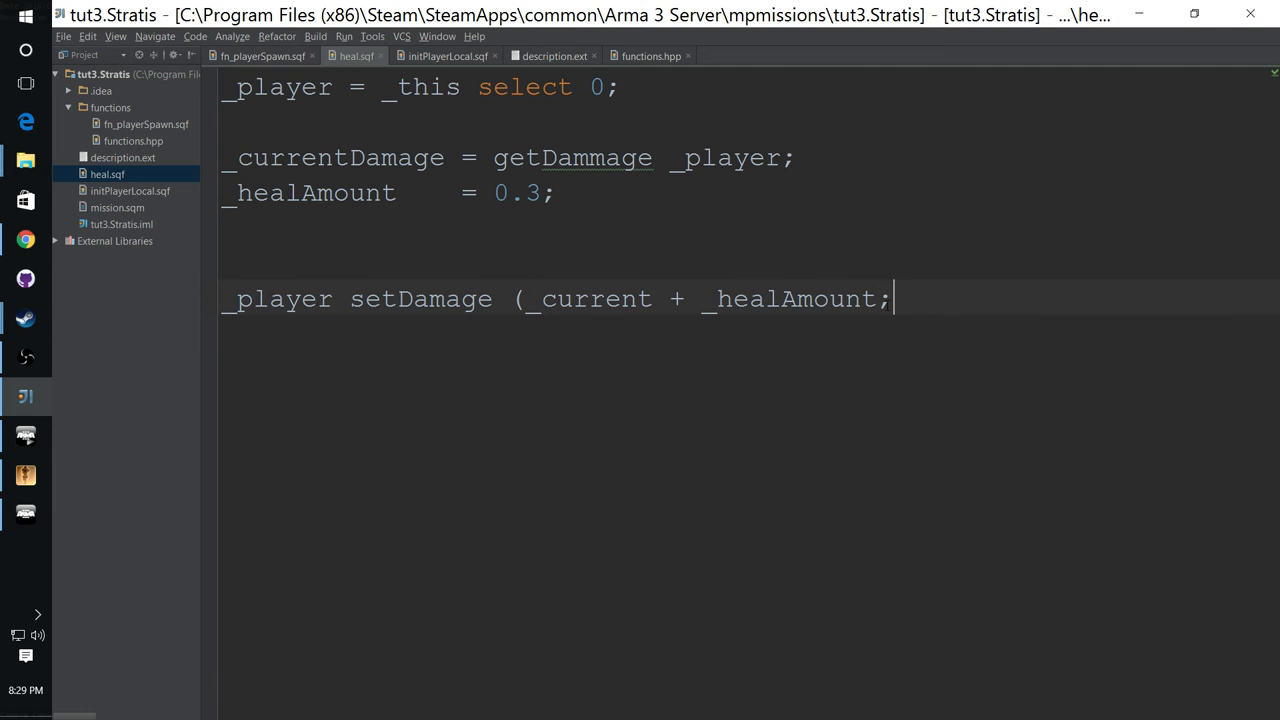
type(")")
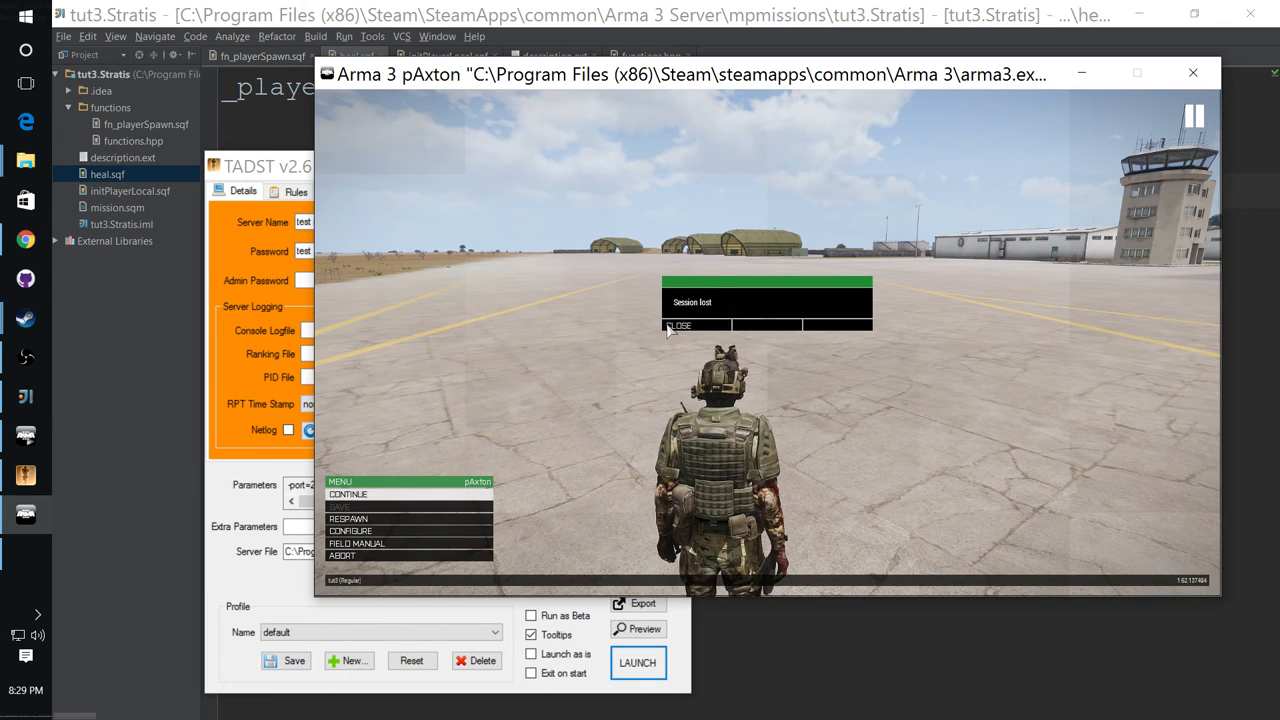
Step: Close the Session lost notice to return to the LAN server browser
left_click(680, 325)
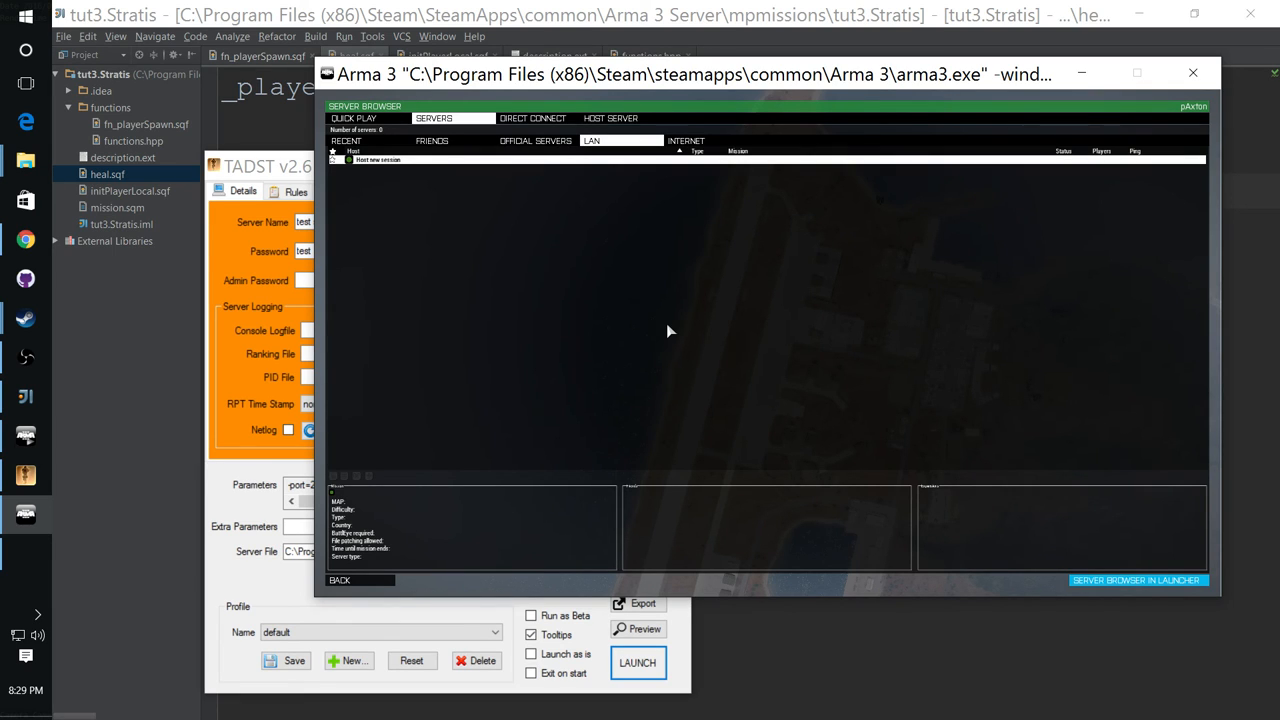
mouse_move(690, 320)
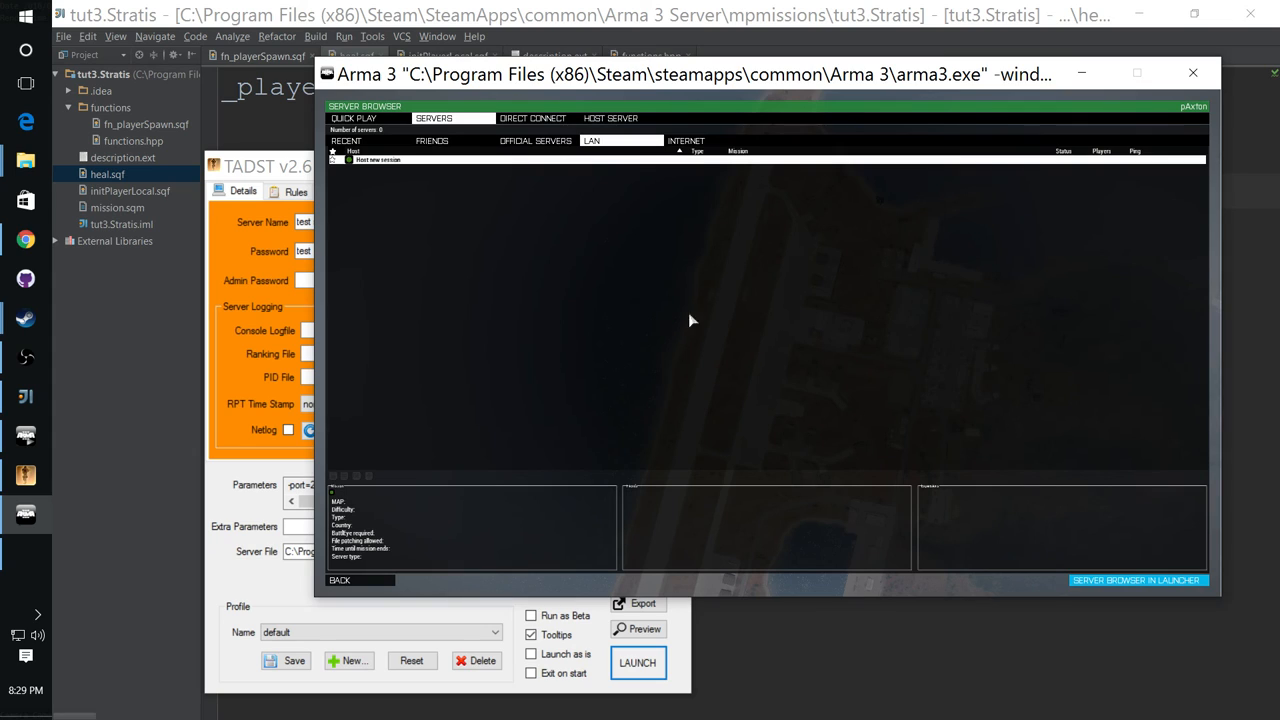
mouse_move(864, 610)
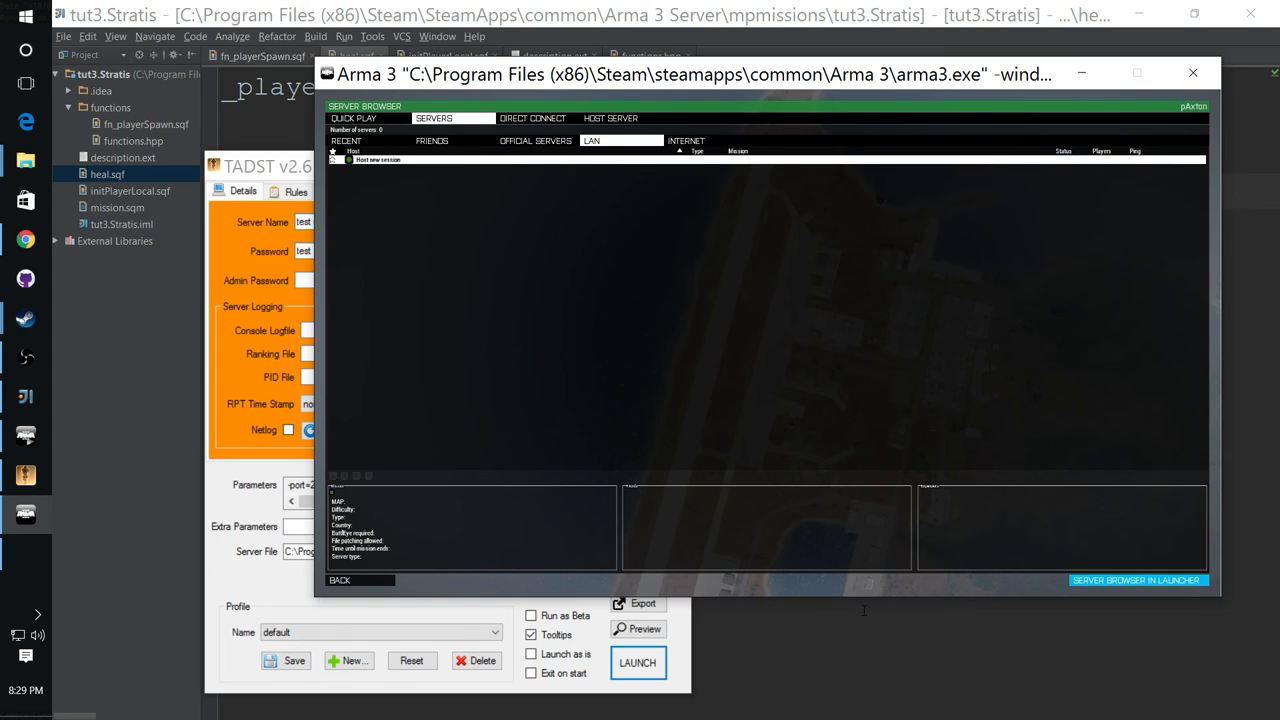
mouse_move(847, 606)
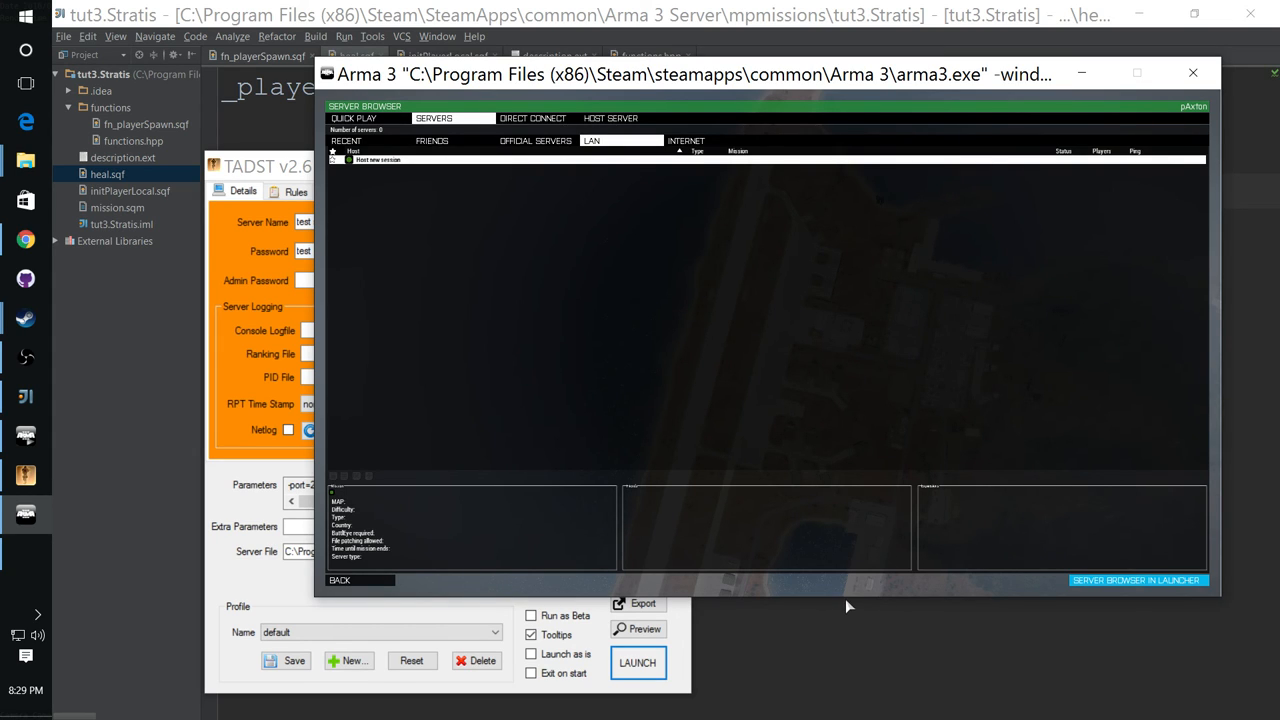
mouse_move(880, 584)
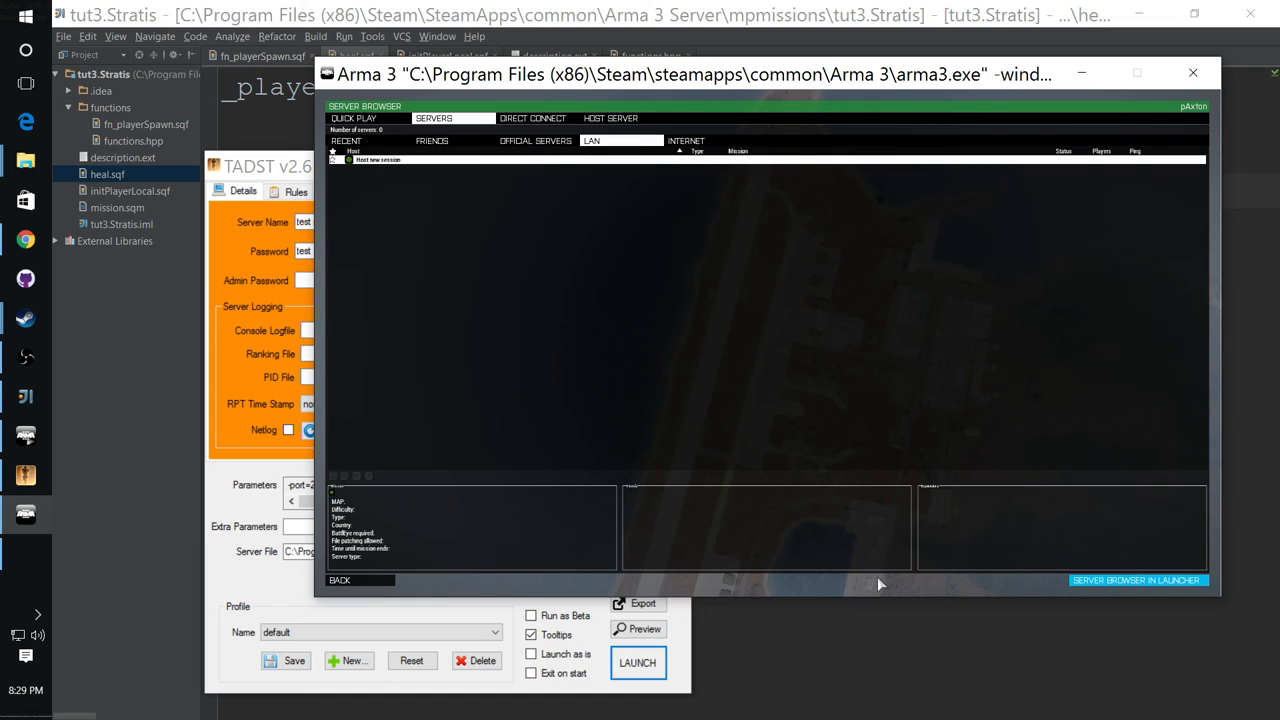
mouse_move(883, 576)
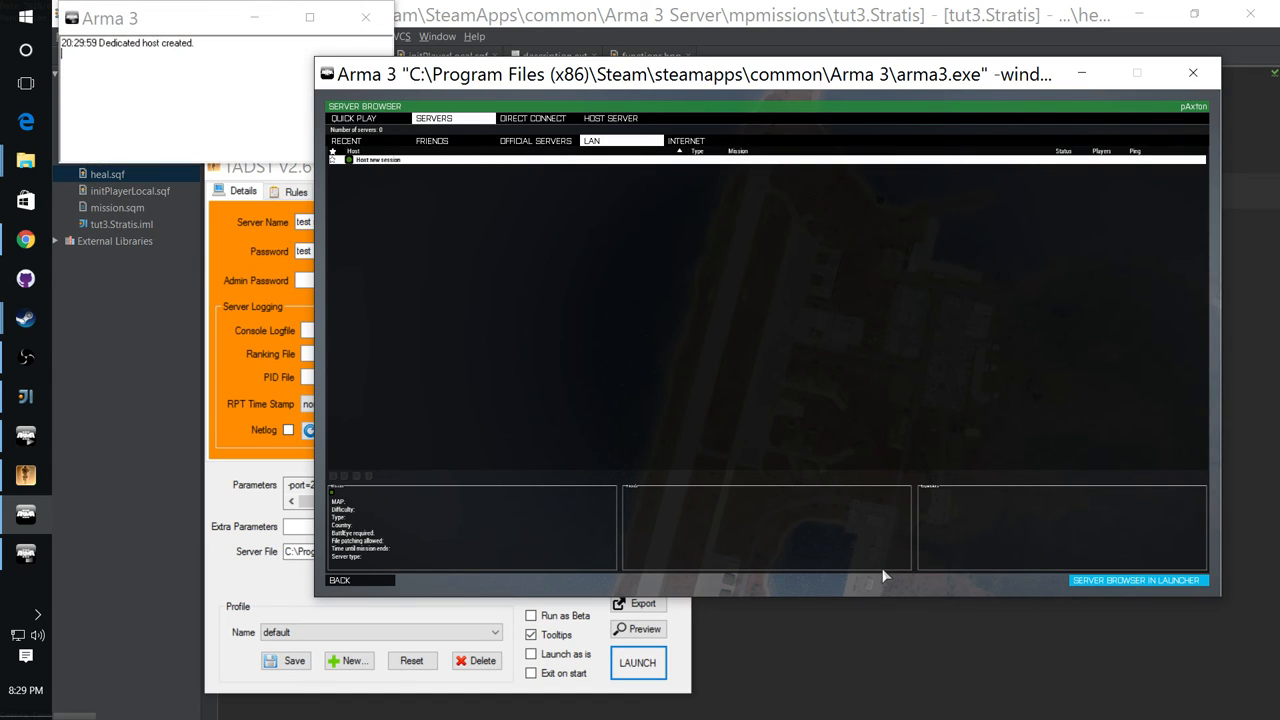
mouse_move(632, 331)
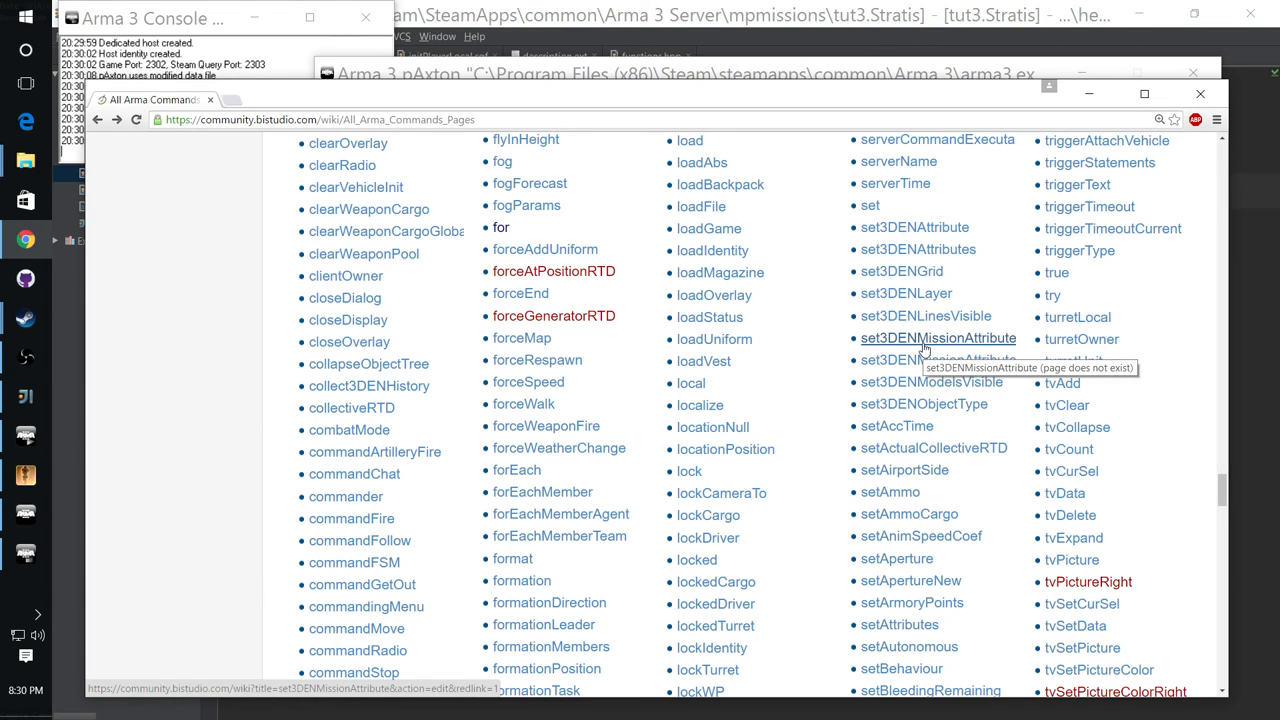
mouse_move(490, 297)
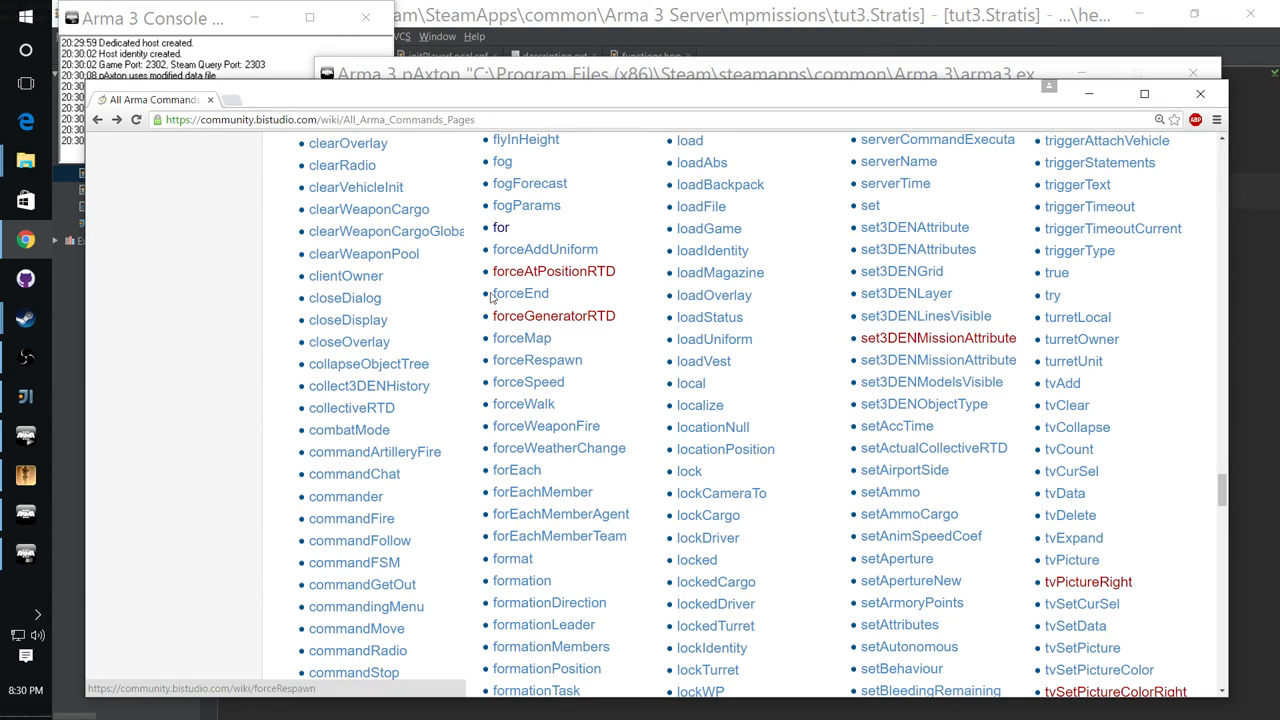
Step: Open the forEach wiki page and scroll to its Syntax and Examples sections
left_click(516, 470)
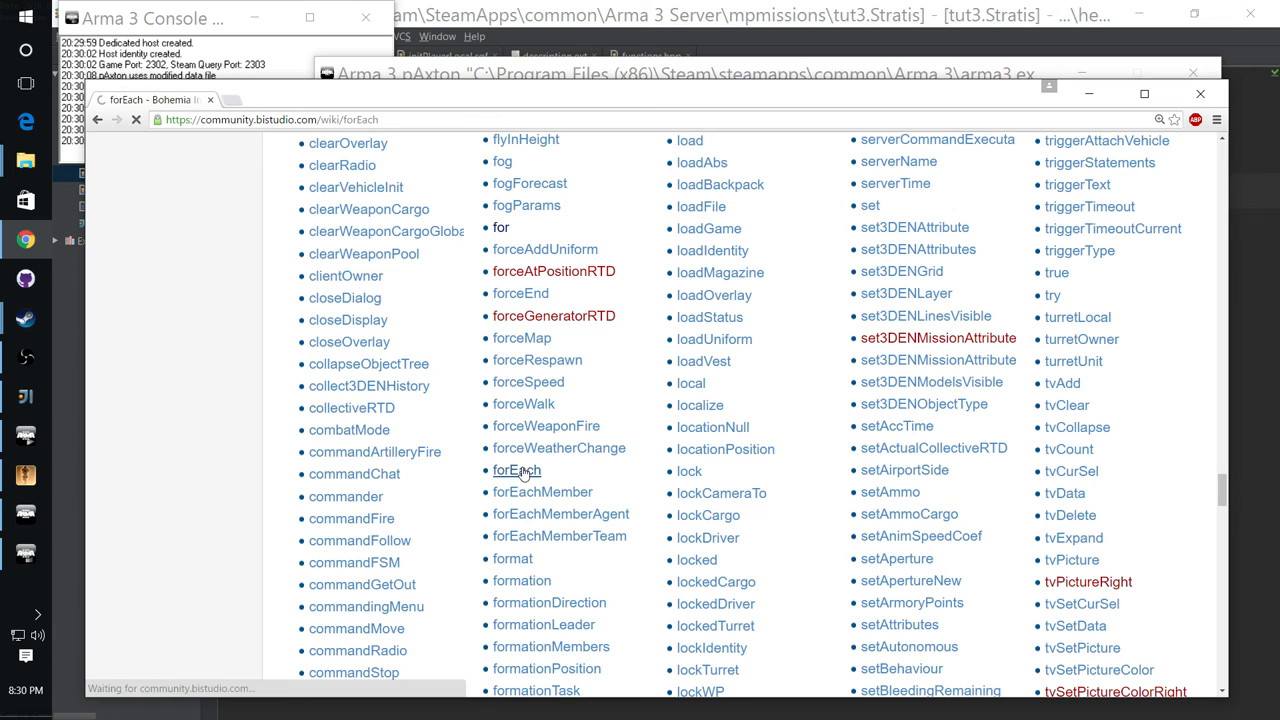
left_click(516, 470)
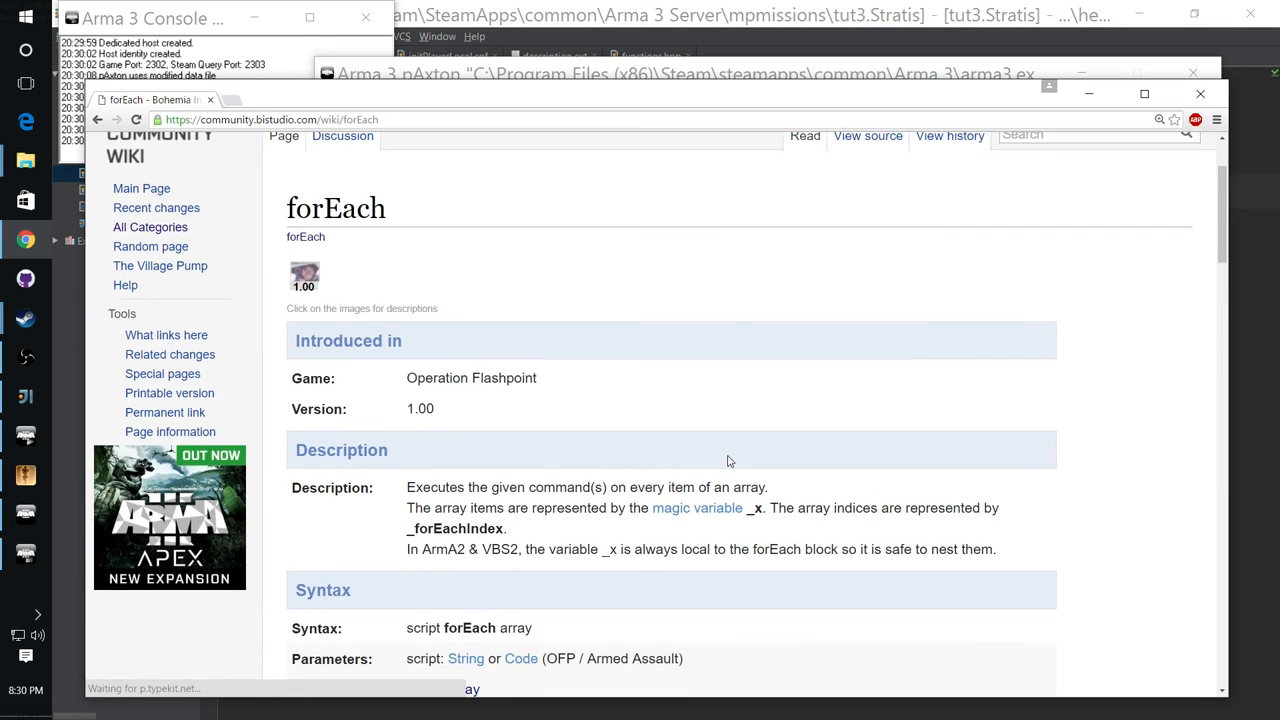
scroll("down", 3)
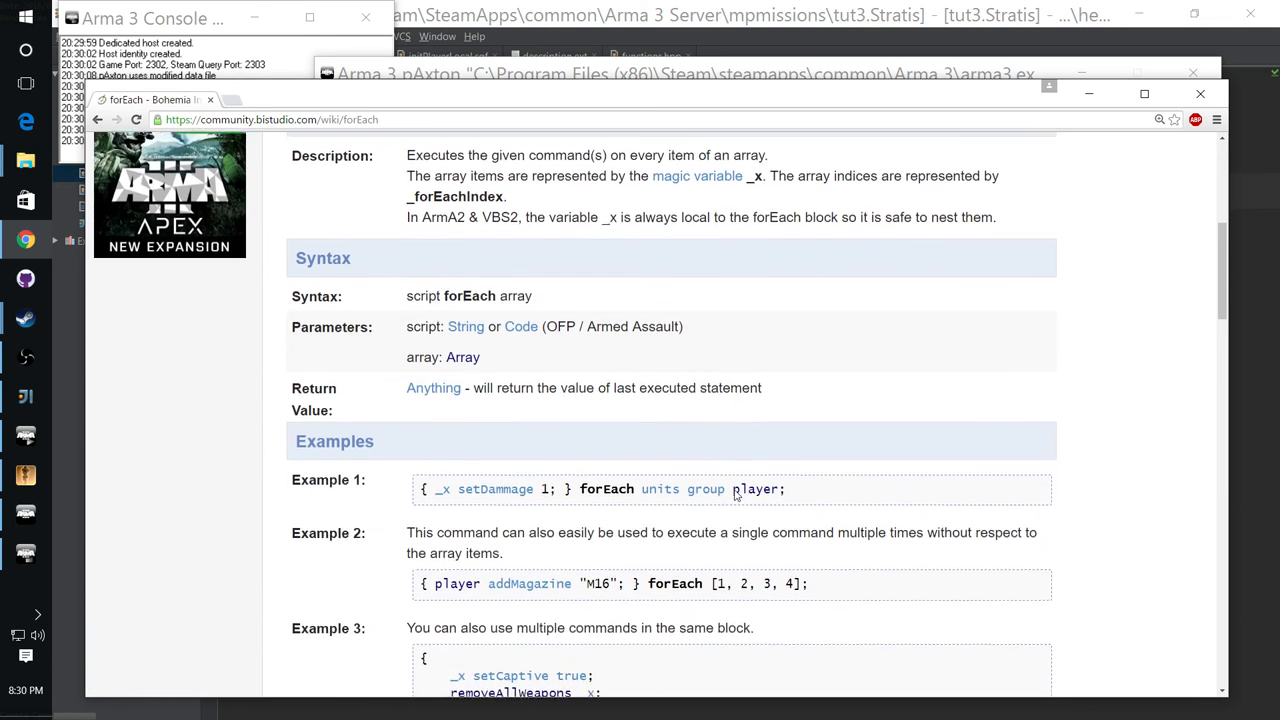
scroll("down", 3)
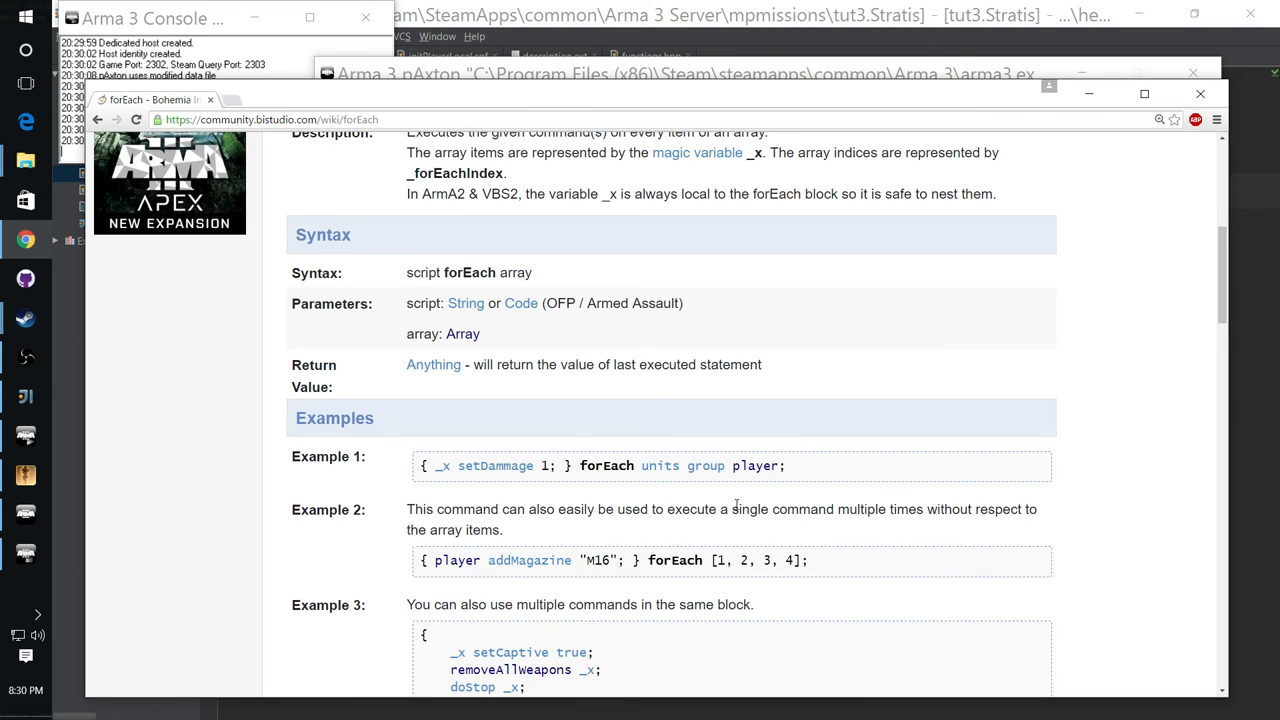
scroll("down", 3)
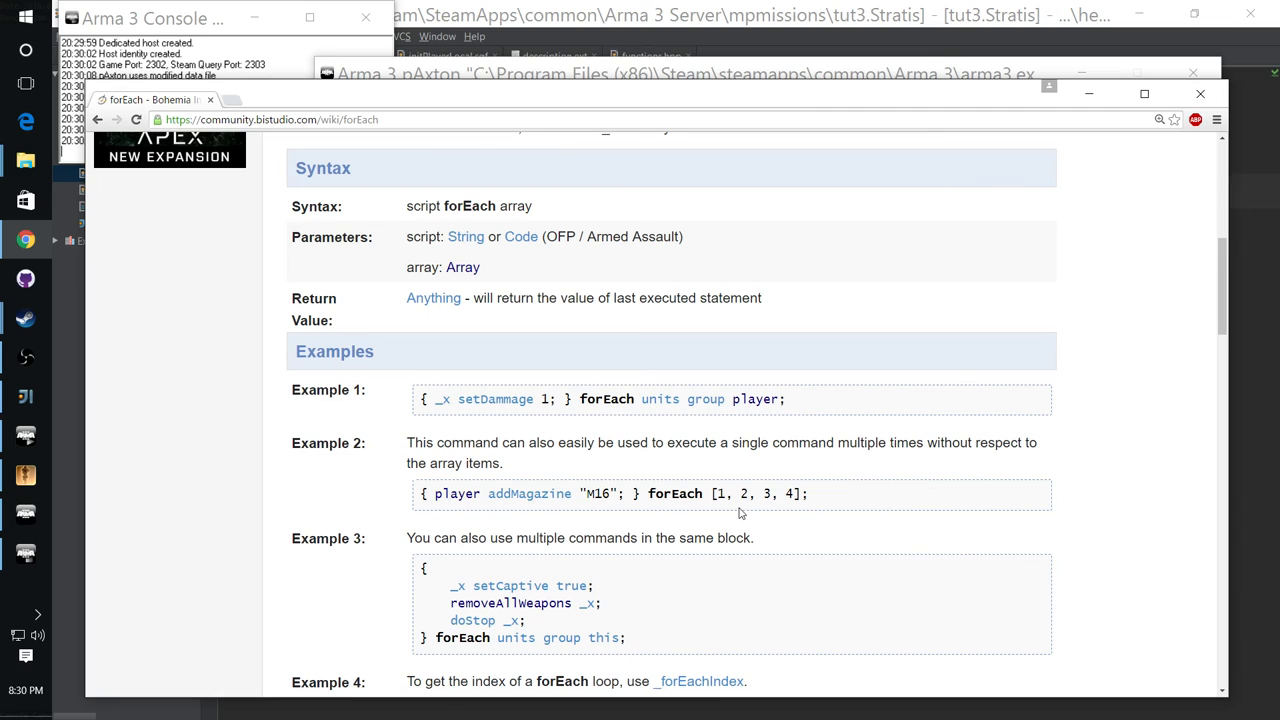
mouse_move(740, 516)
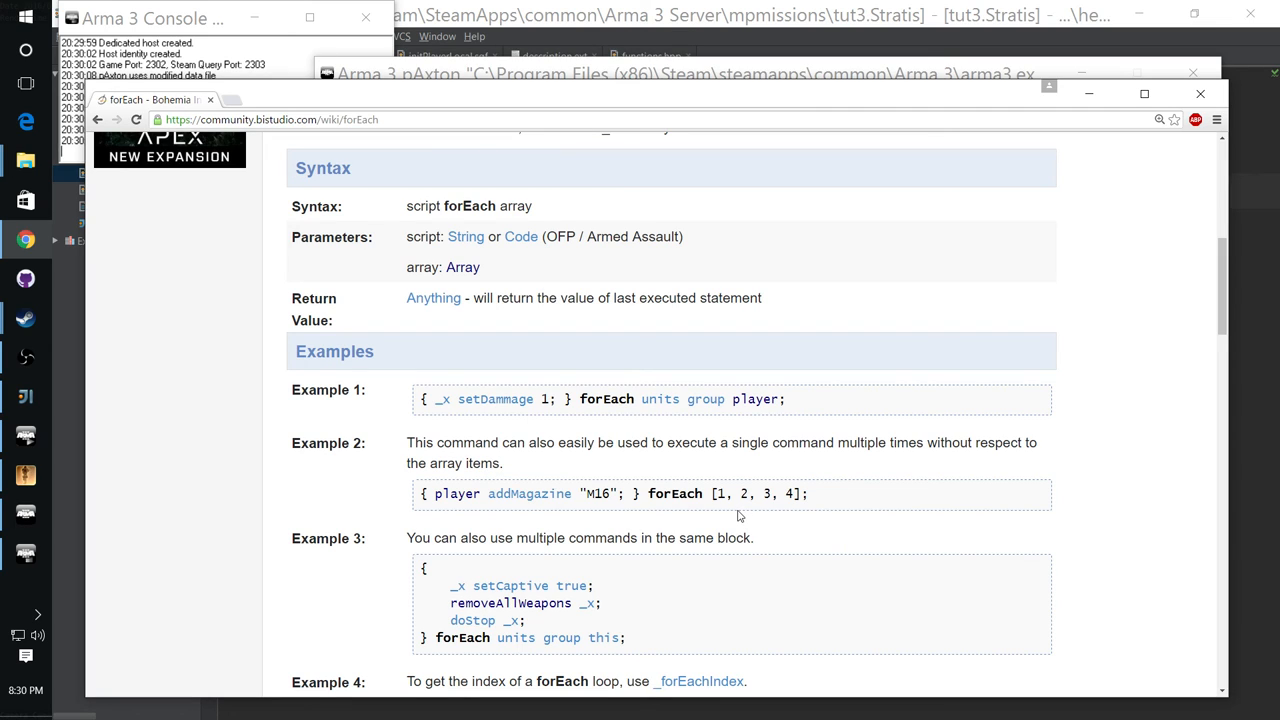
mouse_move(730, 512)
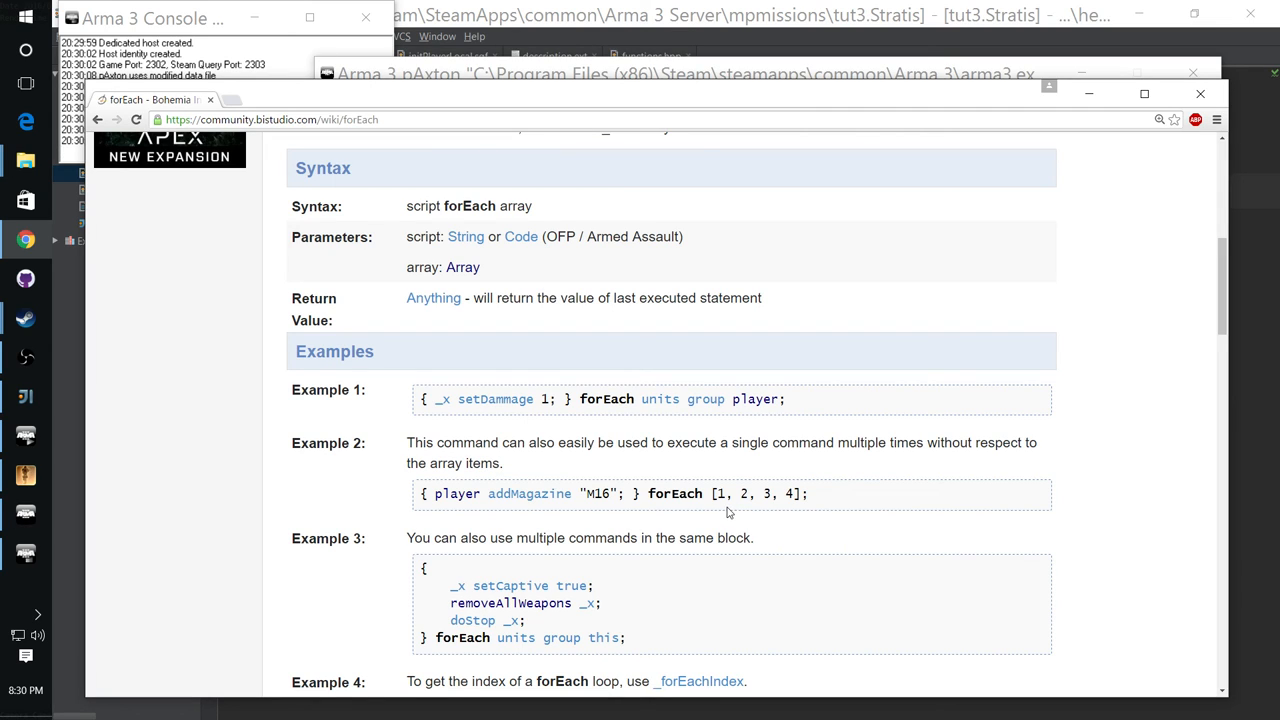
mouse_move(737, 493)
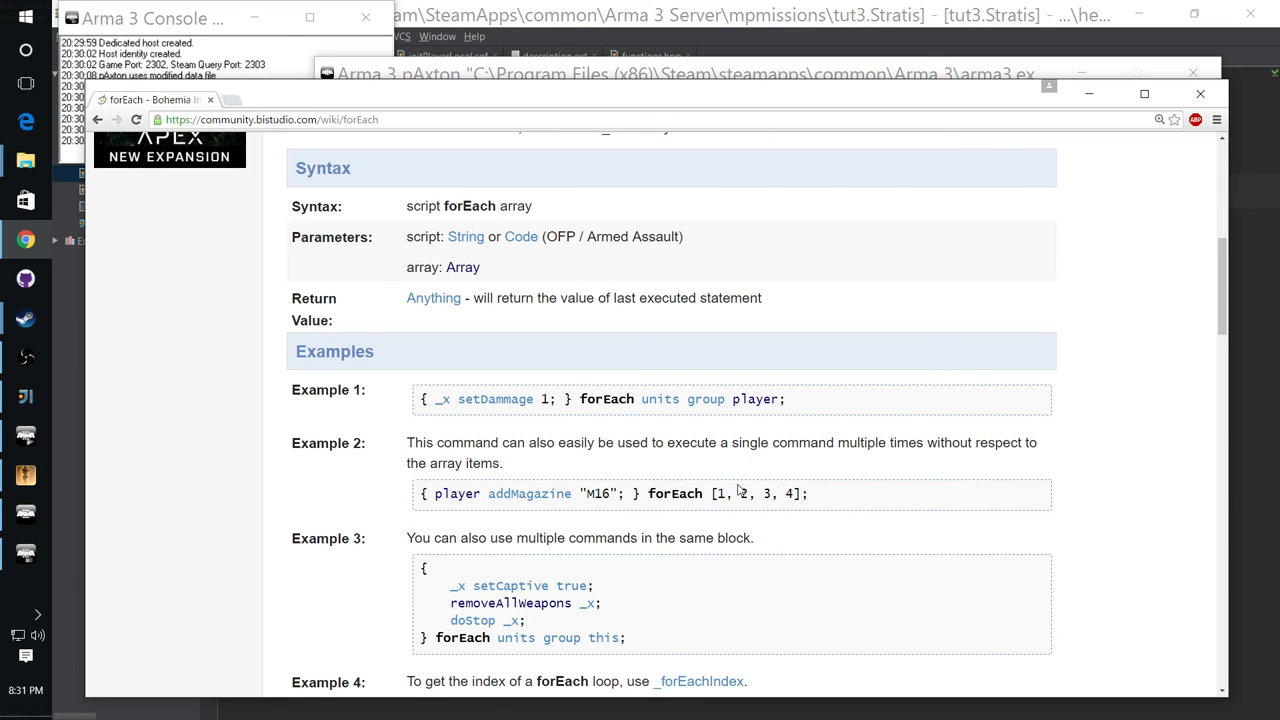
mouse_move(740, 490)
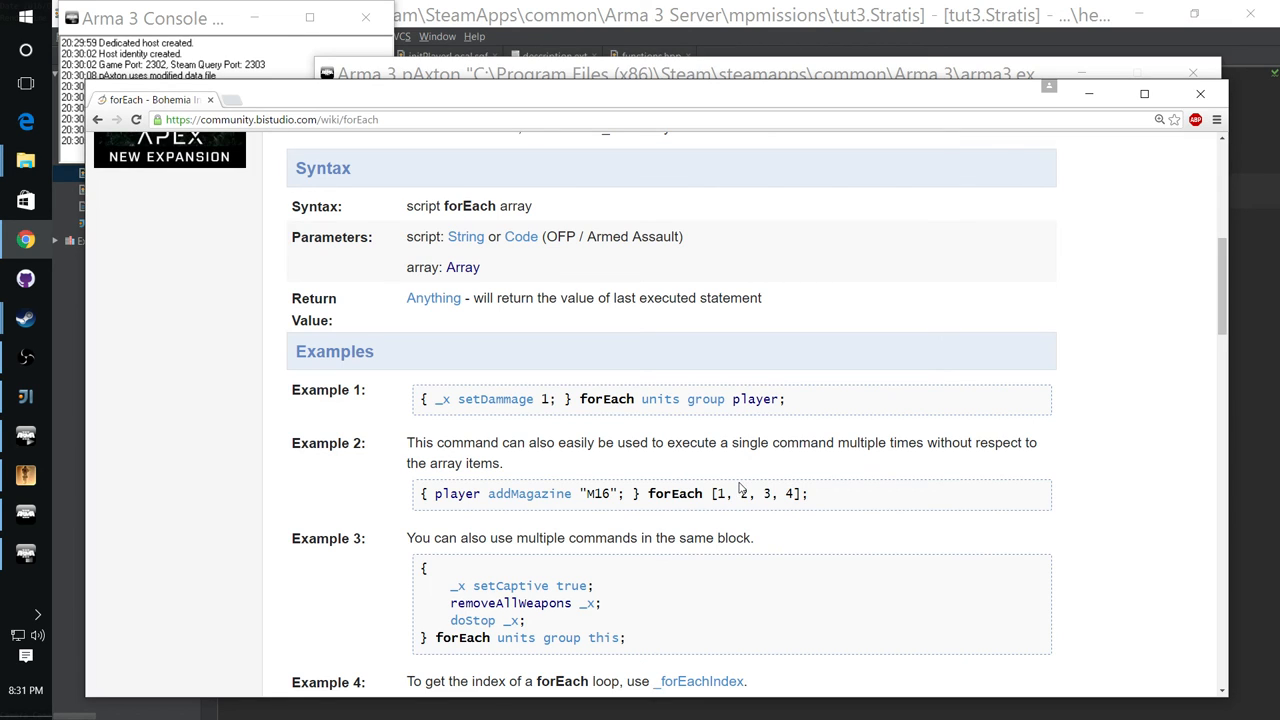
scroll("up", 3)
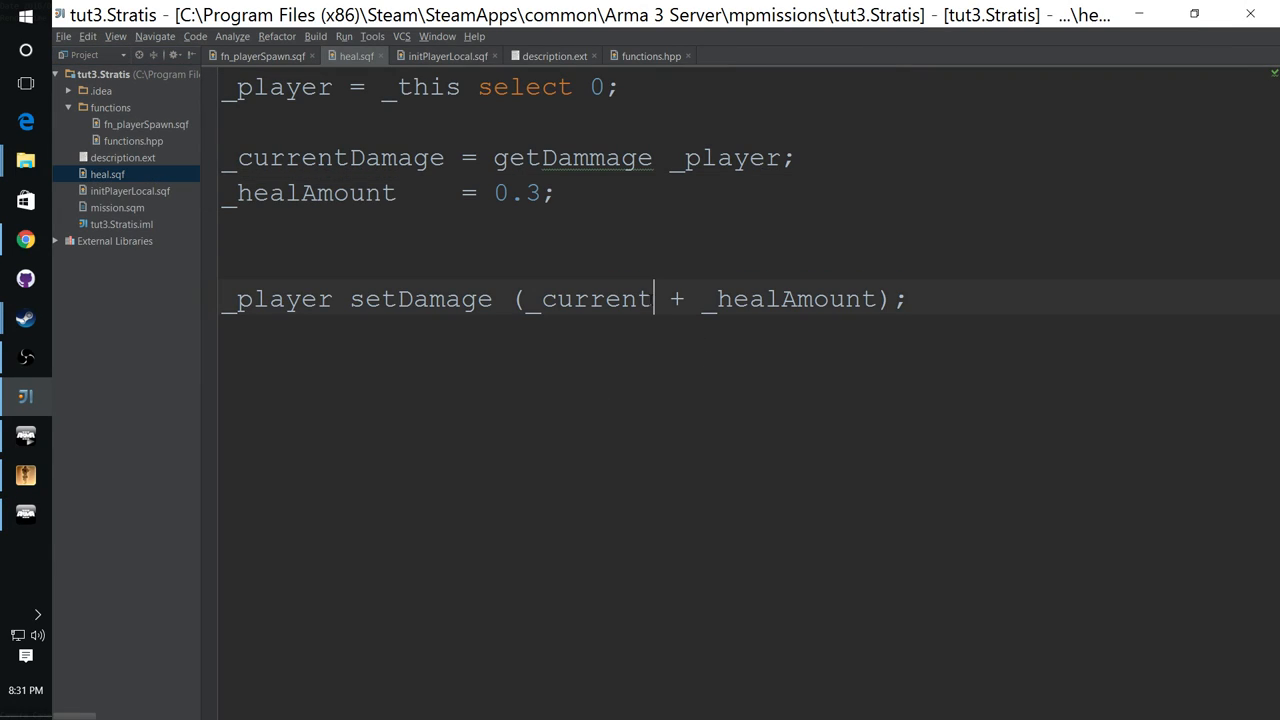
Step: Type 'Dam' after _current so setDamage uses _currentDamage + _healAmount
type("Damage")
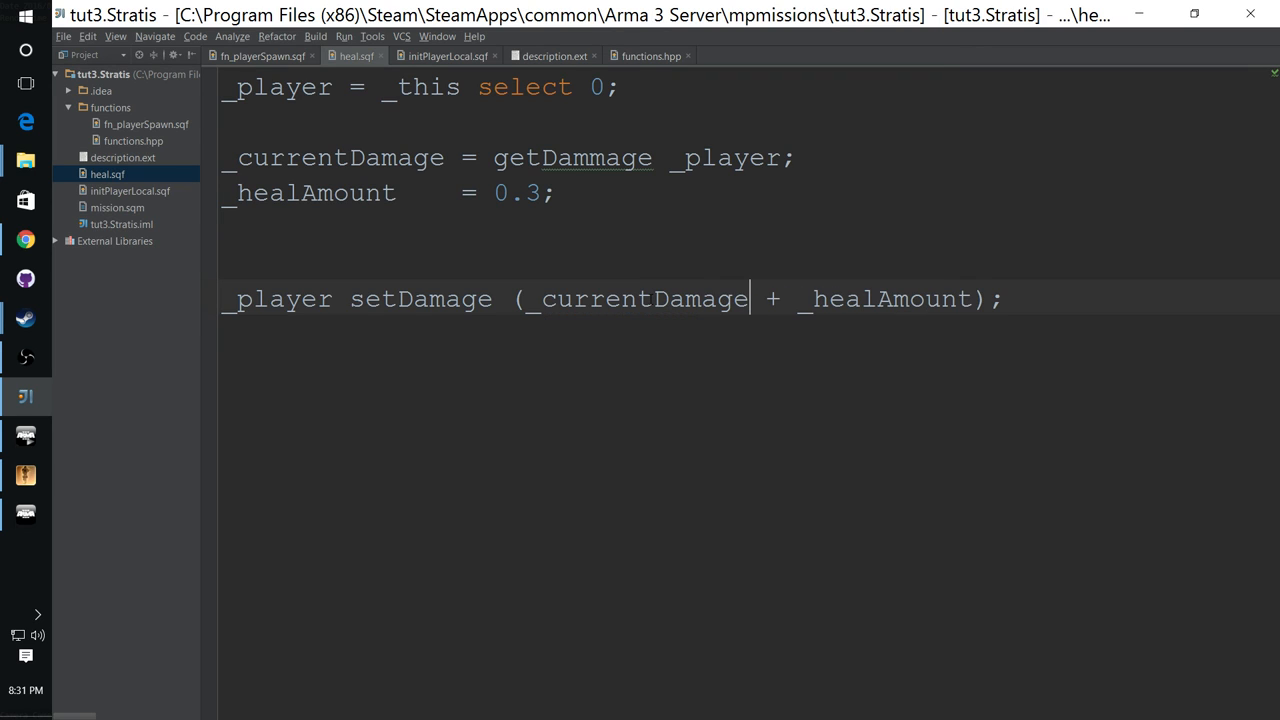
mouse_move(632, 354)
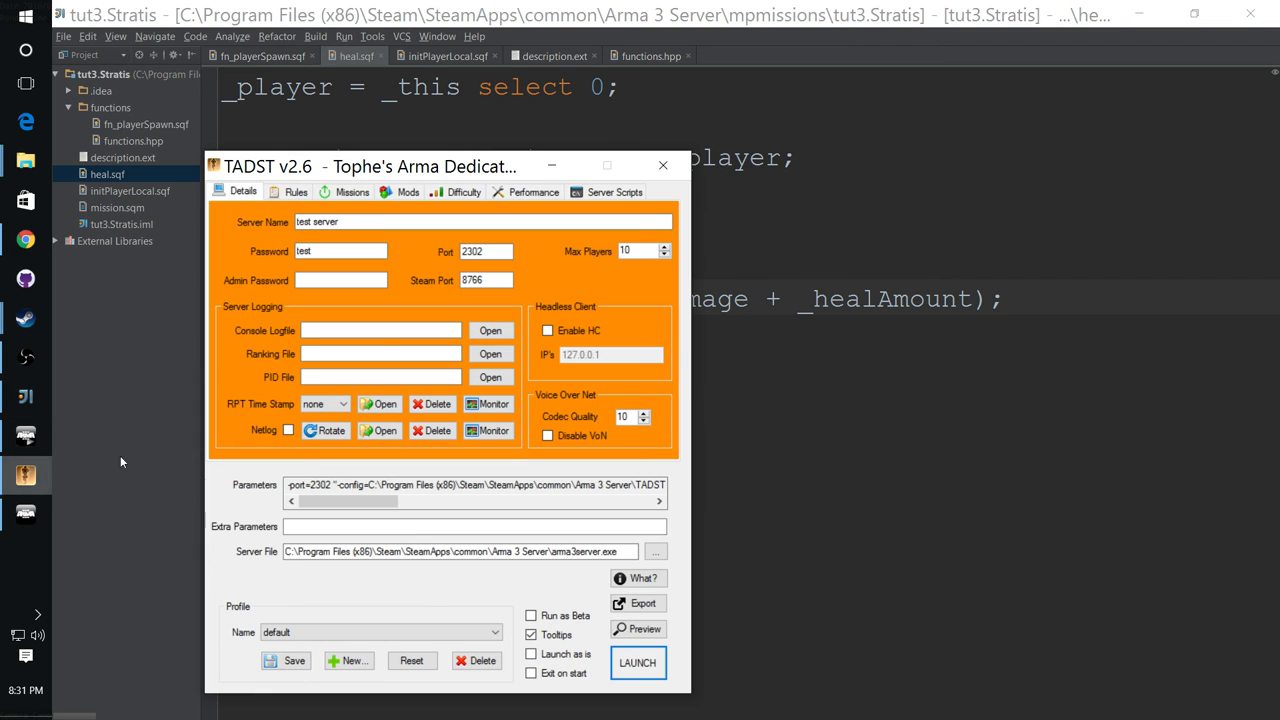
left_click(637, 663)
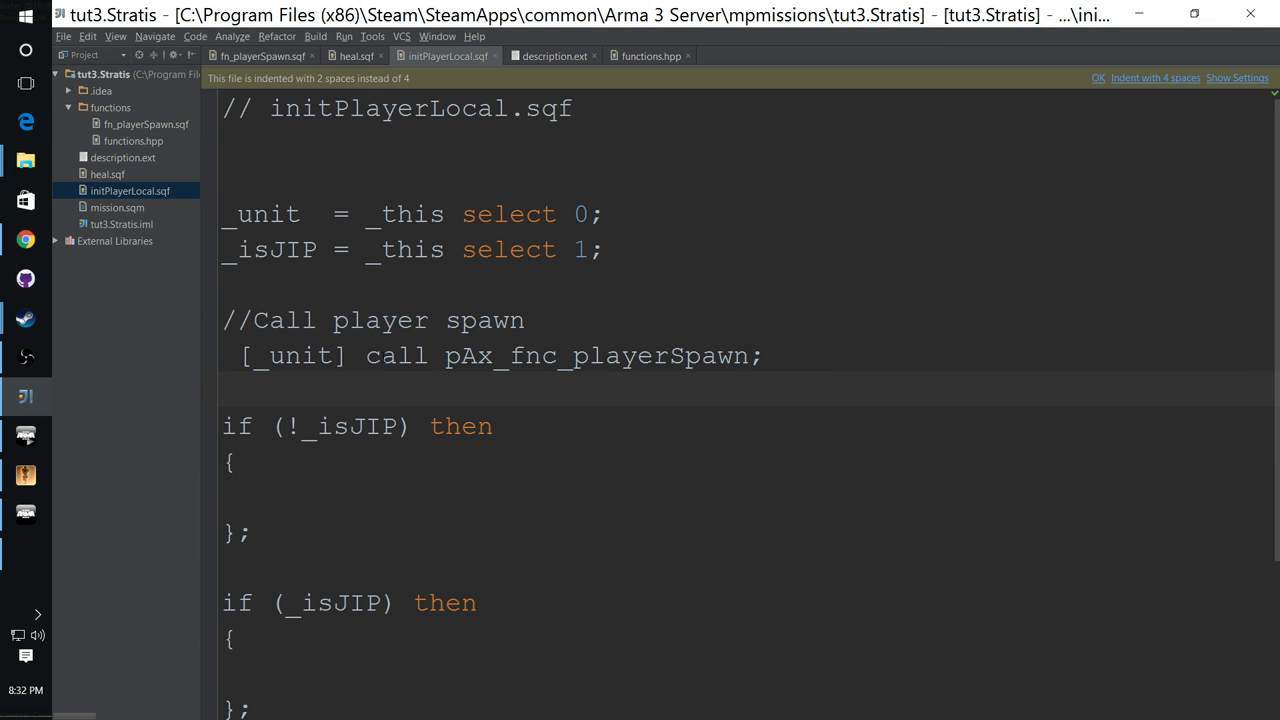
Step: Review initPlayerLocal.sqf's join-in-progress branches, then bring the Arma 3 window forward
scroll("down", 3)
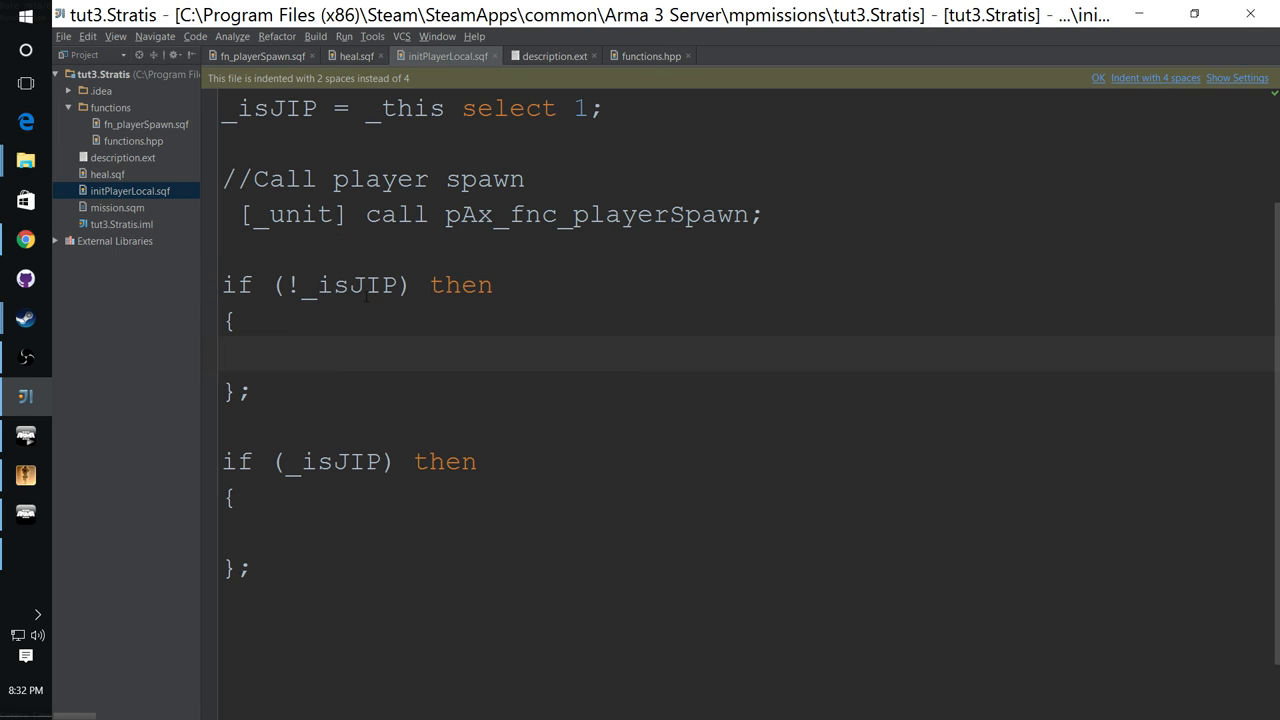
left_click(300, 285)
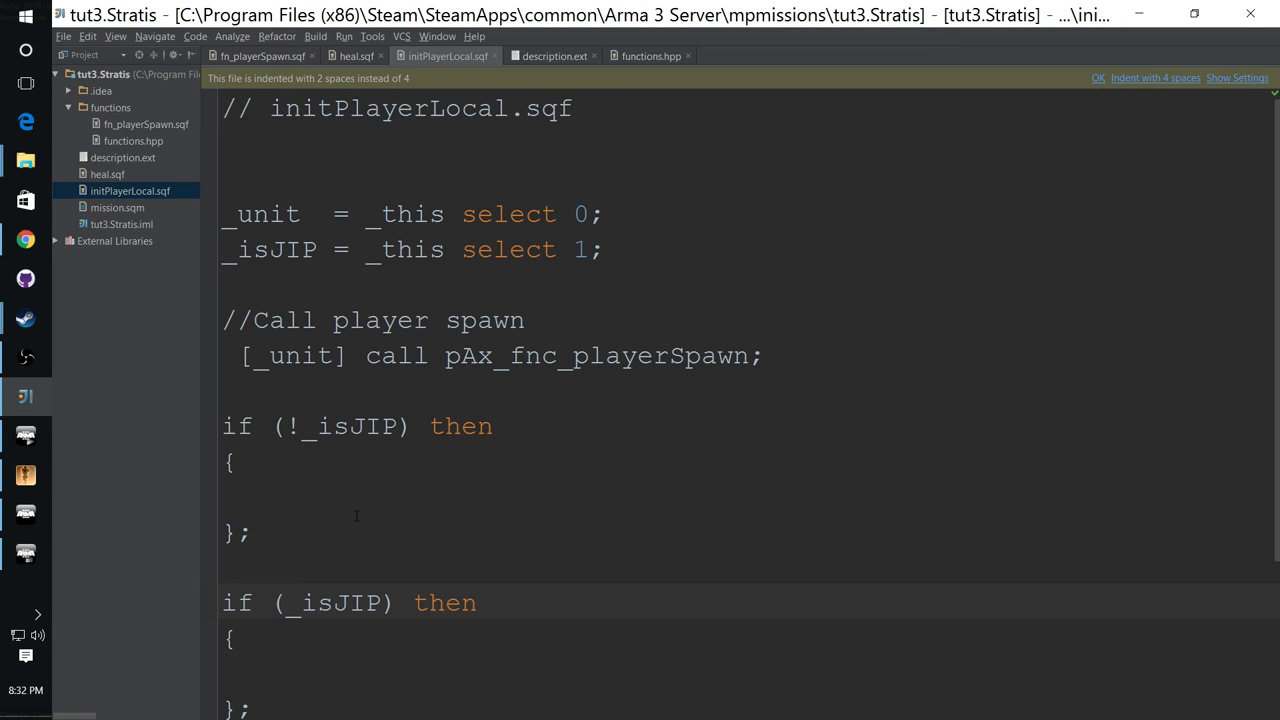
mouse_move(42, 494)
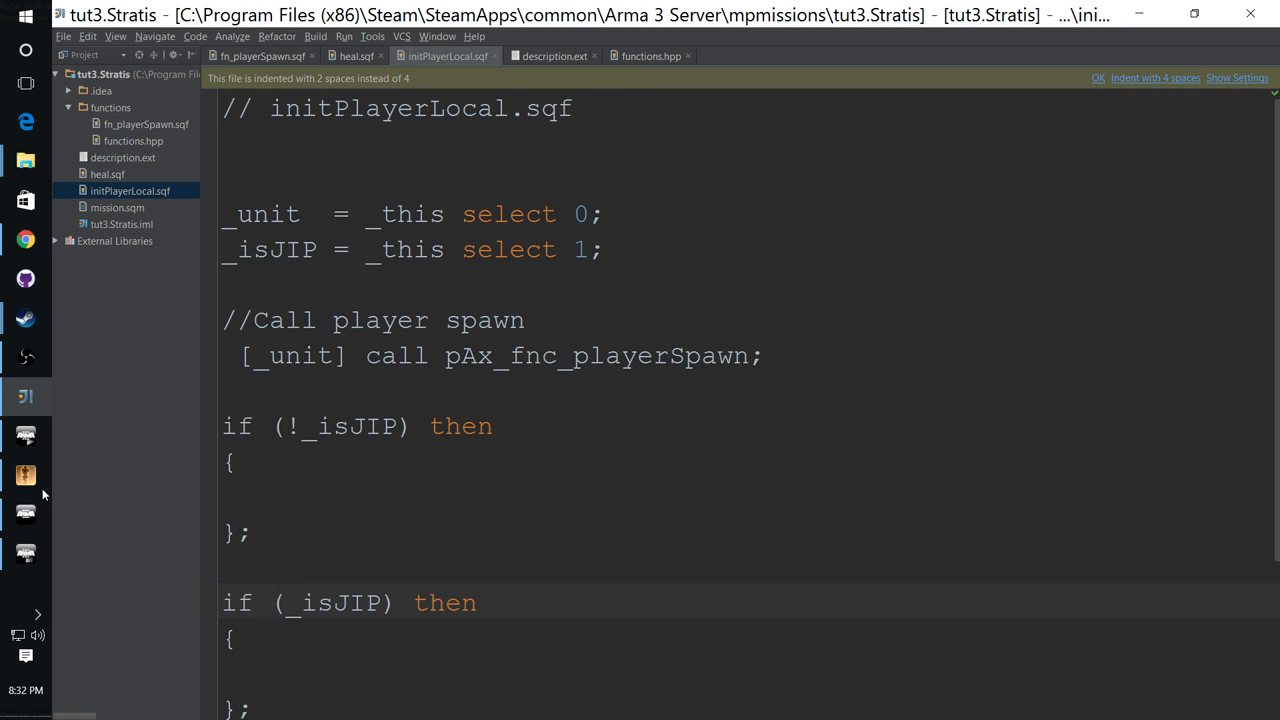
left_click(25, 513)
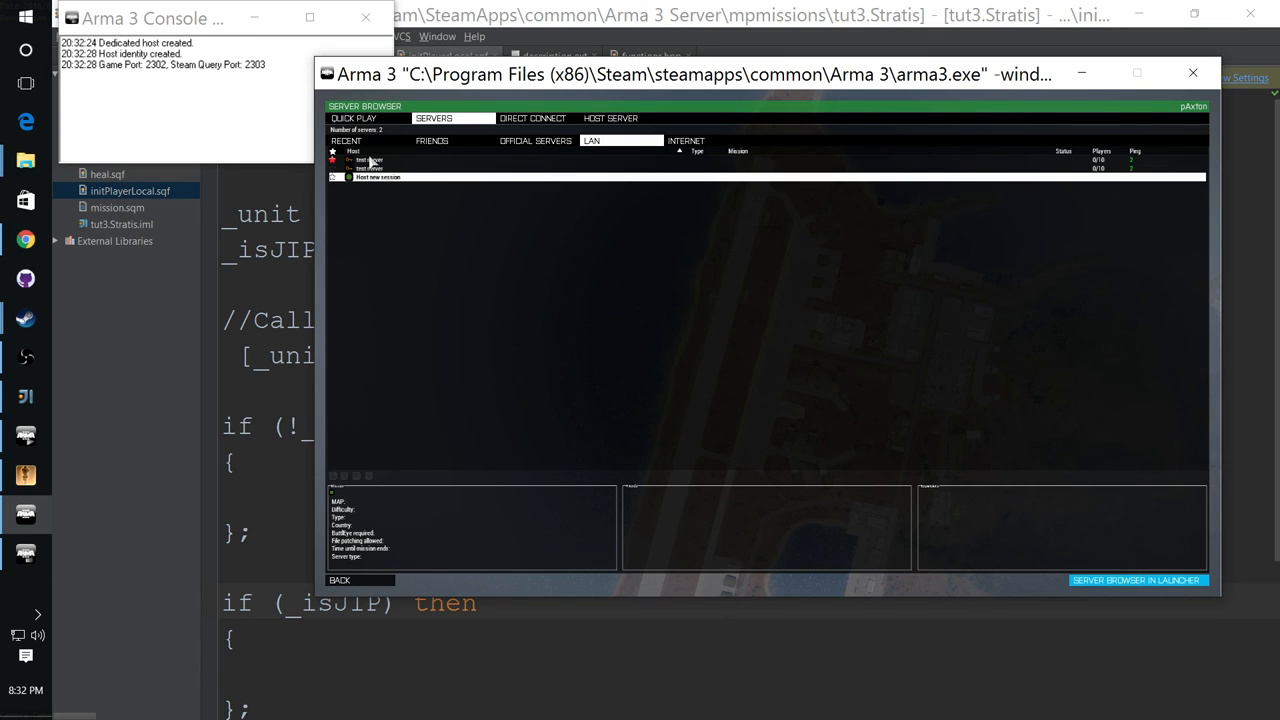
Step: Join the LAN test server, take the Alpha 1-1 grenadier slot, and continue into tut3
double_click(368, 160)
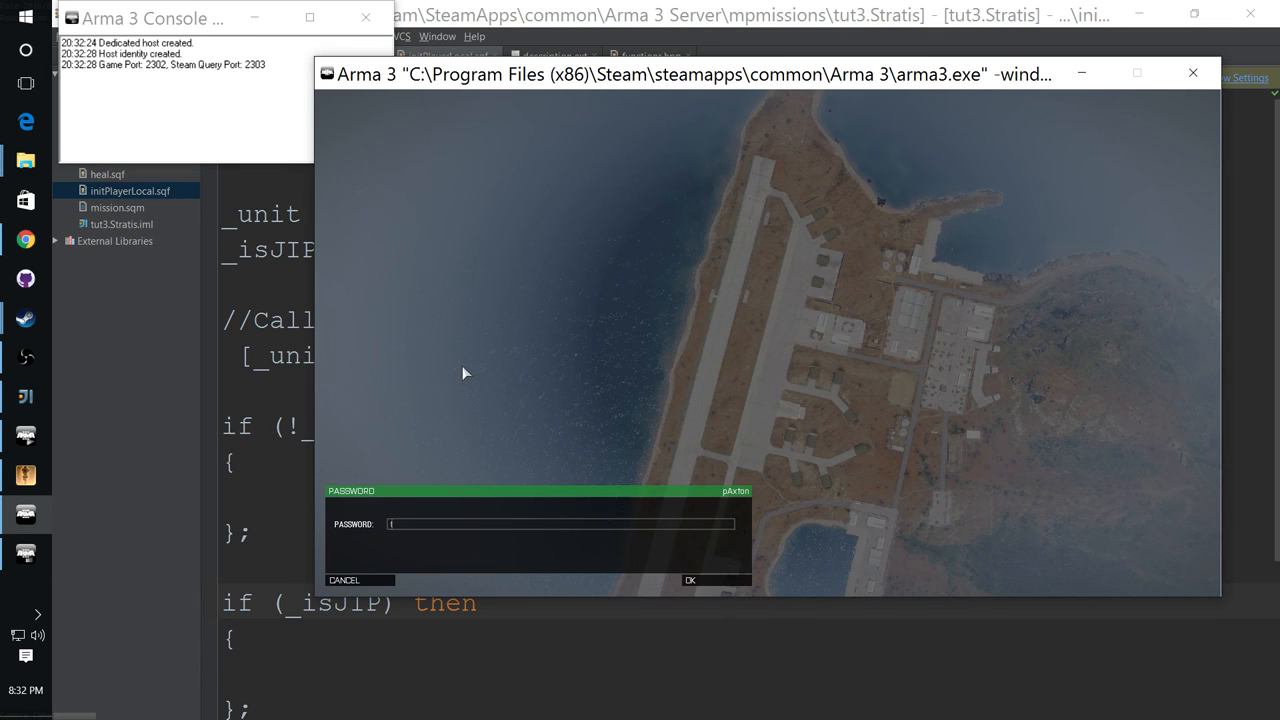
left_click(689, 580)
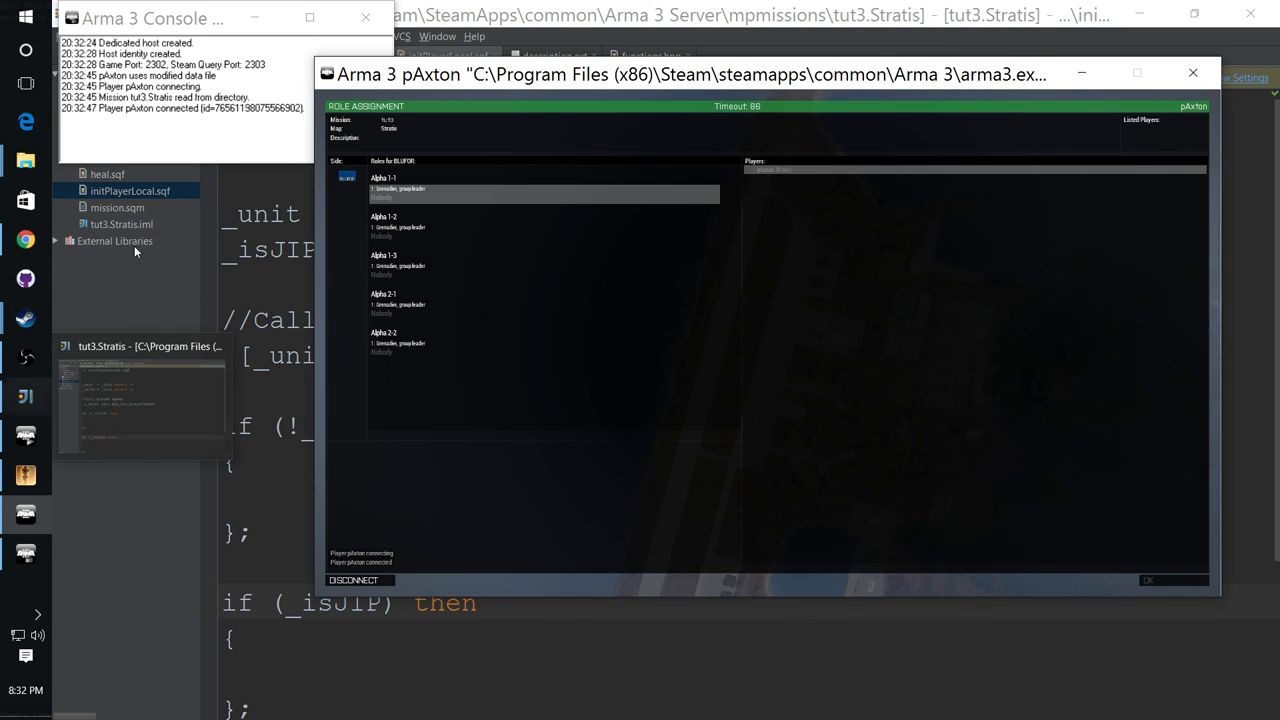
left_click(545, 189)
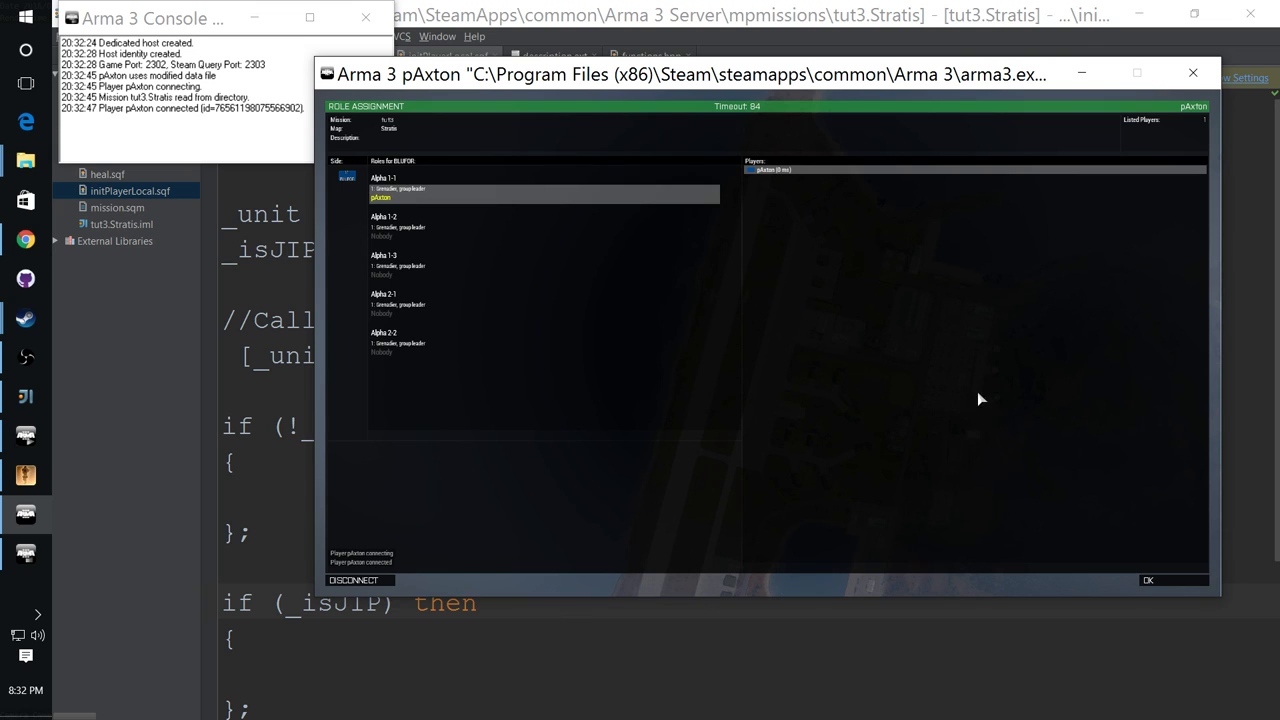
mouse_move(1135, 555)
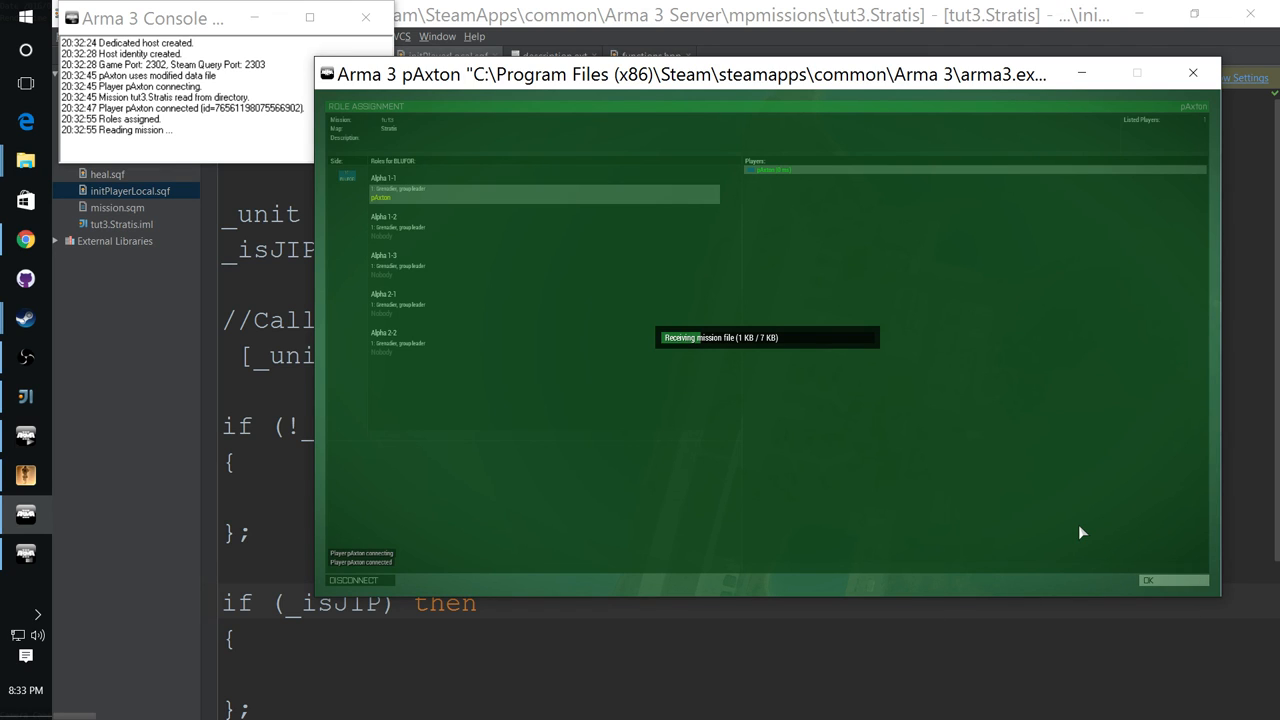
mouse_move(1095, 526)
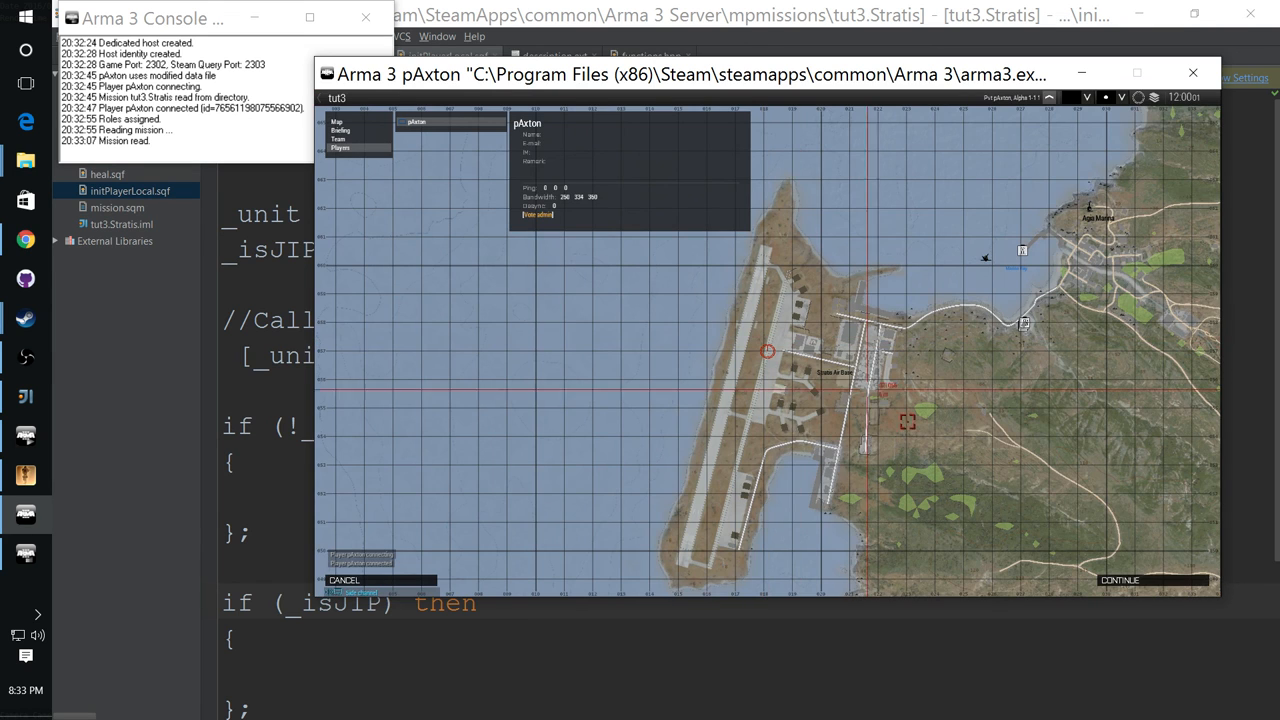
left_click(1119, 580)
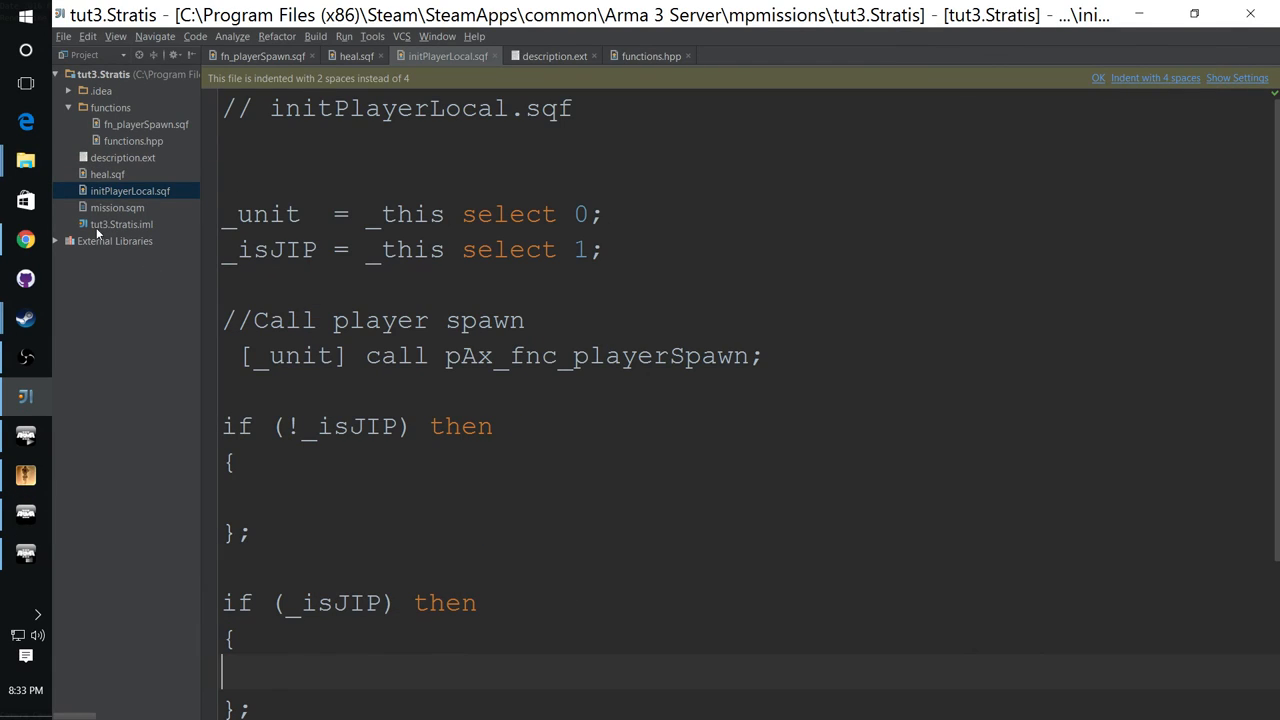
Step: Review the Do Damage and Do Heal addActions in fn_playerSpawn.sqf, then open heal.sqf
left_click(107, 174)
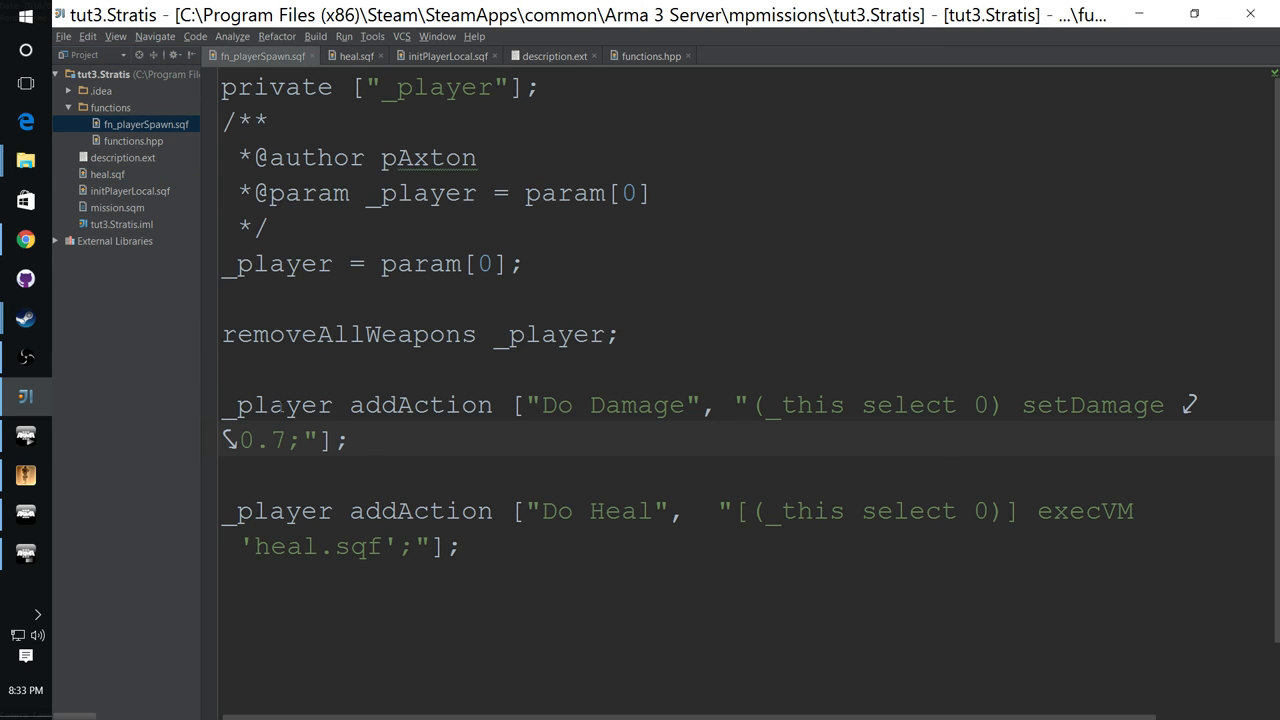
mouse_move(120, 195)
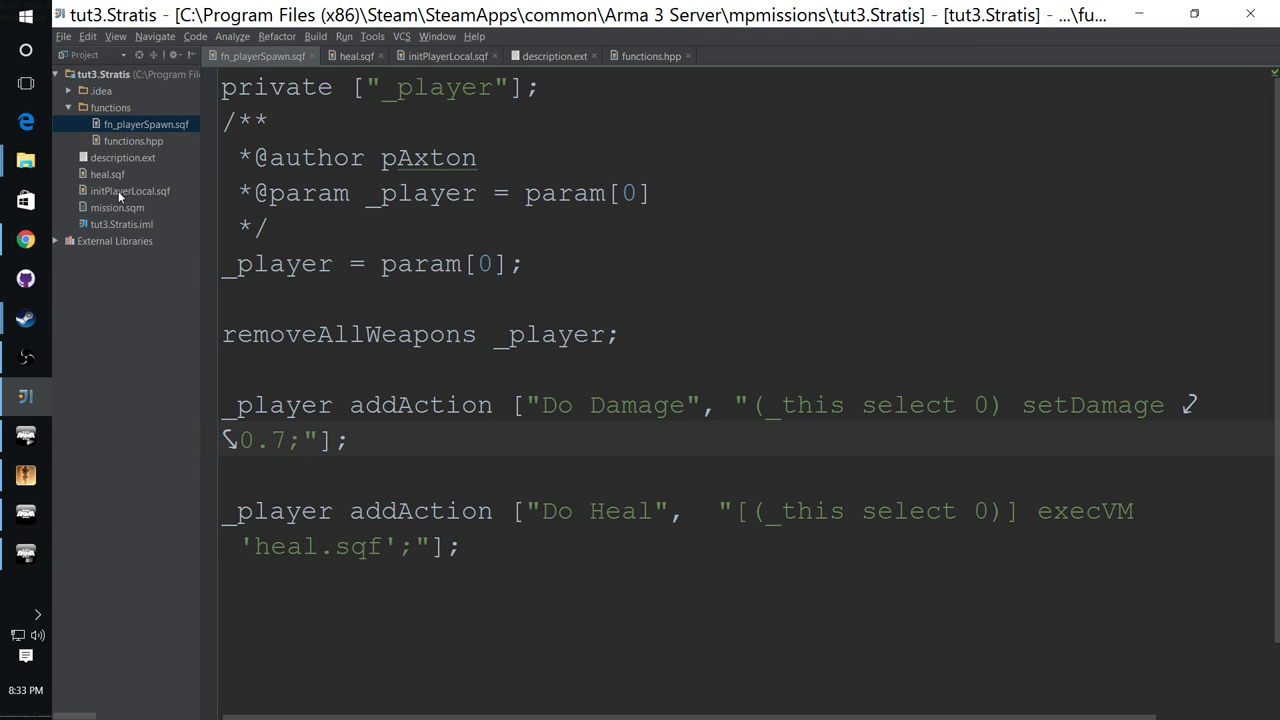
left_click(107, 174)
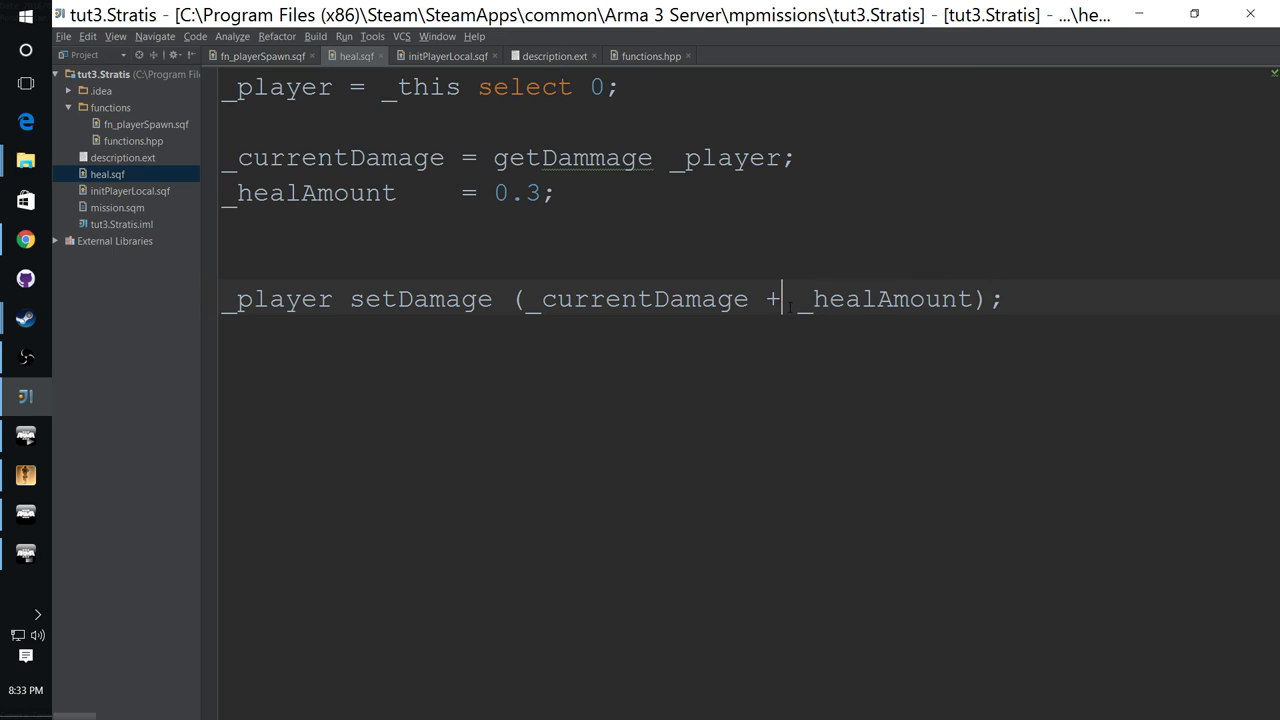
Step: Change setDamage to (_currentDamage - _healAmount)
type("-")
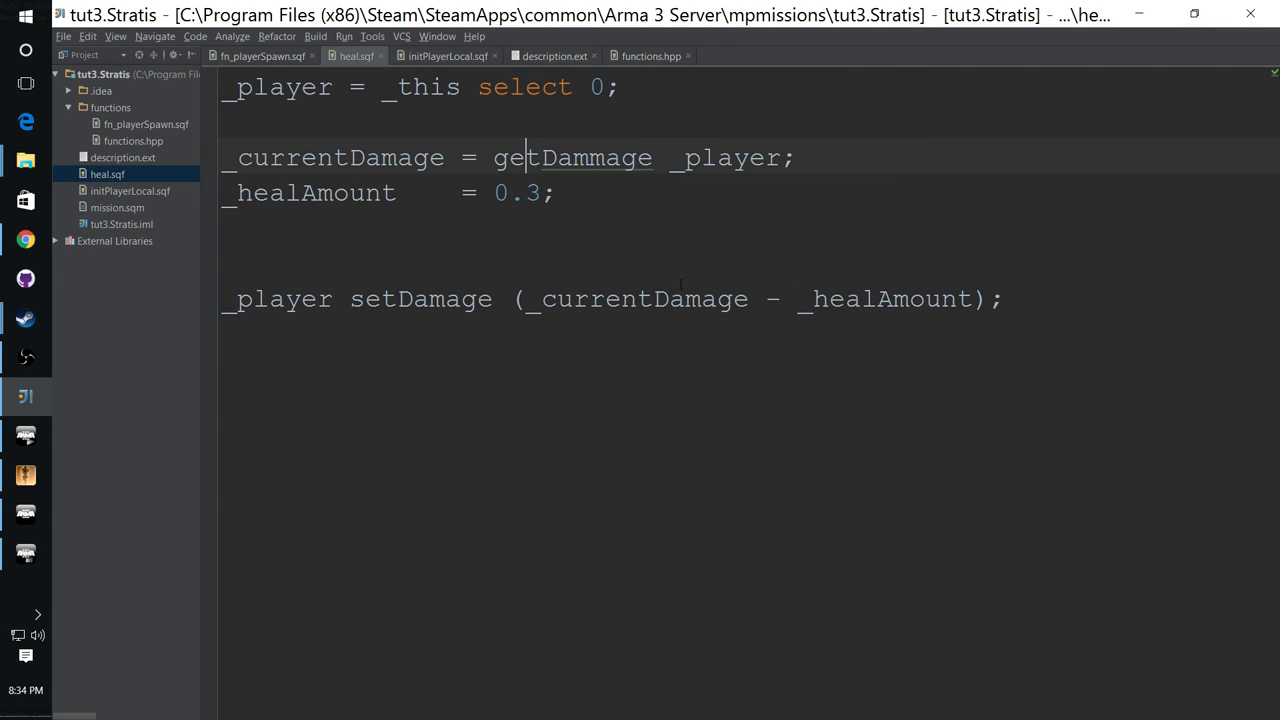
mouse_move(741, 335)
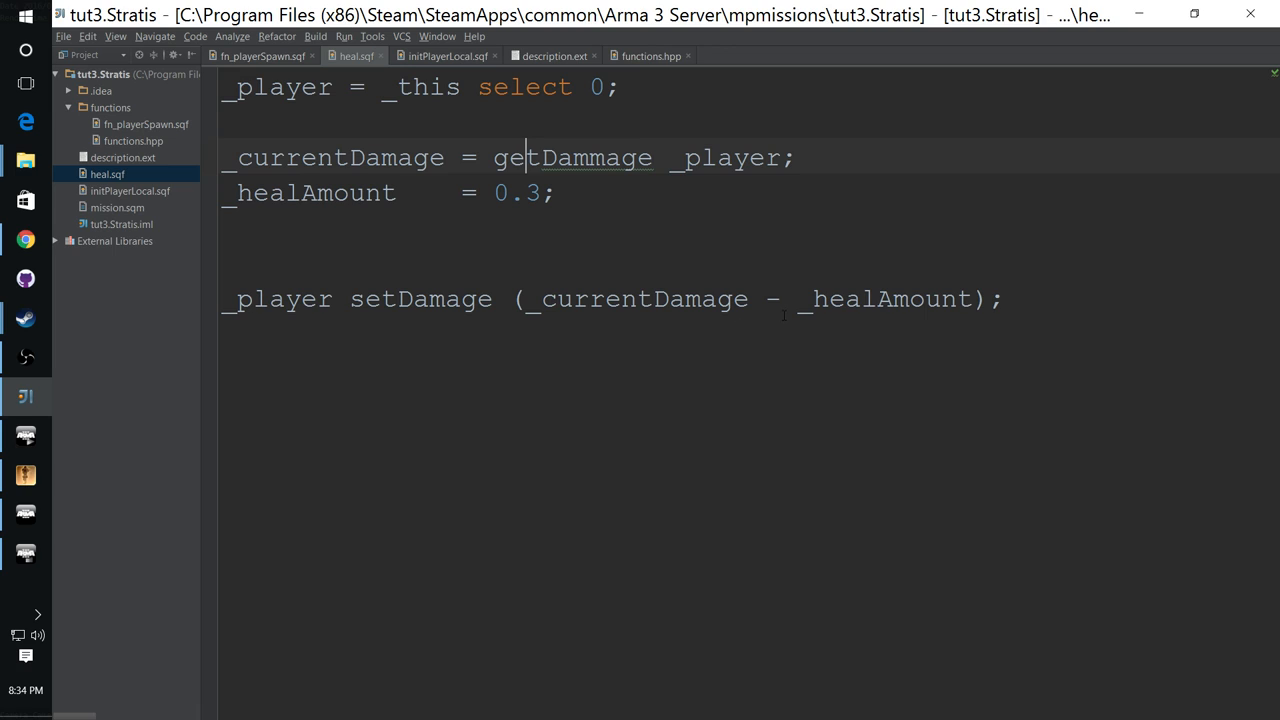
left_click(1005, 299)
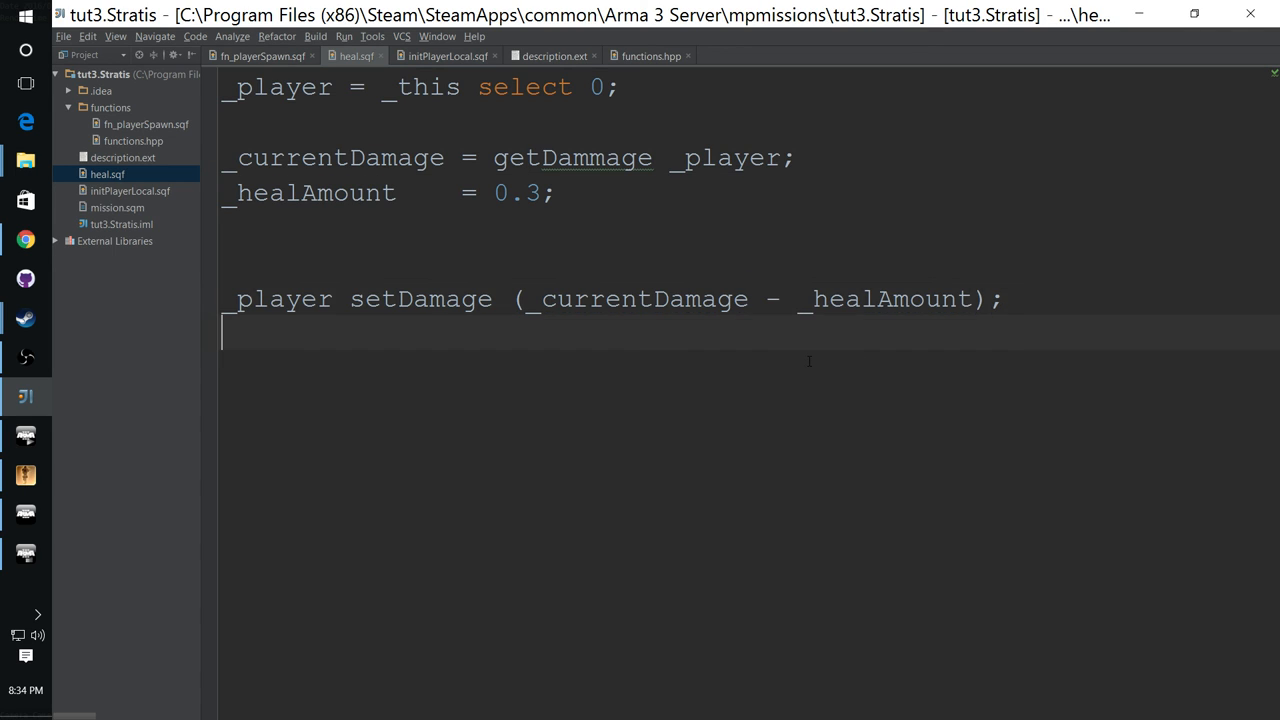
mouse_move(797, 350)
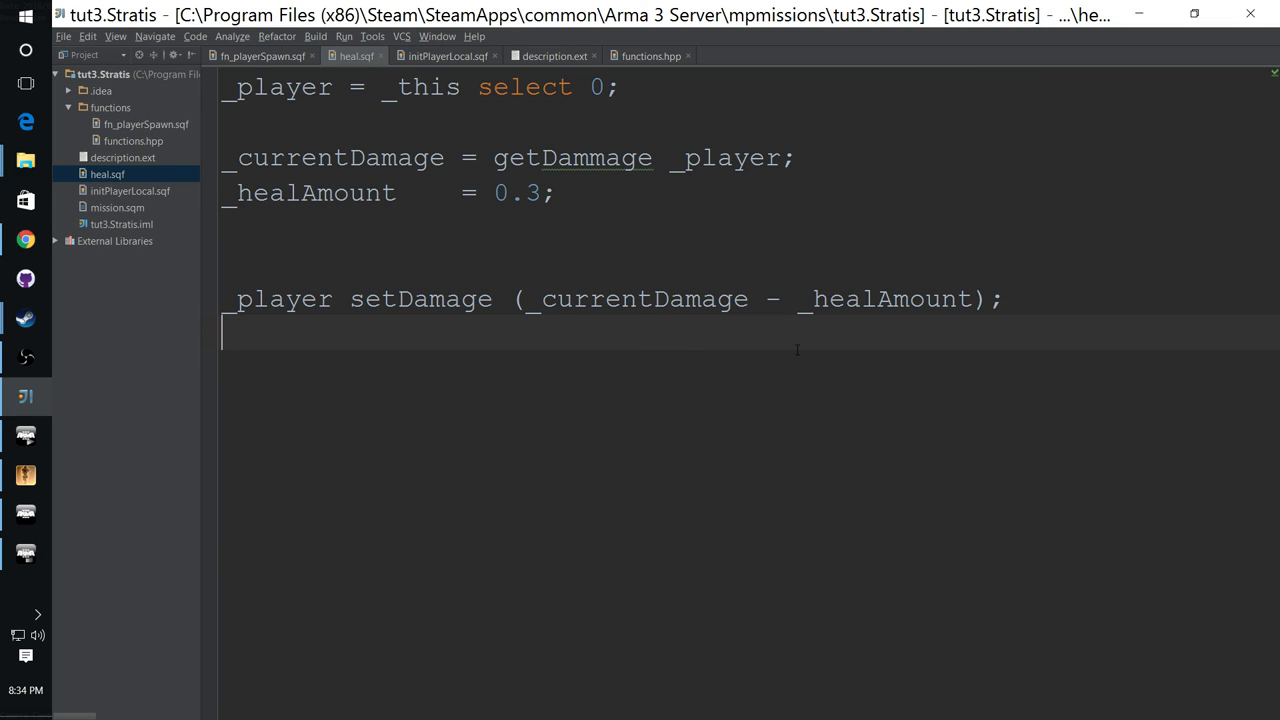
mouse_move(788, 357)
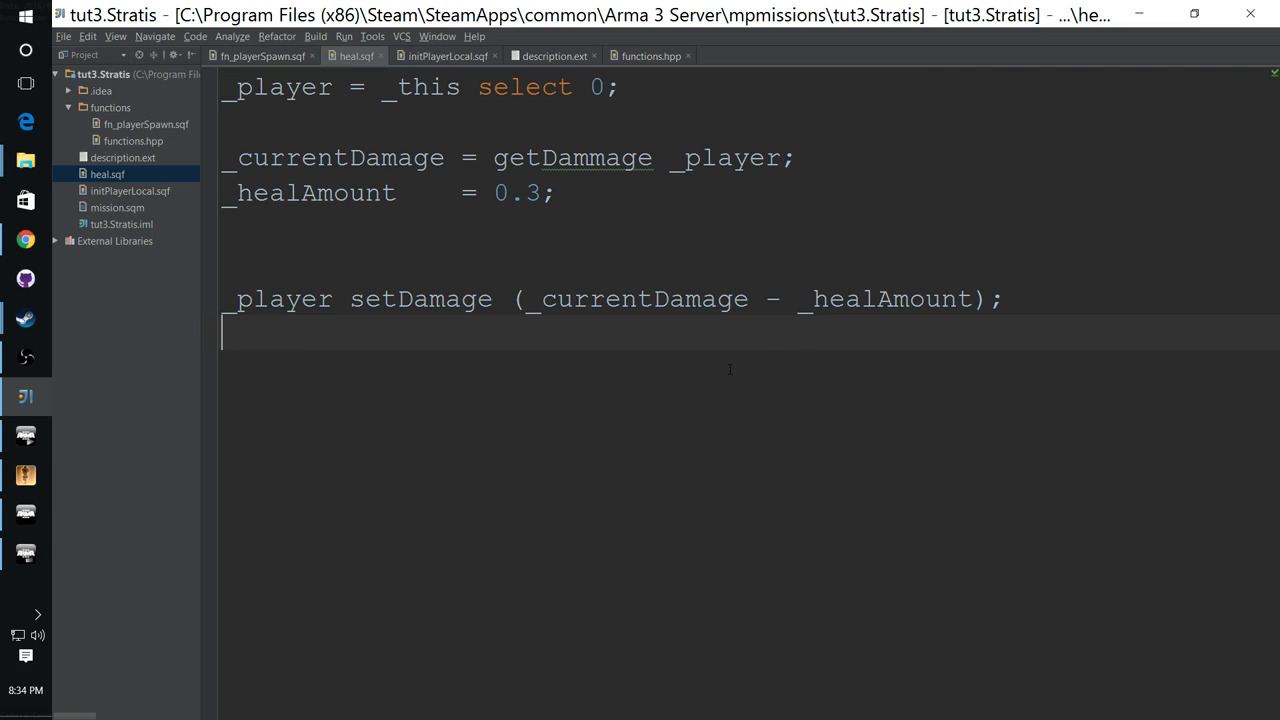
mouse_move(534, 374)
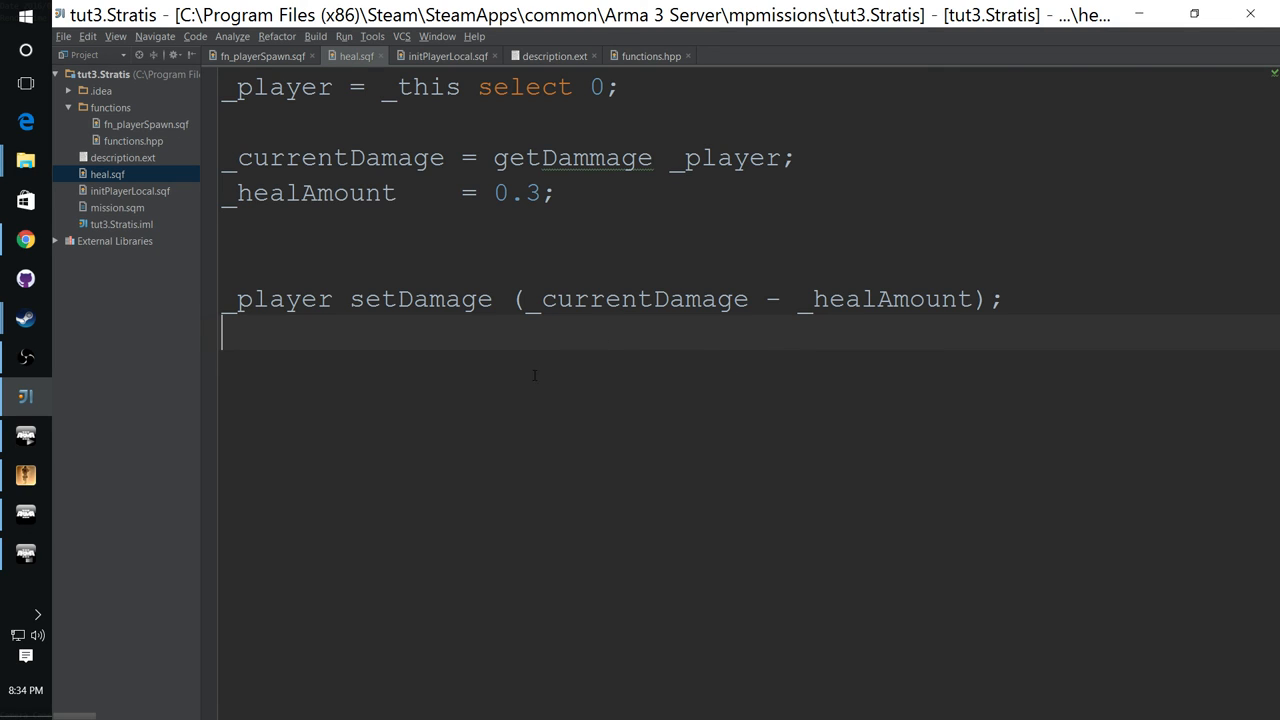